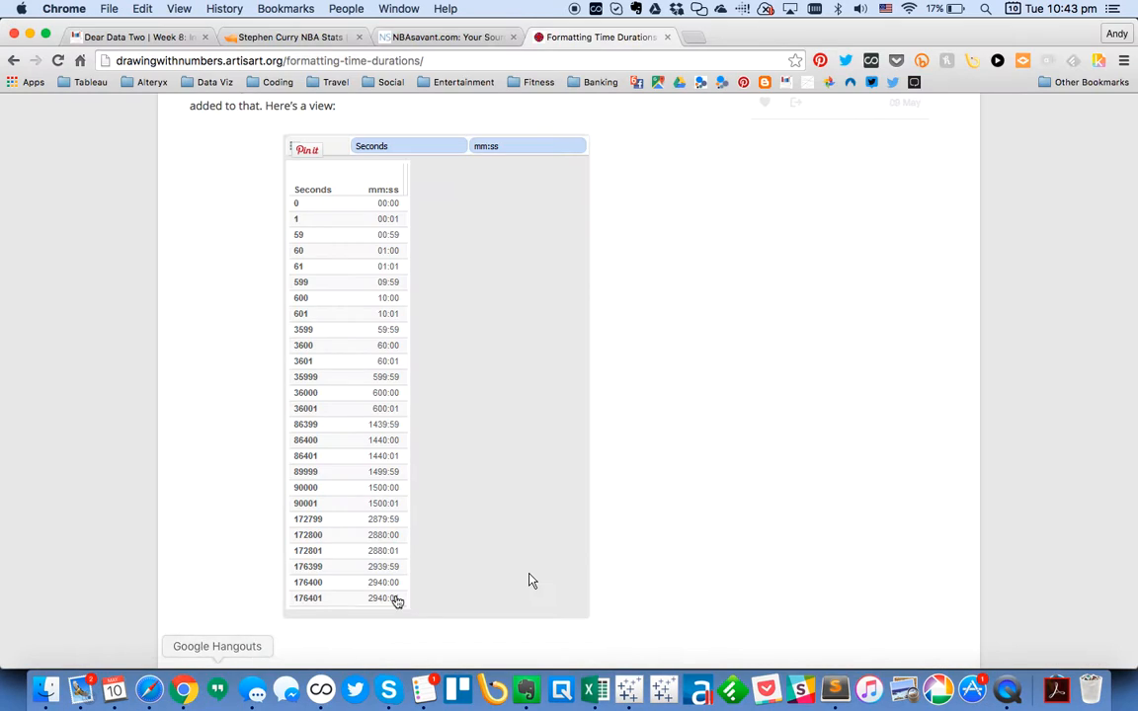
View the Dear Data Two Week 8: Instagram Addiction viz and scroll through its lollipops.
left_click(139, 35)
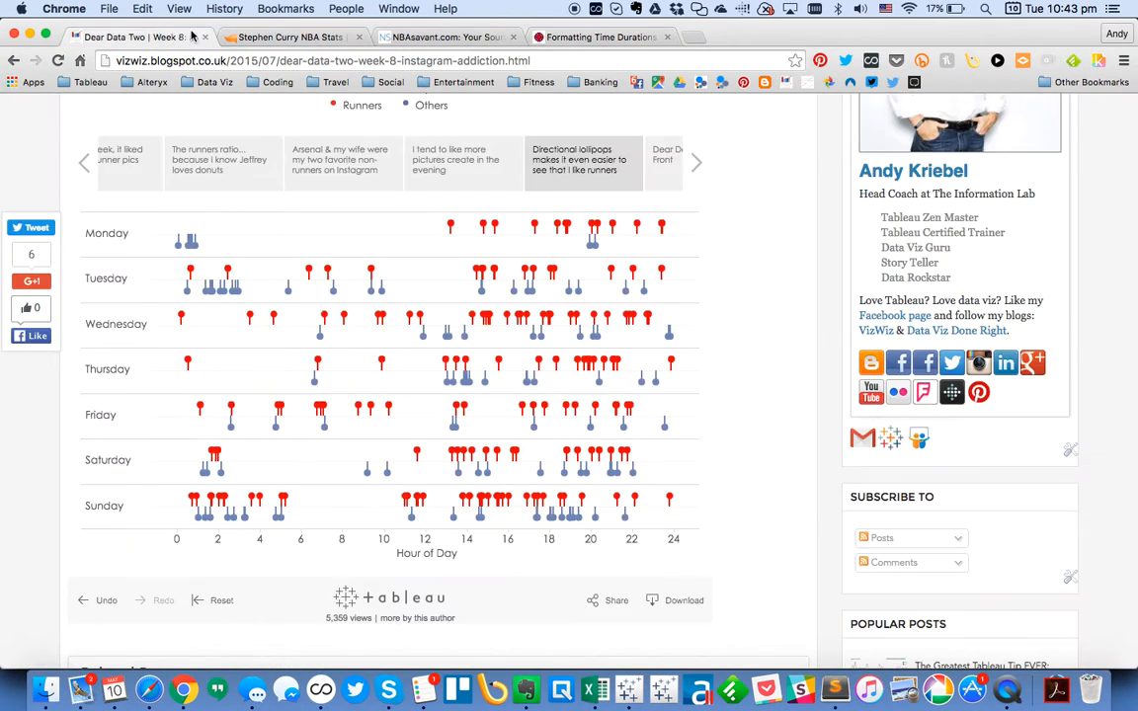
scroll("up", 3)
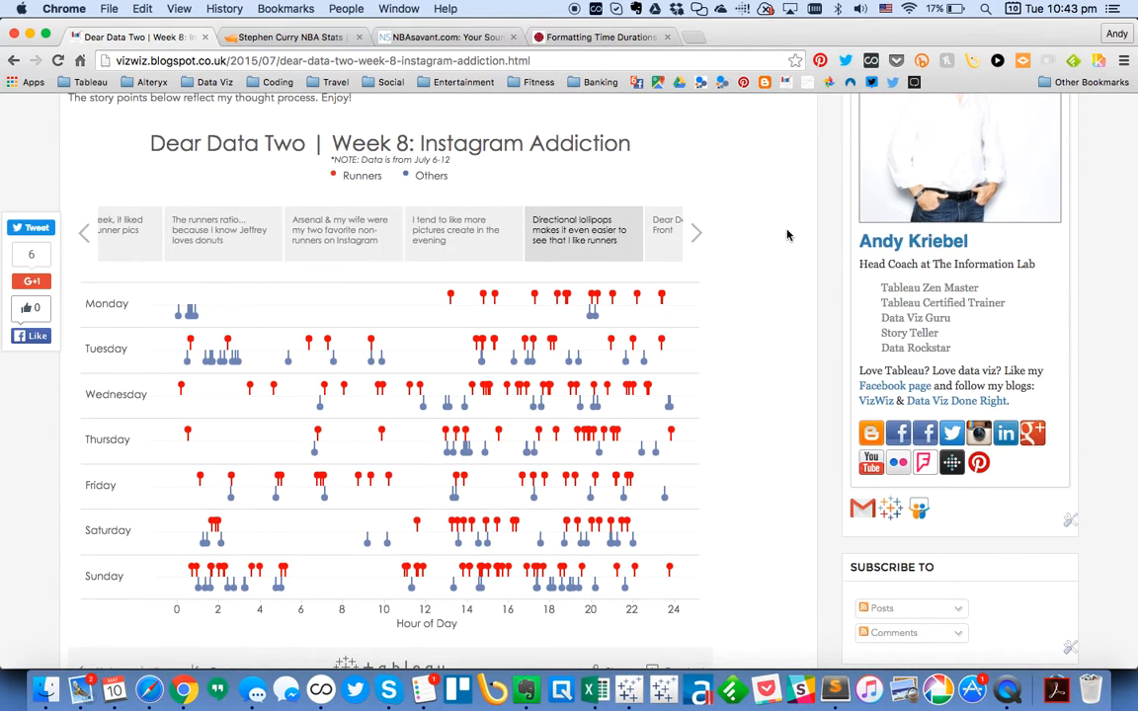
scroll("down", 3)
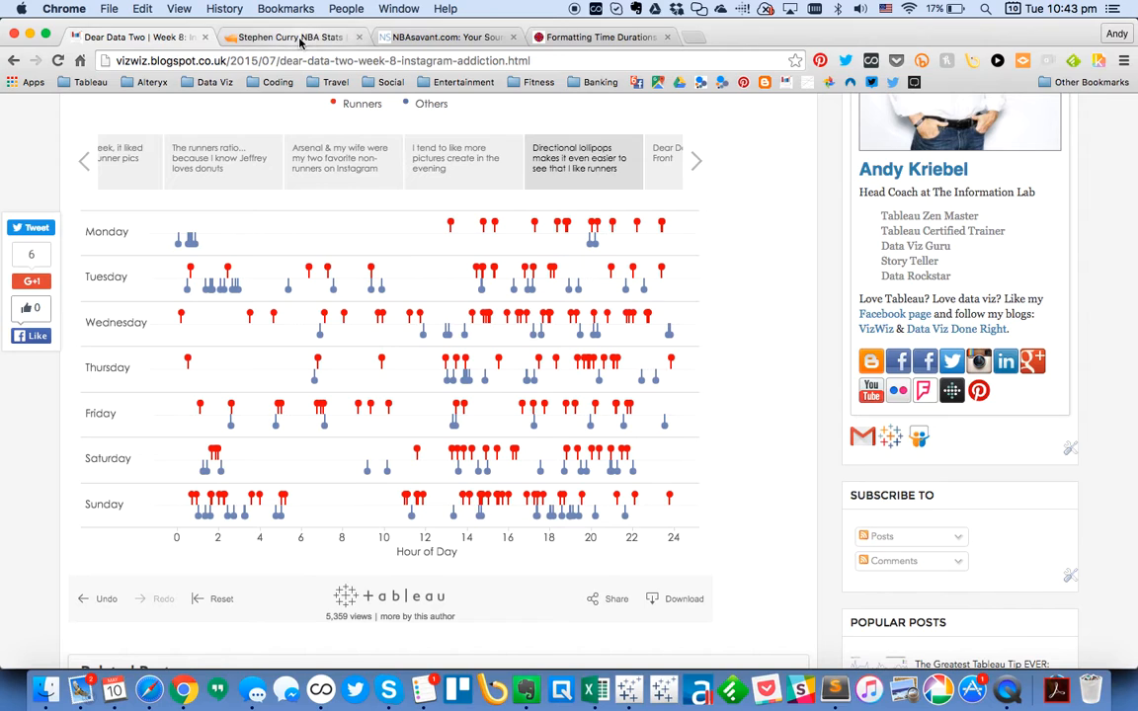
View Curry's NBA Savant shot search (794 of 1569 made), then switch to the shot spreadsheet in Excel.
left_click(286, 36)
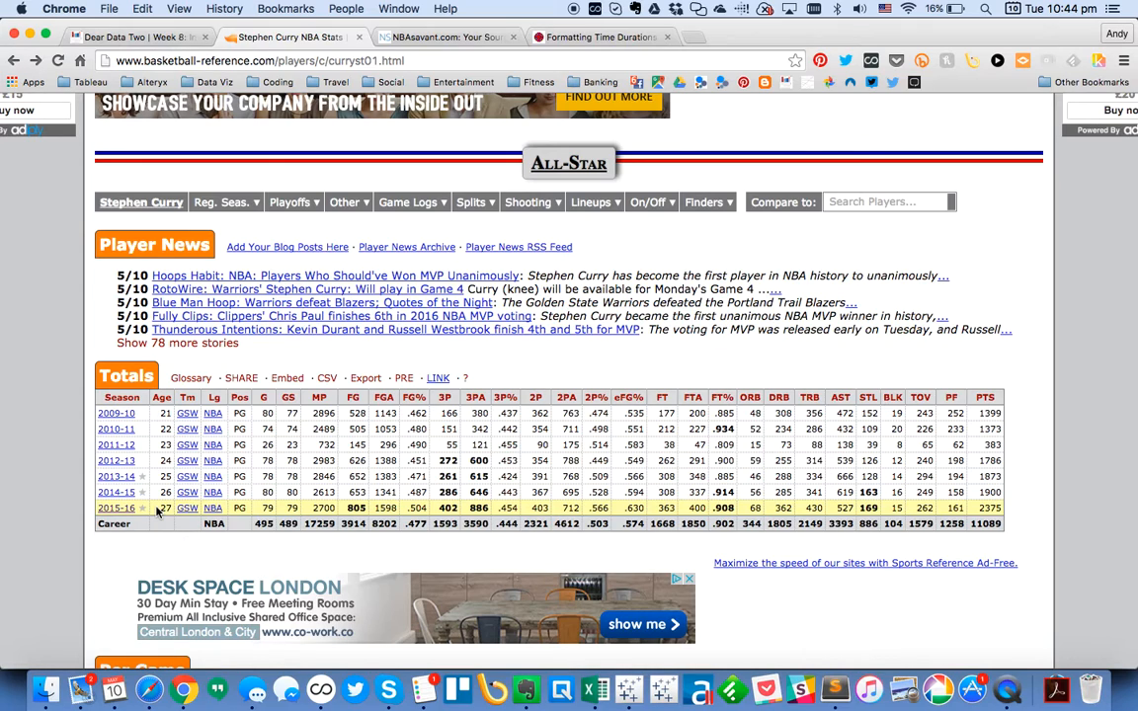
left_click(444, 36)
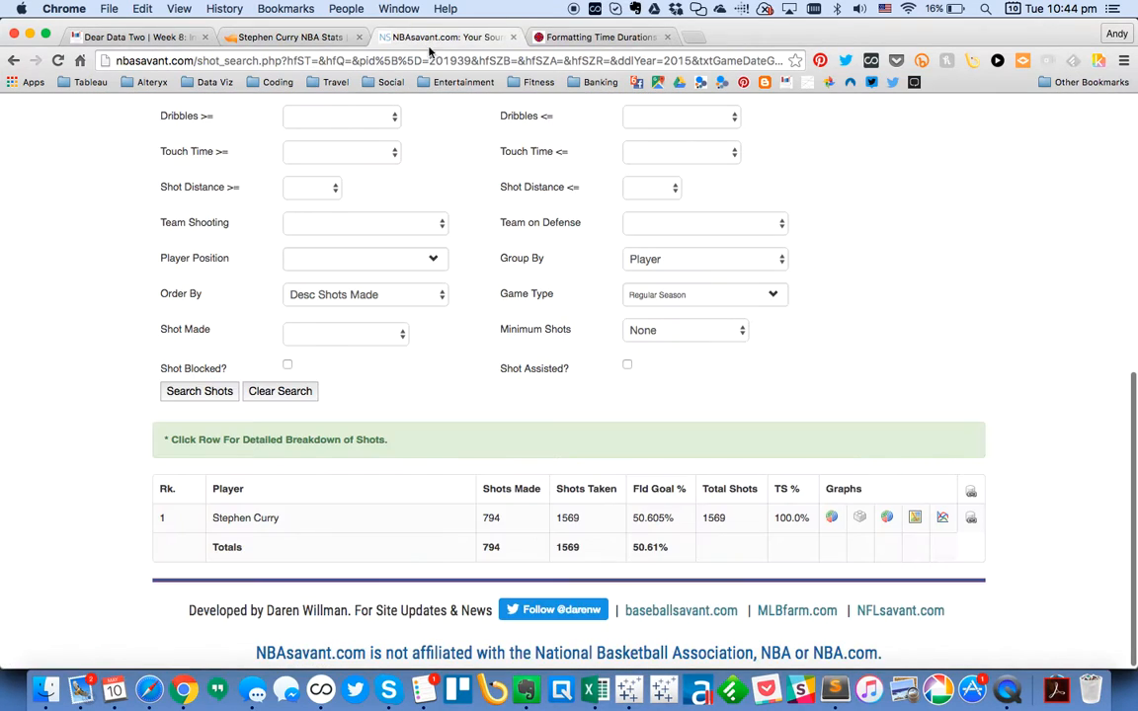
mouse_move(498, 272)
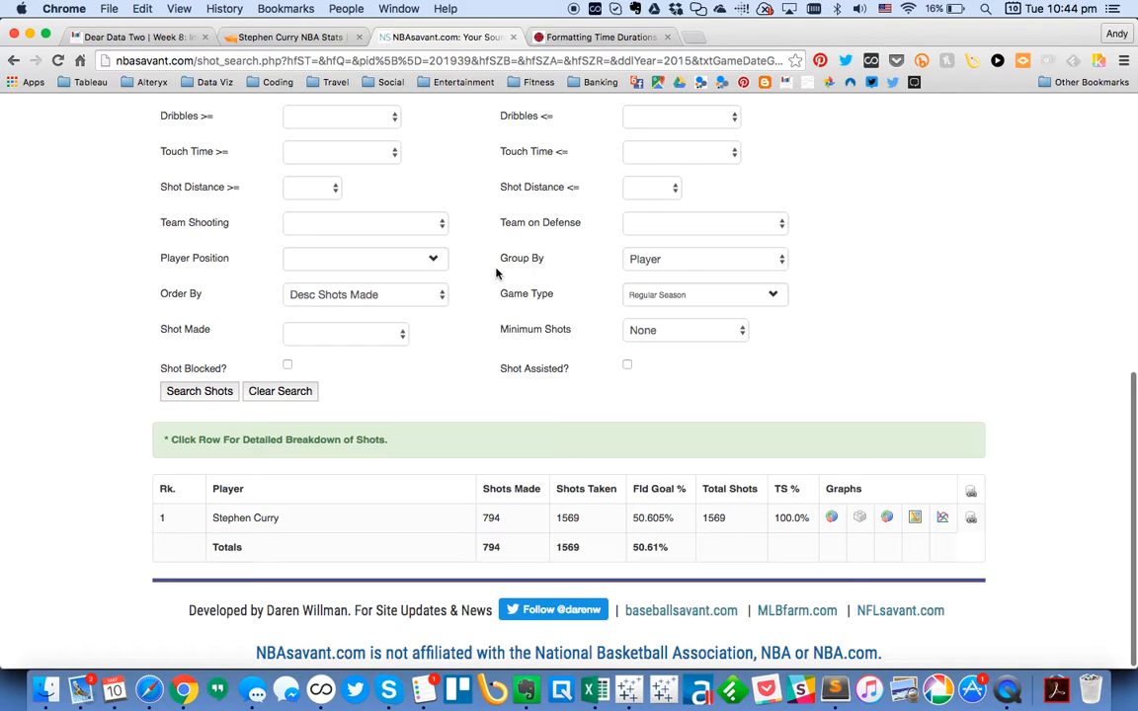
mouse_move(593, 687)
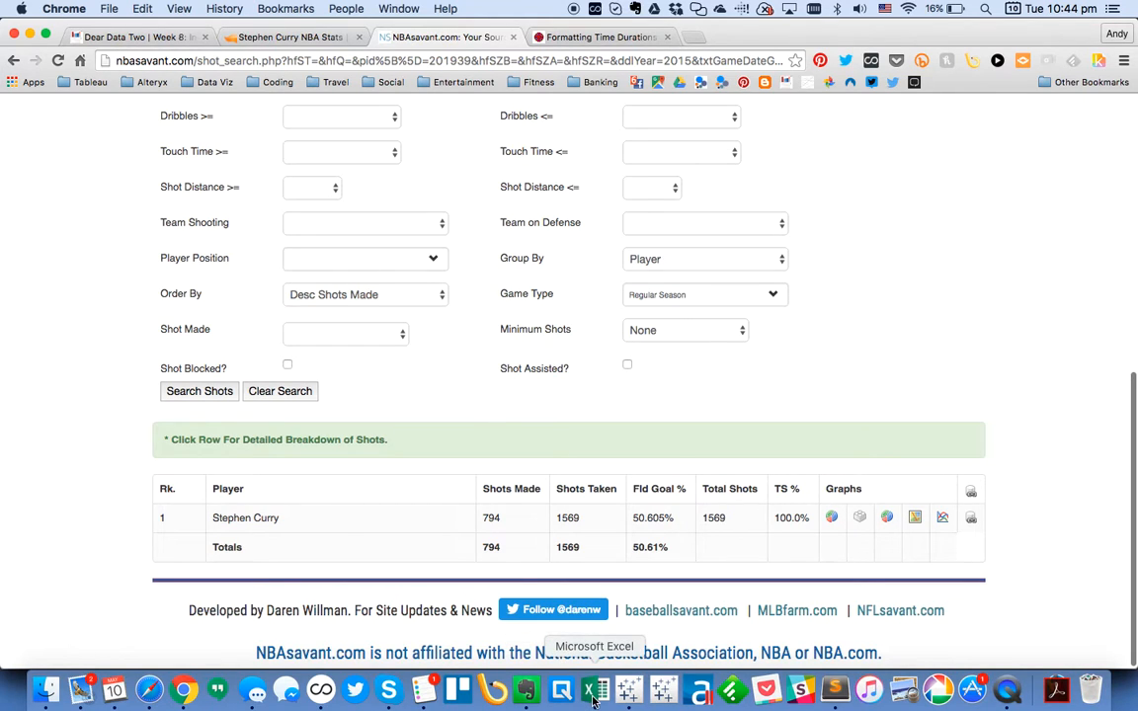
left_click(596, 687)
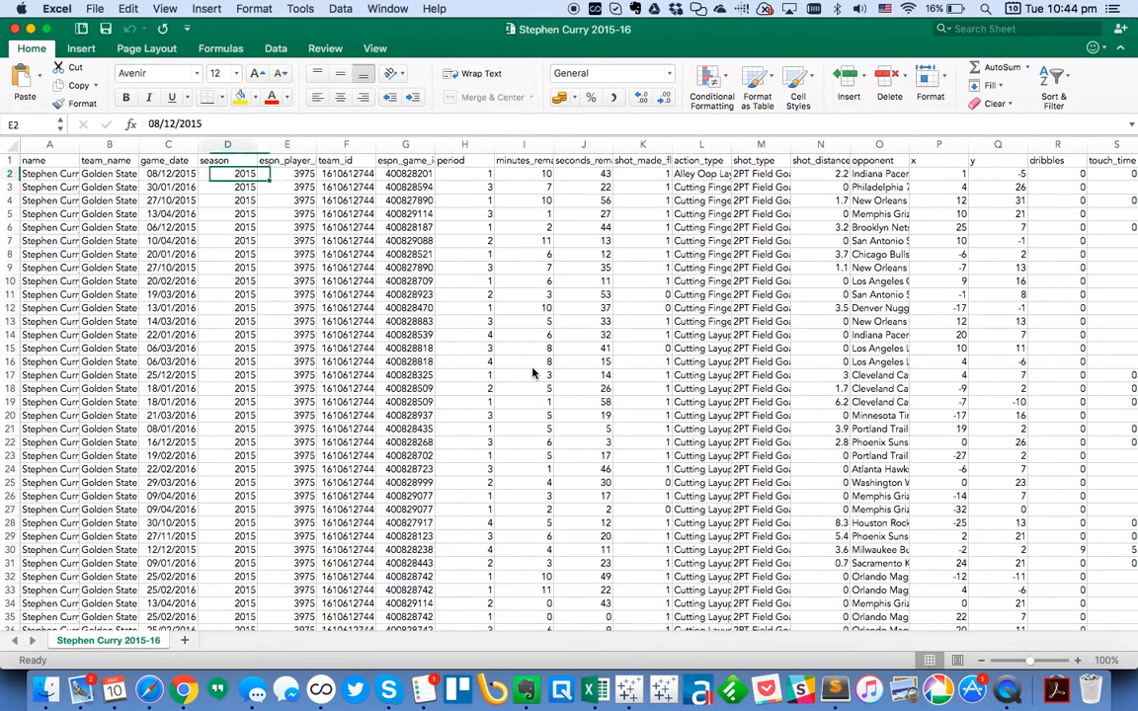
Inspect row 2 fields: player, game date, period, seconds remaining, shot made, action type, shot type, distance.
left_click(50, 174)
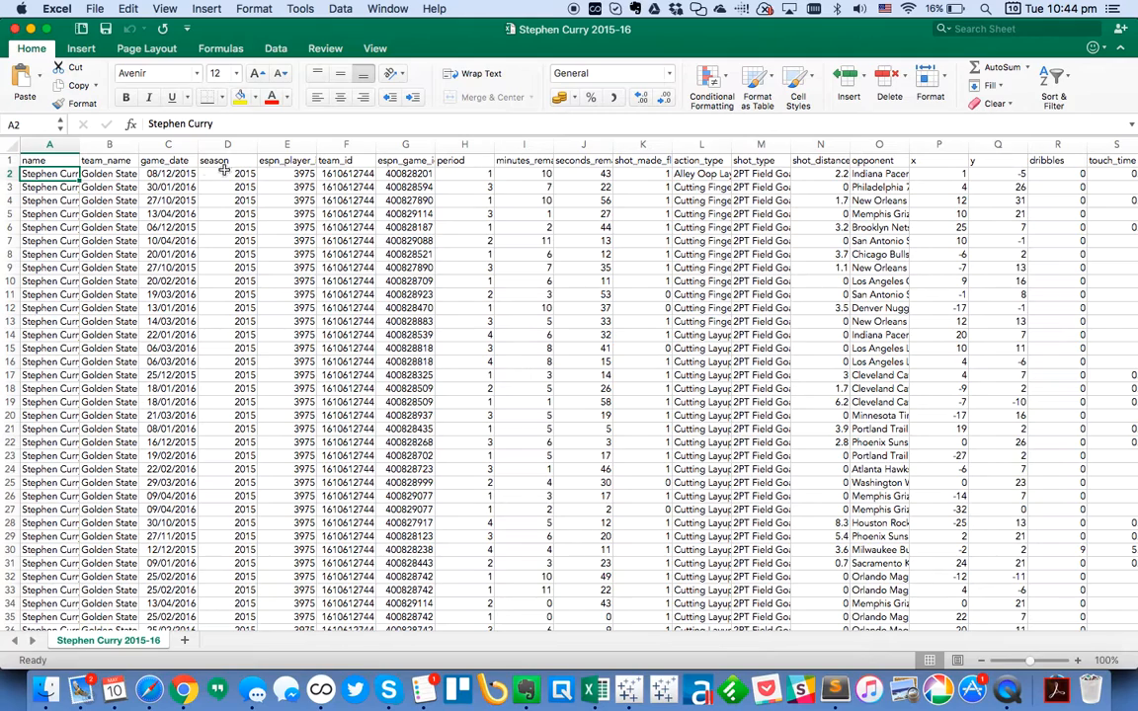
left_click(168, 173)
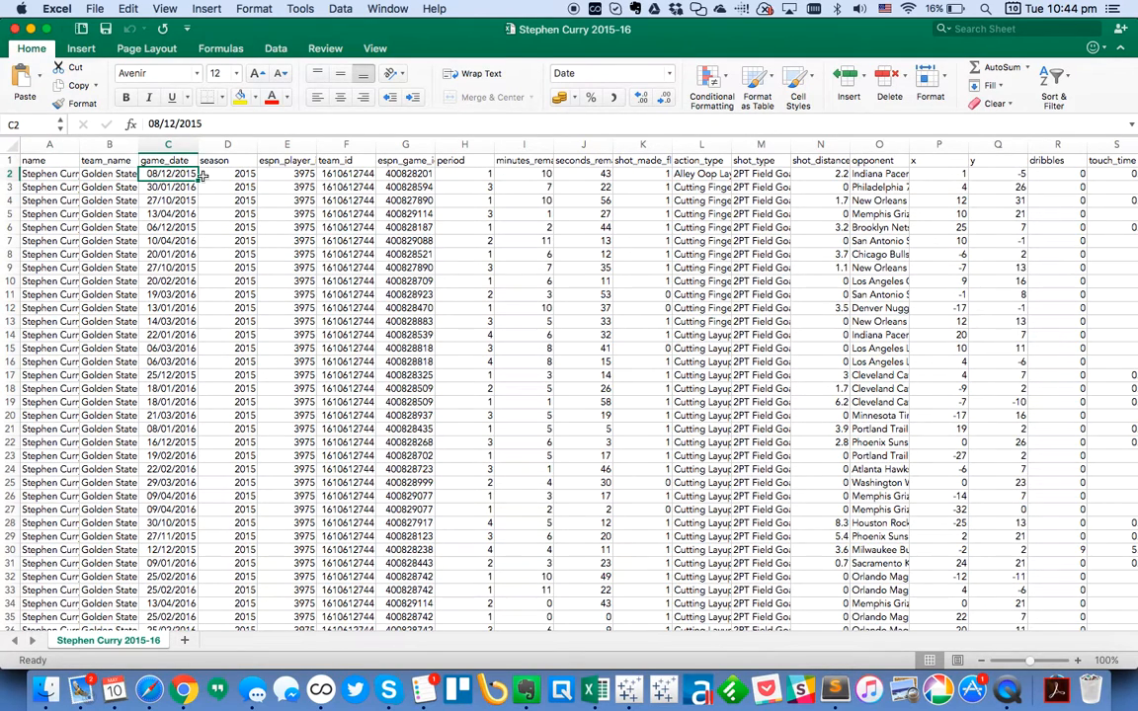
left_click(463, 174)
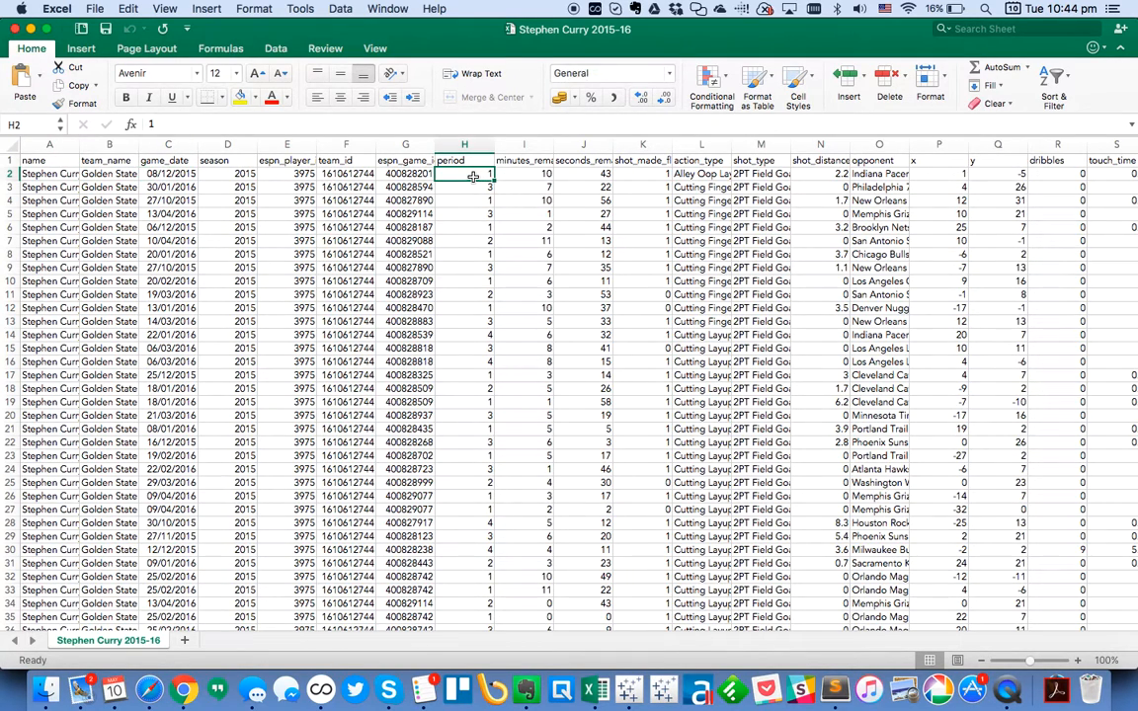
left_click(582, 174)
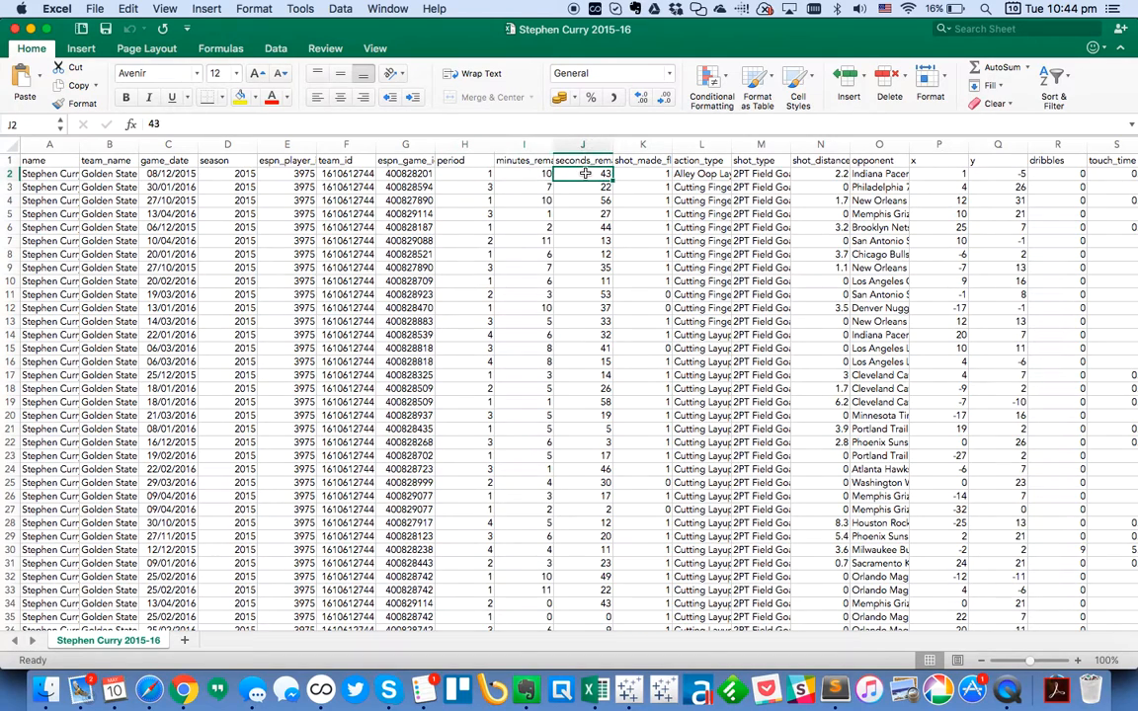
left_click(642, 174)
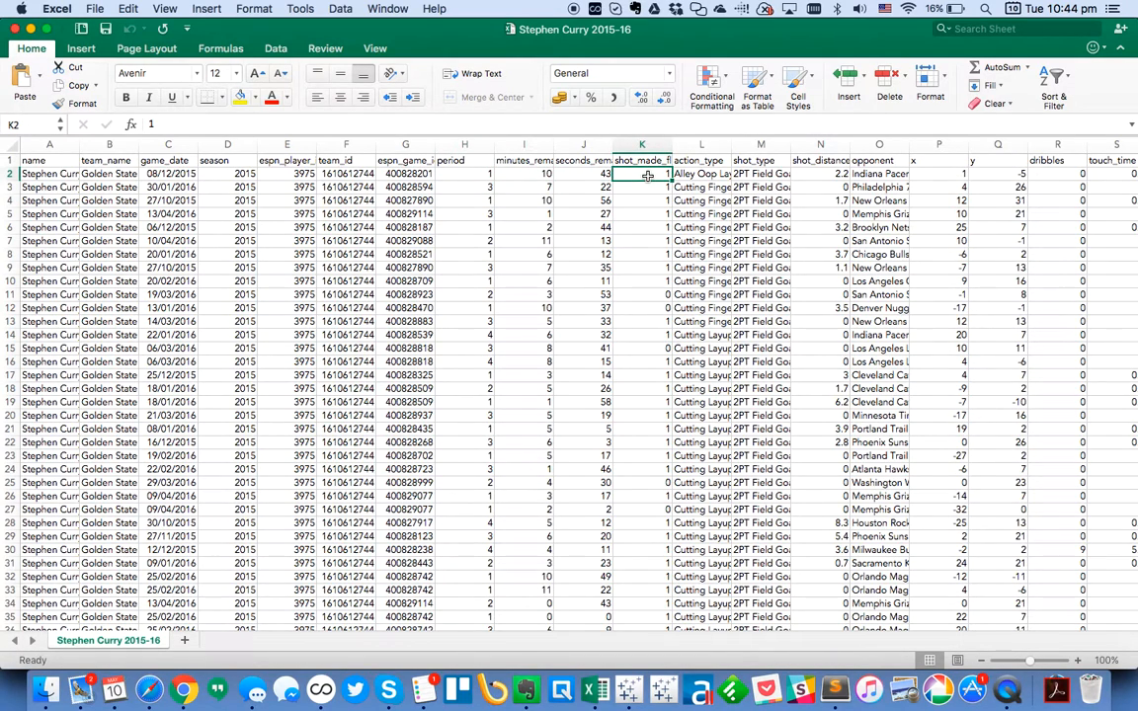
left_click(701, 174)
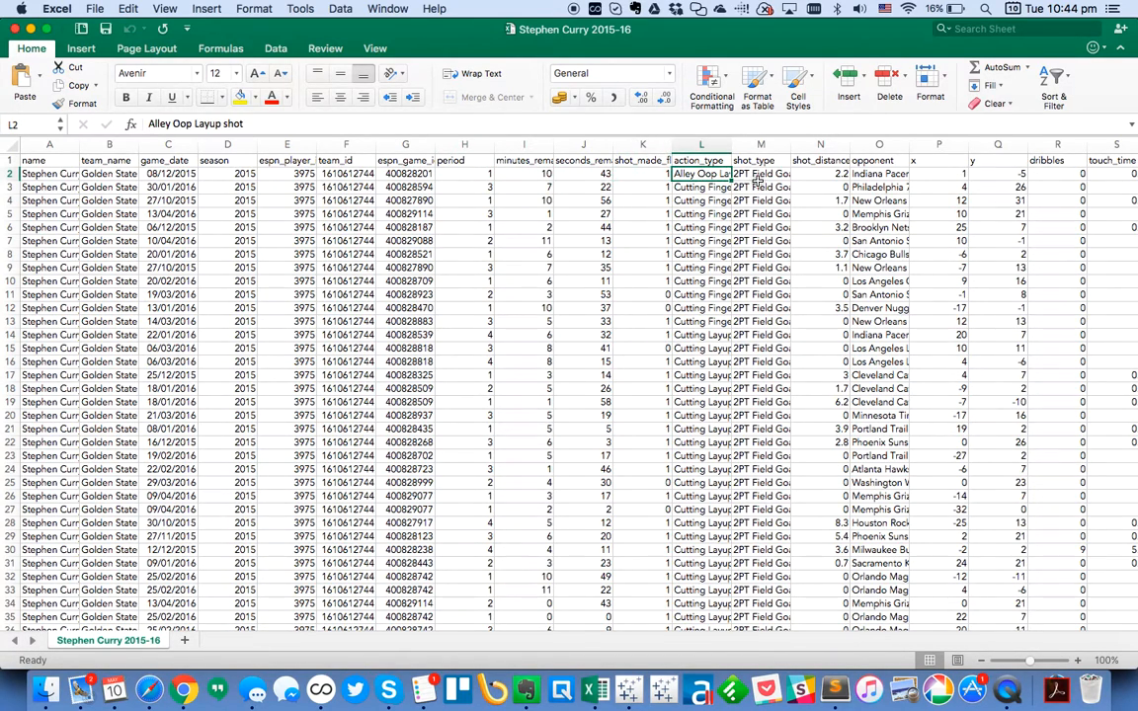
left_click(760, 174)
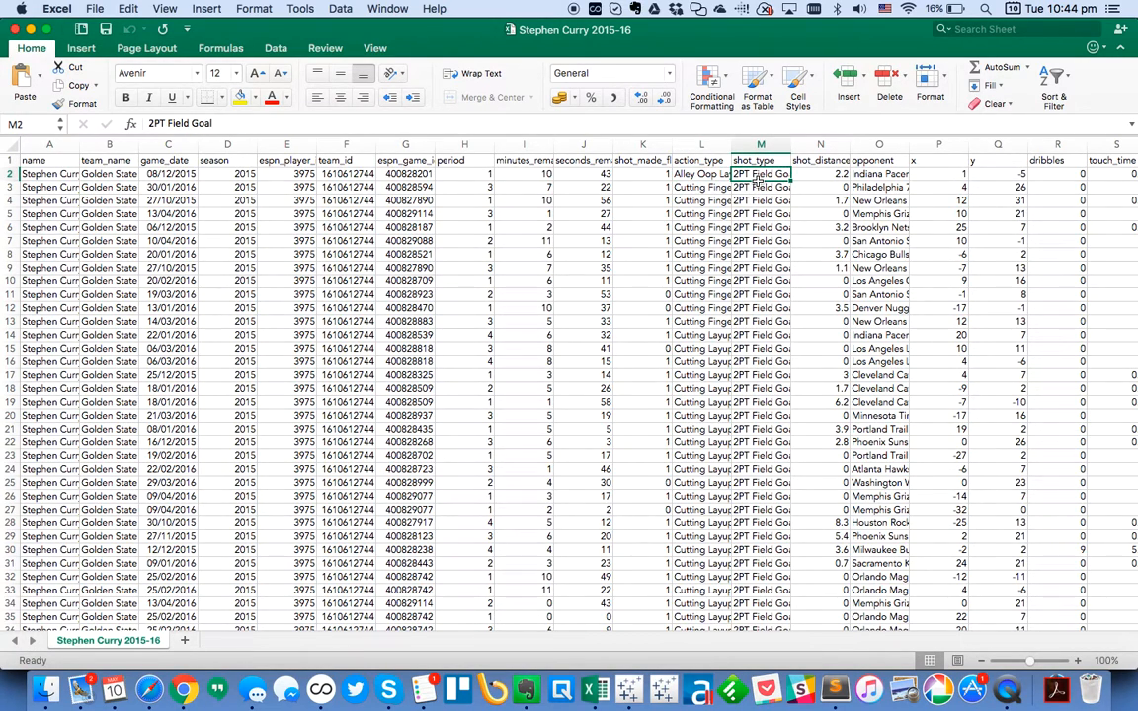
left_click(820, 173)
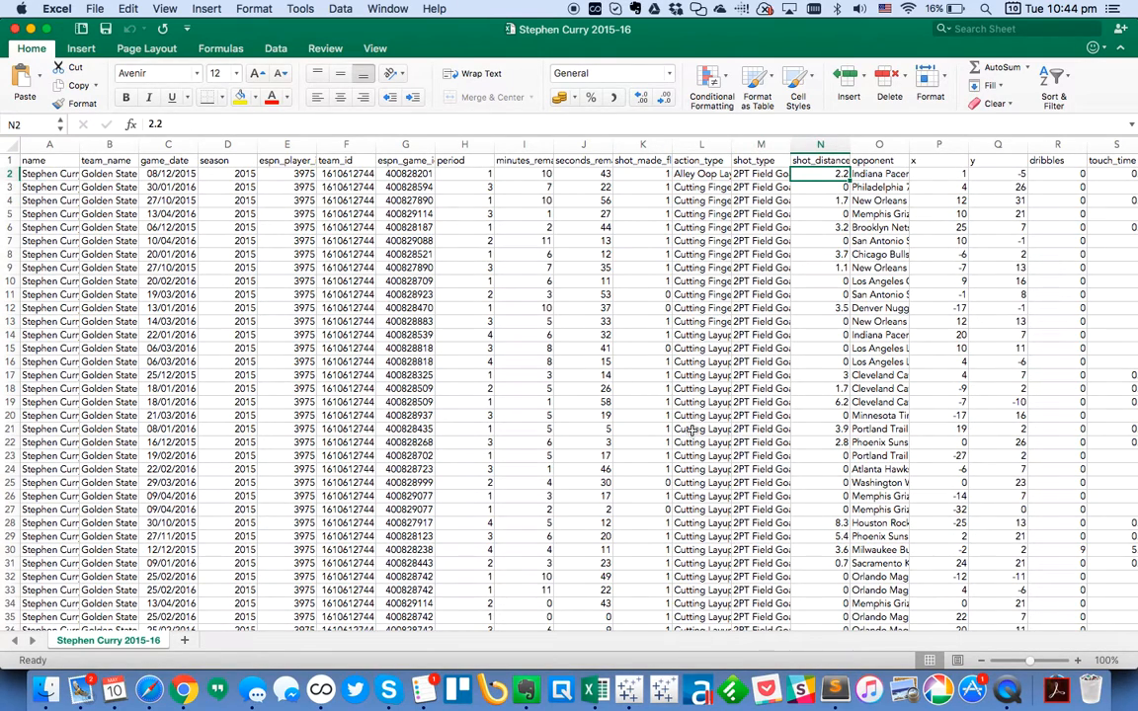
mouse_move(664, 688)
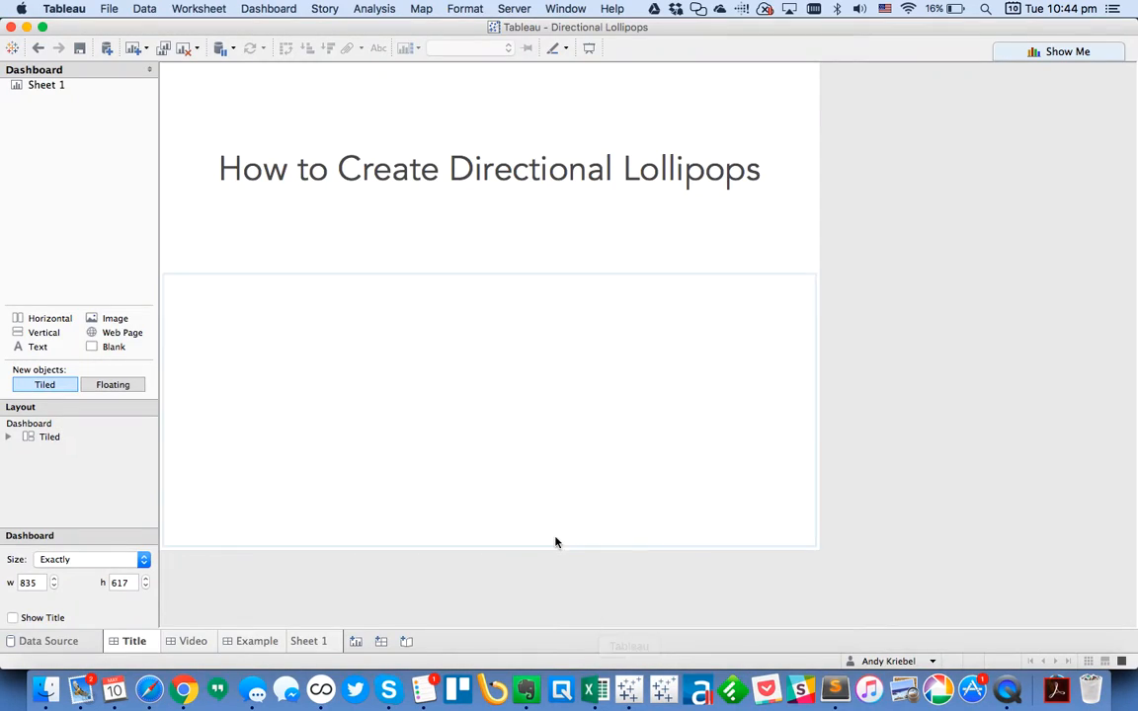
Connect a text-file data source, Stephen Curry 2015-16.csv, and select the time measures on Sheet 1.
left_click(309, 641)
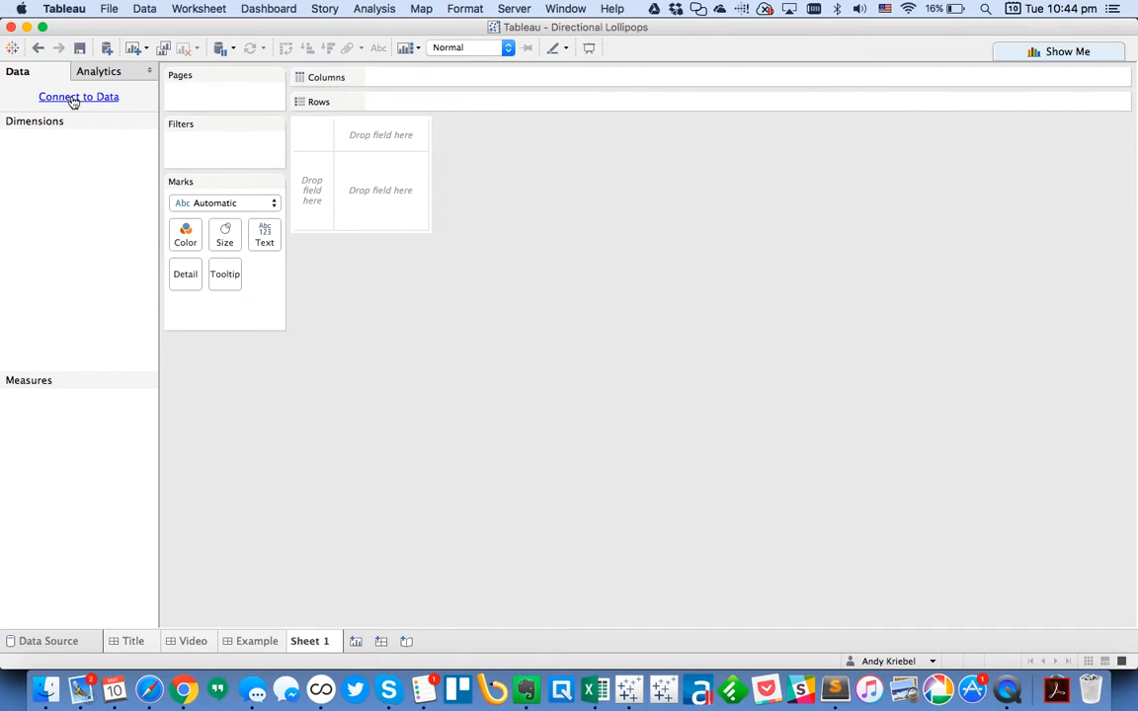
left_click(79, 95)
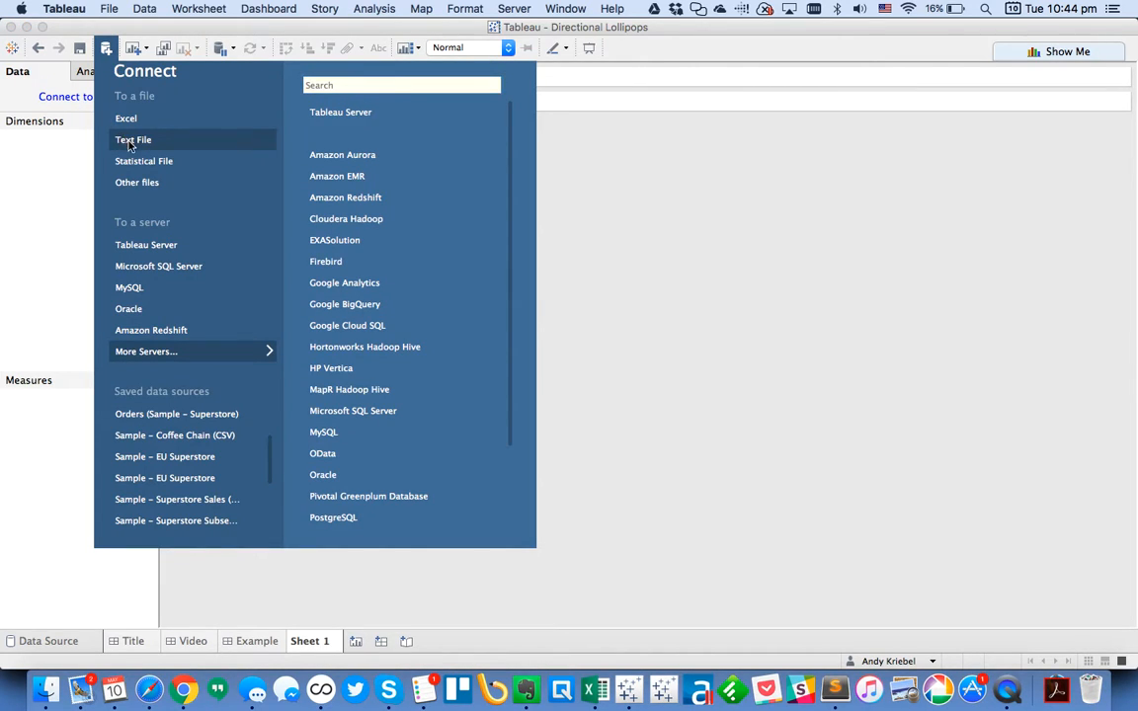
left_click(134, 138)
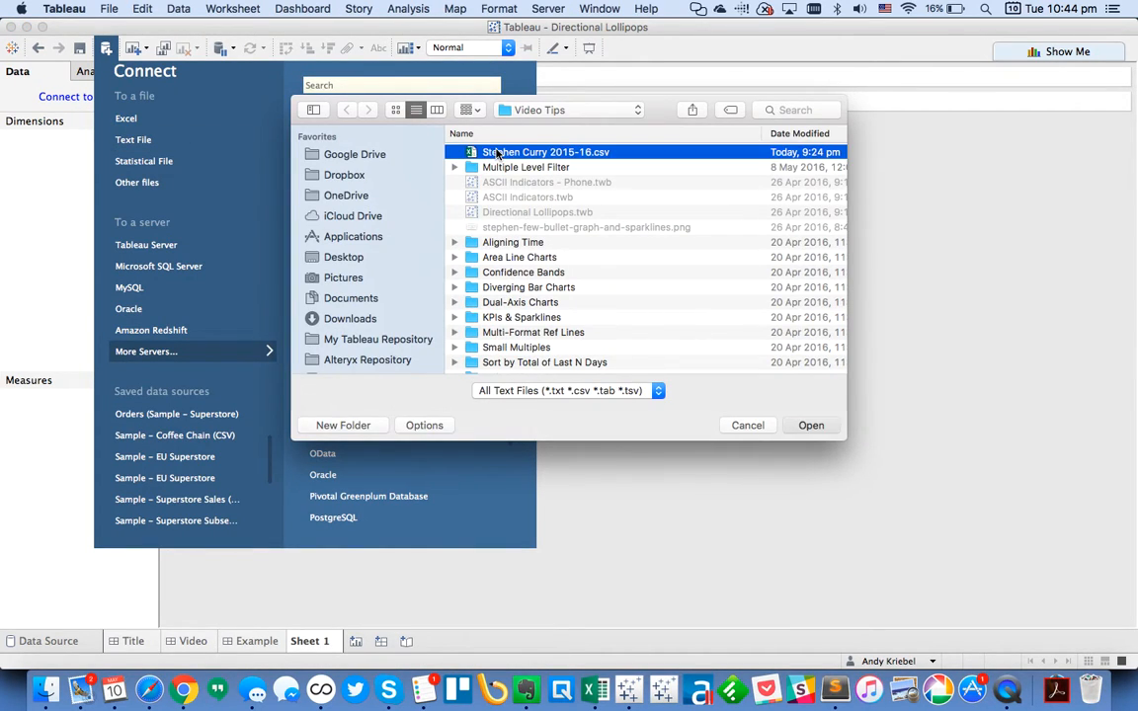
left_click(810, 425)
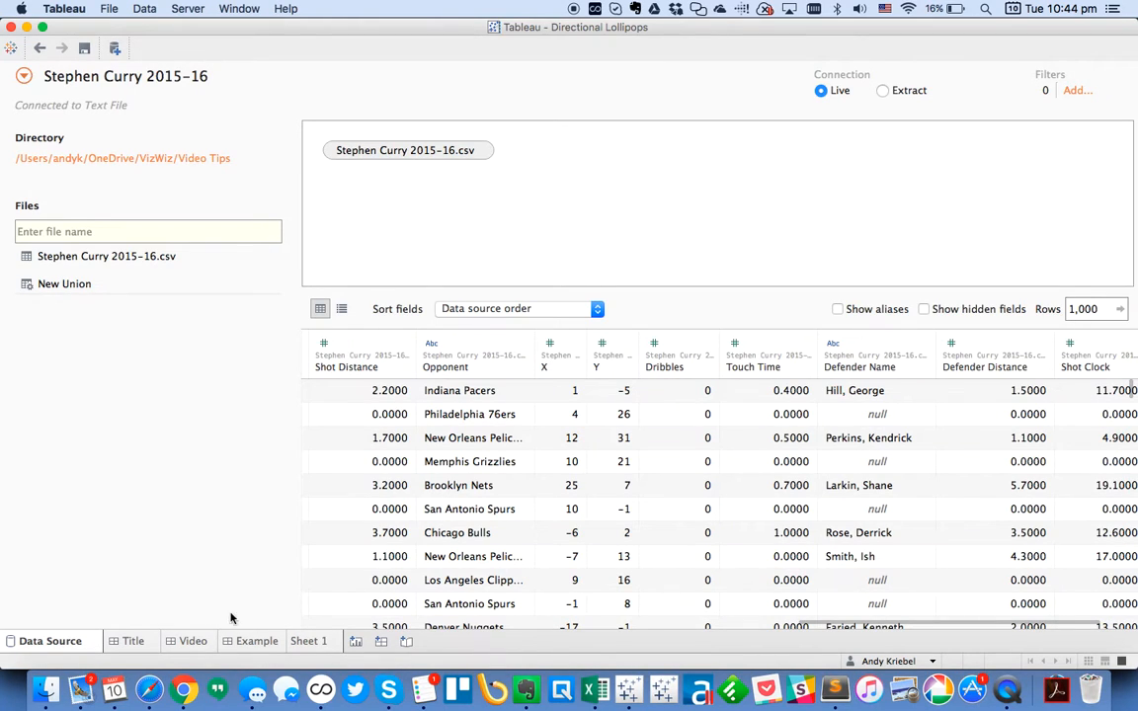
left_click(308, 640)
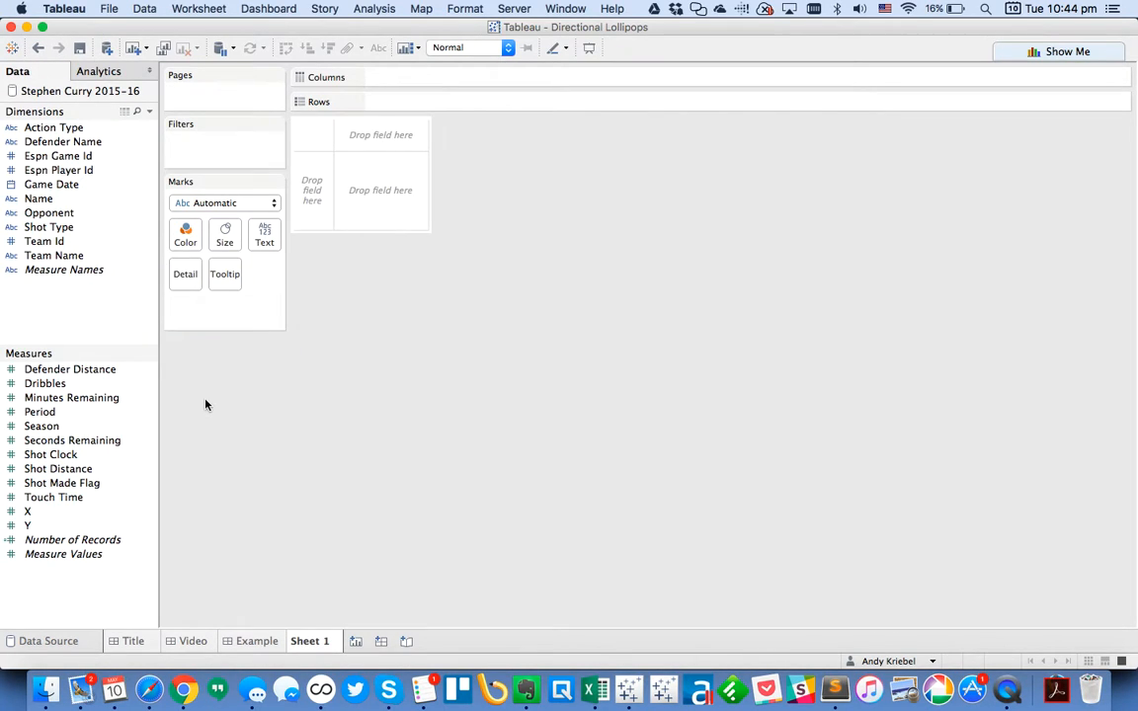
left_click(39, 412)
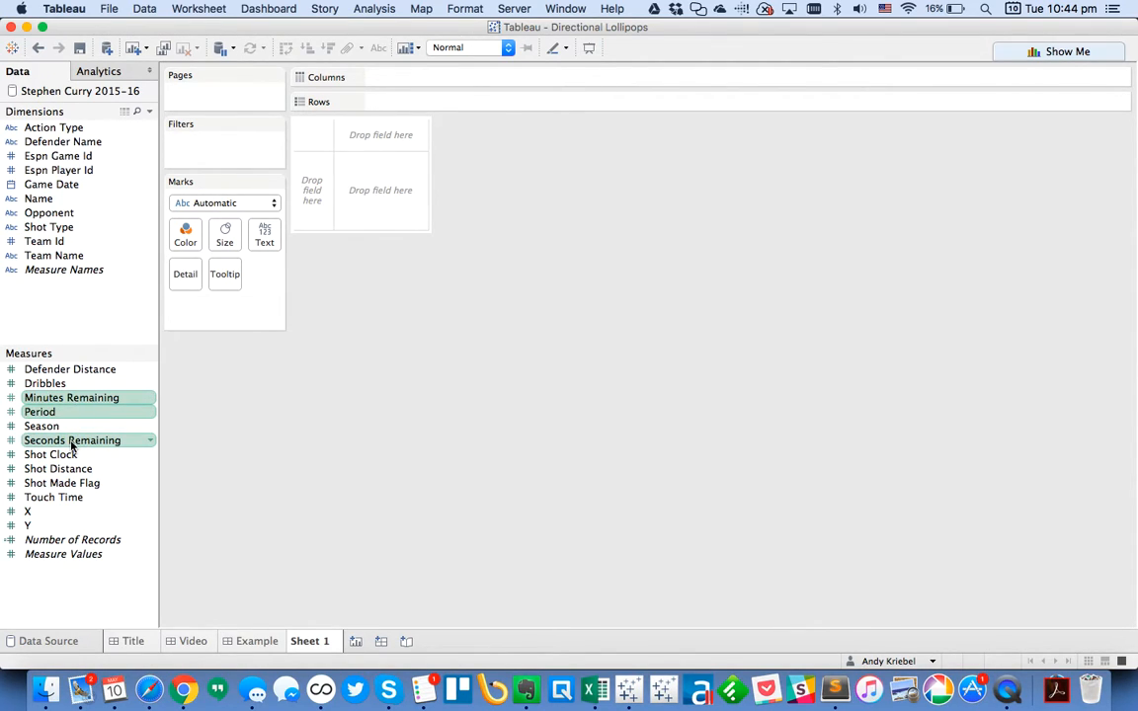
mouse_move(71, 397)
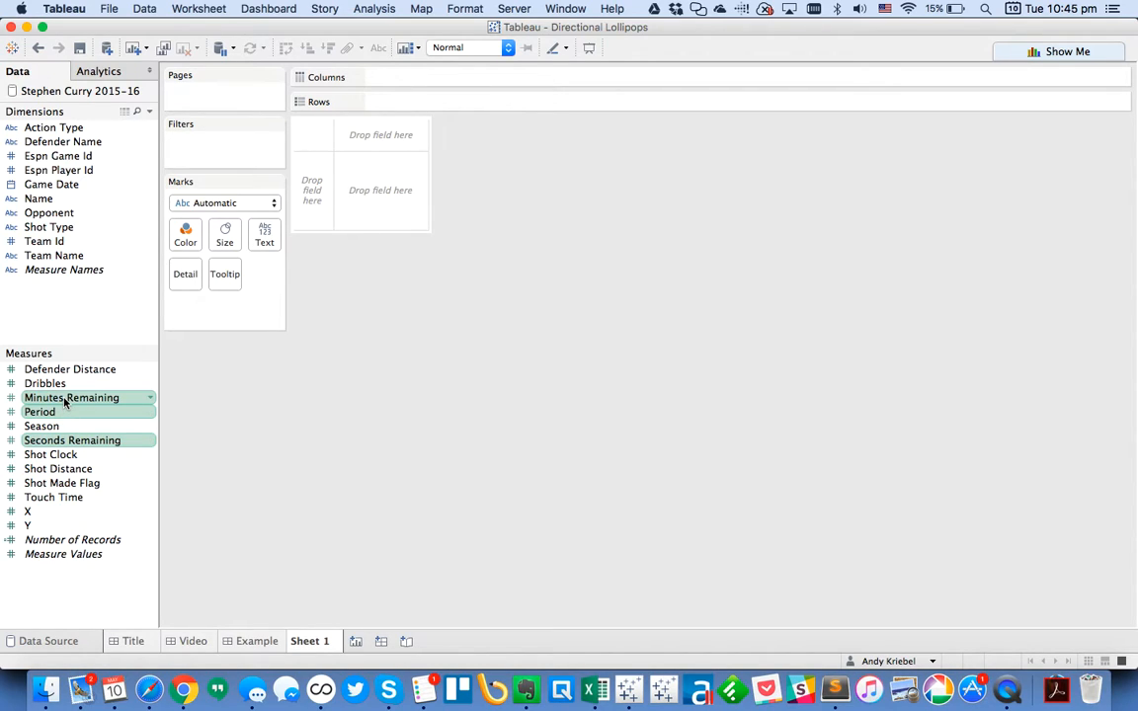
Convert the selected measures to dimensions and put discrete Game Date on Rows.
left_click_drag(71, 397, 87, 312)
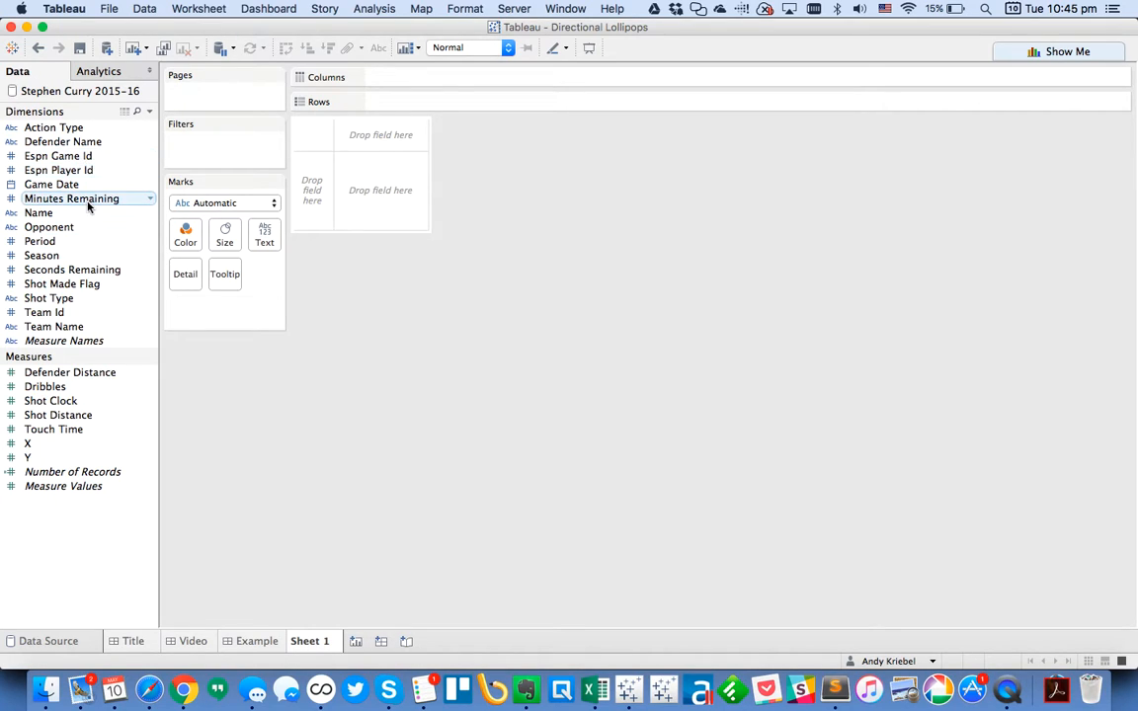
mouse_move(51, 186)
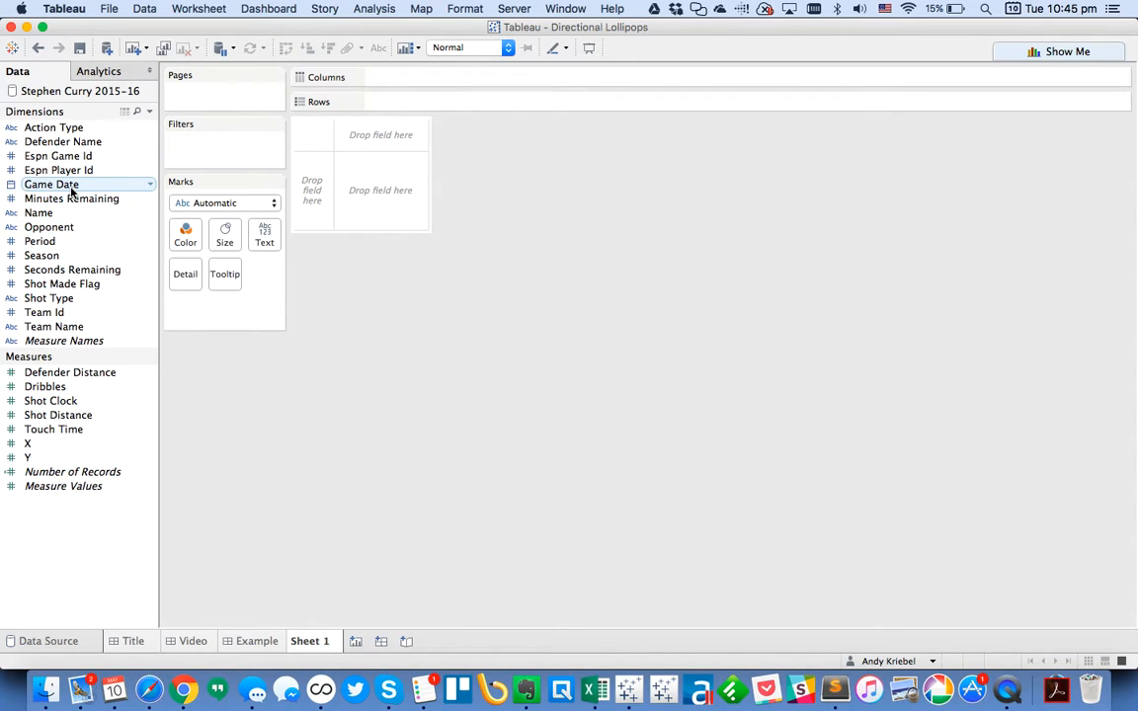
left_click_drag(51, 186, 233, 178)
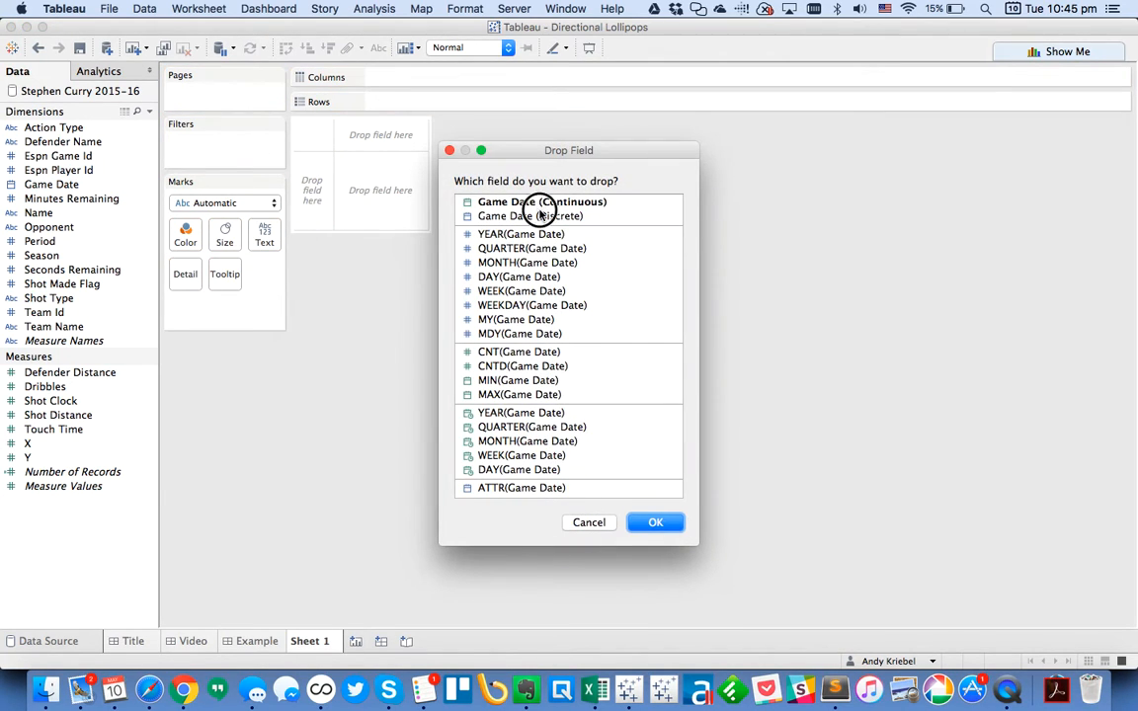
left_click(656, 522)
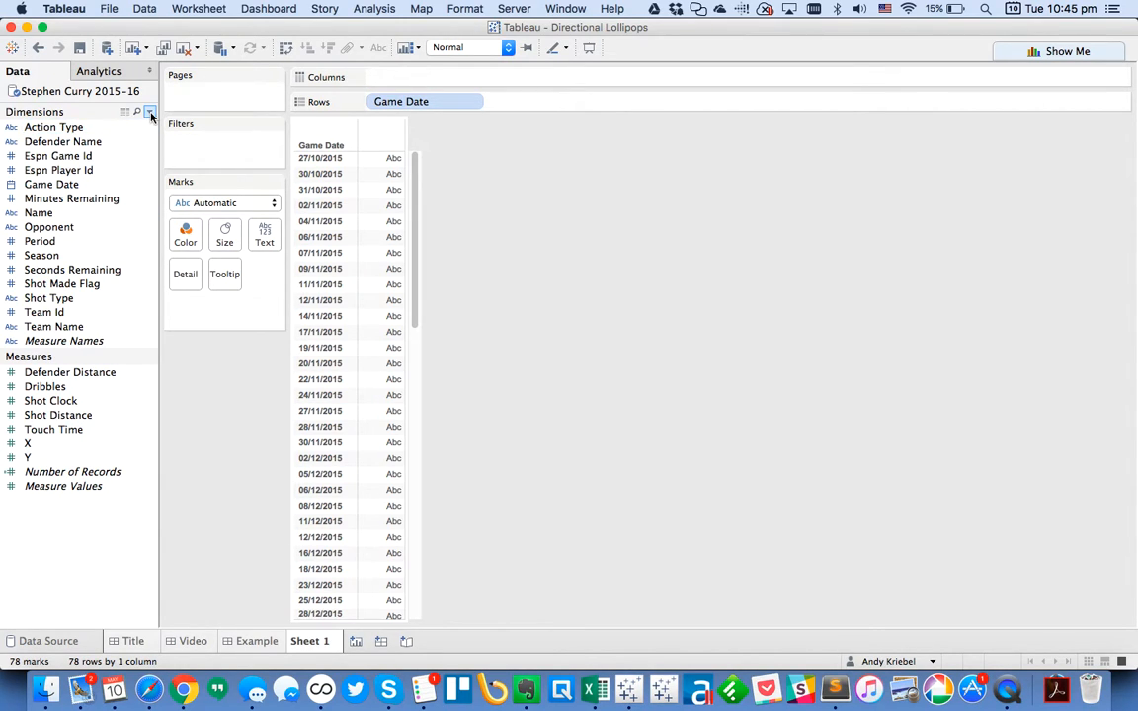
Create a calculated field 'Game #' as RANK(MIN([Game Date]),'asc').
left_click(151, 110)
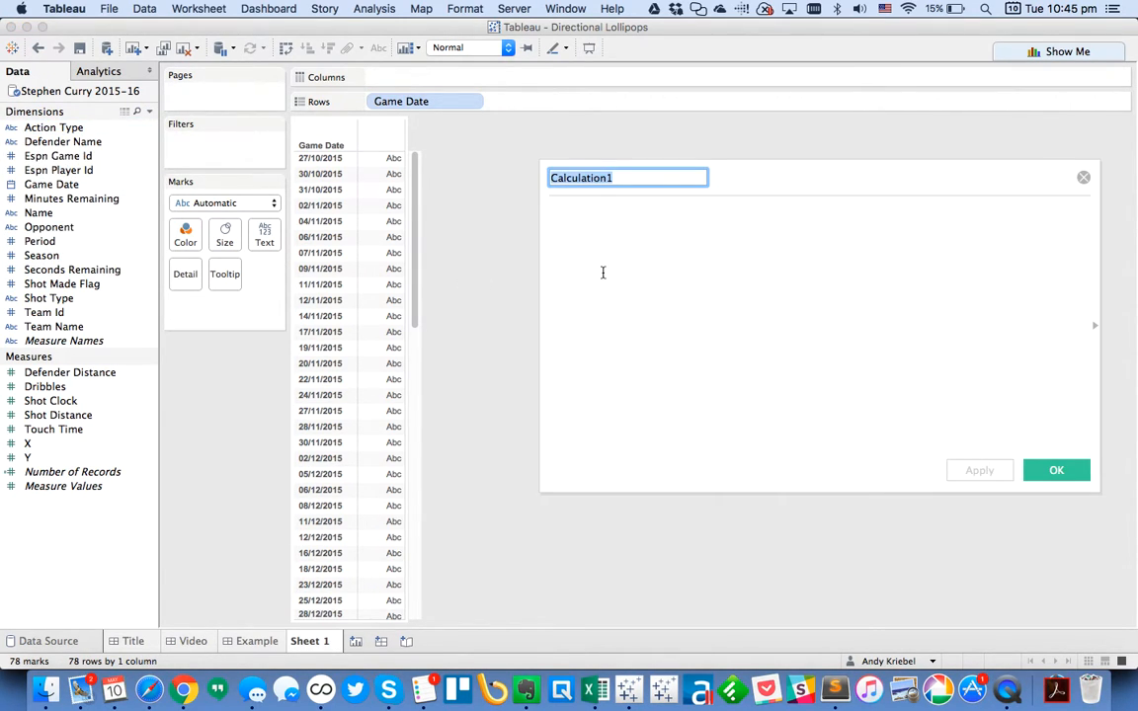
type("Game")
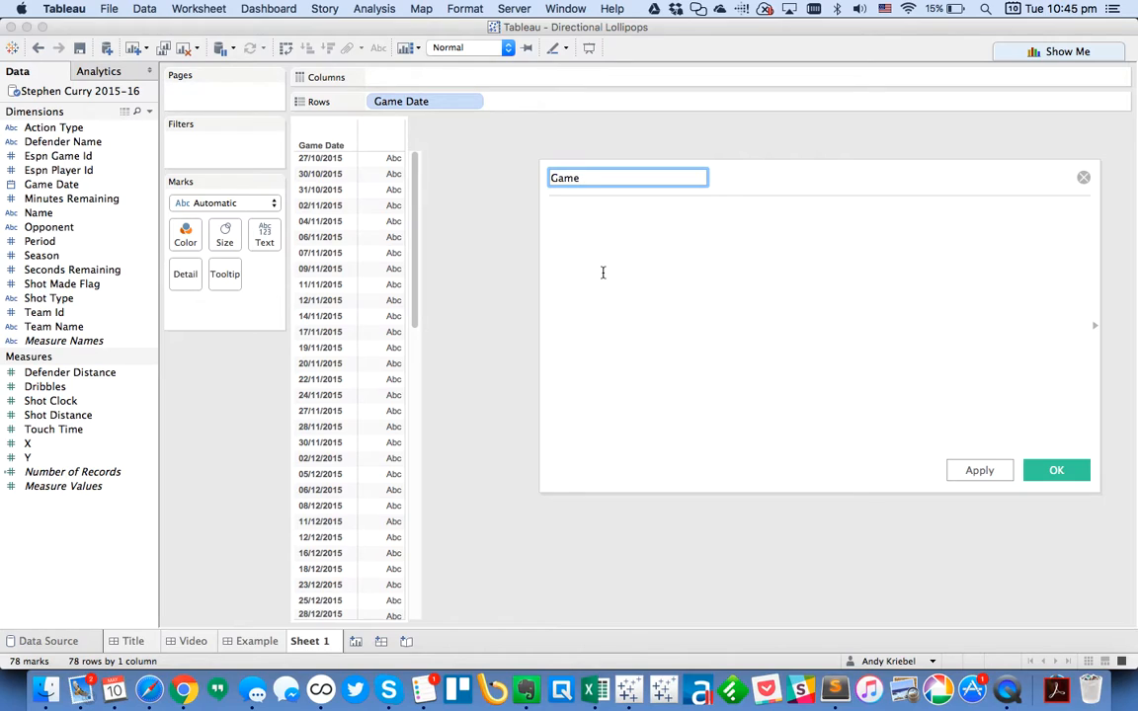
type("#")
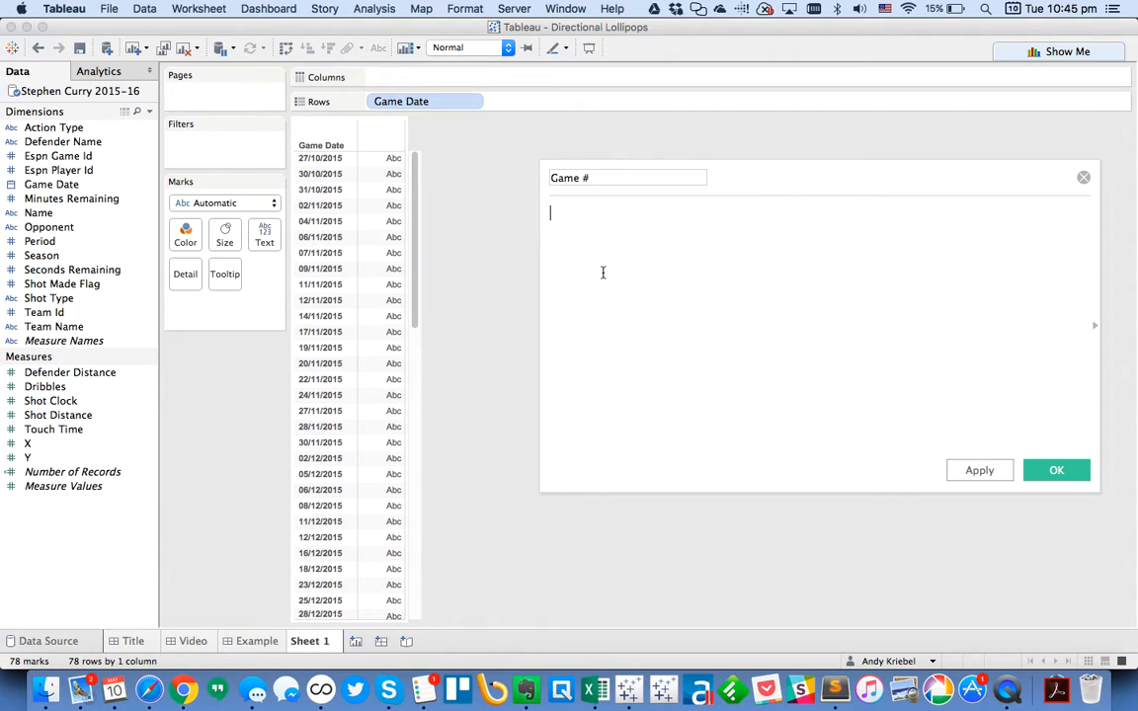
type("RANK(")
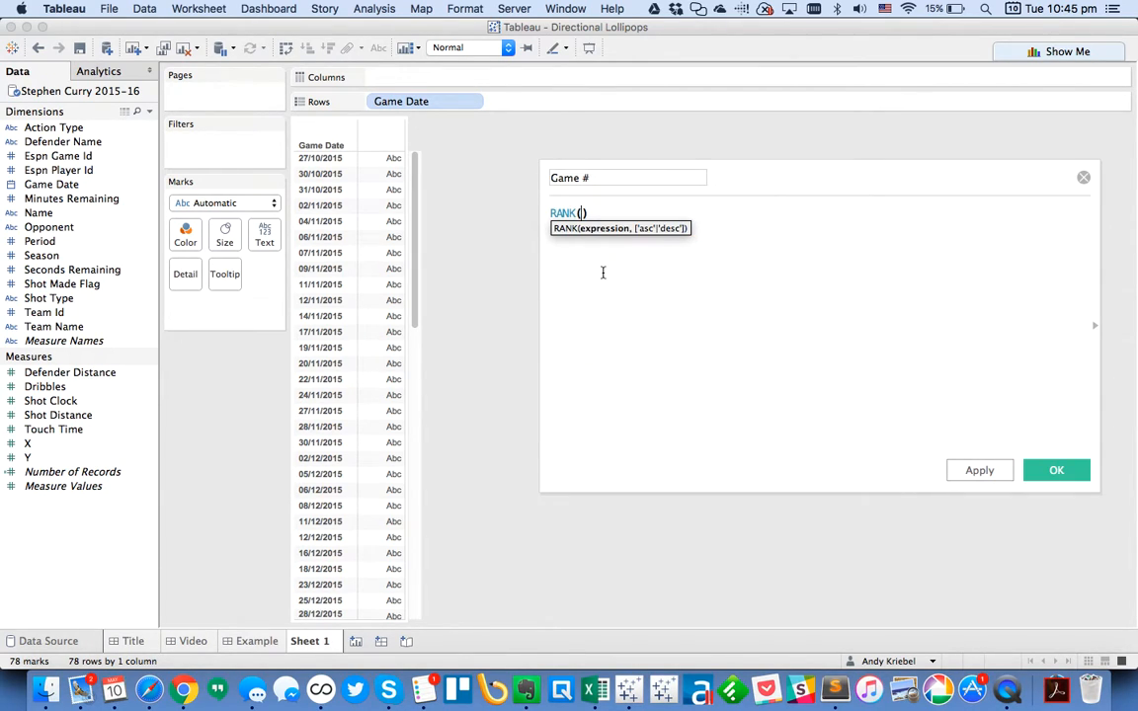
type("MIN(game")
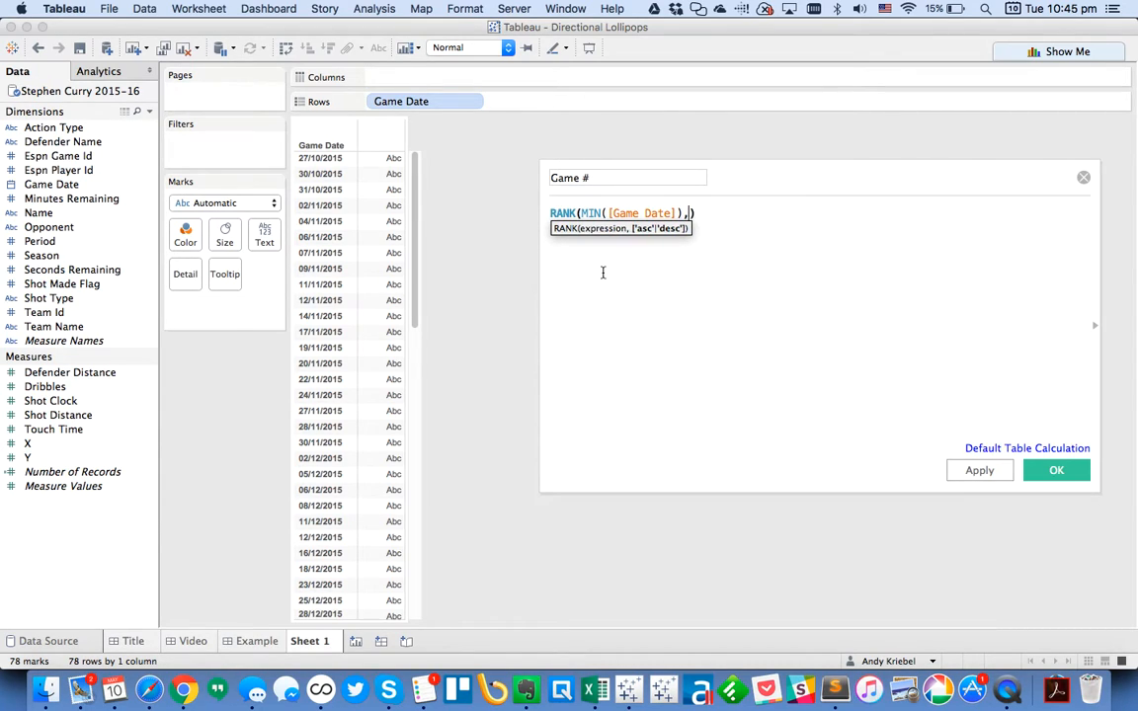
type("'asc'")
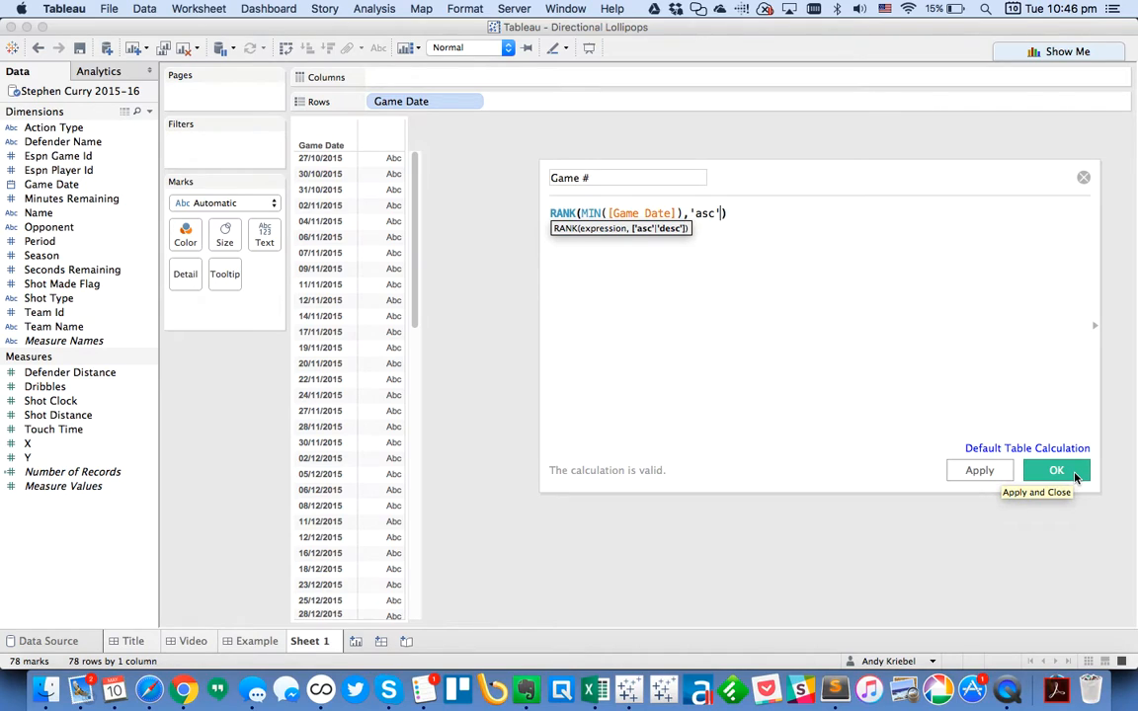
left_click(1055, 471)
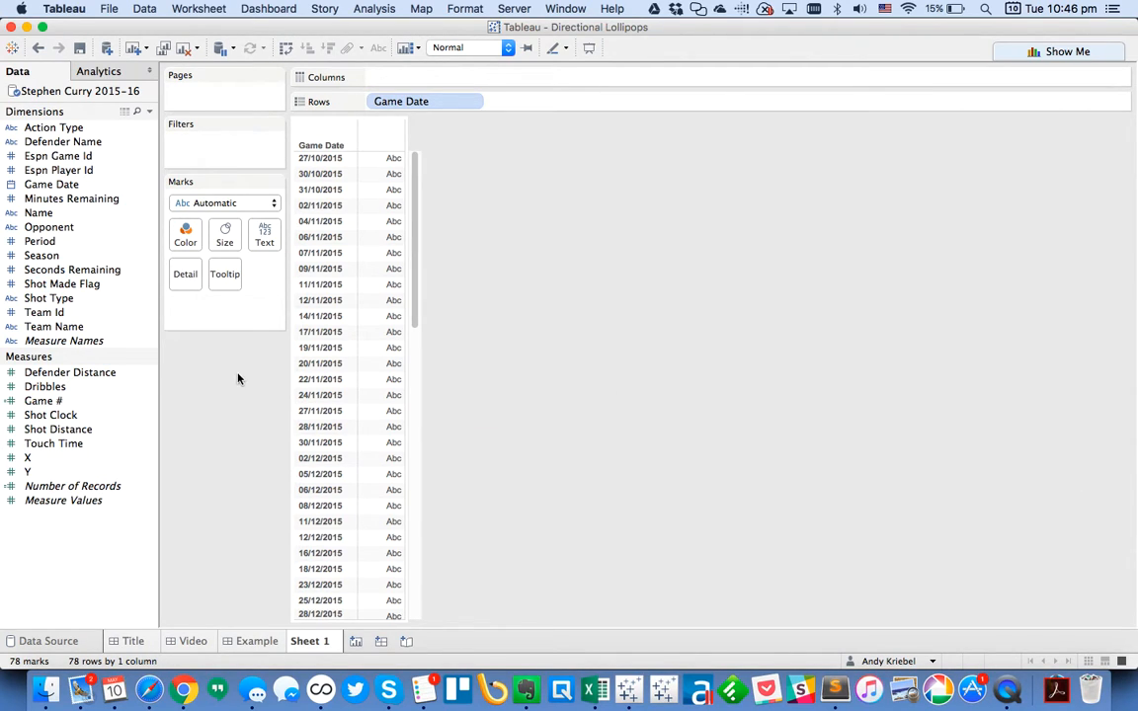
Add Game # to Rows and hide the Game Date header.
right_click(44, 399)
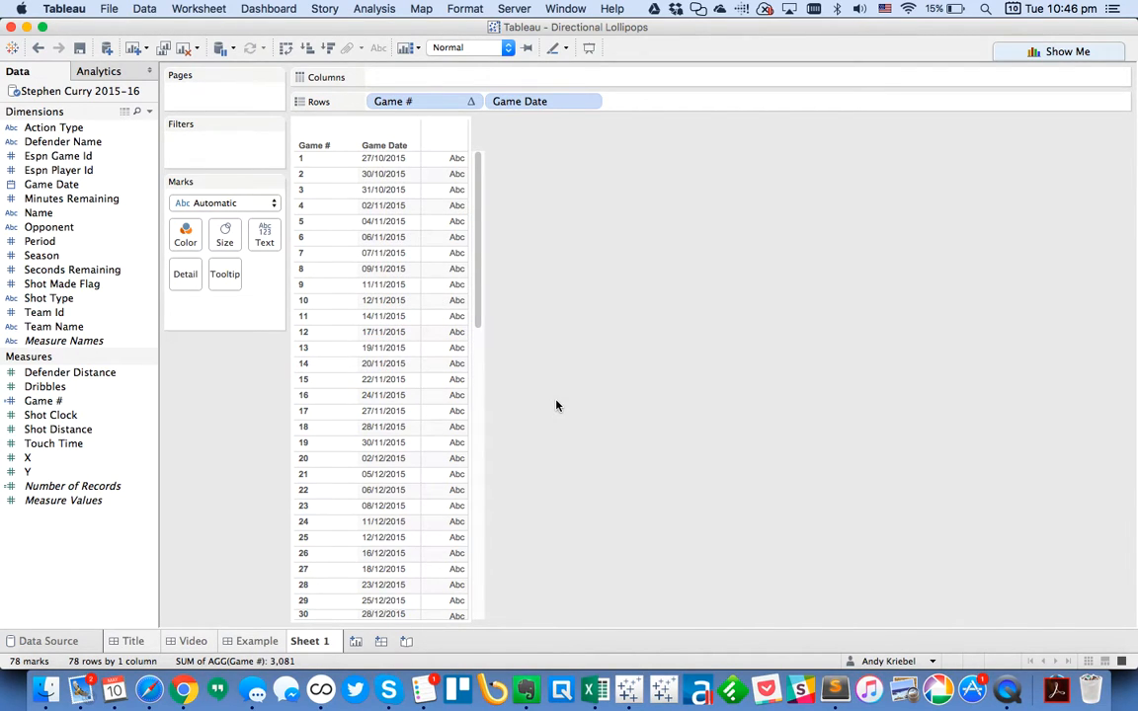
left_click(543, 101)
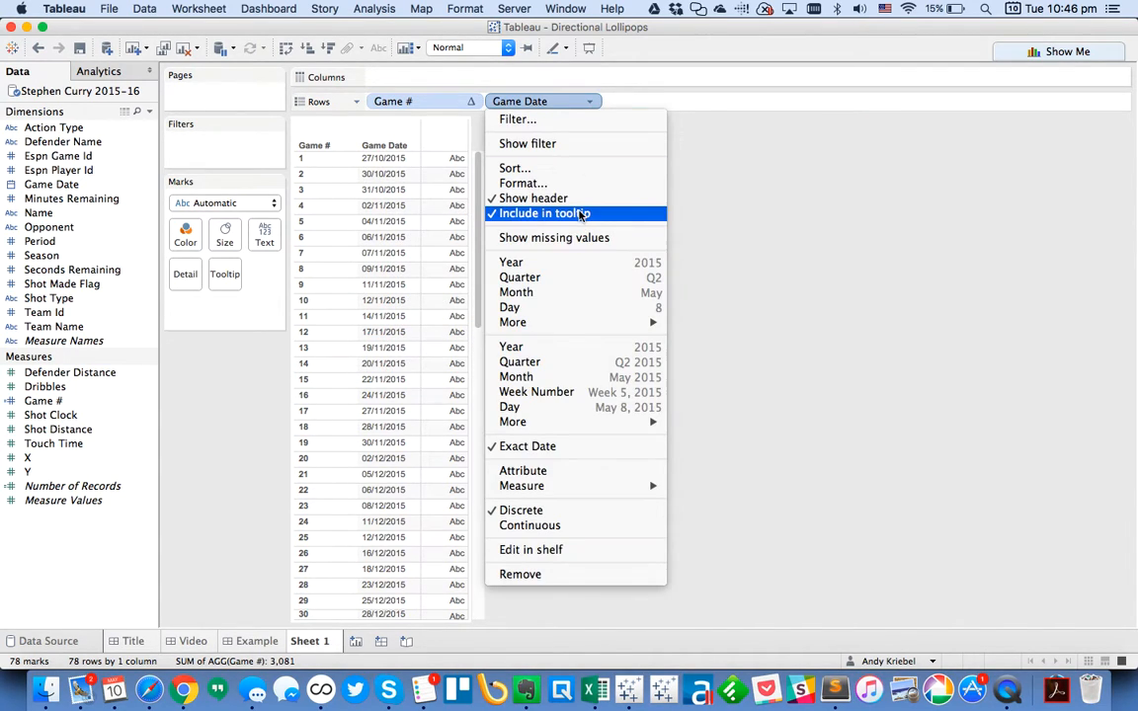
left_click(534, 198)
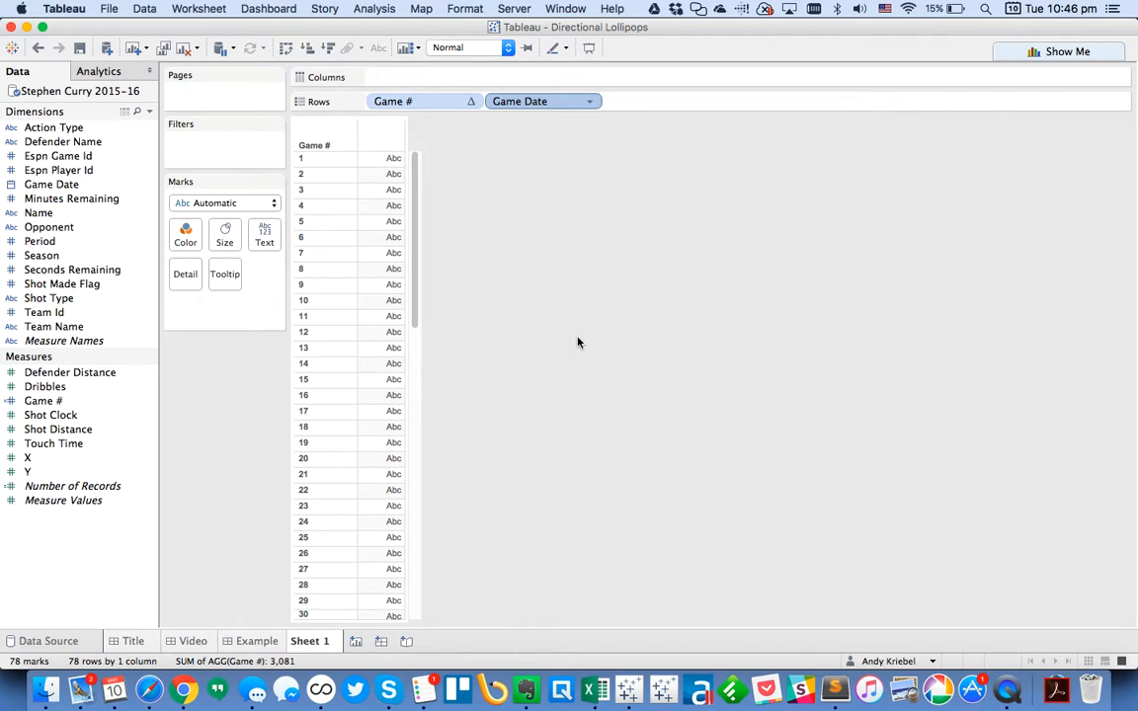
mouse_move(123, 453)
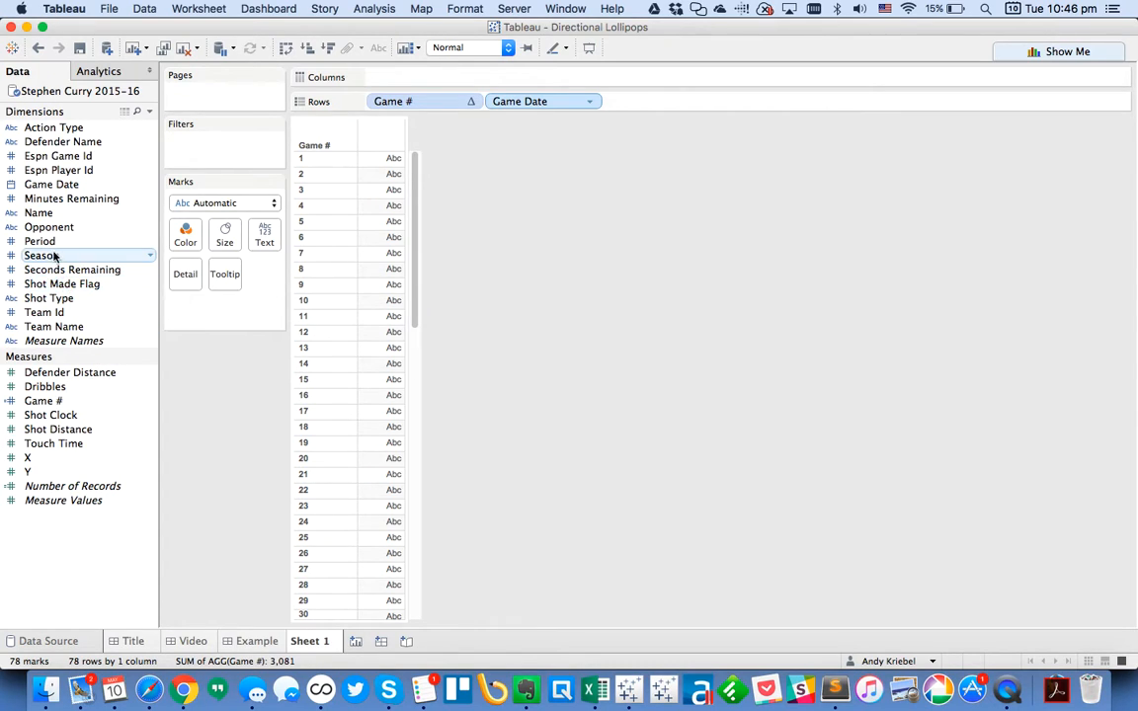
Put Period on Columns, show the Game Date header again, and remove Game # from Rows.
left_click_drag(39, 241, 425, 75)
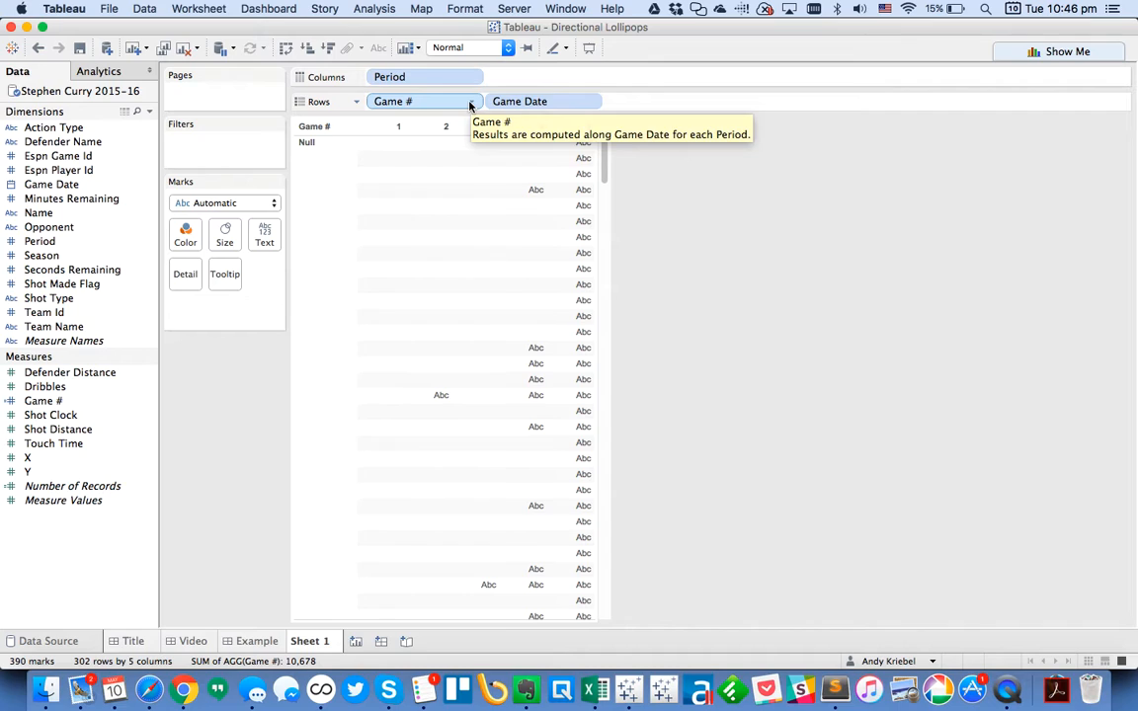
left_click(589, 100)
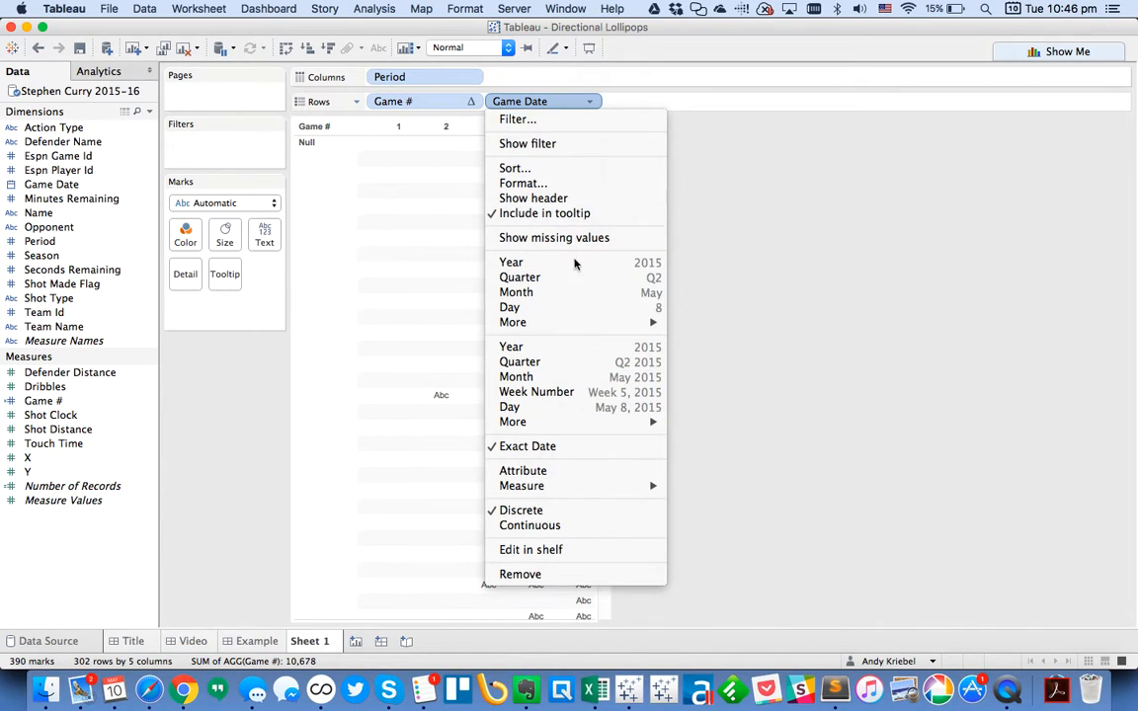
mouse_move(577, 447)
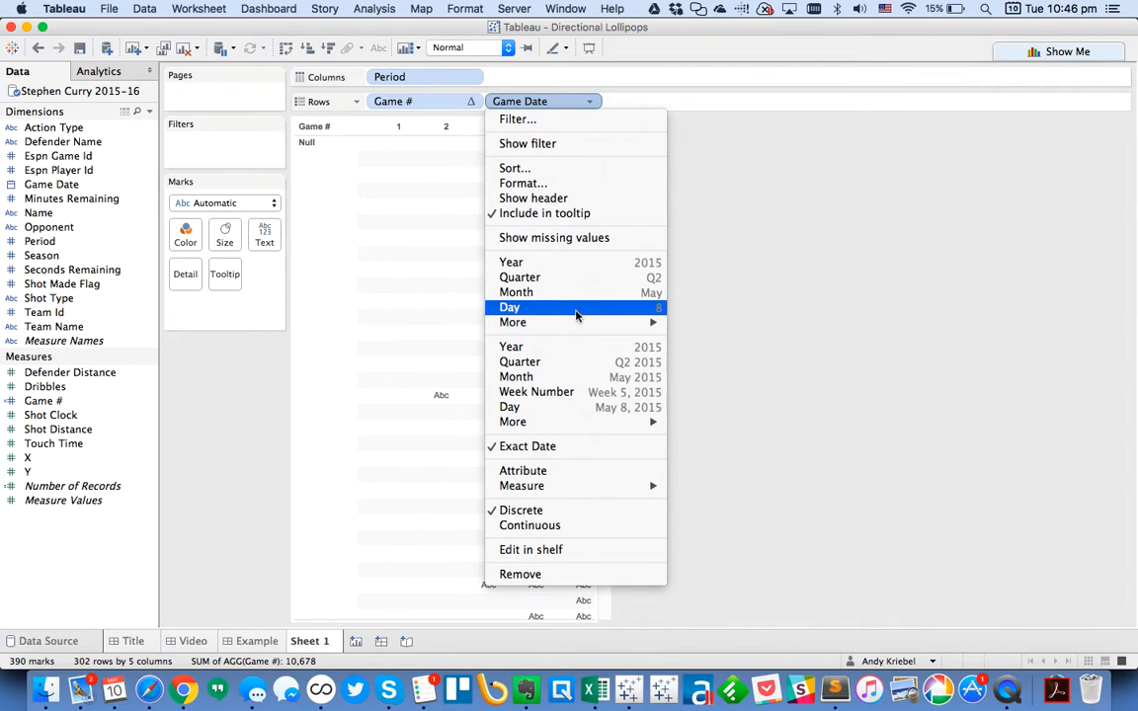
mouse_move(569, 213)
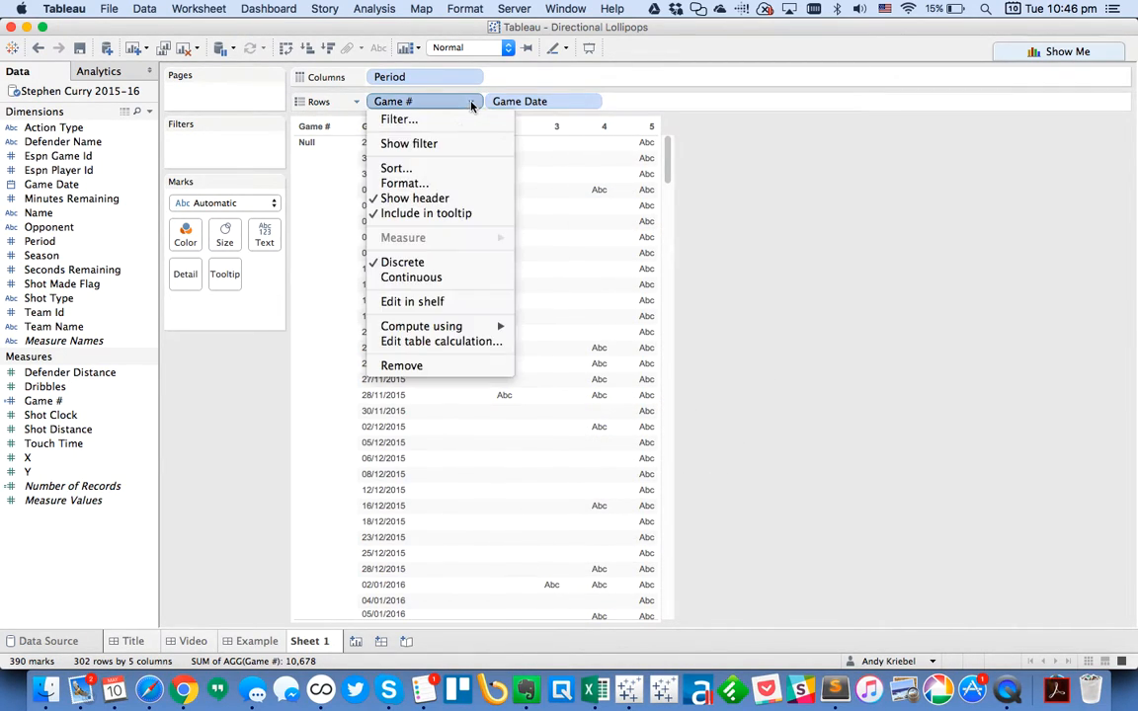
mouse_move(420, 326)
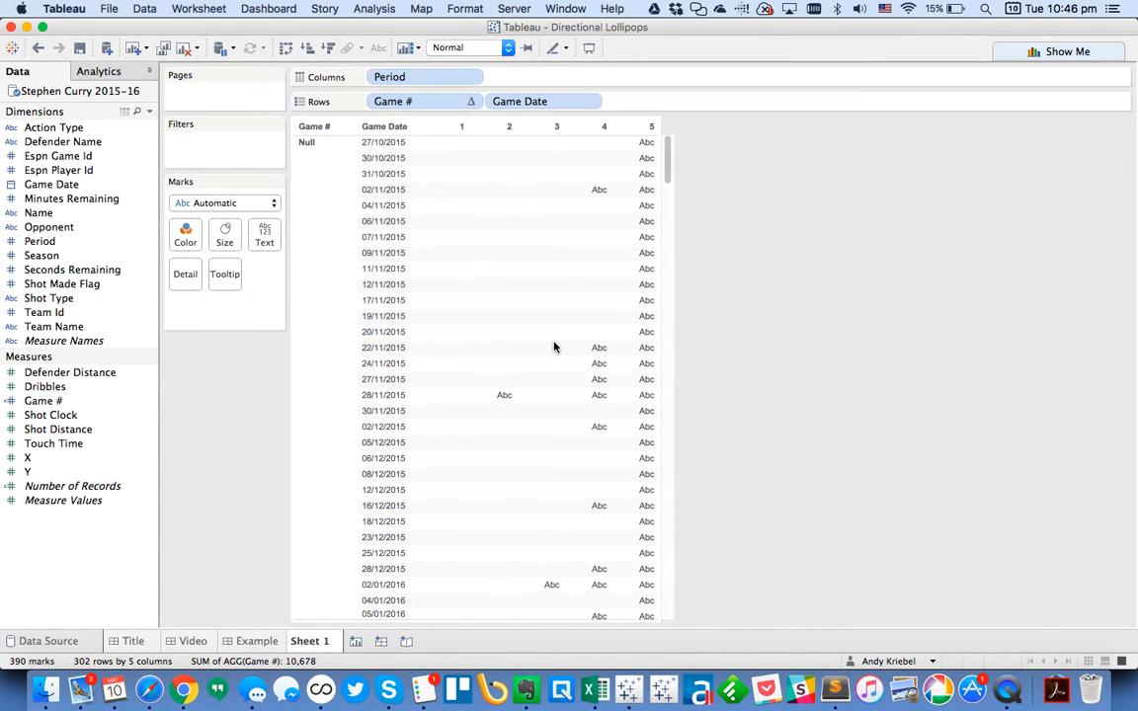
left_click_drag(393, 100, 834, 267)
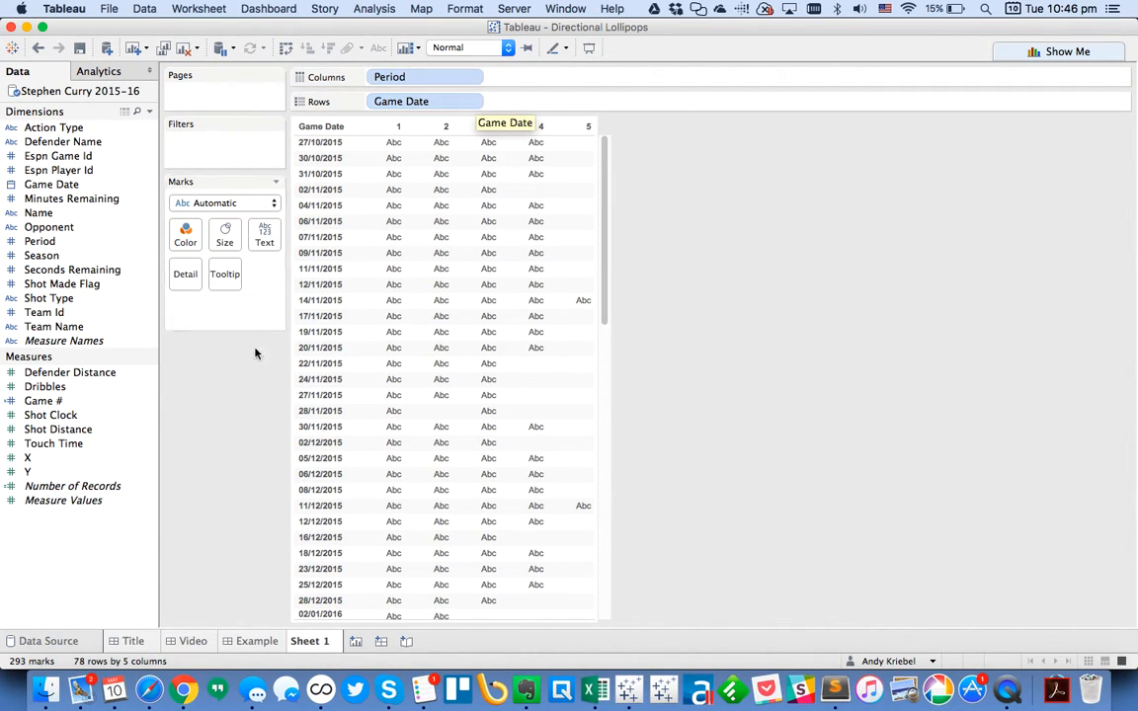
mouse_move(71, 197)
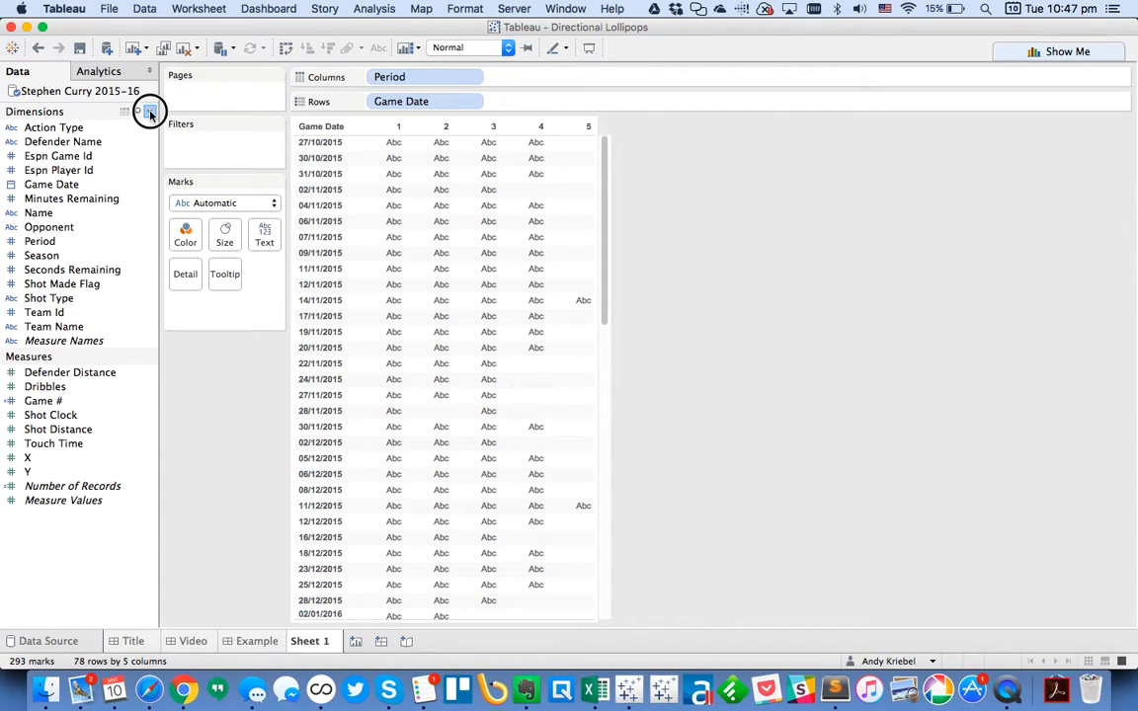
Create a calculated field 'Time' as MAKETIME(00,[Minutes Remaining],[Seconds Remaining]).
left_click(148, 111)
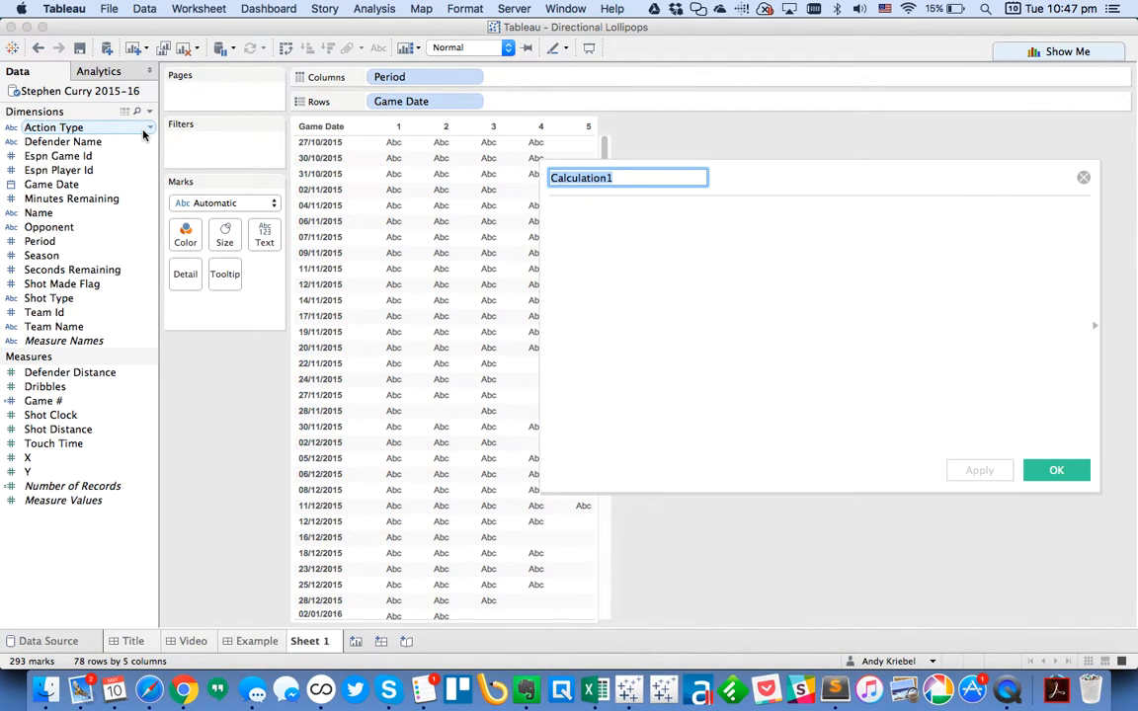
type("Tim")
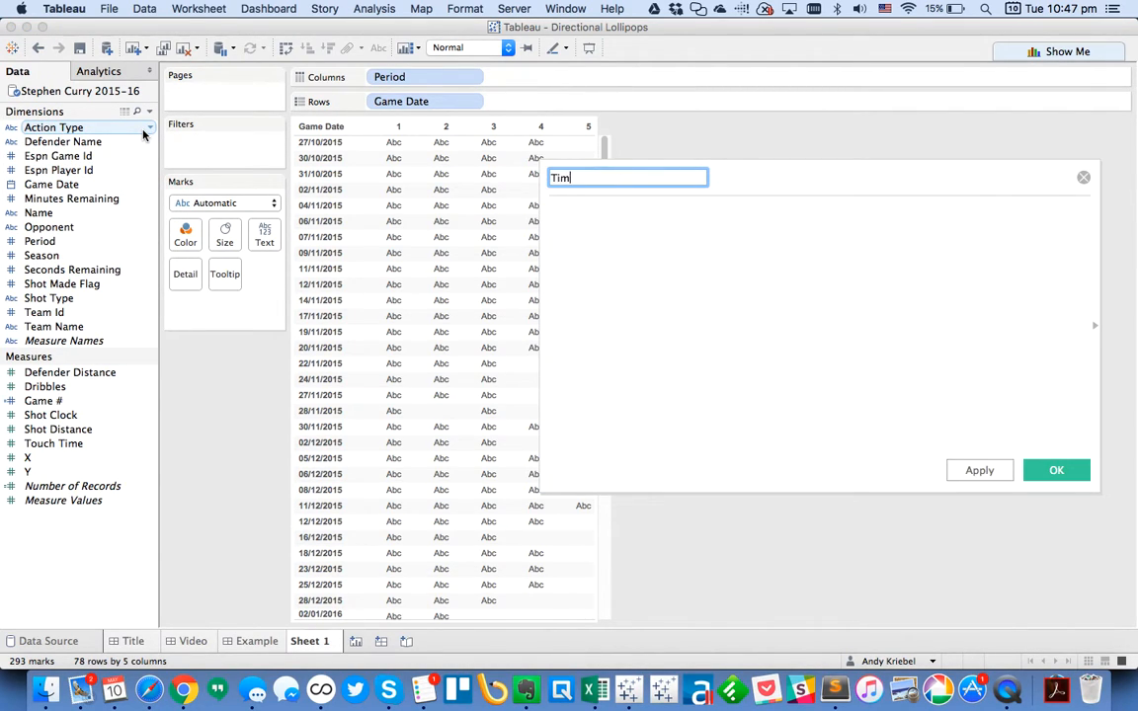
type("e")
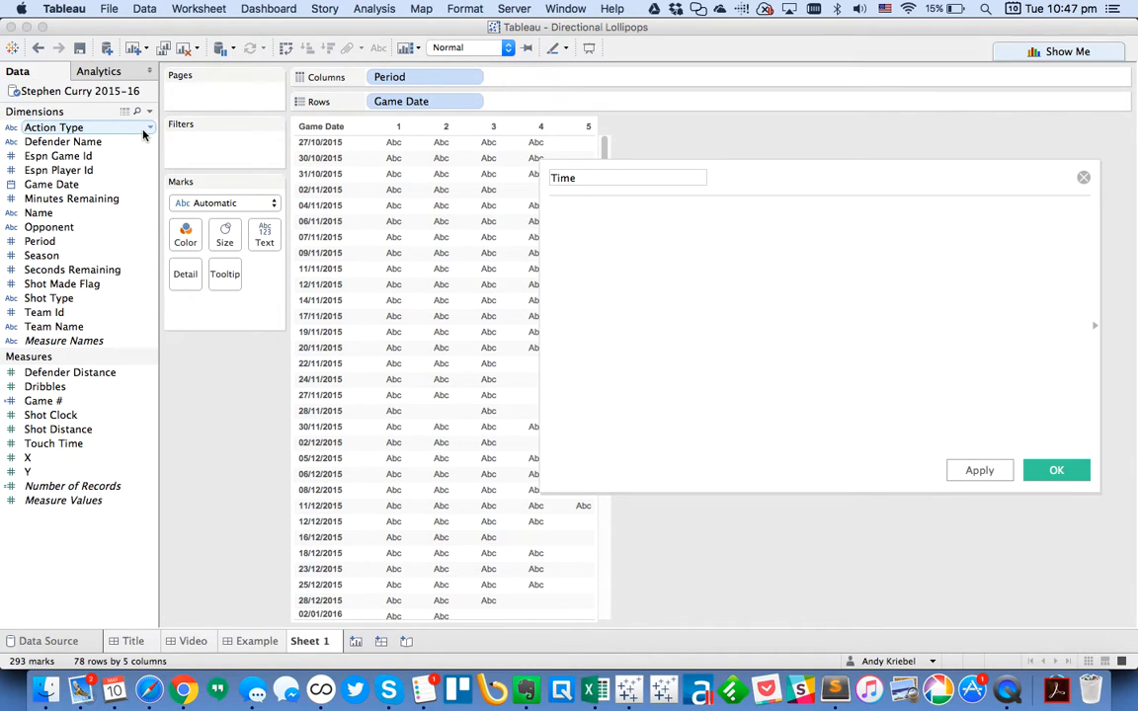
type("MAKETIME(")
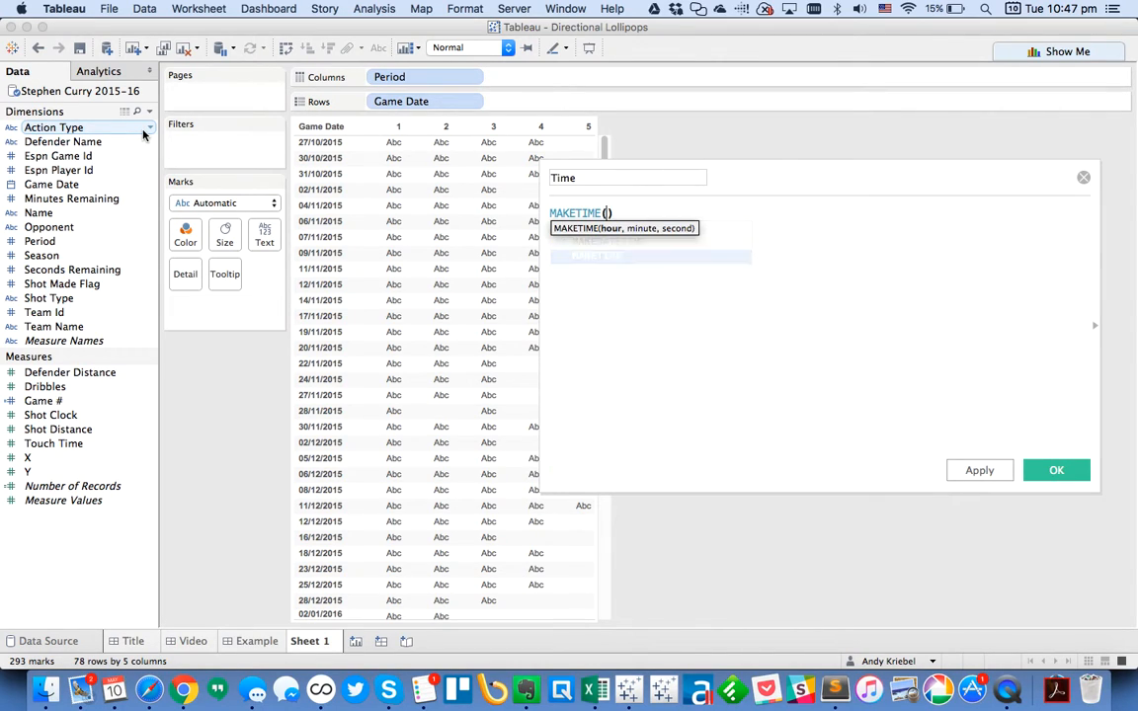
type("0d")
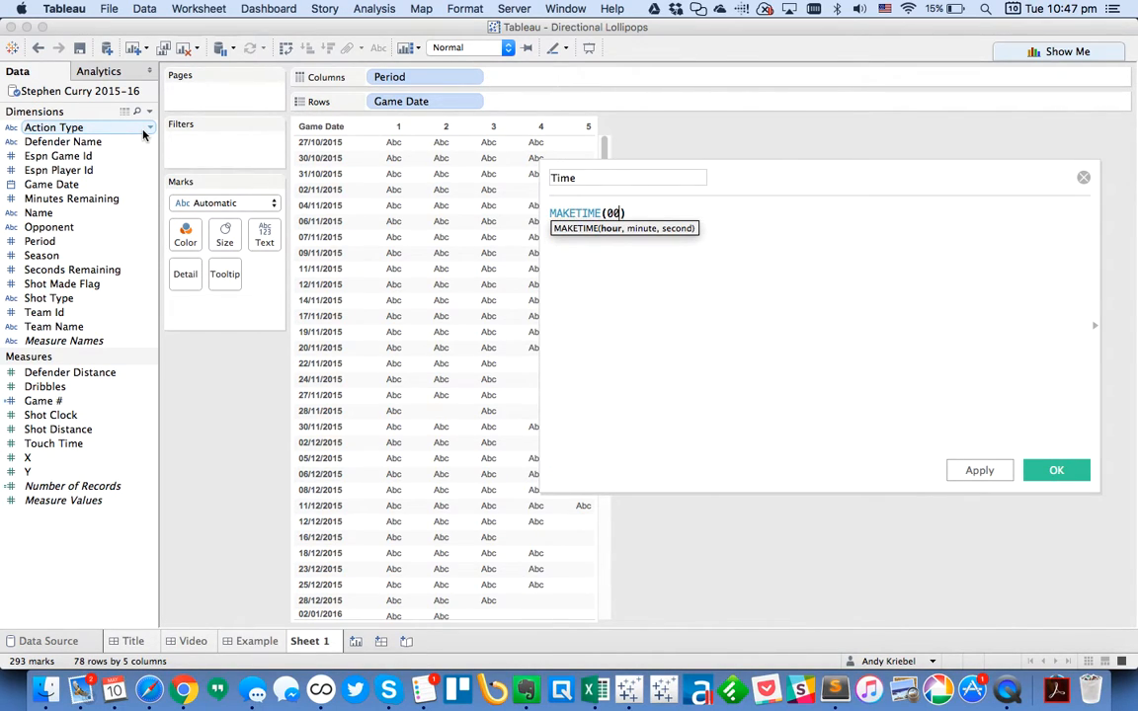
type("0,")
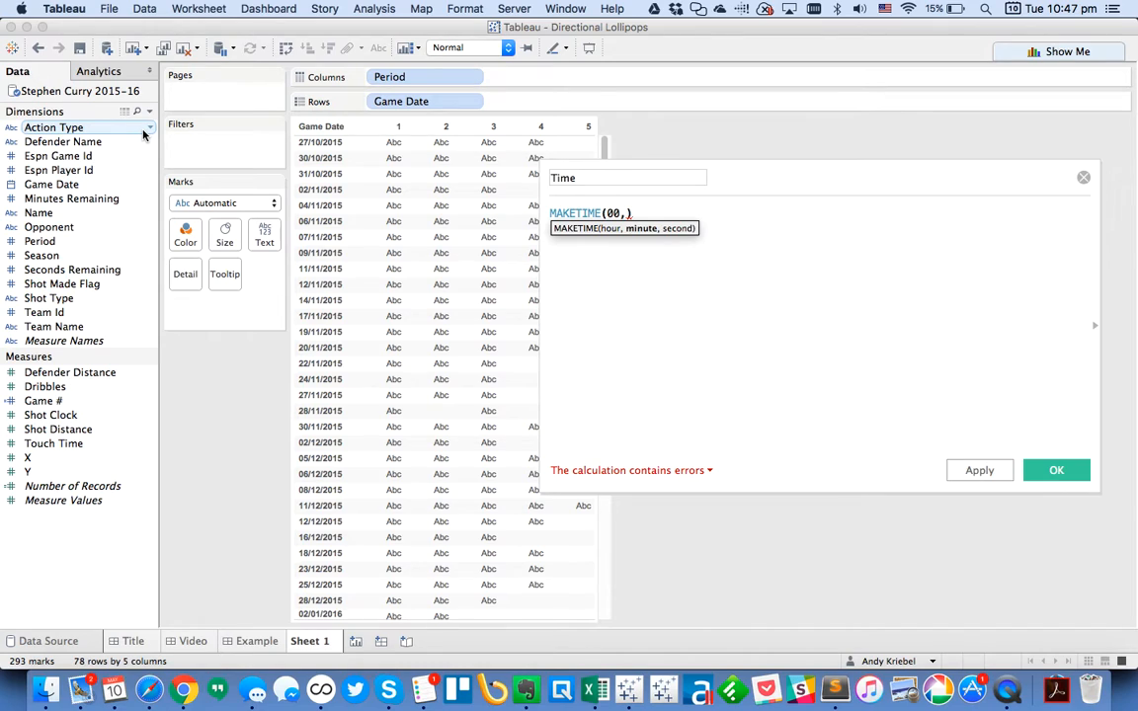
type("[Minutes Remaining],[Seconds Remaining")
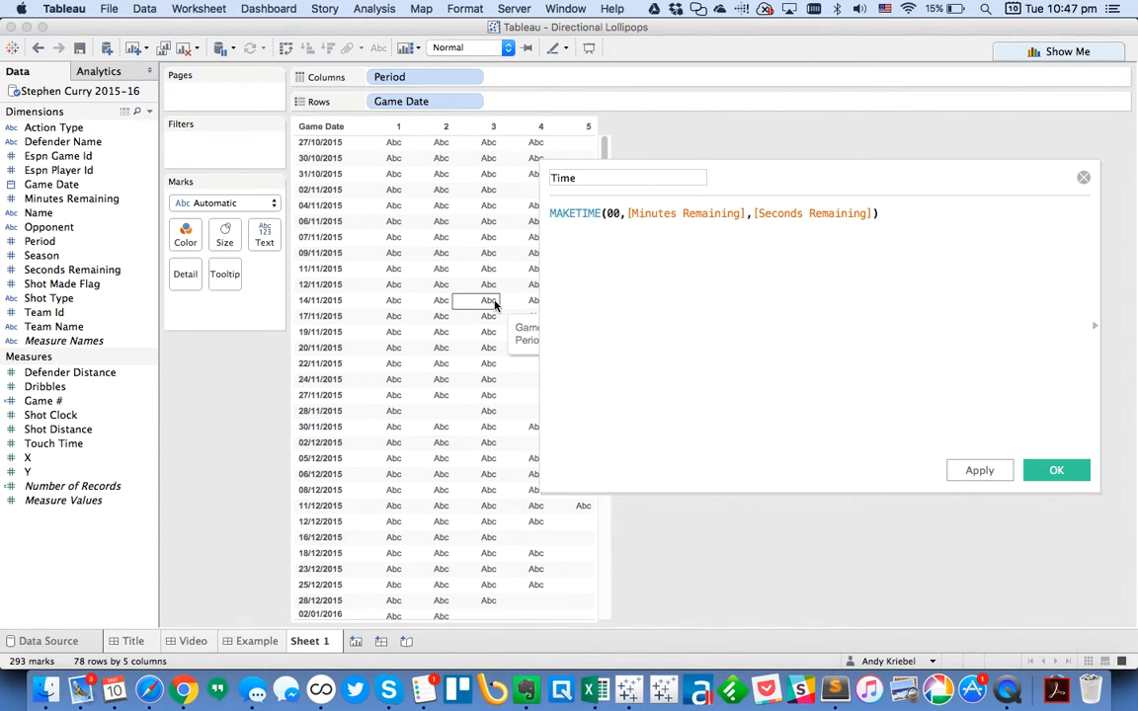
left_click(1055, 470)
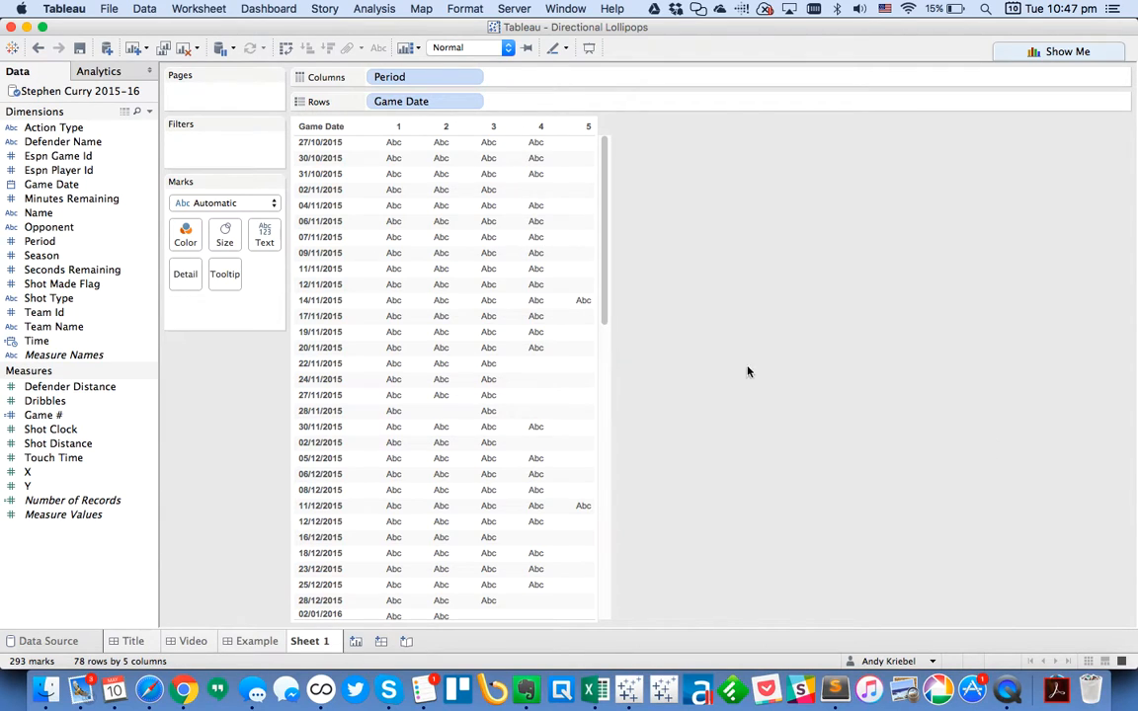
Set Time's default date format to a custom 'nn' format via Default Properties.
right_click(36, 340)
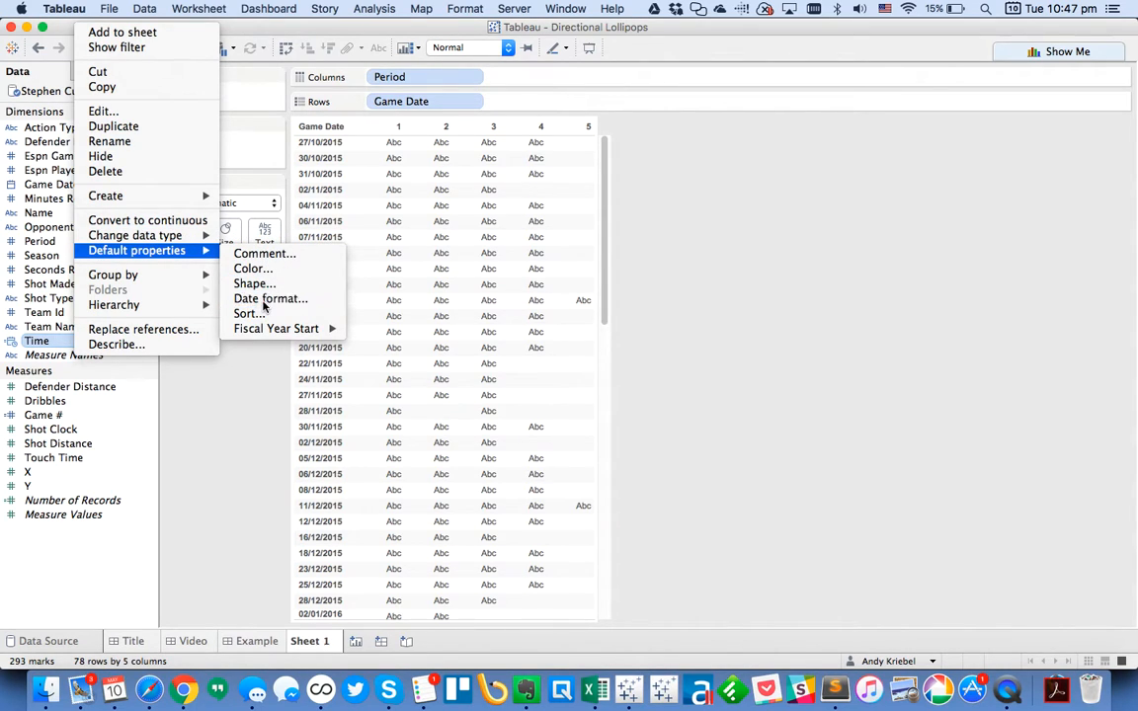
left_click(269, 298)
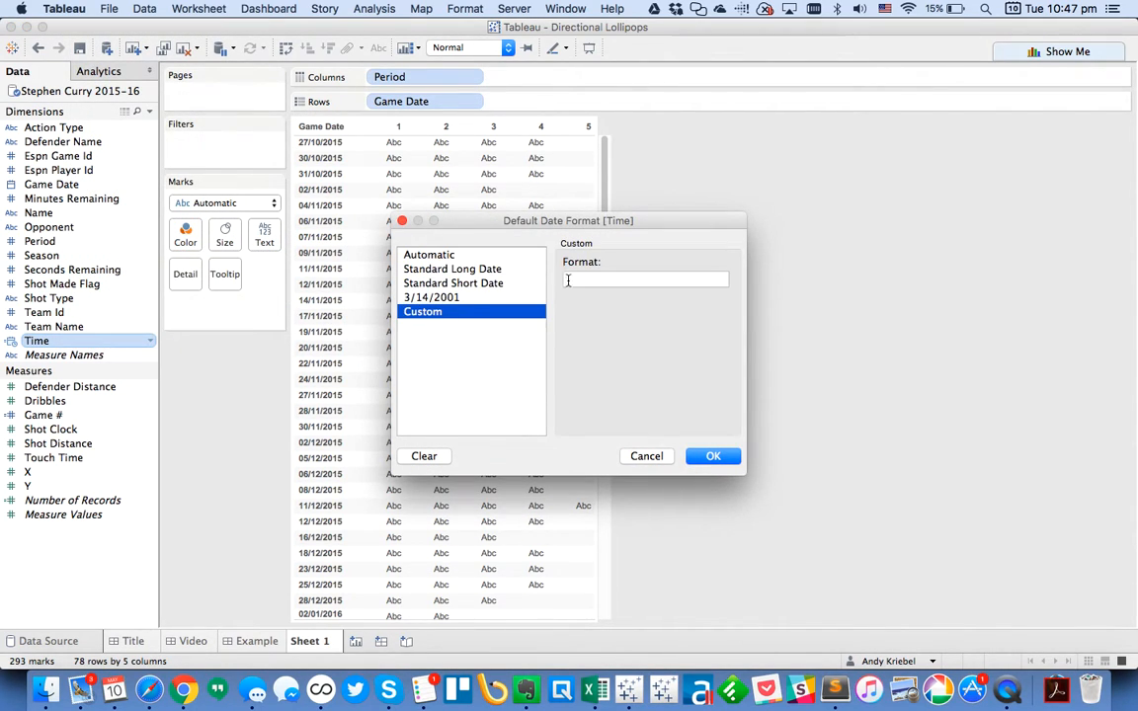
type("nn")
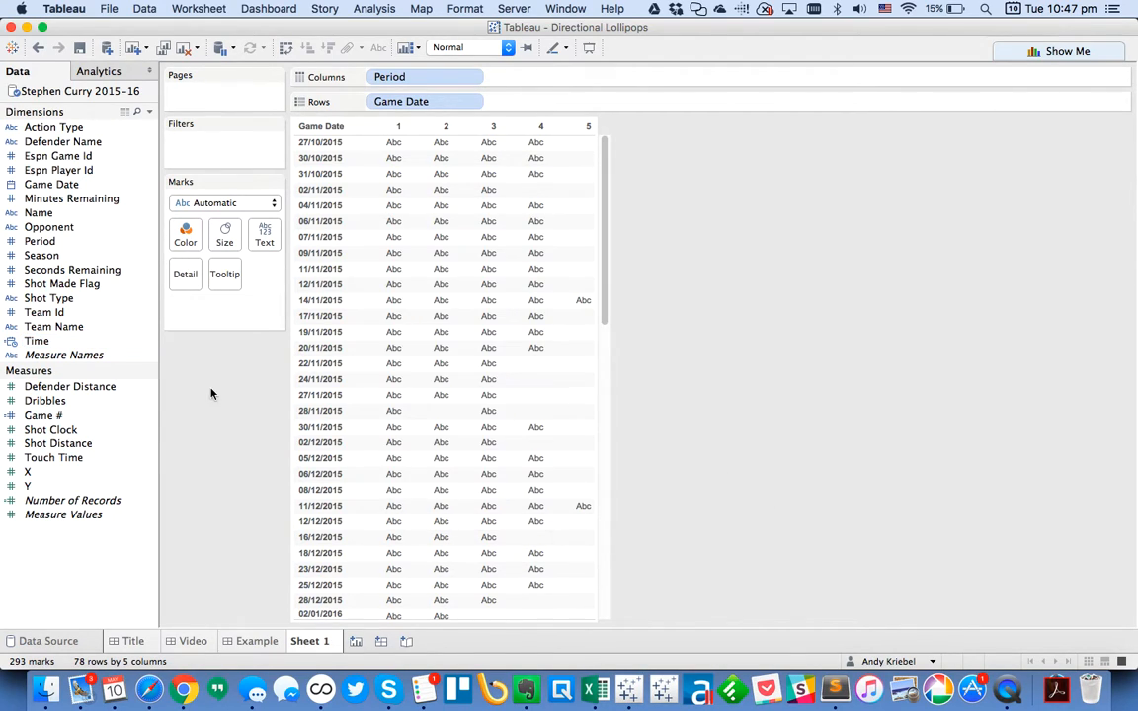
left_click(35, 340)
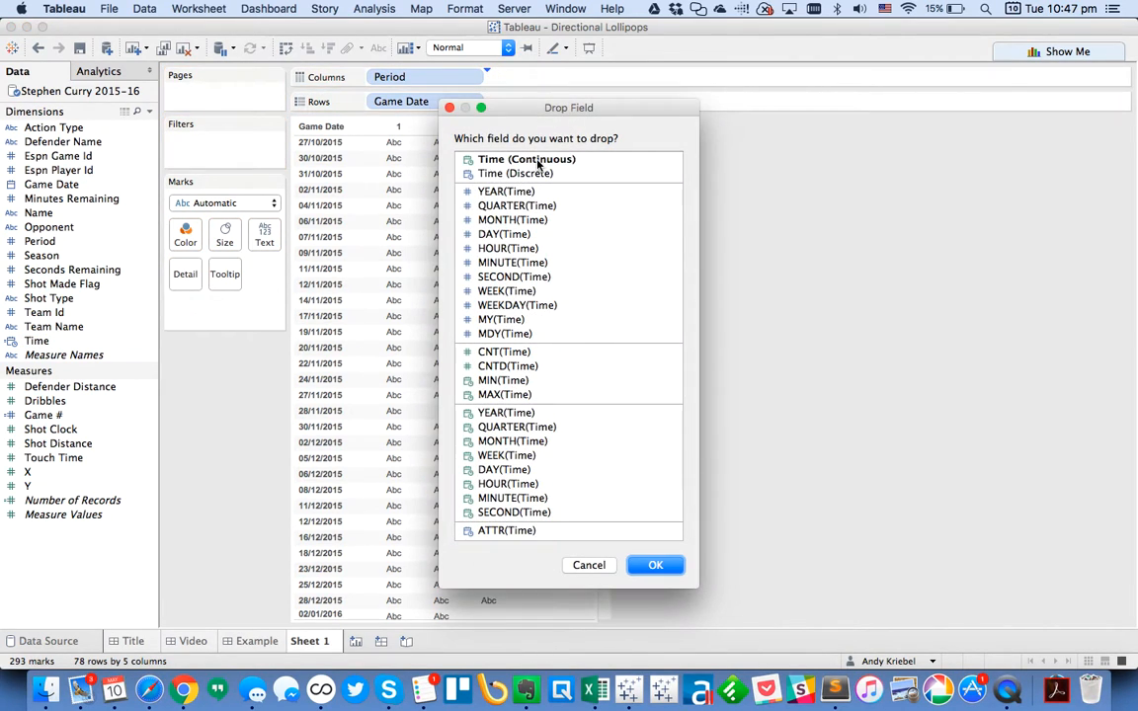
Choose Time (Continuous) so every shot shows as a tick within each period.
left_click(526, 158)
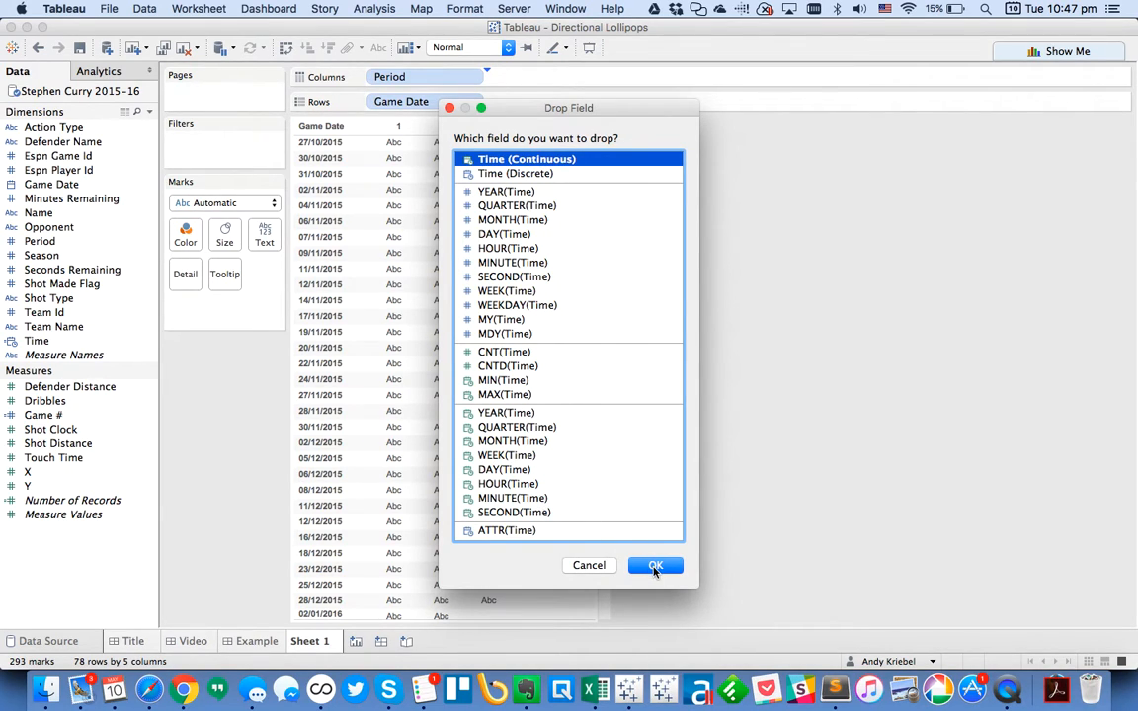
left_click(656, 565)
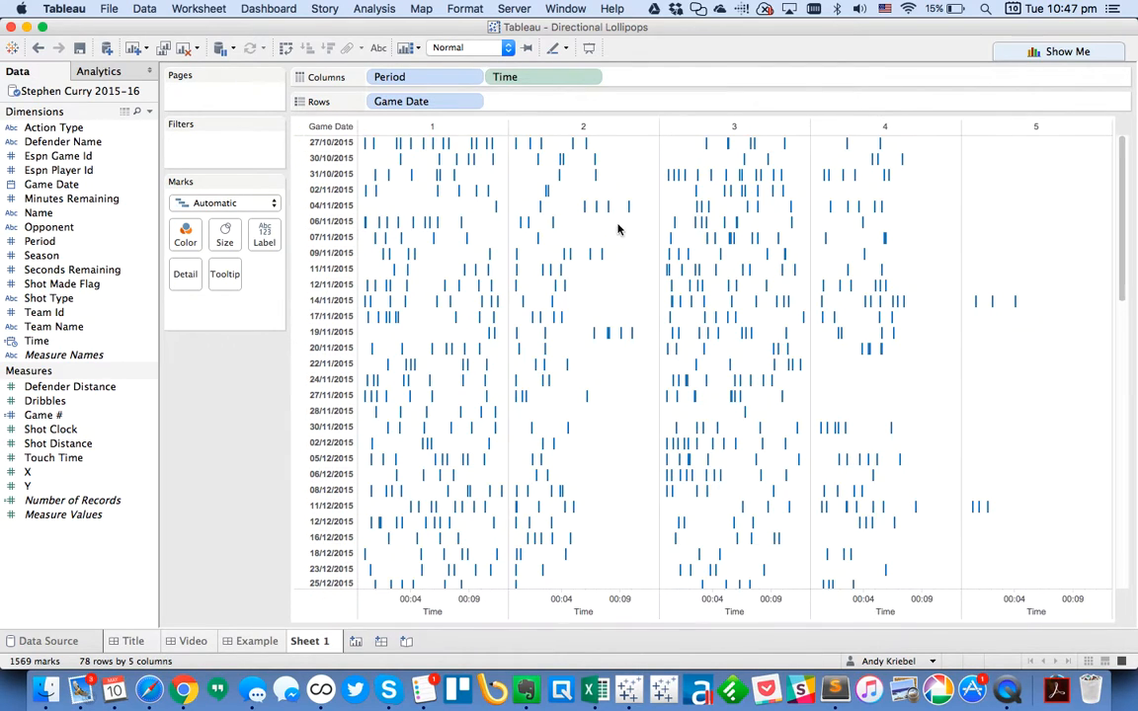
mouse_move(378, 146)
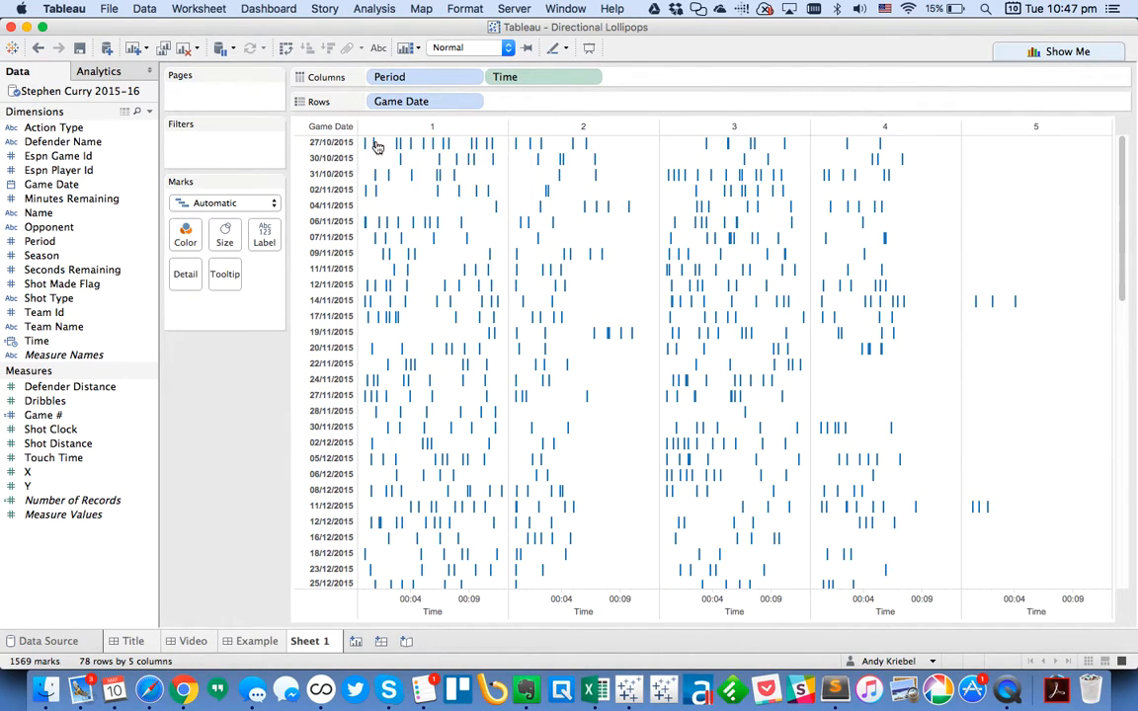
mouse_move(368, 142)
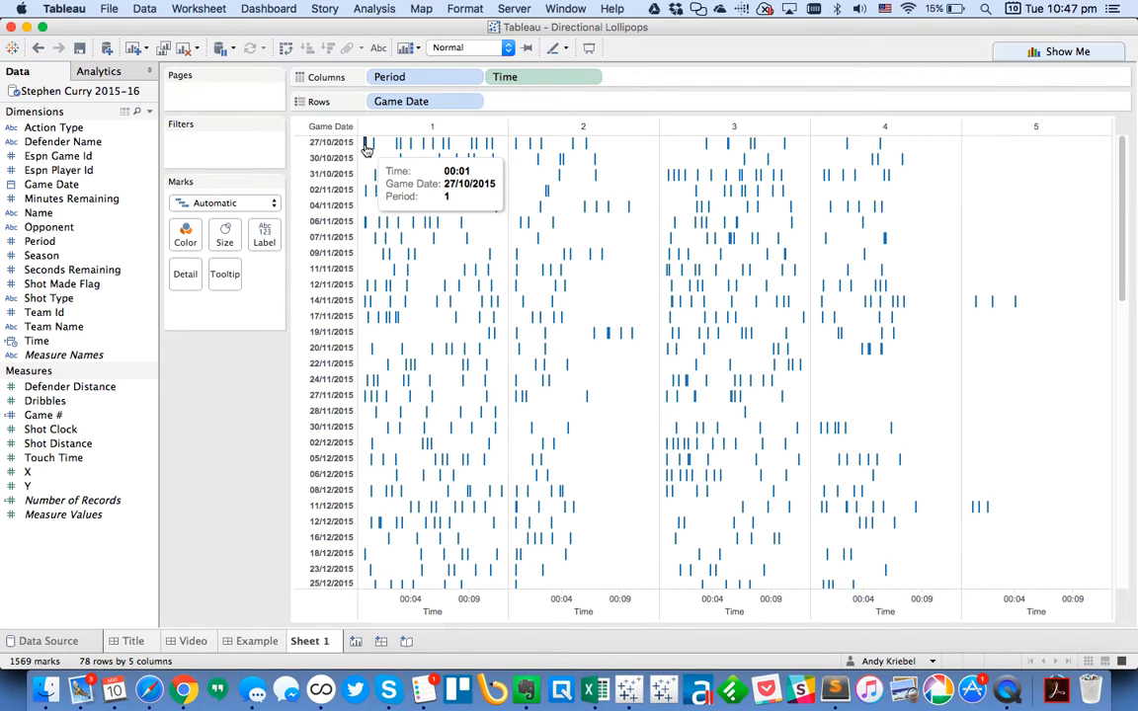
mouse_move(494, 148)
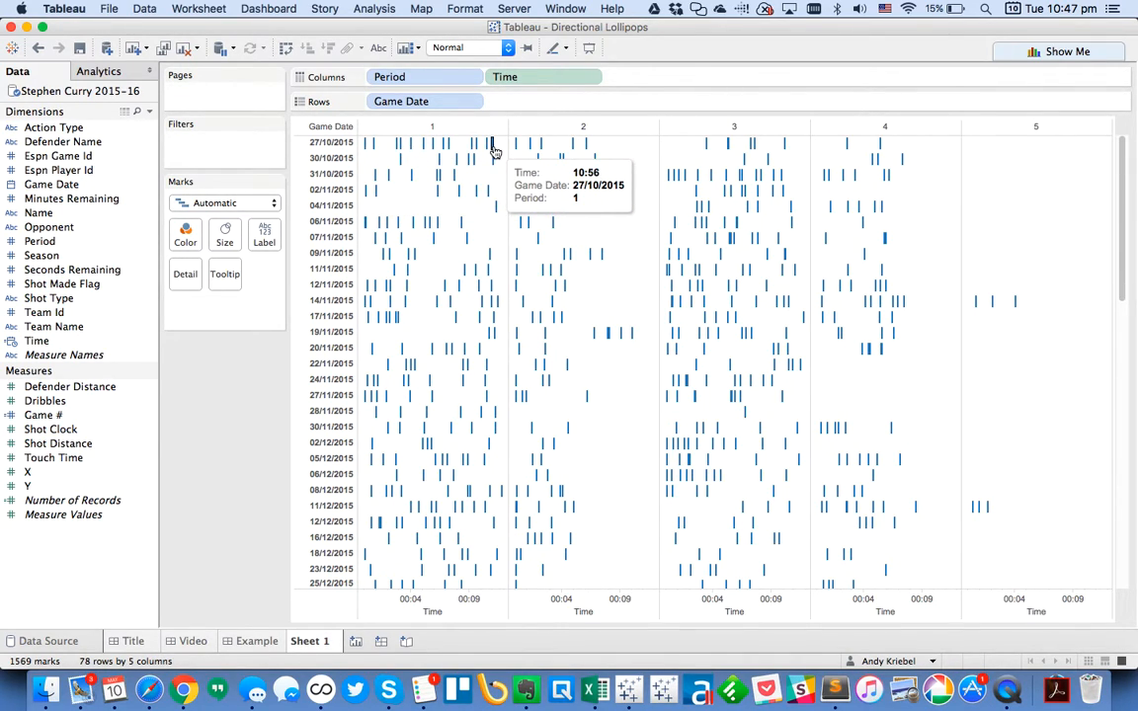
mouse_move(373, 571)
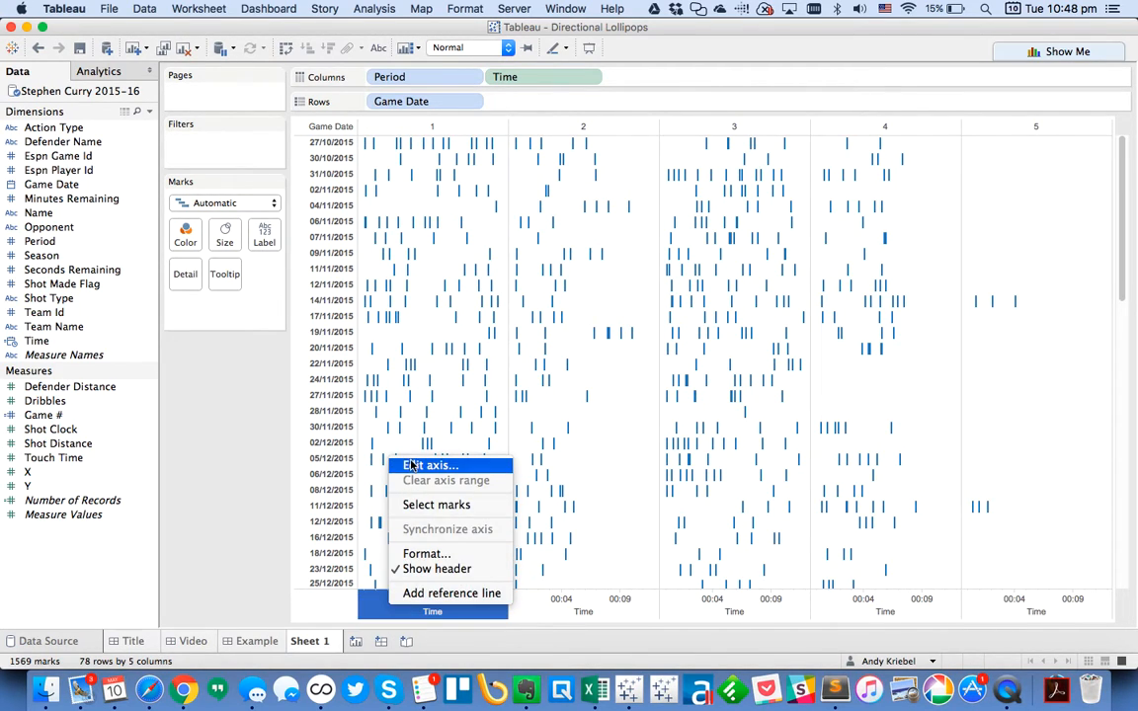
Edit the Time axis and set it to Reversed so the game clock counts down.
left_click(430, 466)
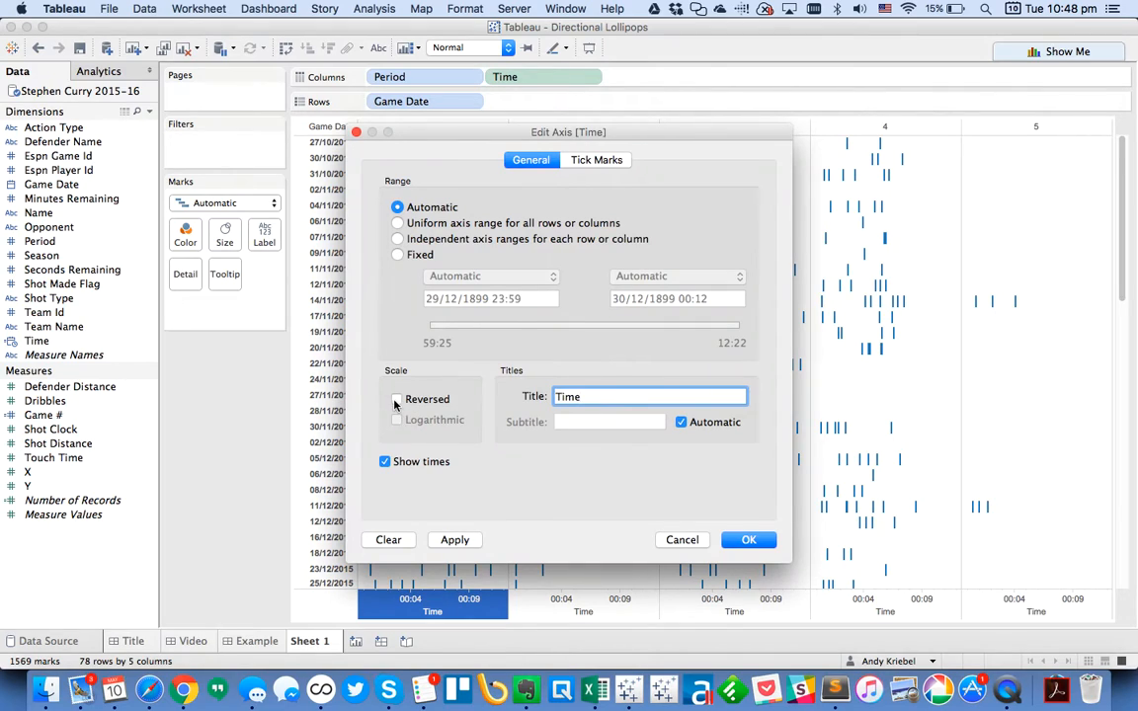
left_click(748, 540)
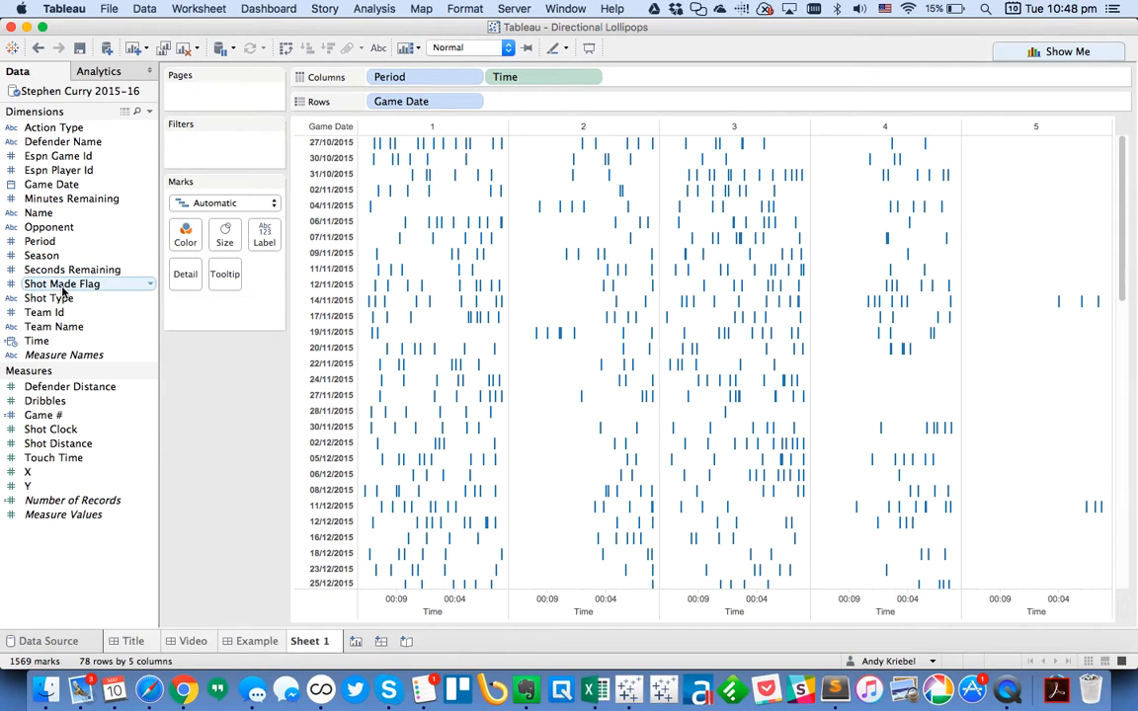
Put Shot Made Flag on Color, giving 0 blue and 1 orange ticks, after checking totals in Chrome.
left_click_drag(63, 284, 186, 234)
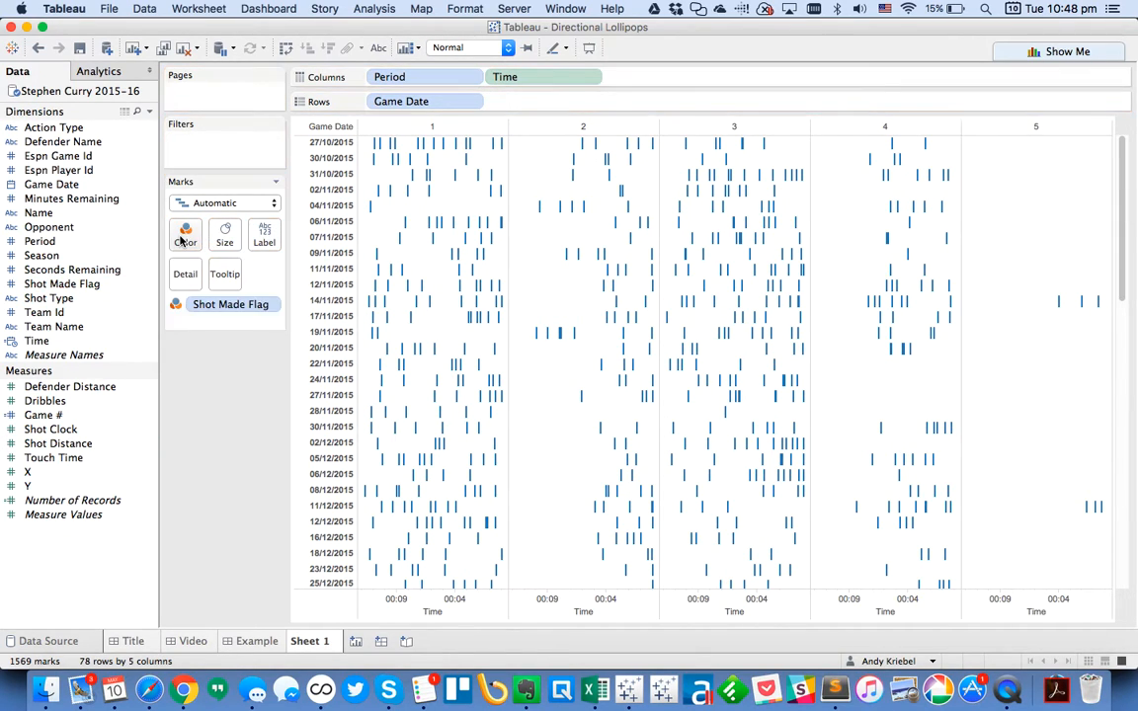
left_click(186, 233)
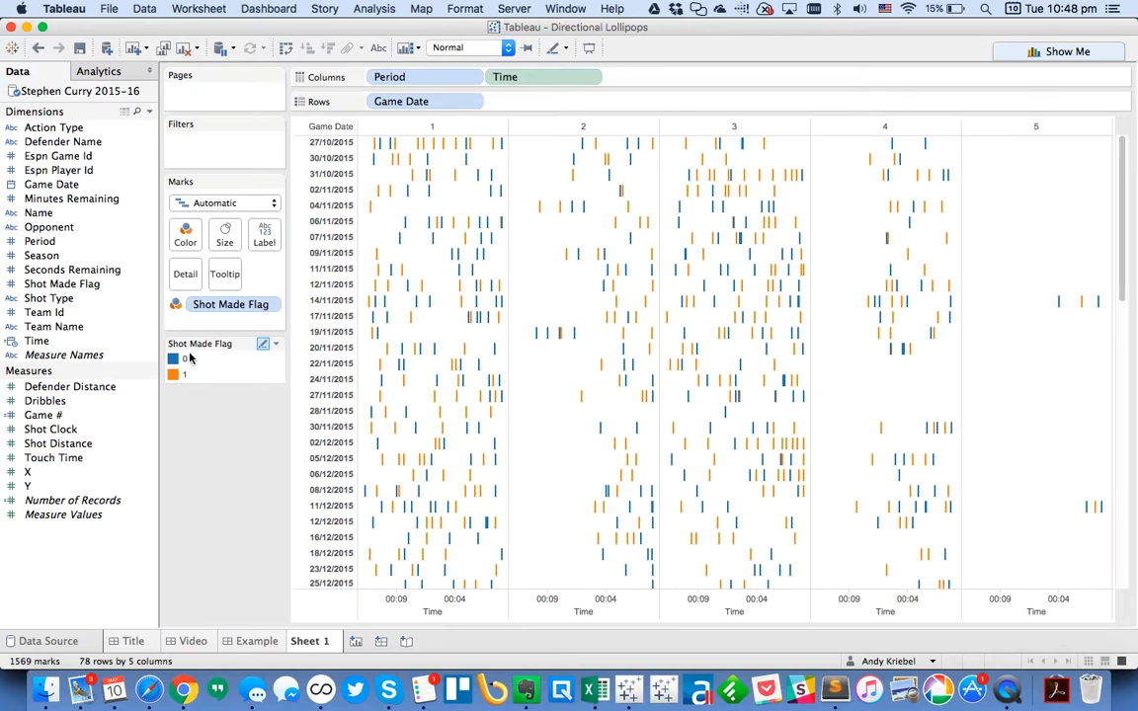
mouse_move(498, 154)
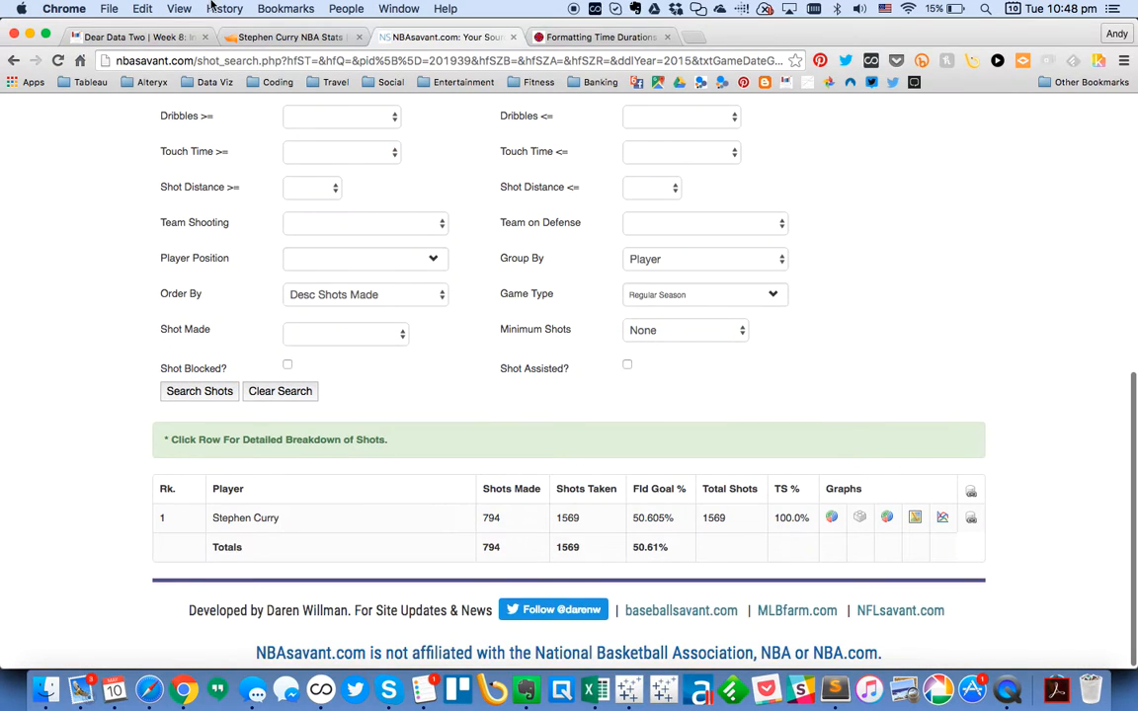
left_click(139, 35)
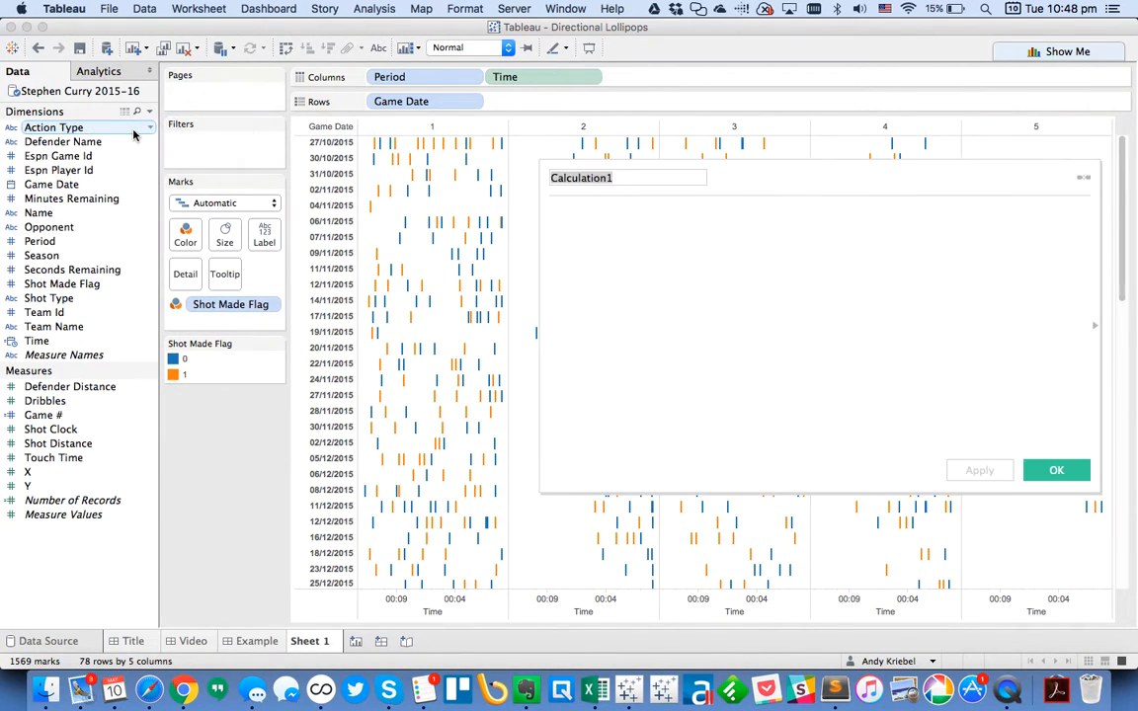
mouse_move(464, 316)
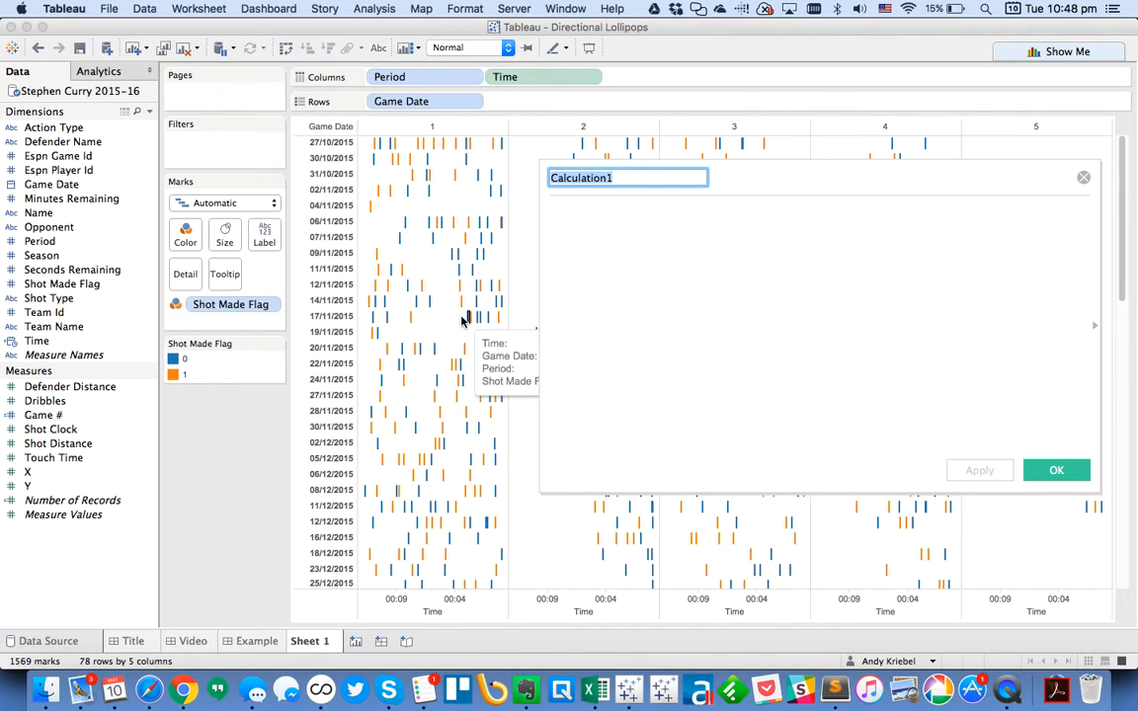
Name the field Shot Outcome with formula IIF([Shot Made Flag]=0,-1,1) and save it.
type("Shot")
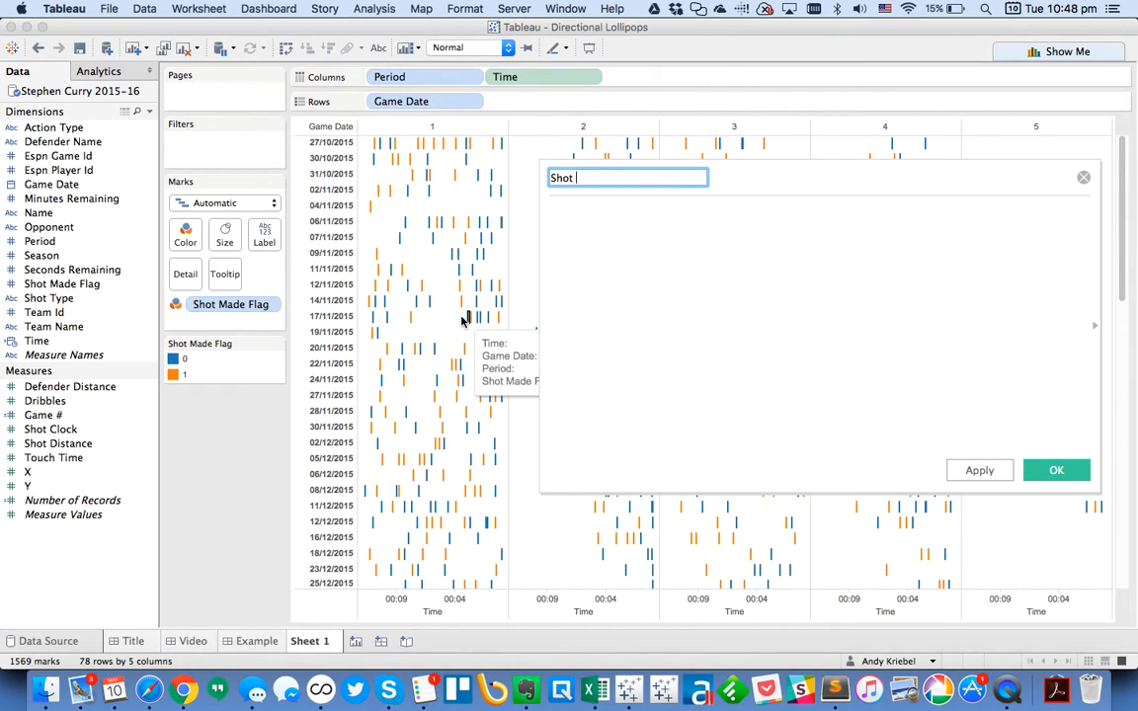
type("Outcome")
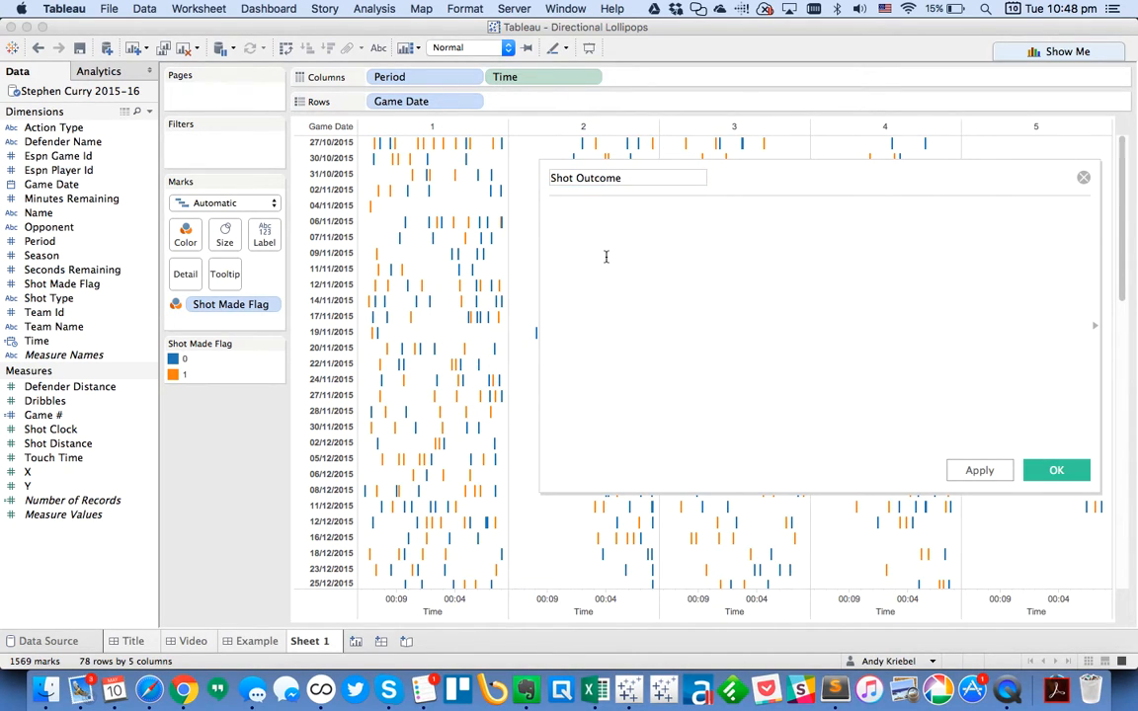
type("IIF([Shot Made Flag")
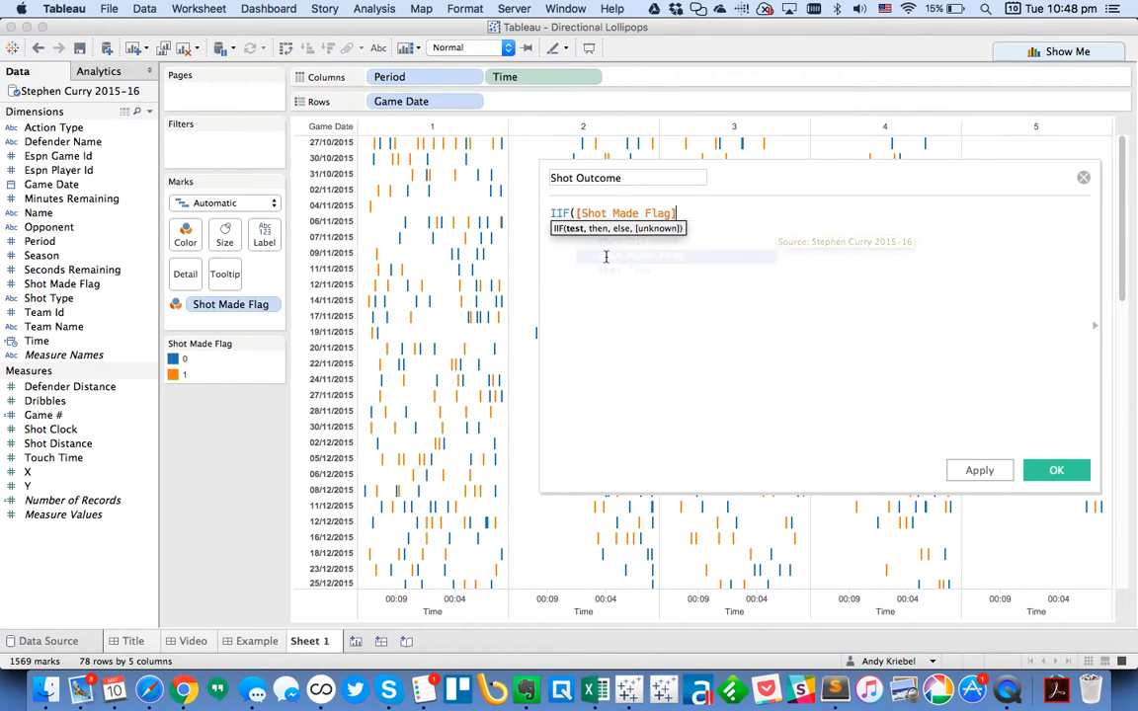
type("=0")
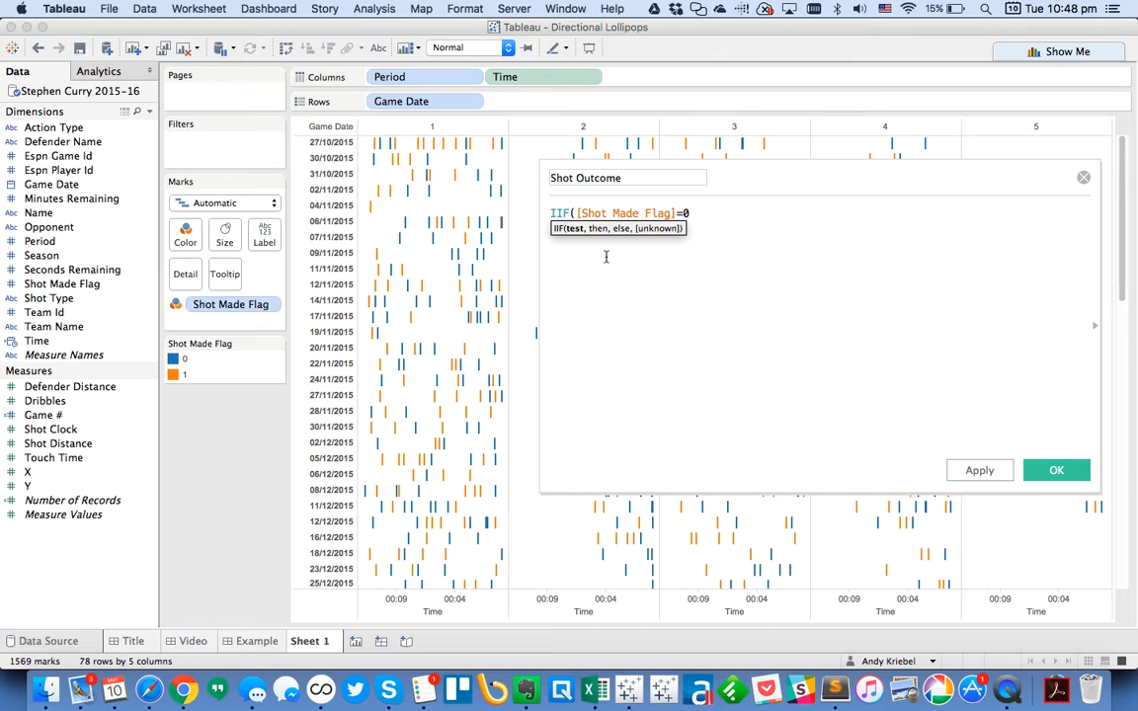
type(",-1")
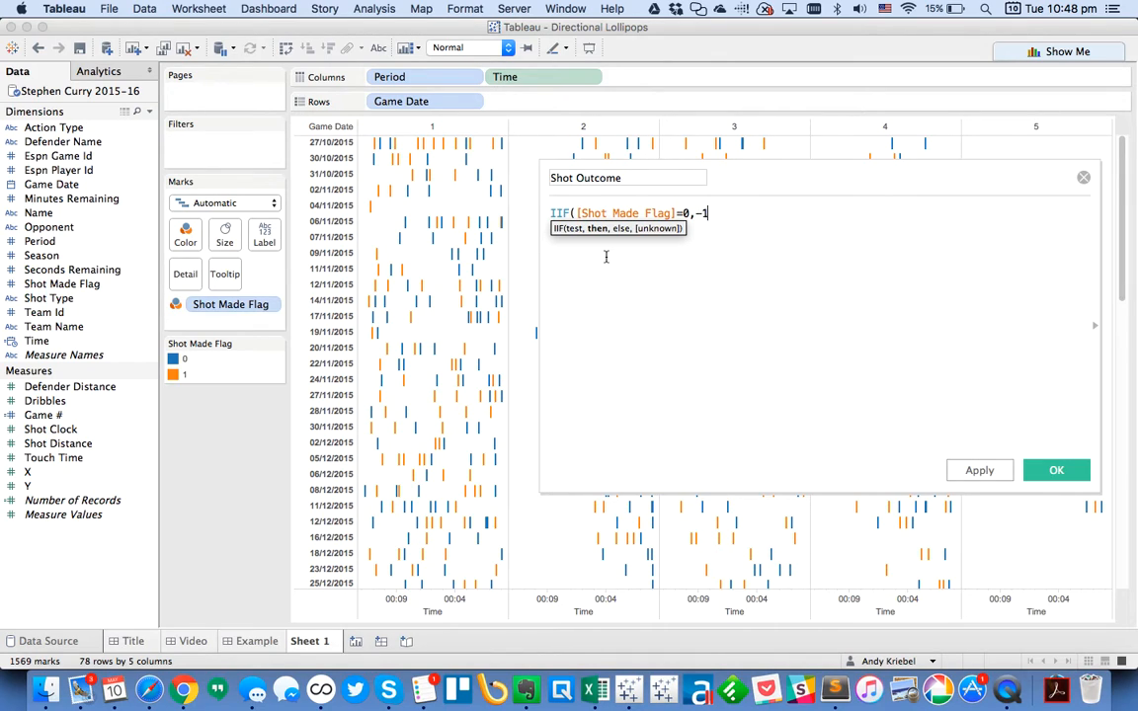
type(",1)")
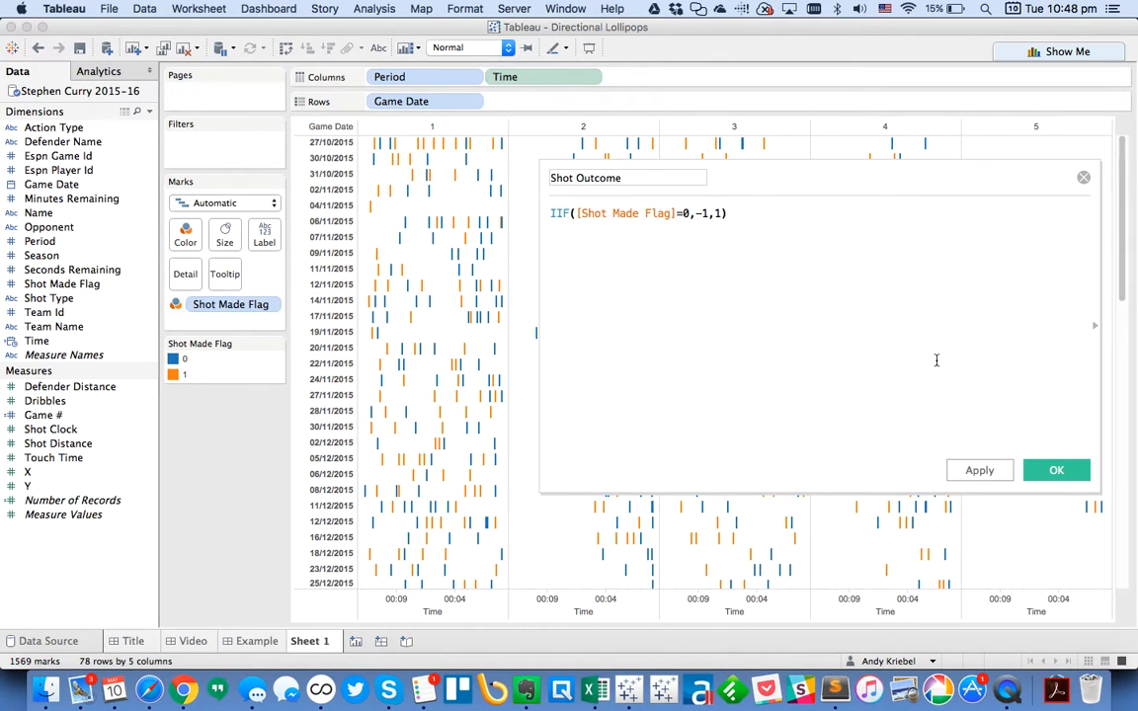
left_click(1055, 470)
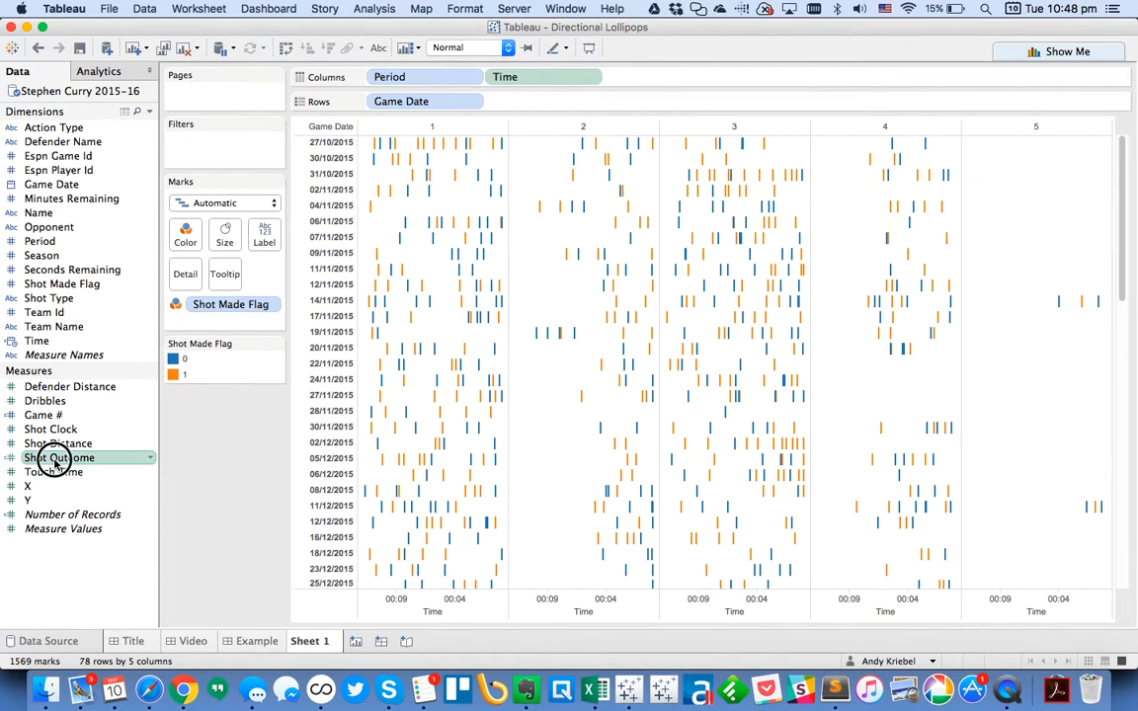
Add Shot Outcome to Rows as thin Bar marks rising above or dropping below zero.
left_click_drag(60, 459, 541, 101)
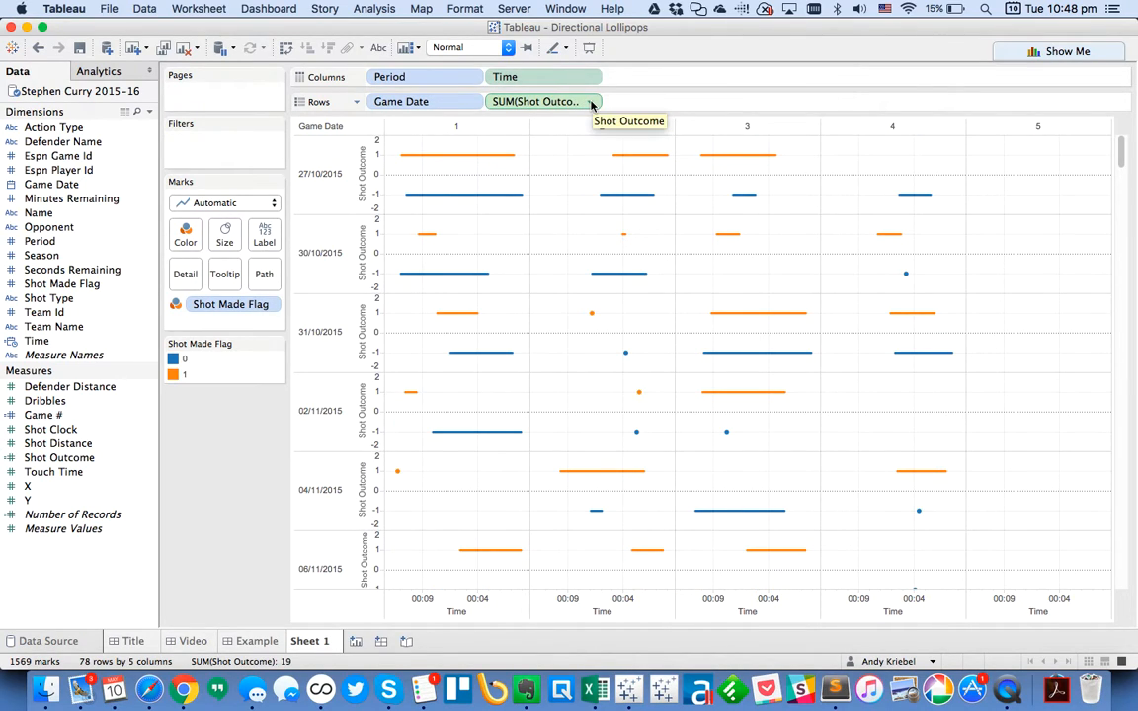
left_click(589, 100)
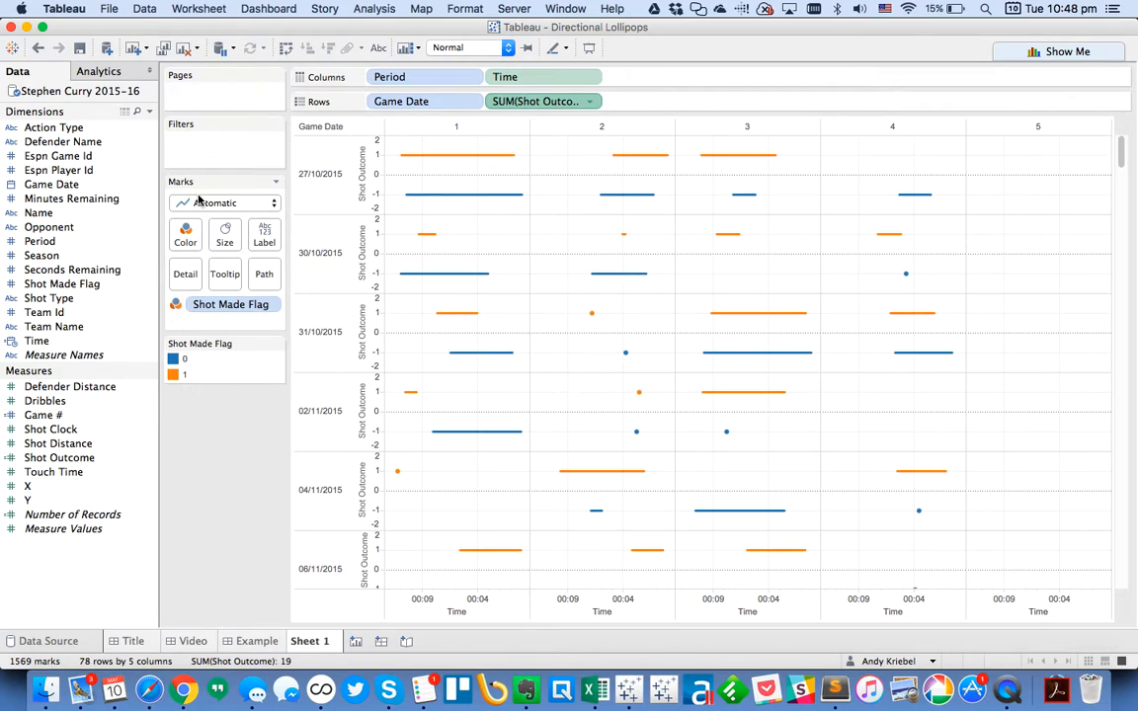
left_click(221, 202)
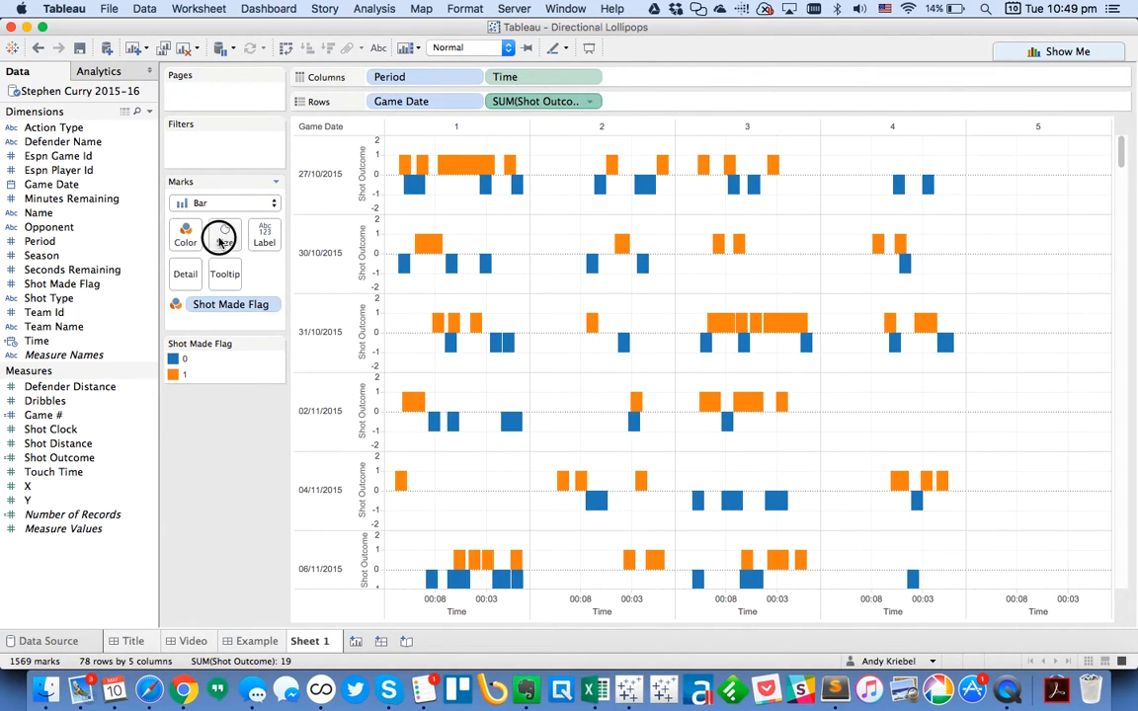
left_click(226, 233)
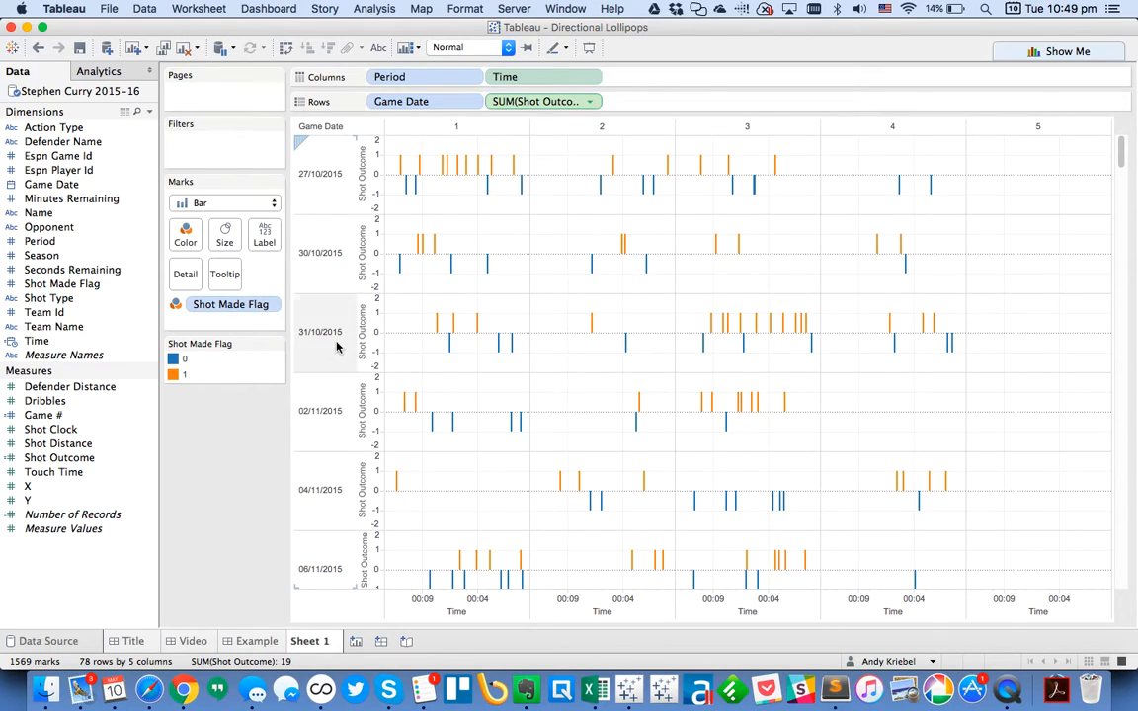
left_click(506, 48)
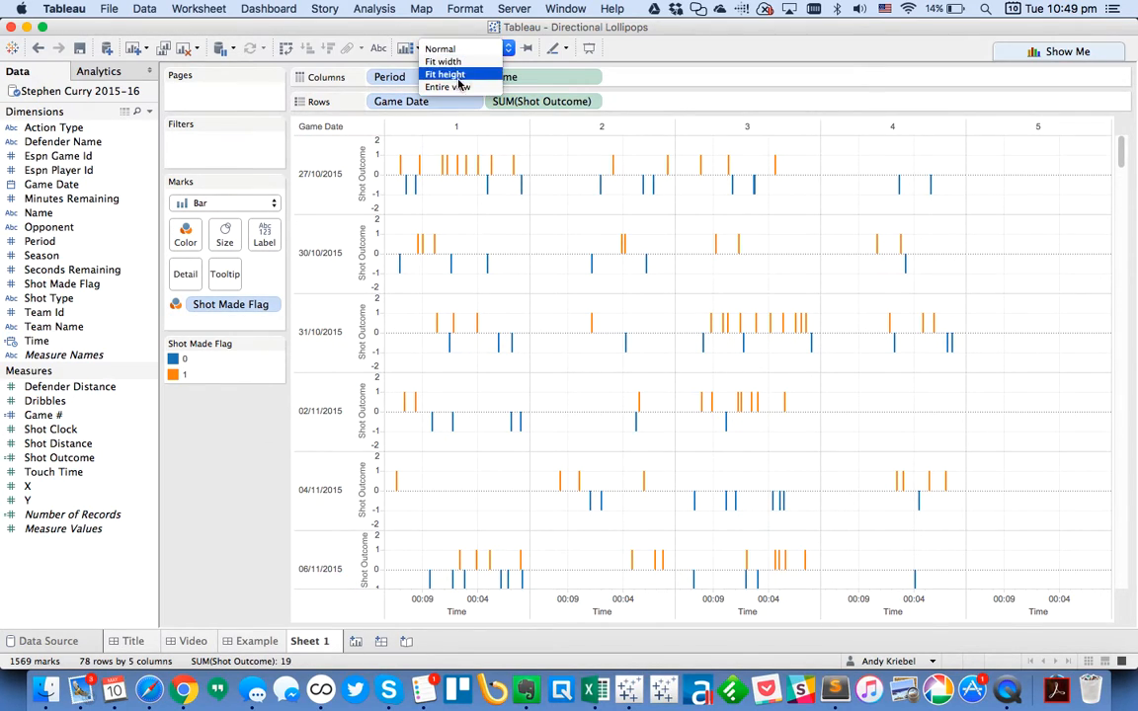
left_click(446, 87)
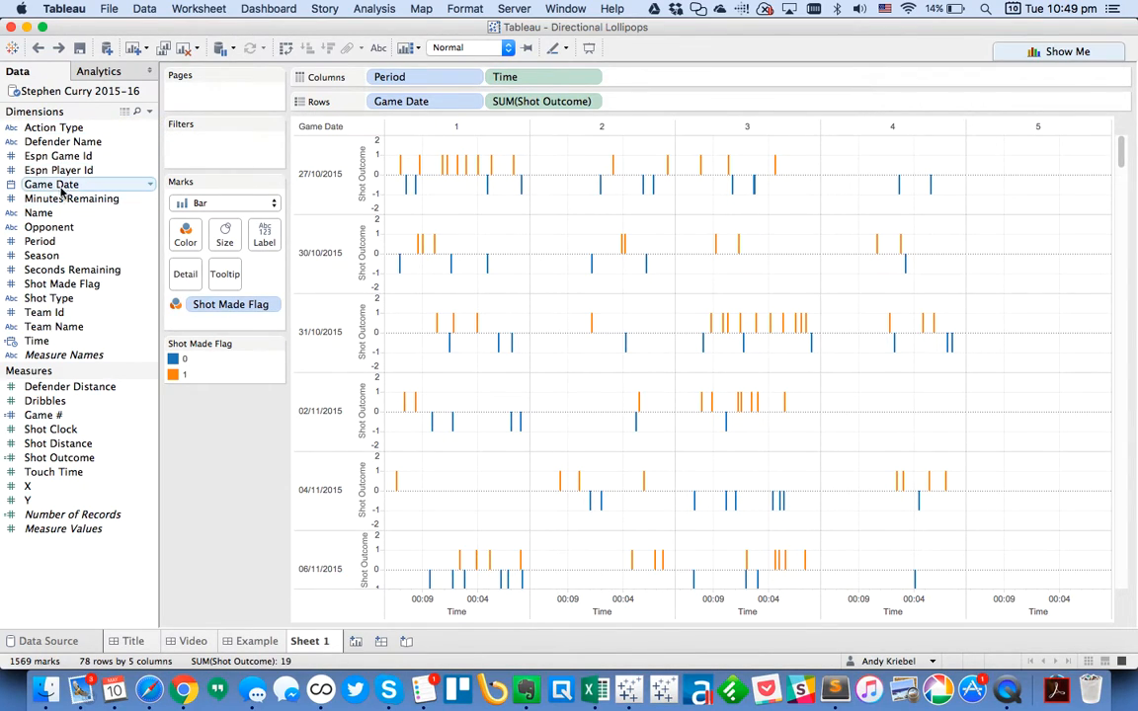
Filter Game Date by Month/Year, keeping October and November 2015.
left_click_drag(51, 185, 209, 150)
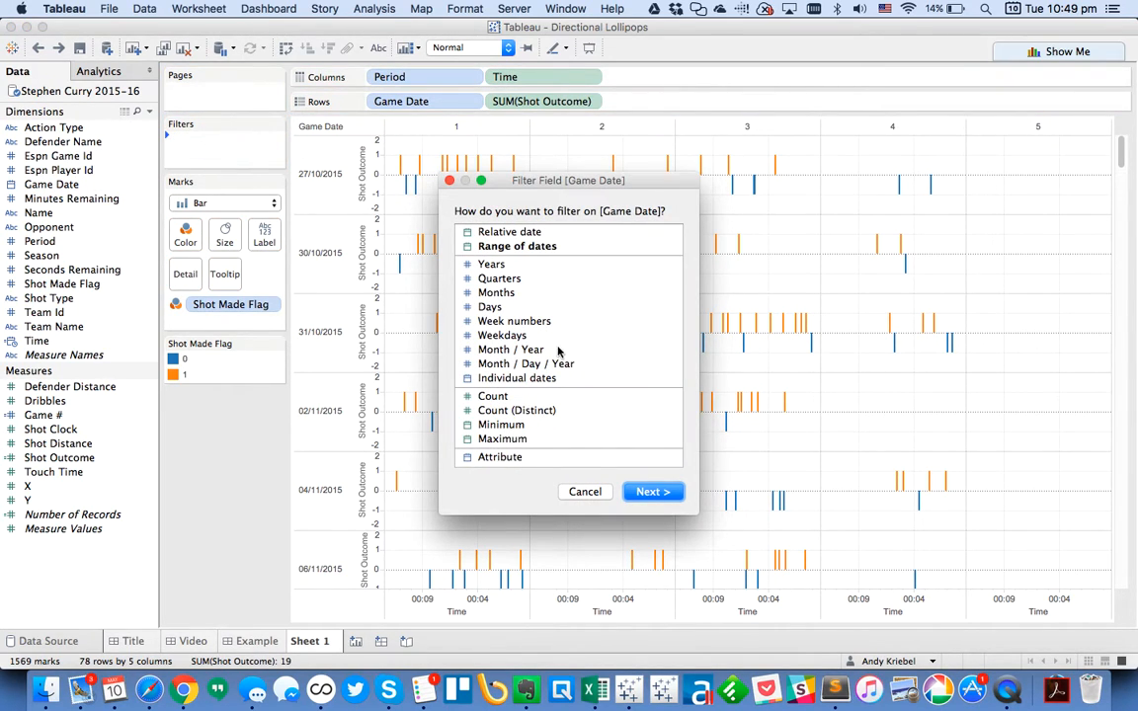
left_click(652, 490)
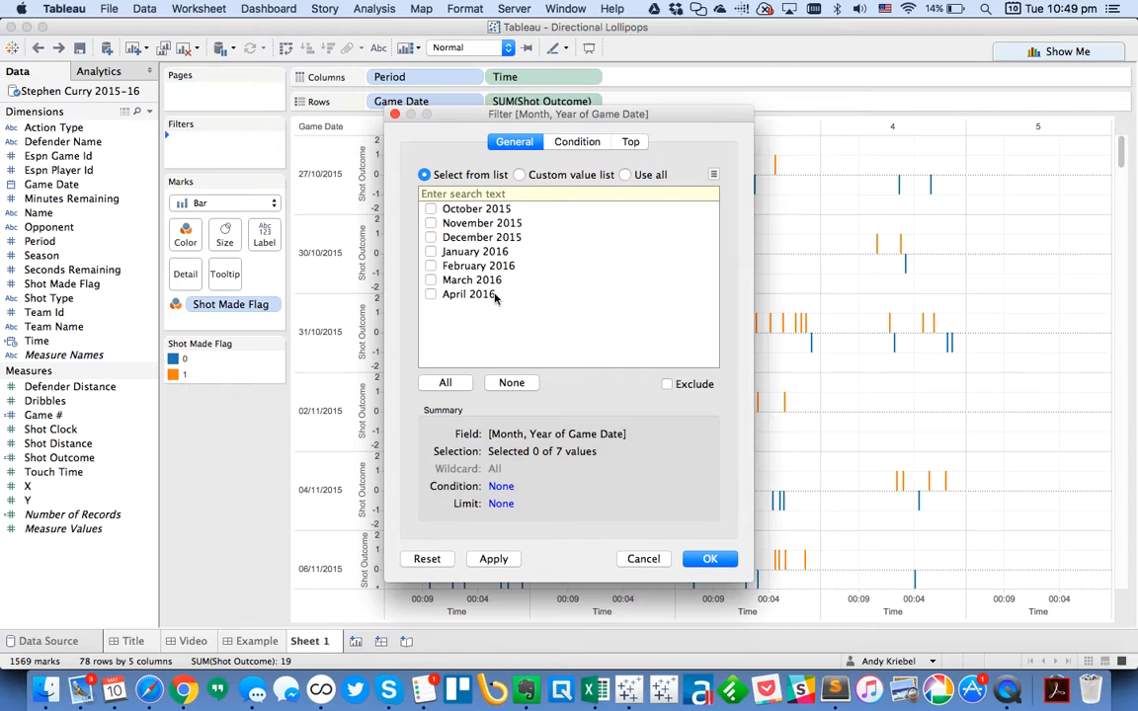
left_click(430, 221)
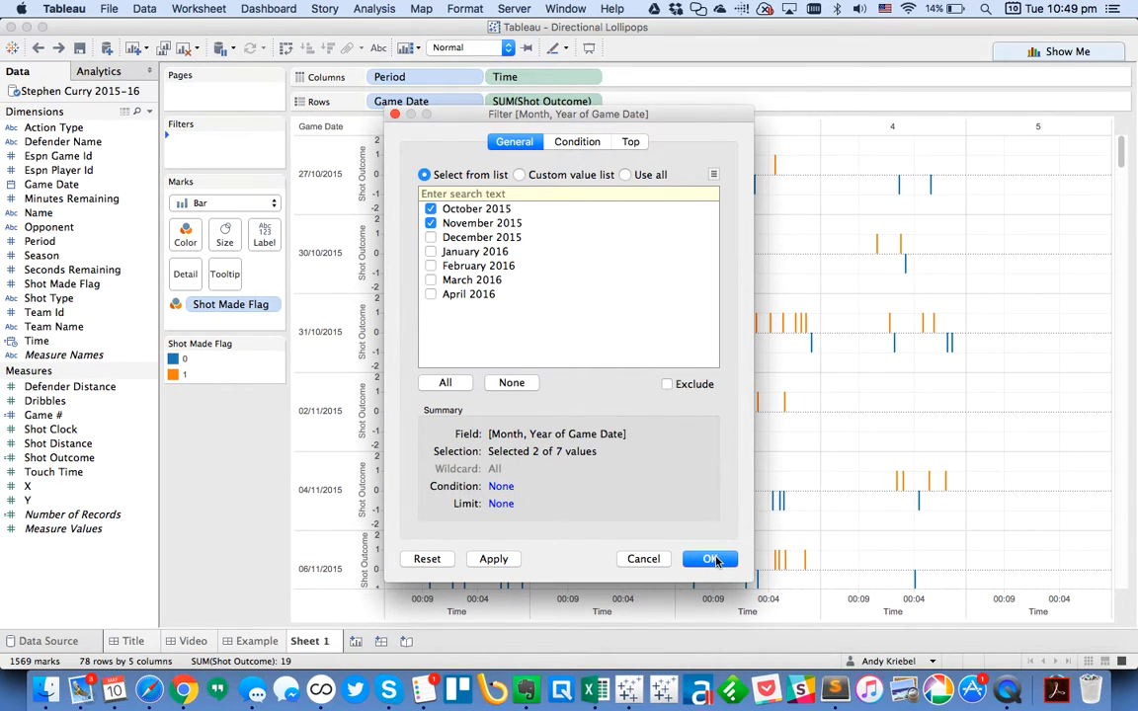
left_click(709, 557)
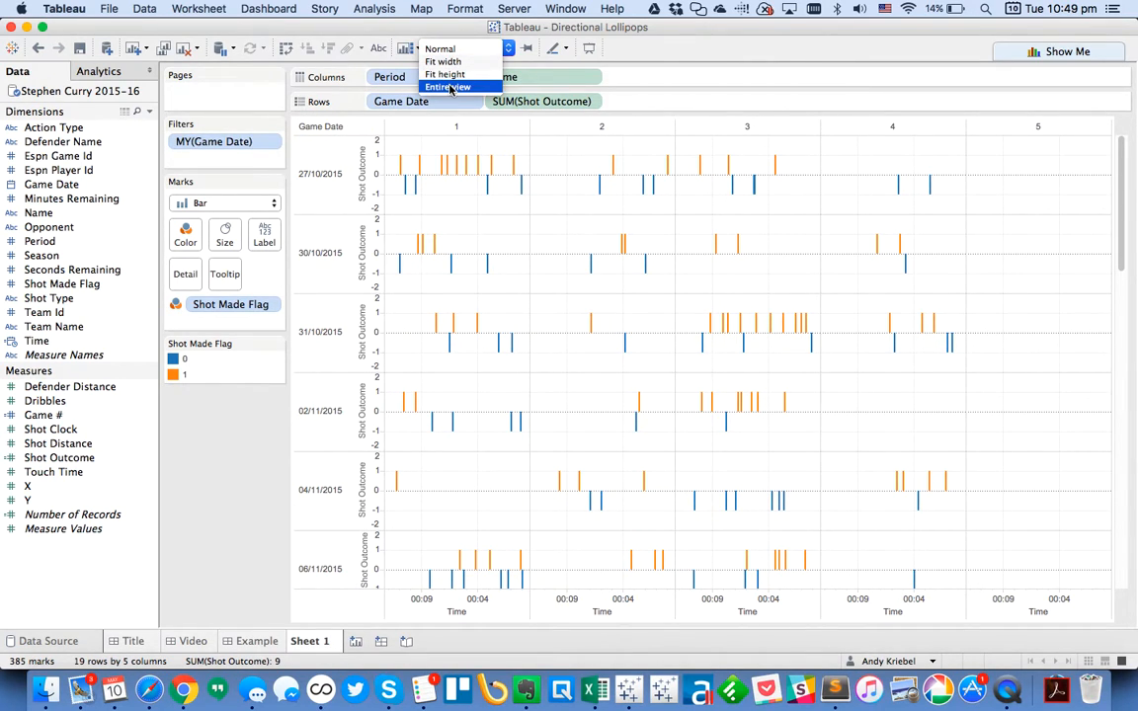
Try Entire View, undo it, and cancel out of the month filter before removing it.
left_click(446, 87)
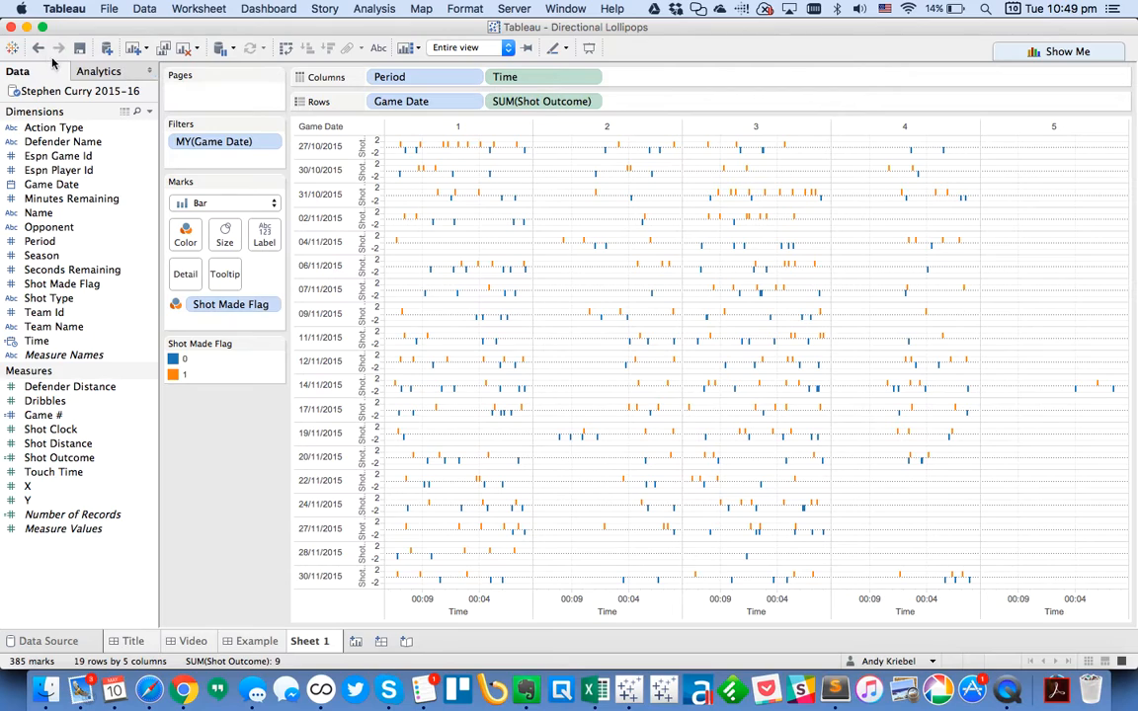
mouse_move(37, 48)
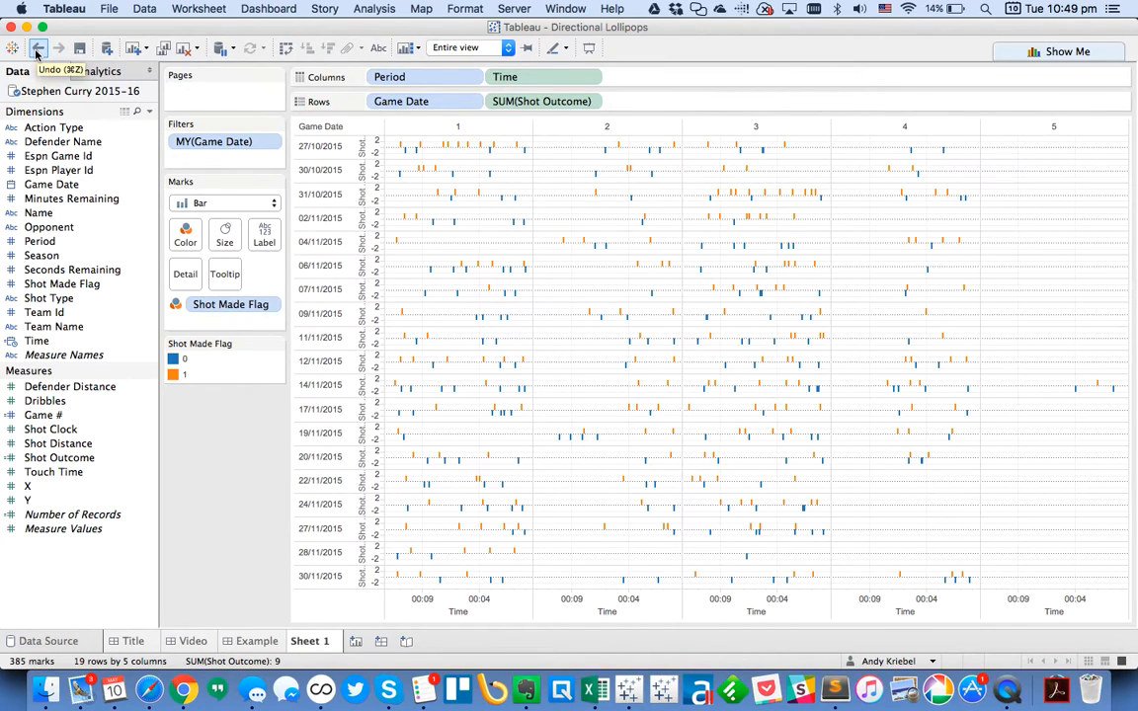
left_click(269, 142)
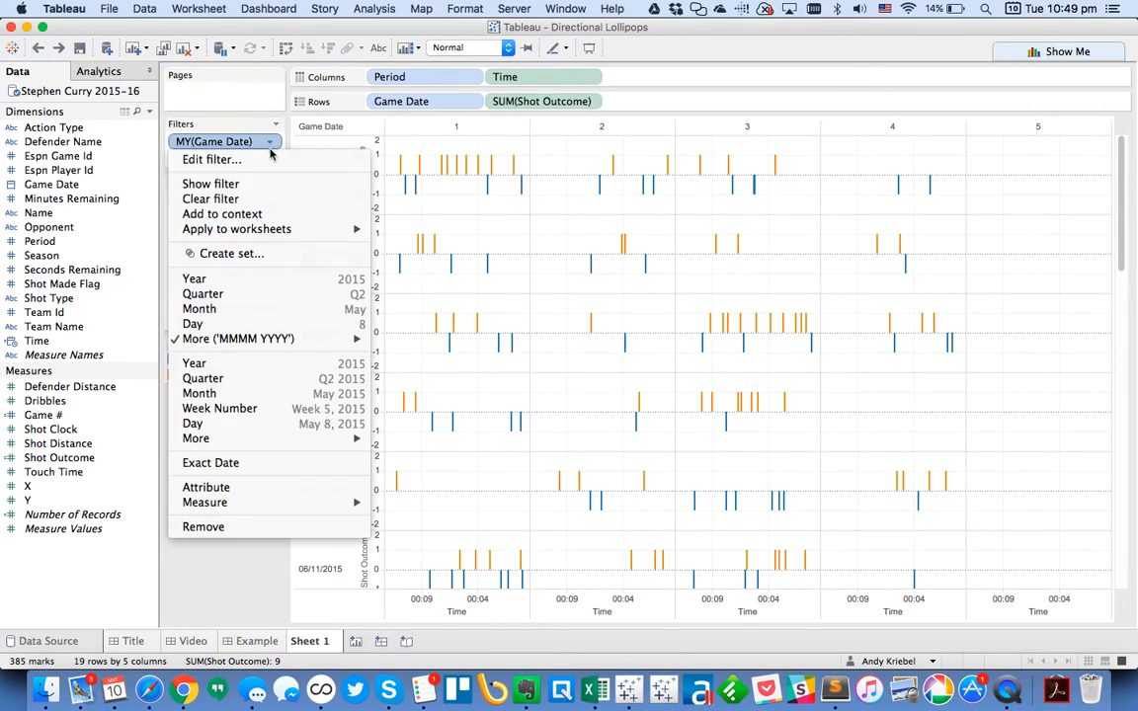
left_click(209, 158)
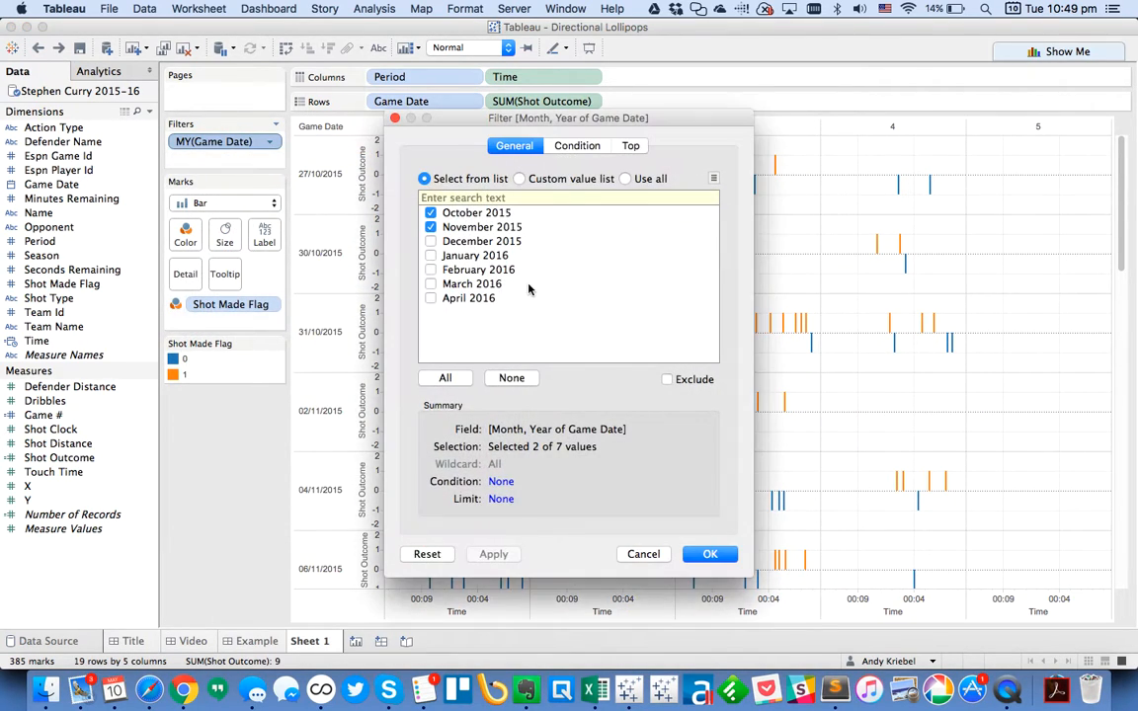
mouse_move(644, 554)
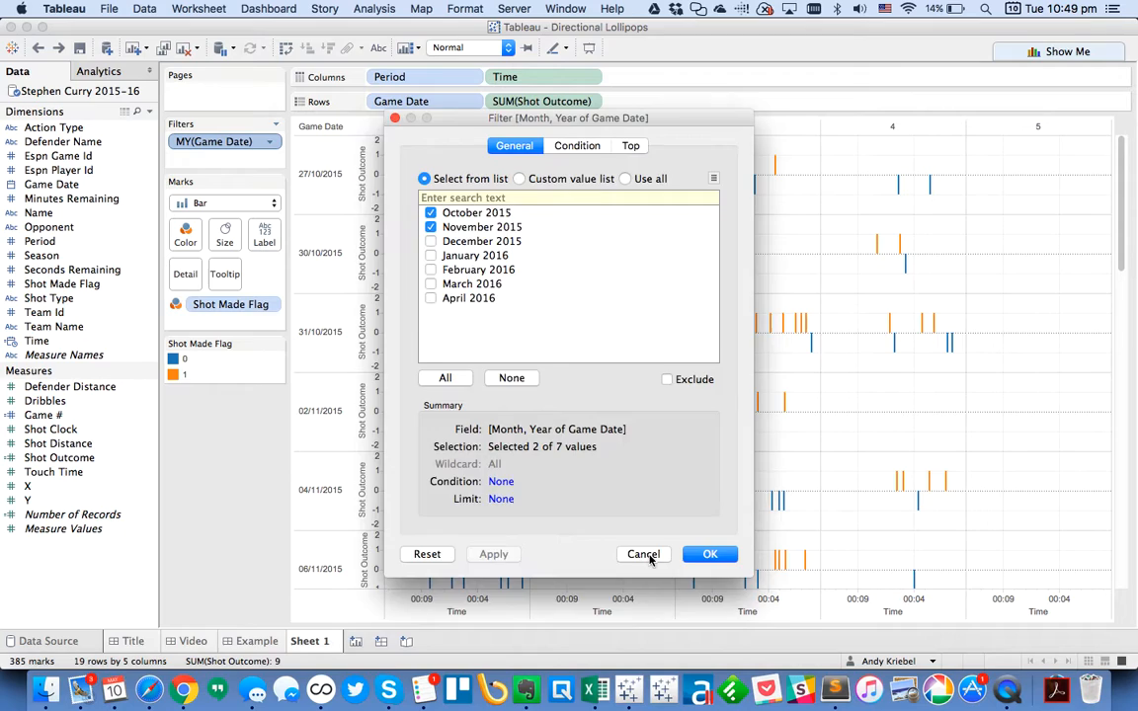
left_click(644, 553)
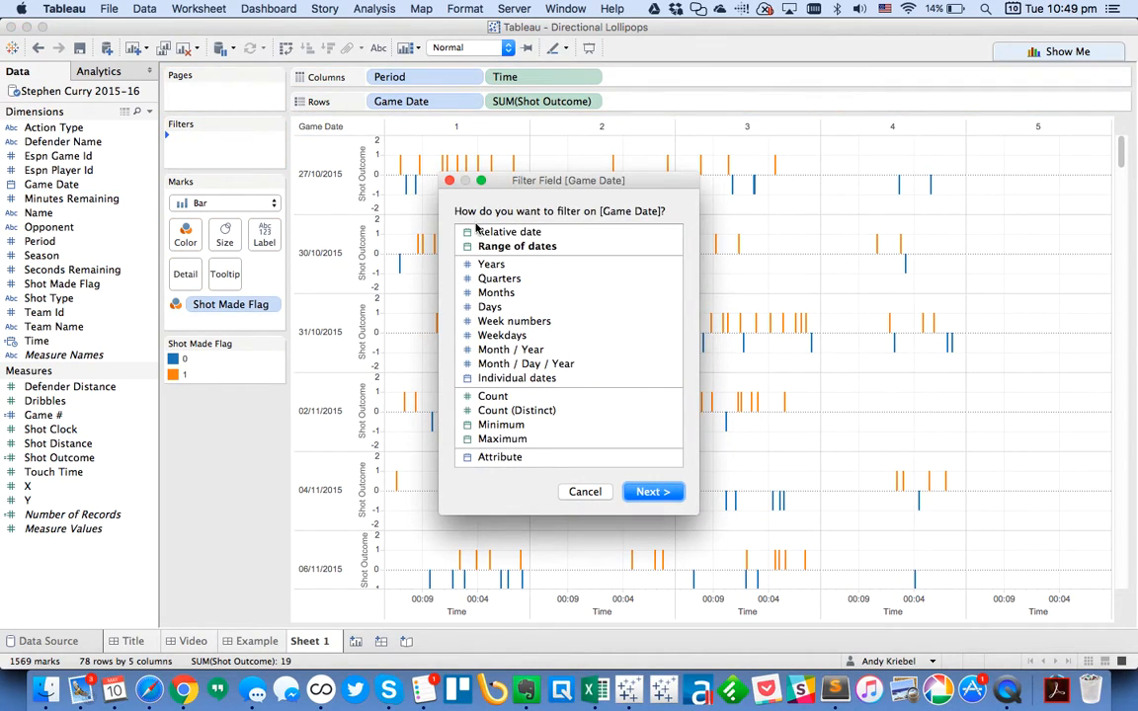
Keep only the first ten individual game dates, 27/10/2015 to 12/11/2015, and fit to Entire View.
left_click(517, 377)
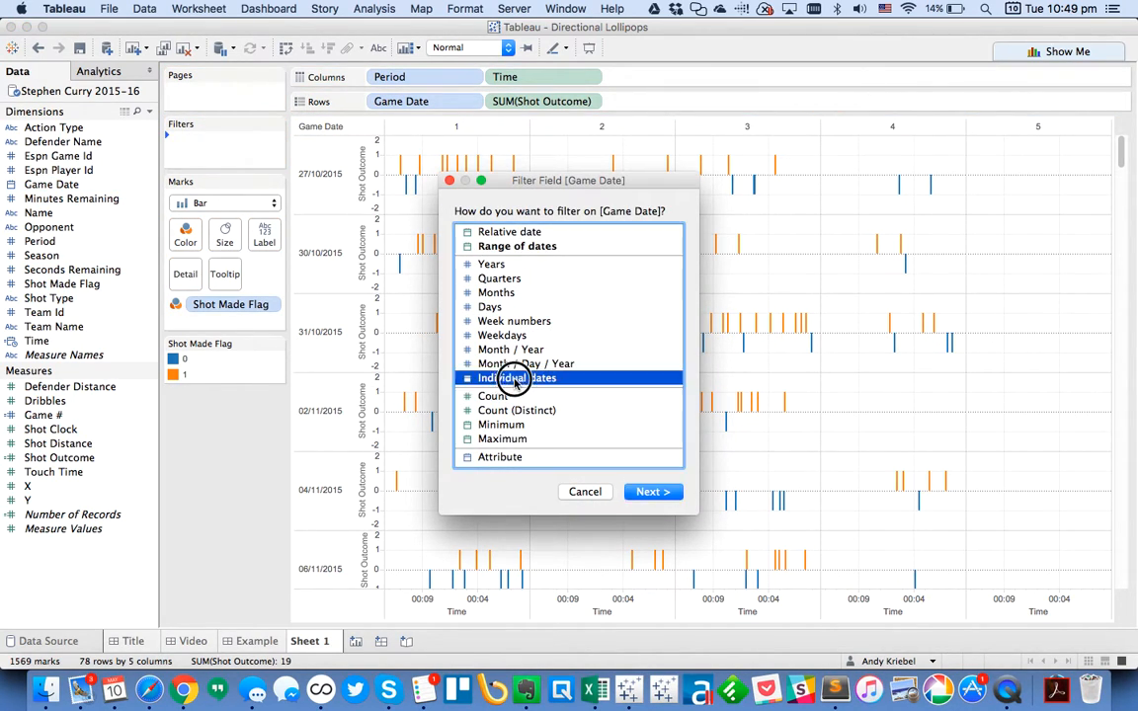
left_click(652, 490)
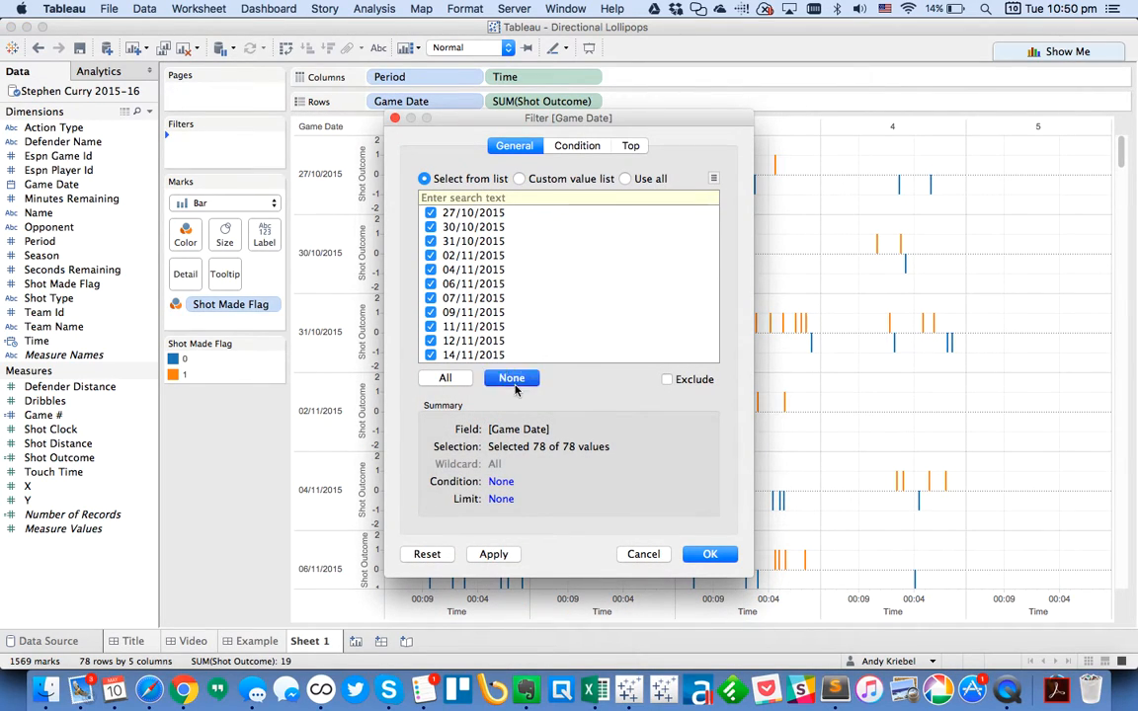
left_click(509, 377)
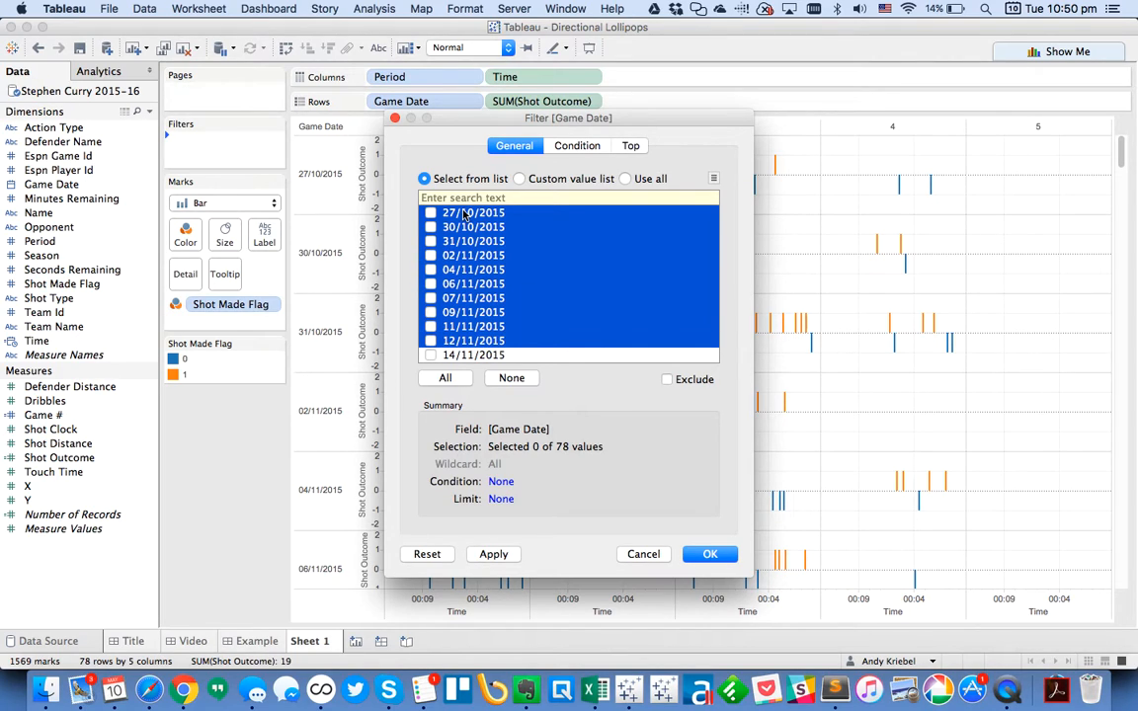
left_click(447, 377)
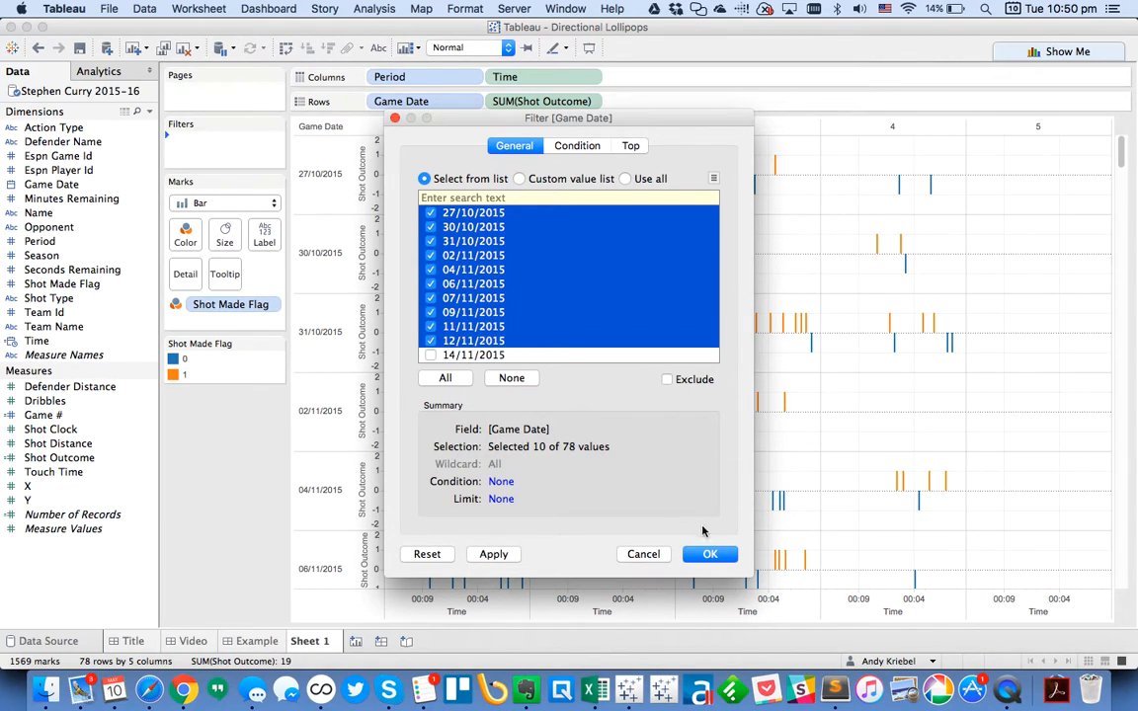
left_click(709, 553)
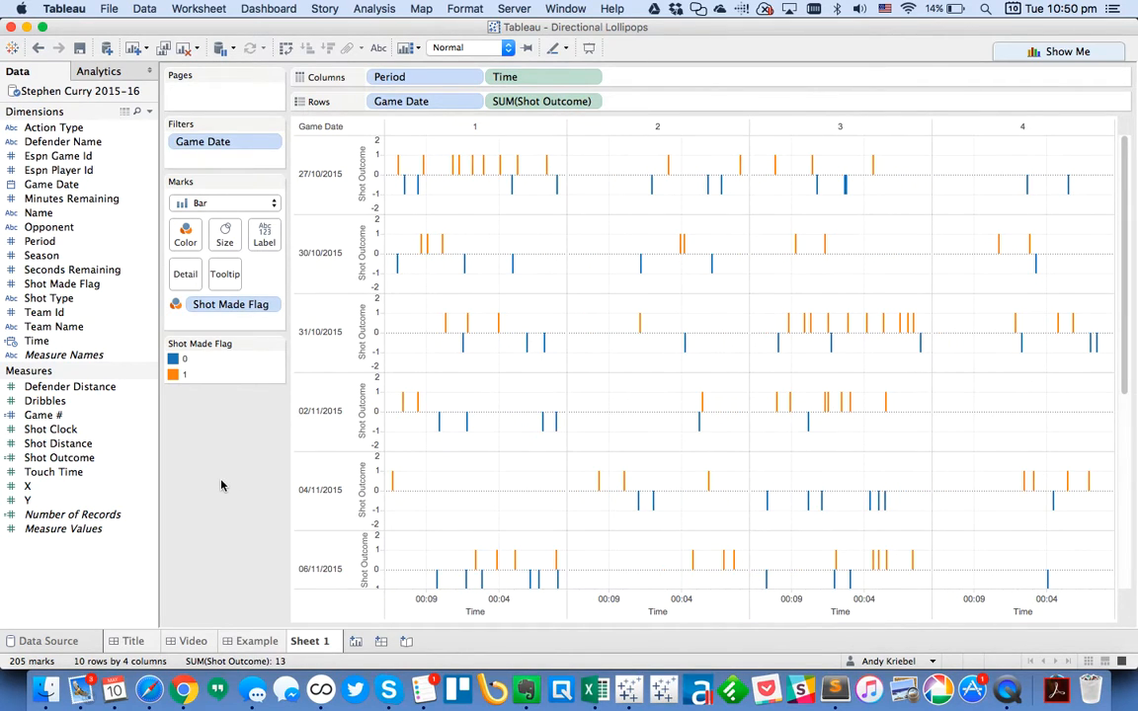
left_click(470, 47)
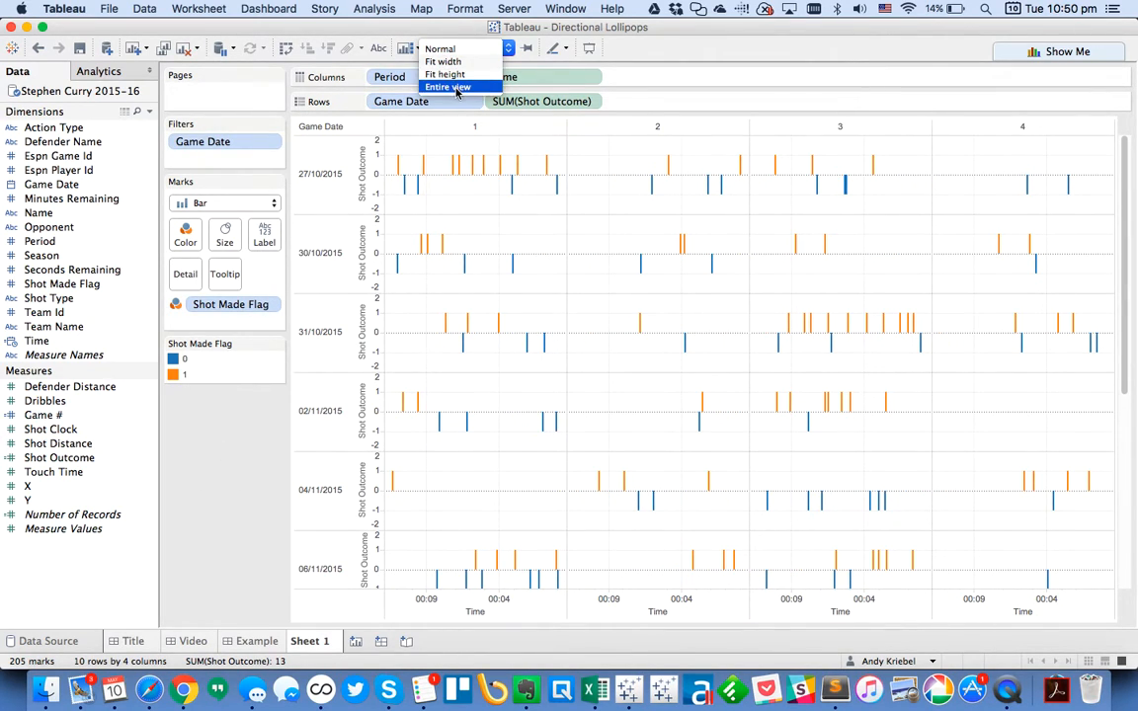
left_click(447, 87)
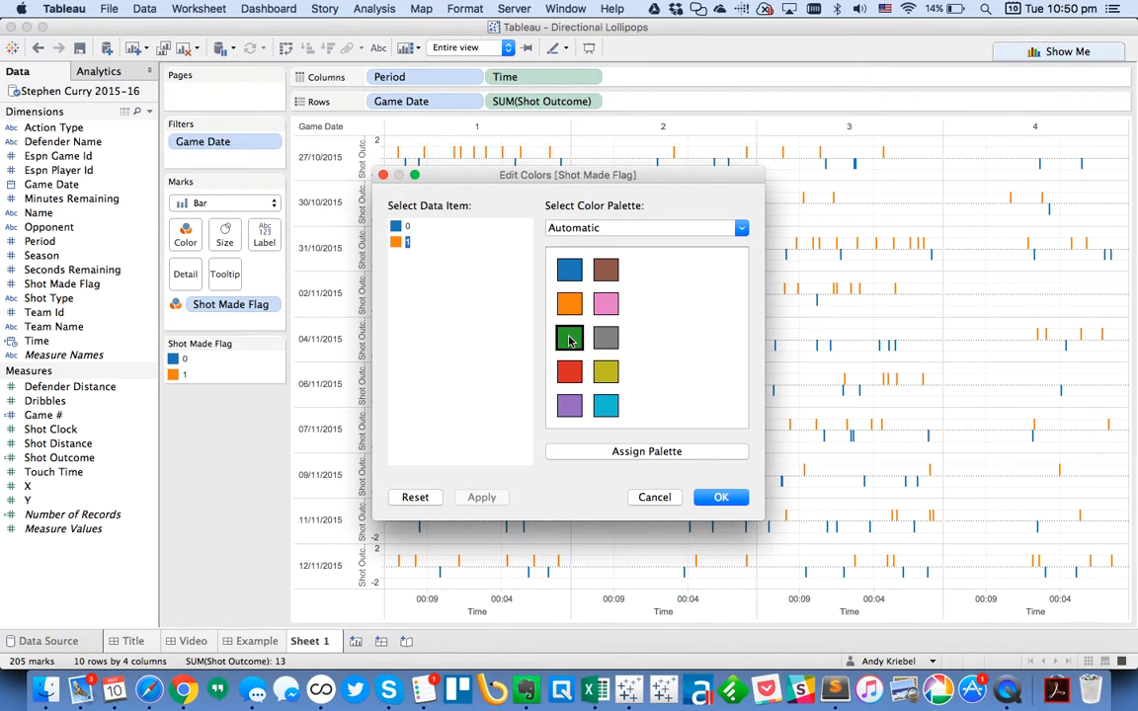
Switch Shot Made Flag to the Warriors palette and colour the 0 (missed) value gold.
left_click(741, 227)
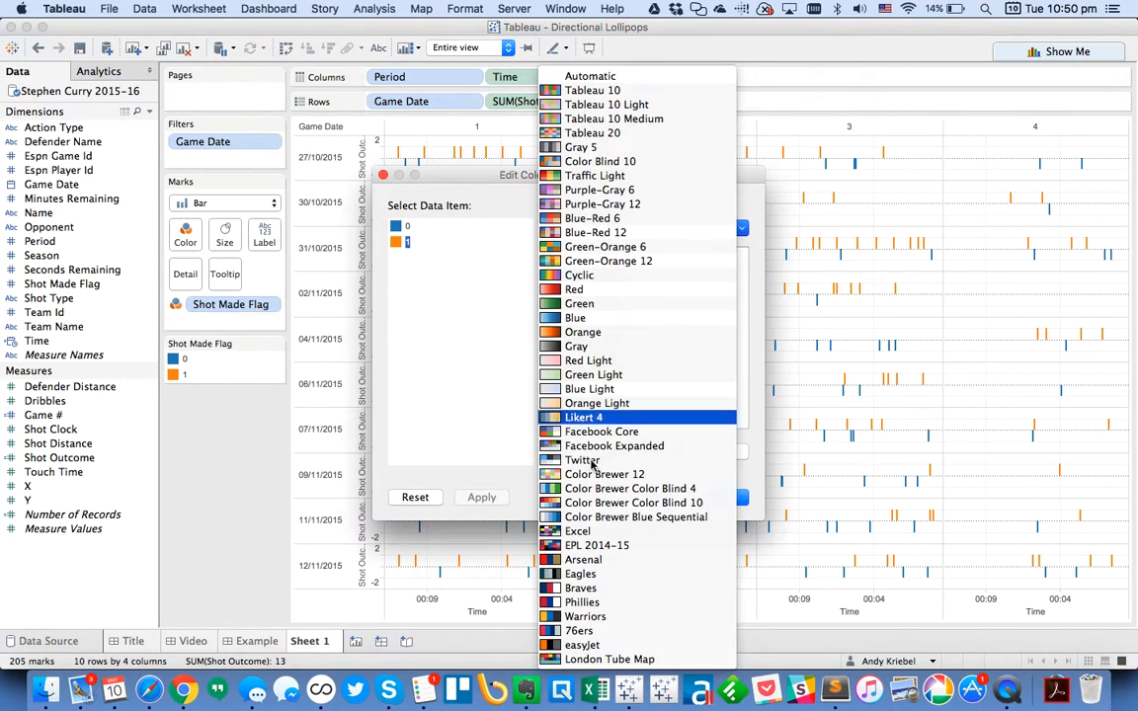
left_click(585, 616)
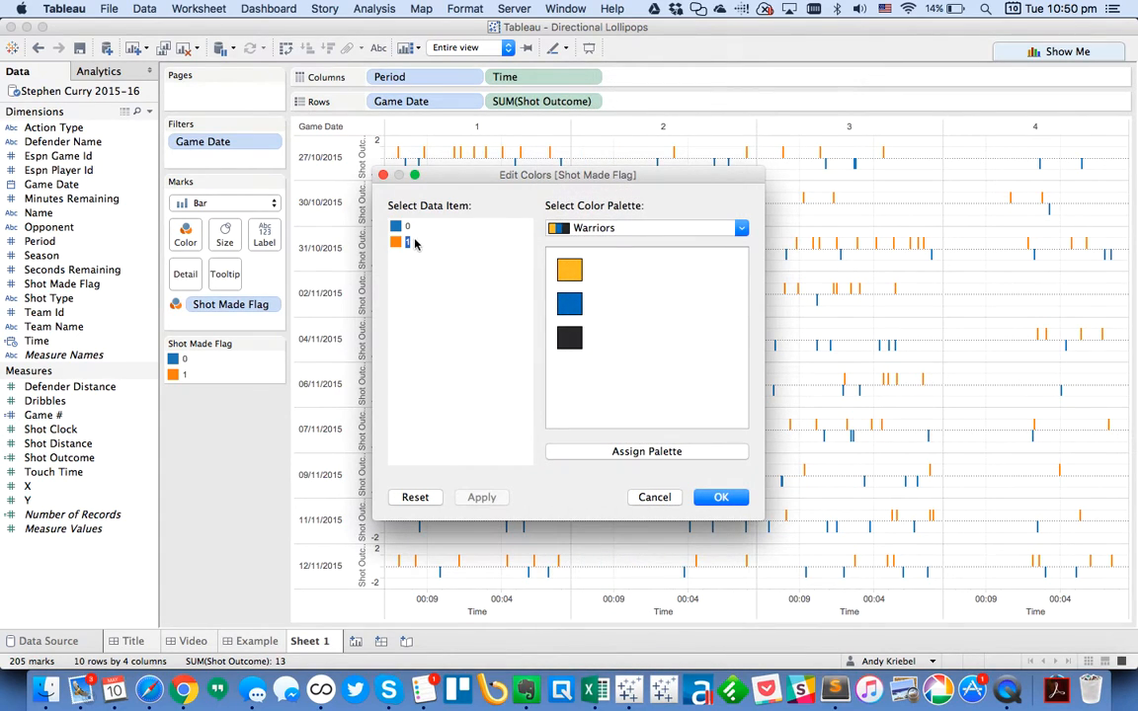
left_click(569, 269)
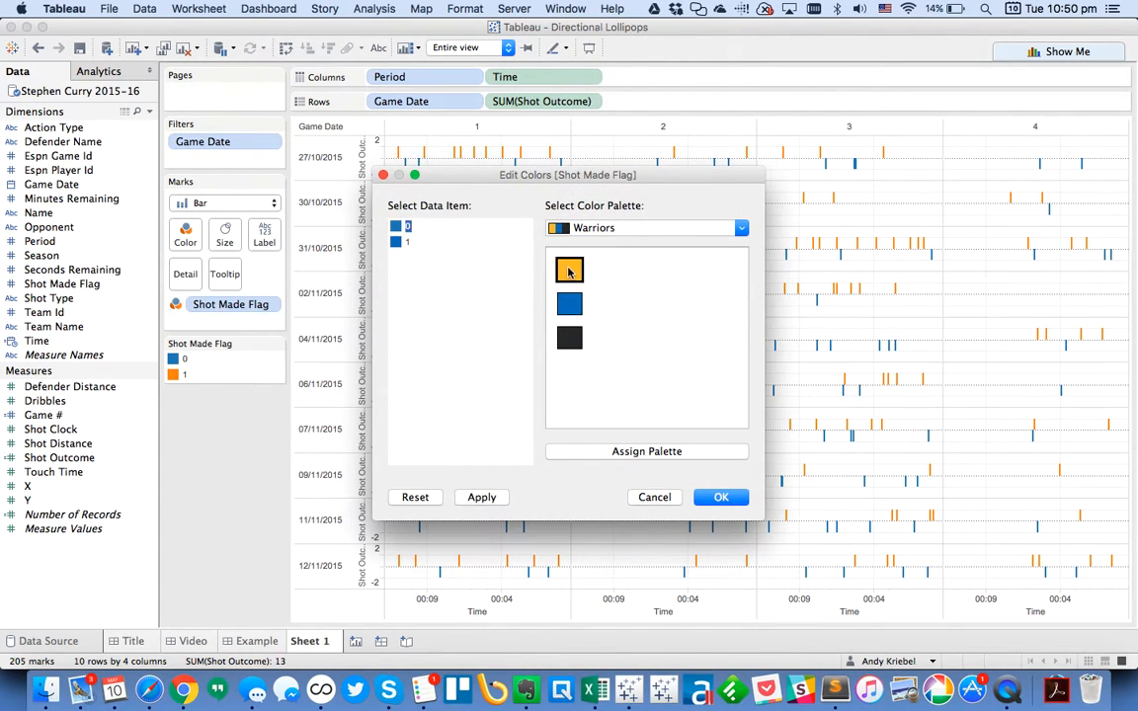
left_click(721, 497)
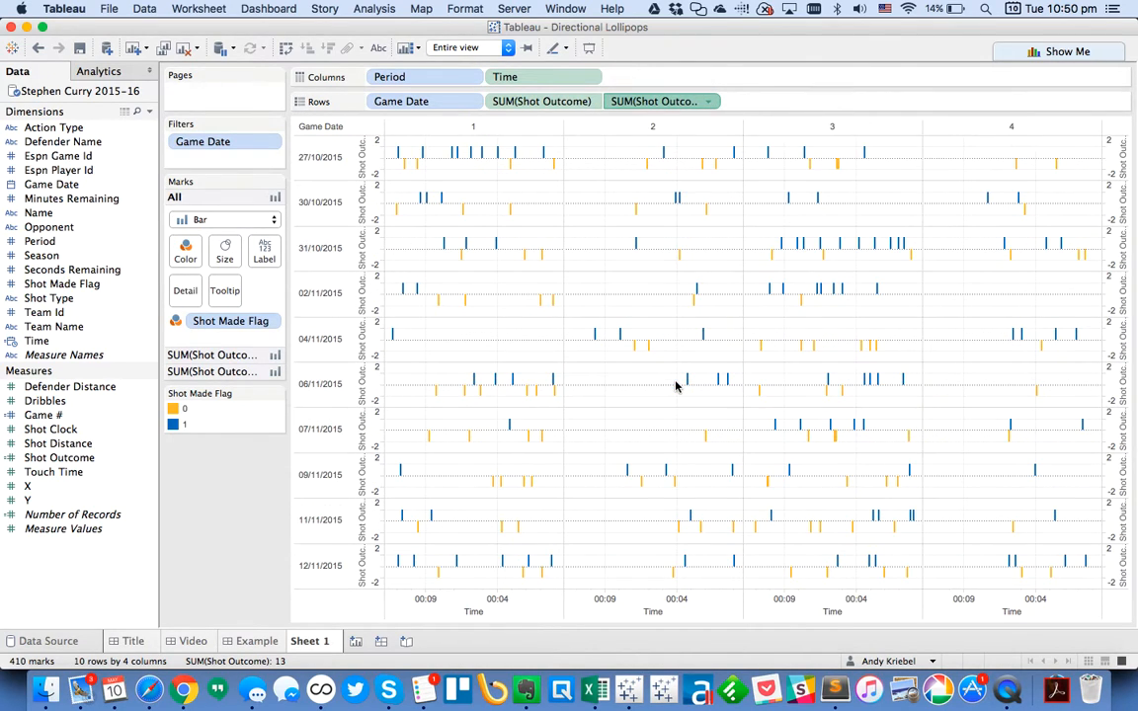
mouse_move(660, 101)
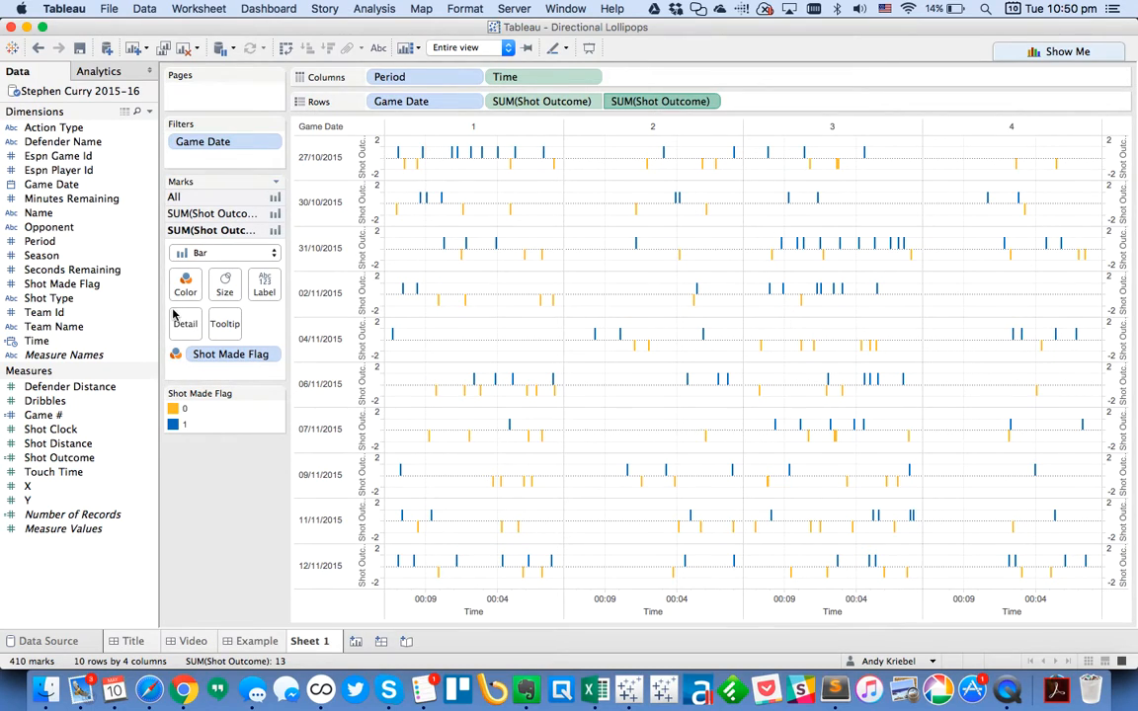
Draw the second Shot Outcome measure as Circle marks and adjust their size.
left_click(225, 253)
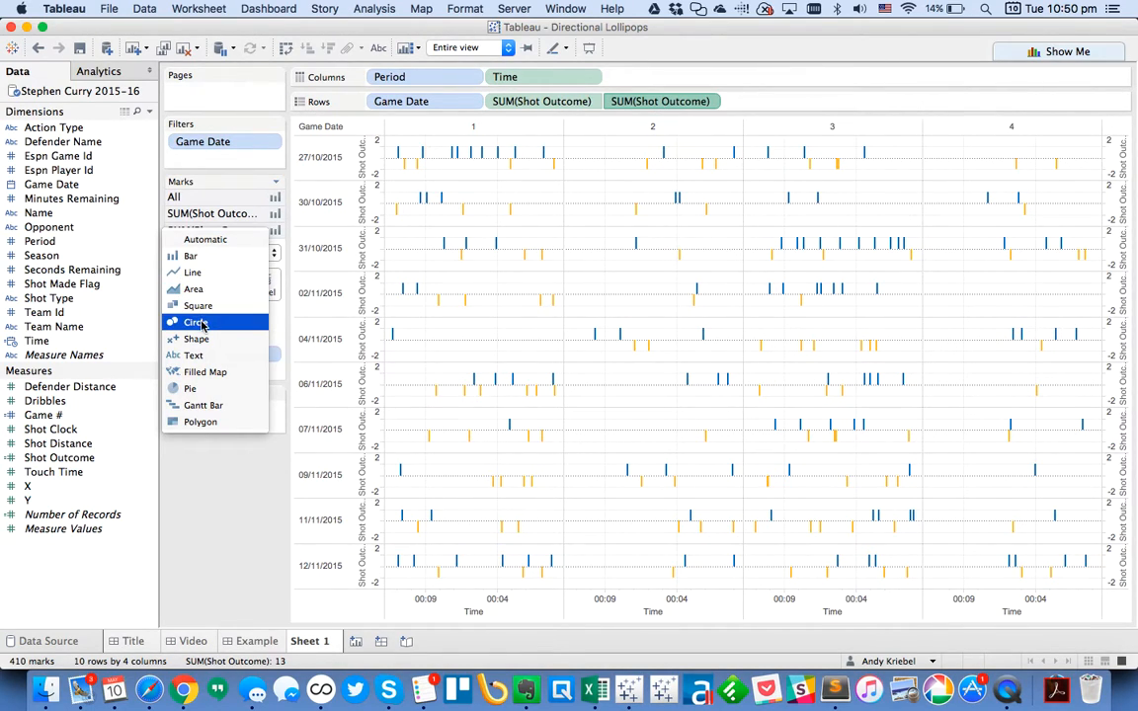
left_click(198, 322)
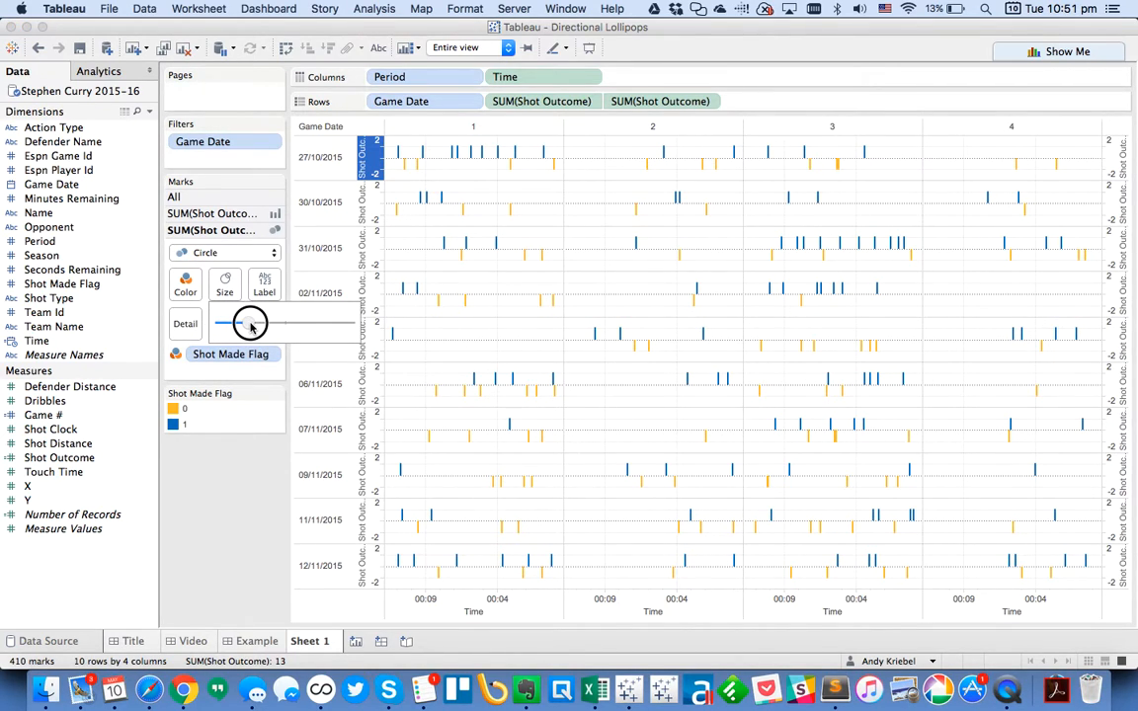
left_click(225, 253)
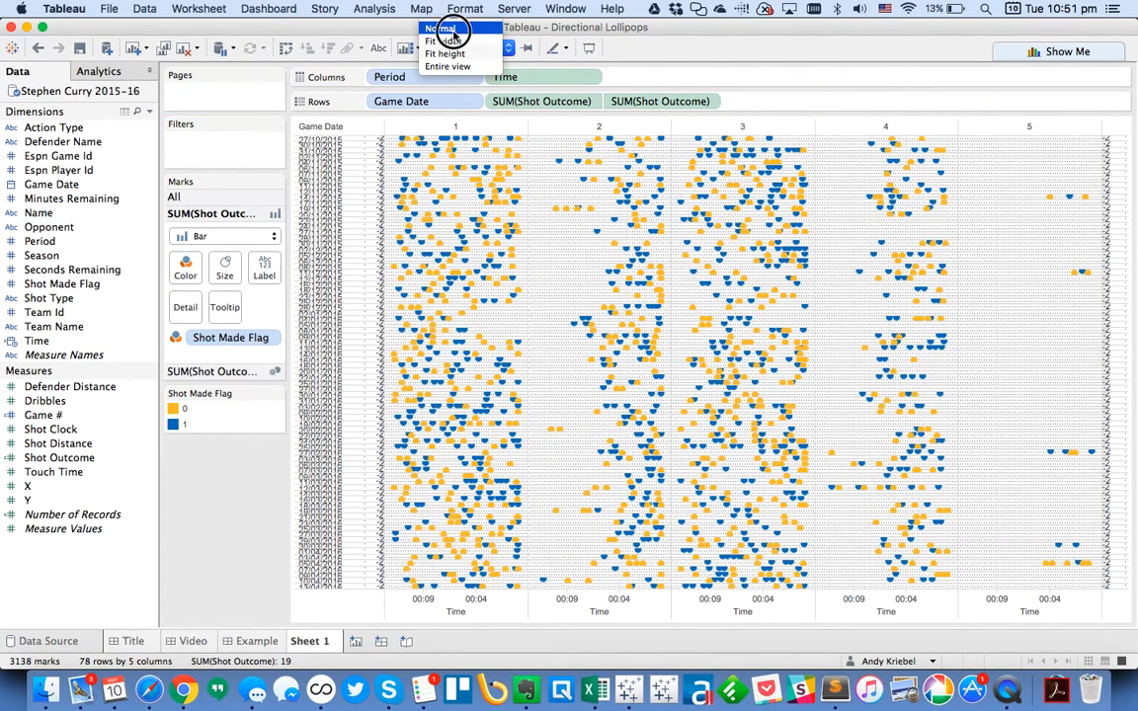
Return to Normal view and alias the legend values 0 as Missed and 1 as Made.
left_click(439, 28)
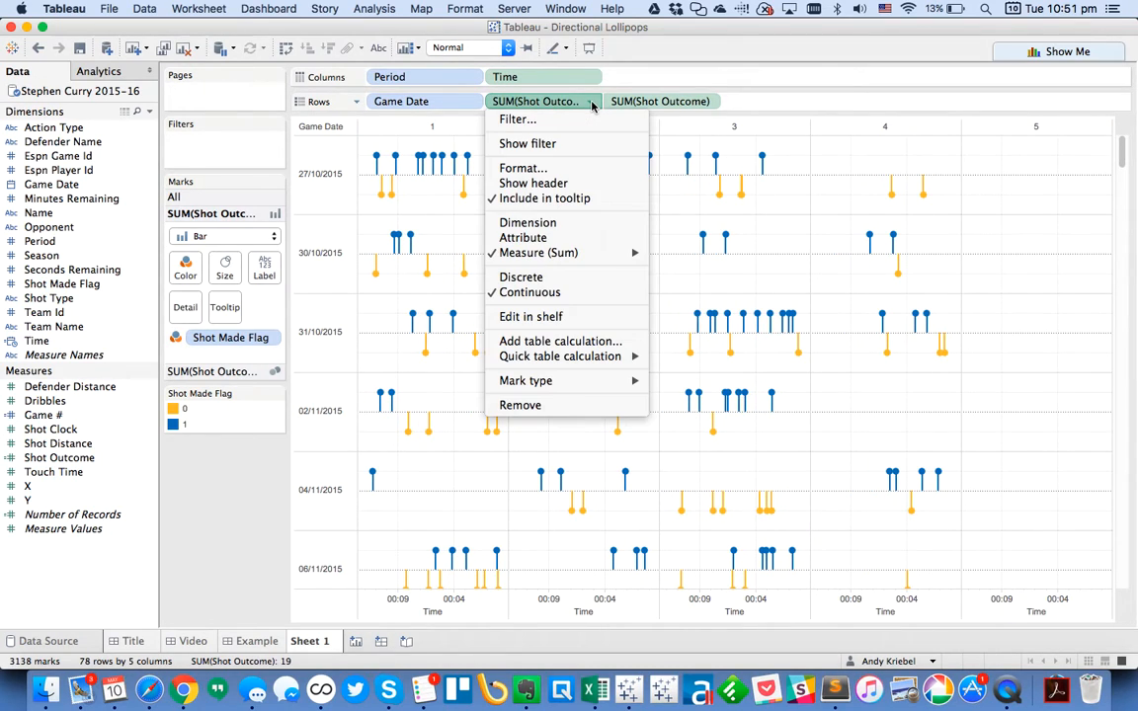
mouse_move(545, 198)
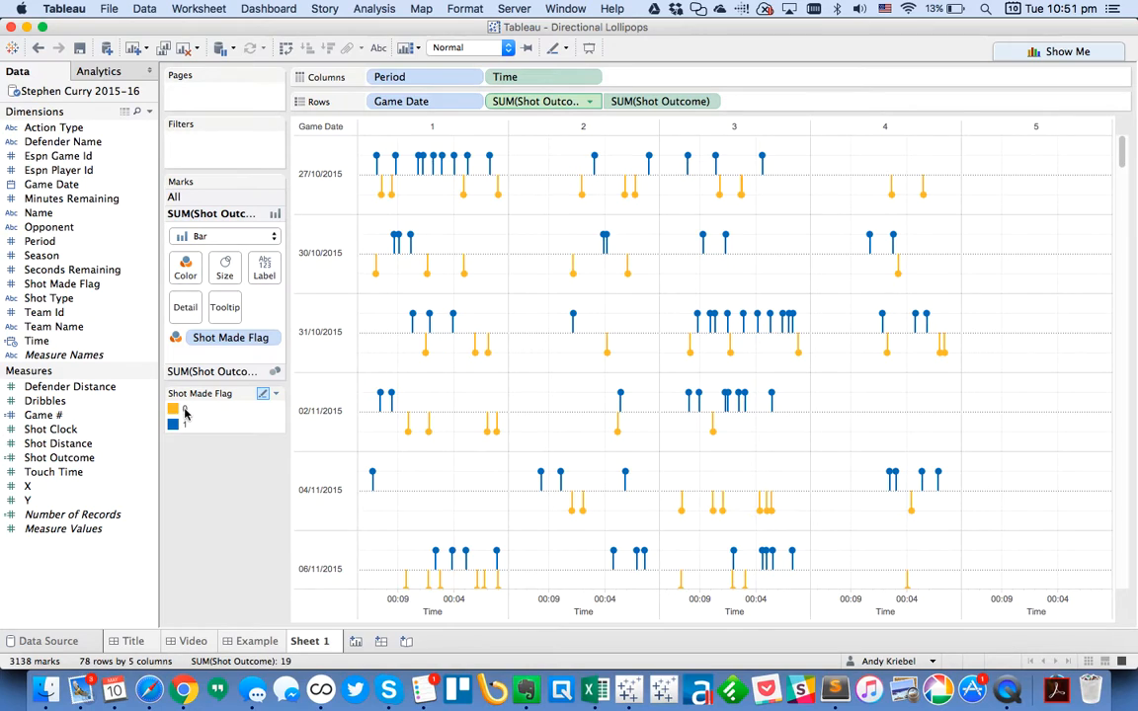
double_click(174, 409)
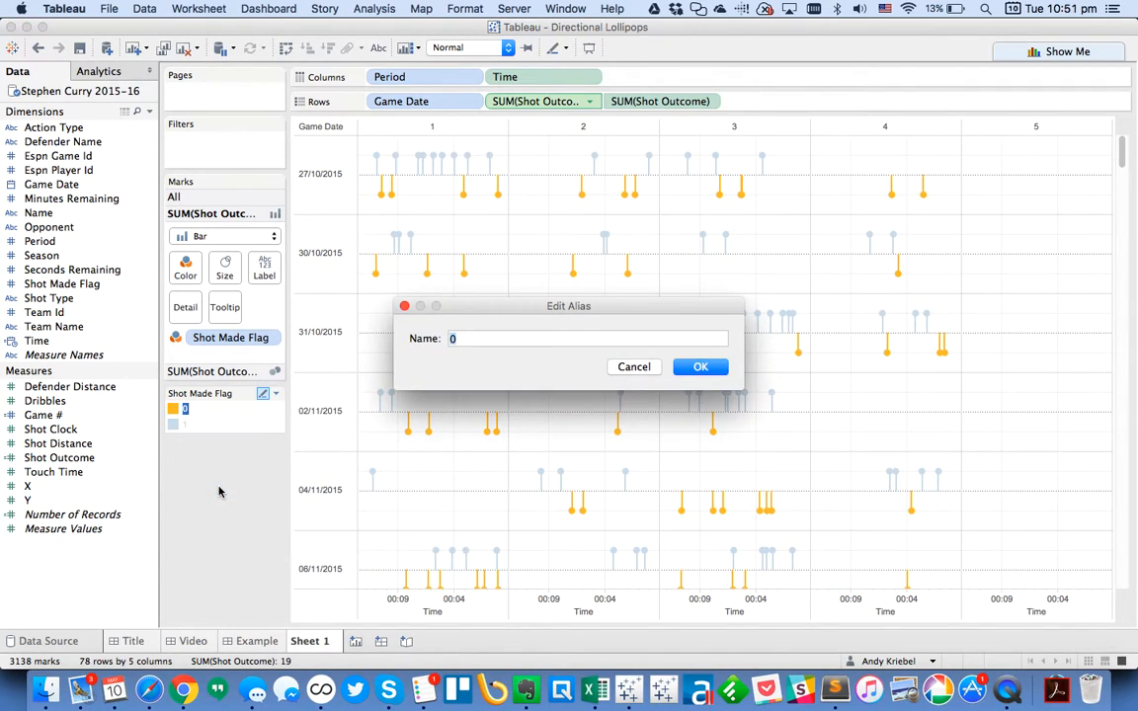
type("Missed")
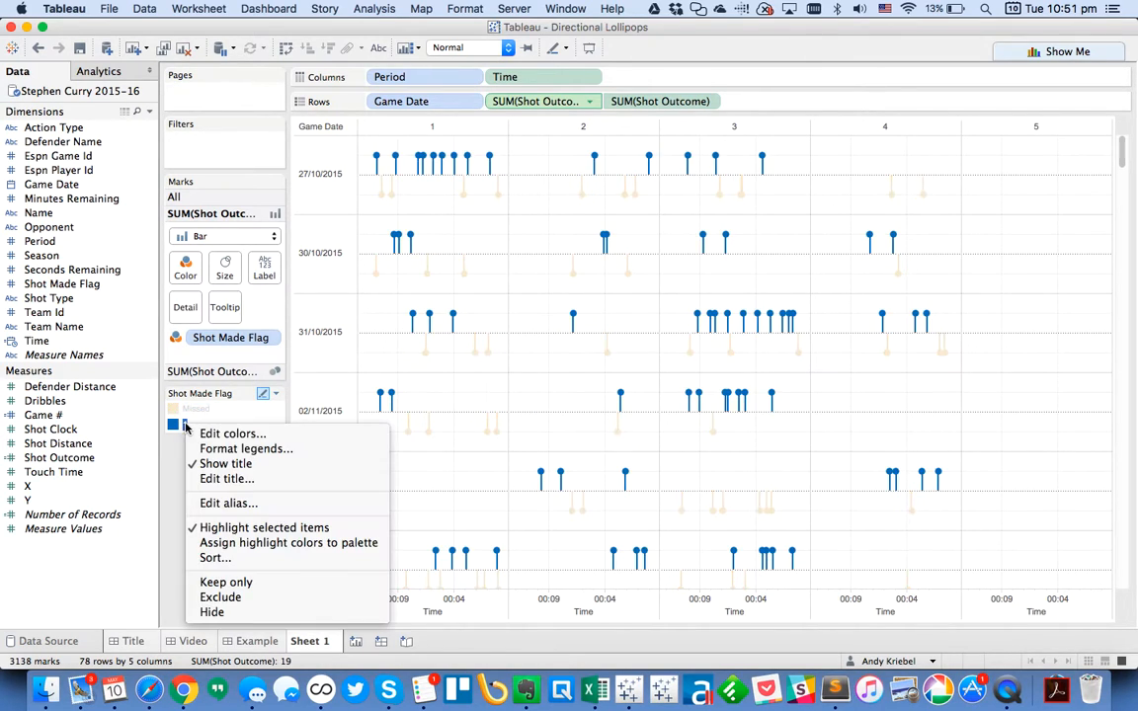
left_click(229, 504)
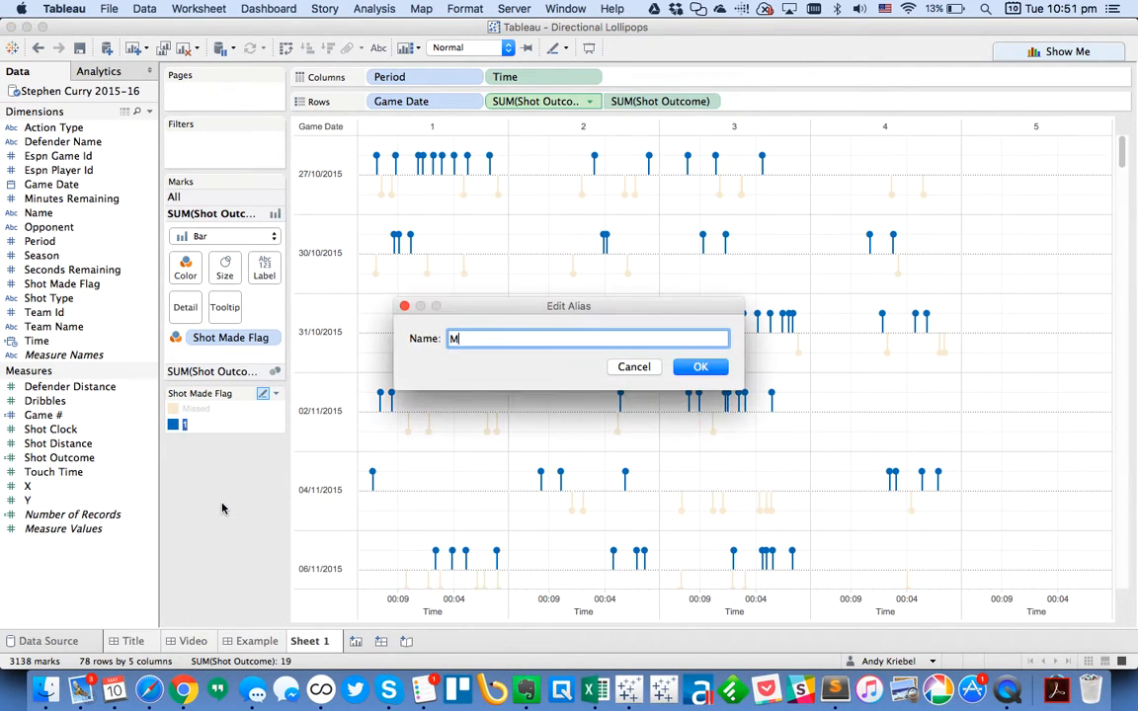
left_click(700, 366)
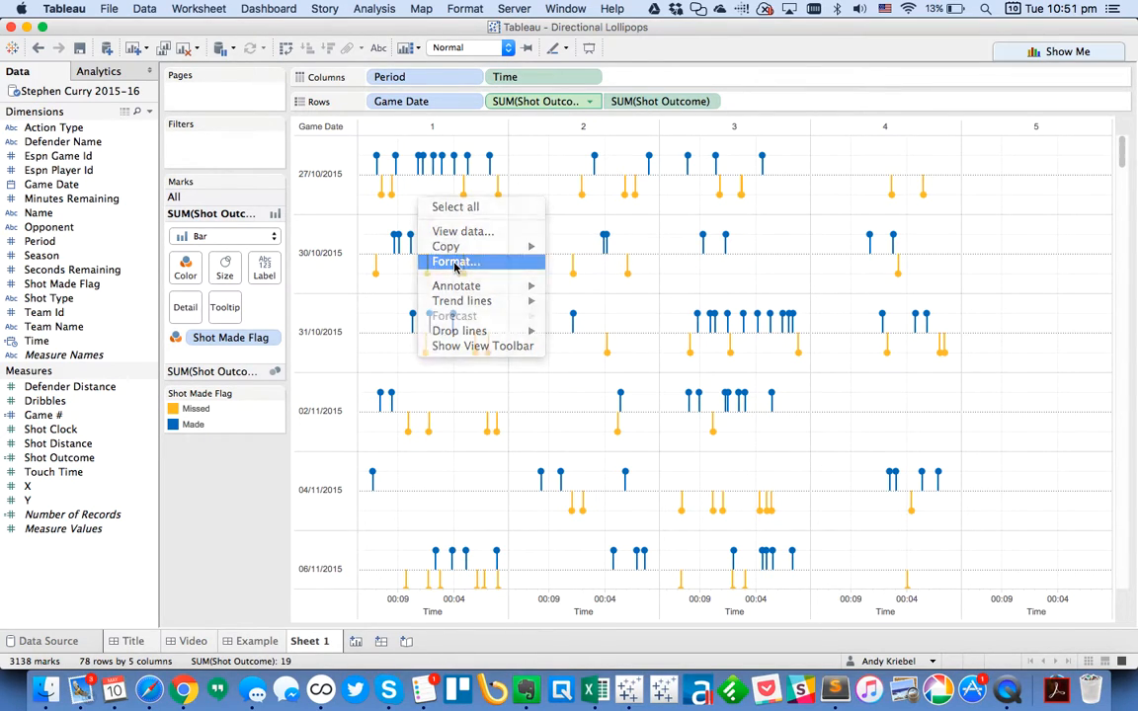
Set the sheet grid lines to None in Format Lines and close the Format pane.
left_click(454, 261)
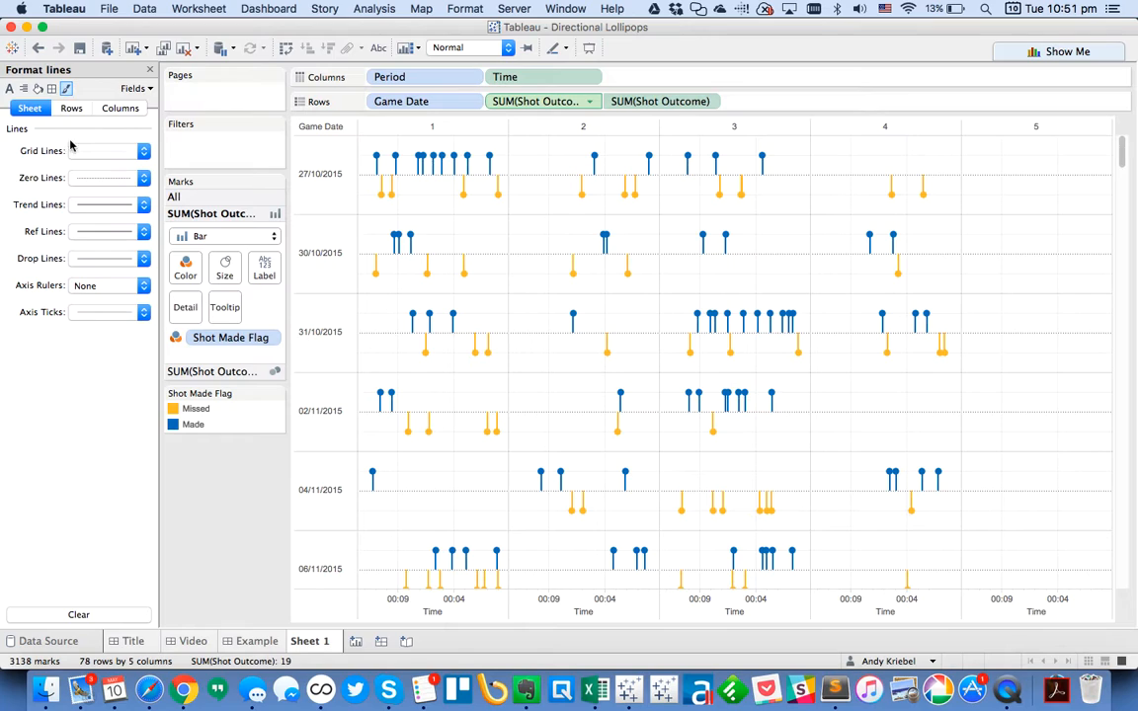
left_click(143, 151)
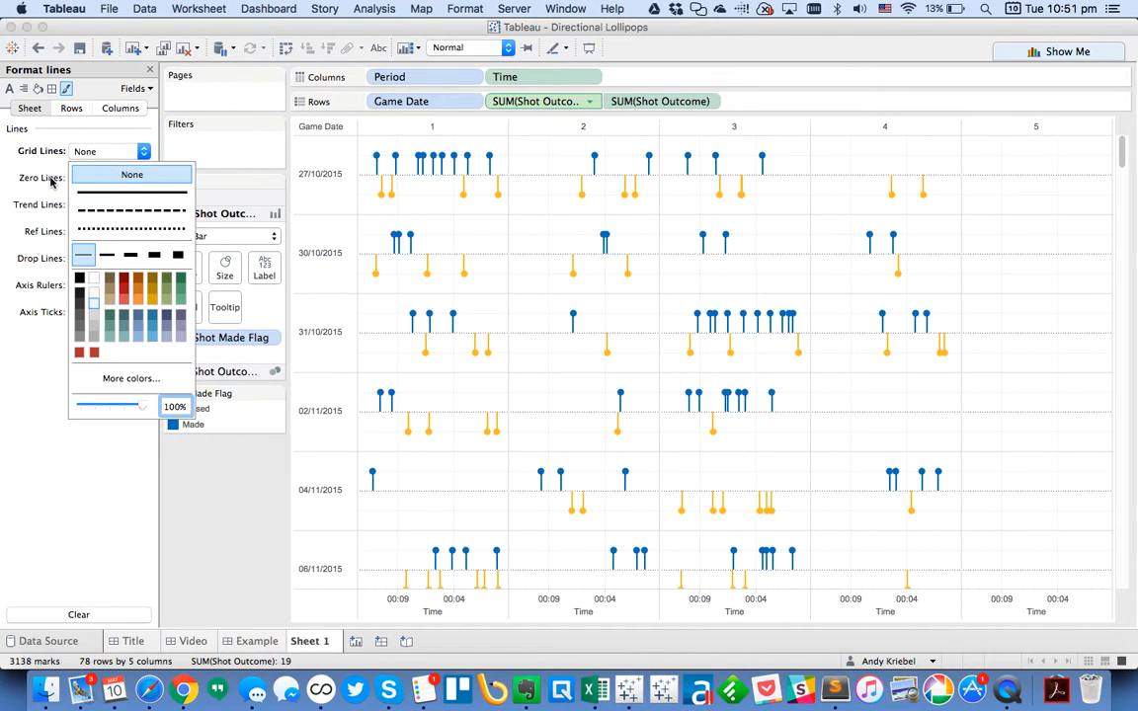
left_click(130, 174)
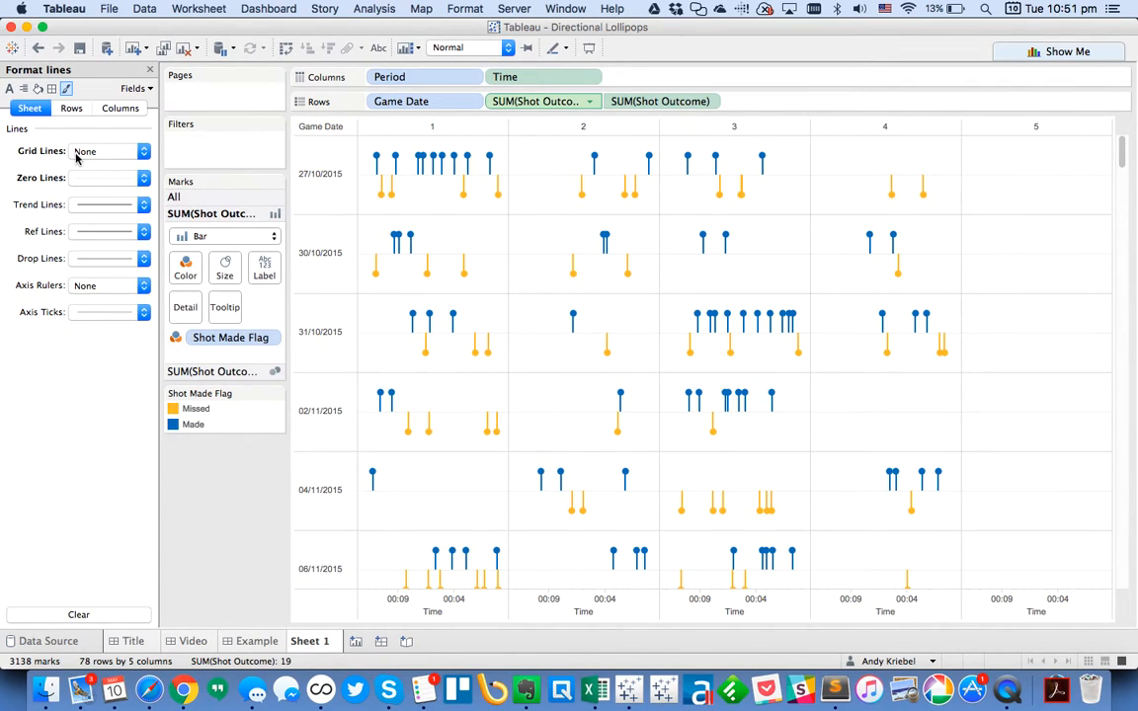
left_click(24, 87)
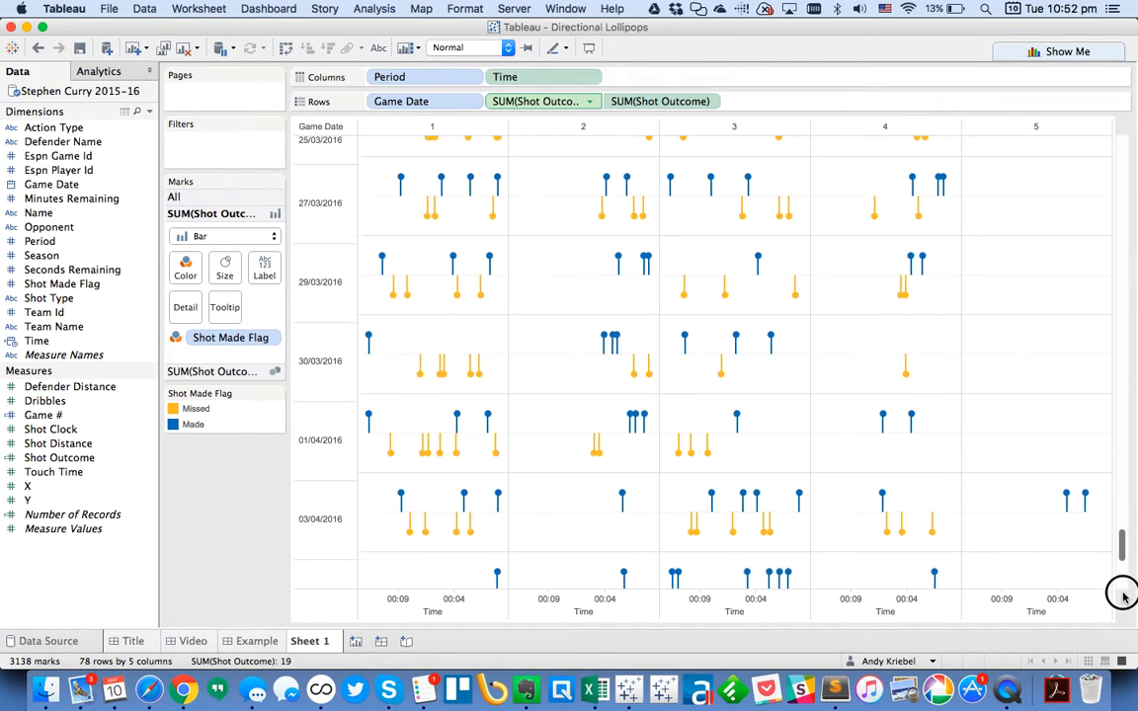
scroll("up", 3)
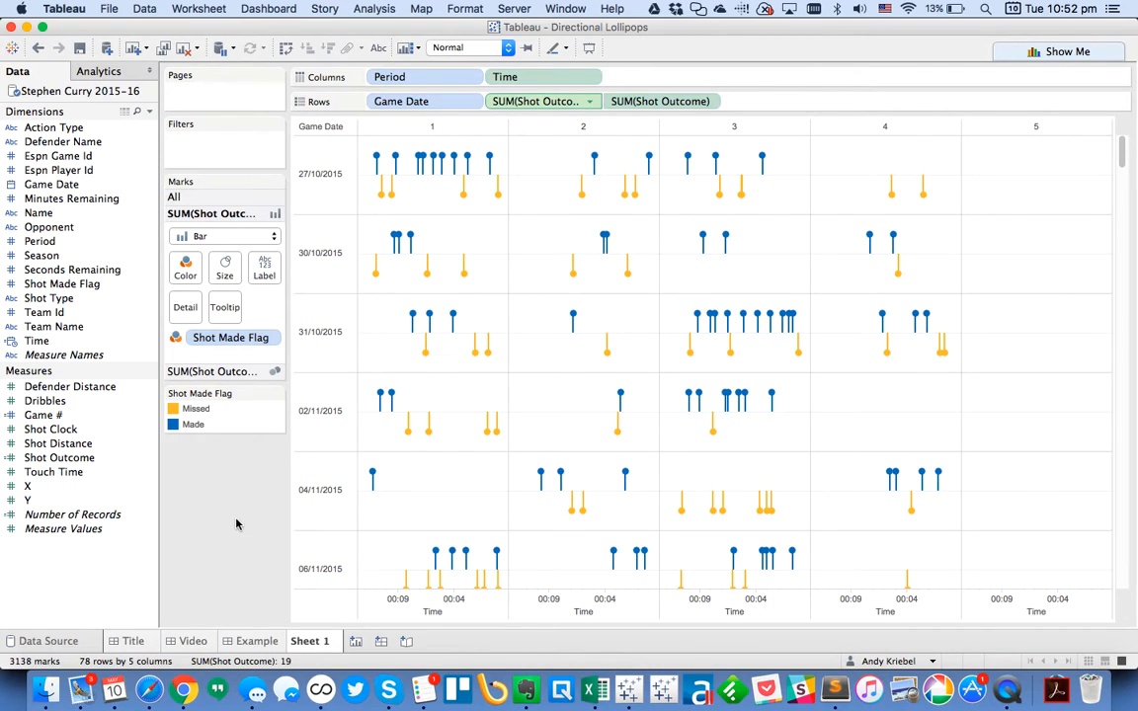
mouse_move(370, 160)
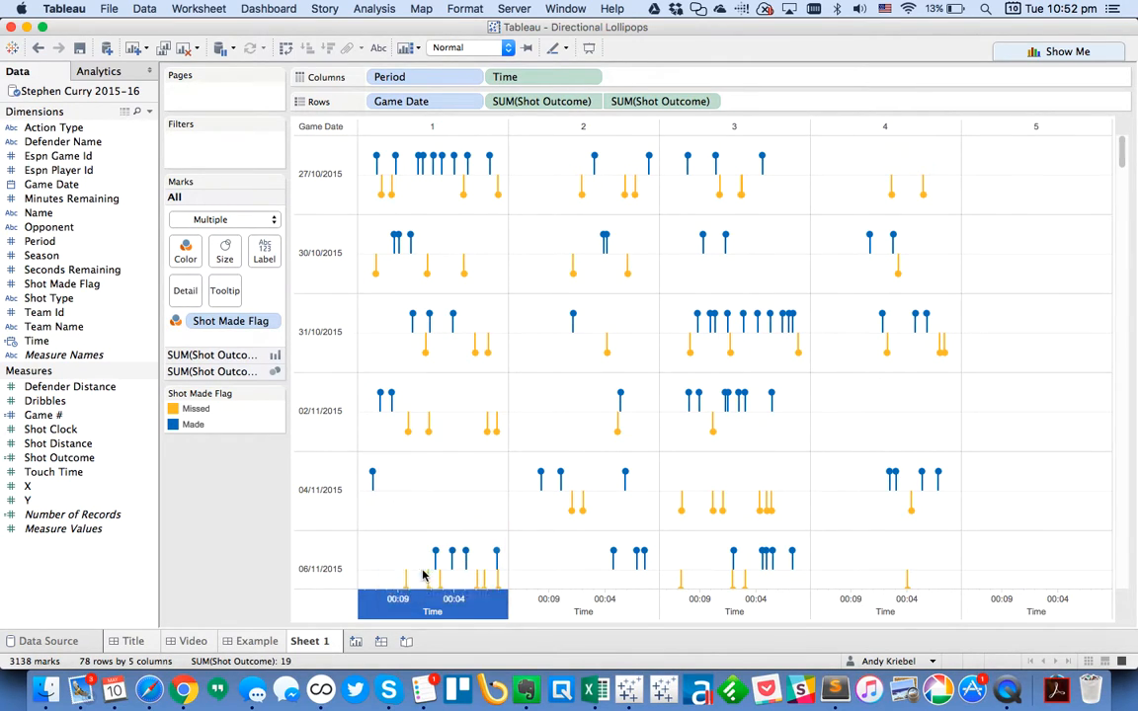
mouse_move(378, 158)
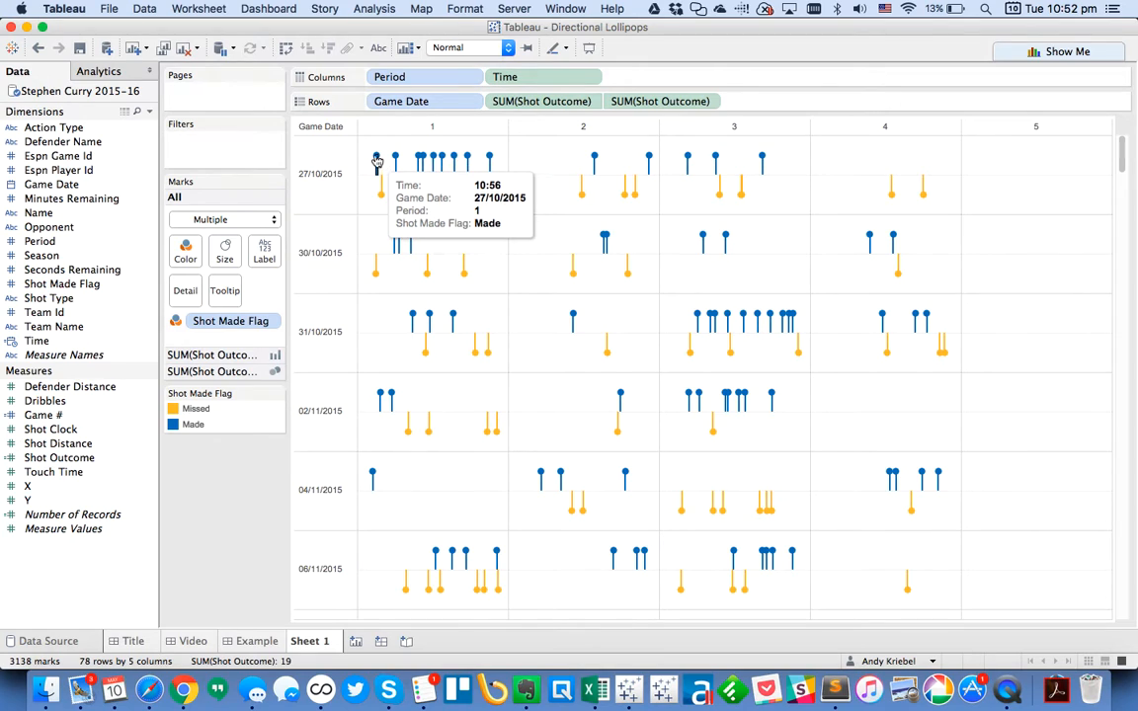
Hide the bottom Time axis header so the chart shows without time labels.
left_click(225, 291)
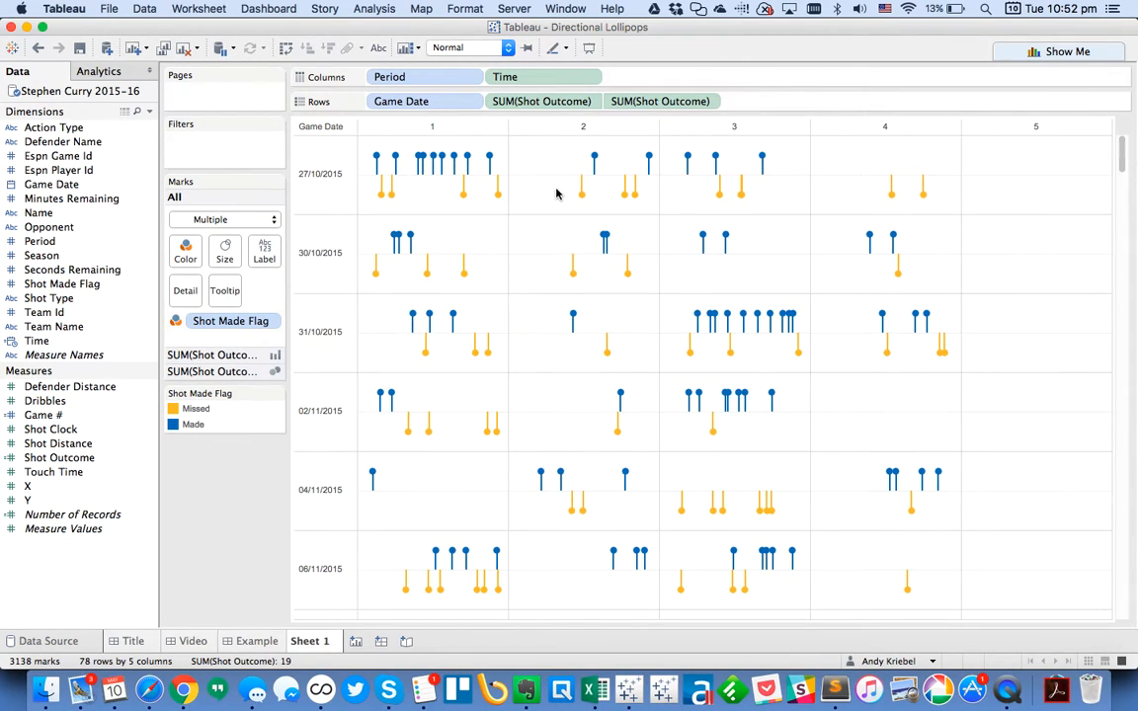
Set the worksheet font to Avenir through the view's Format settings.
right_click(557, 194)
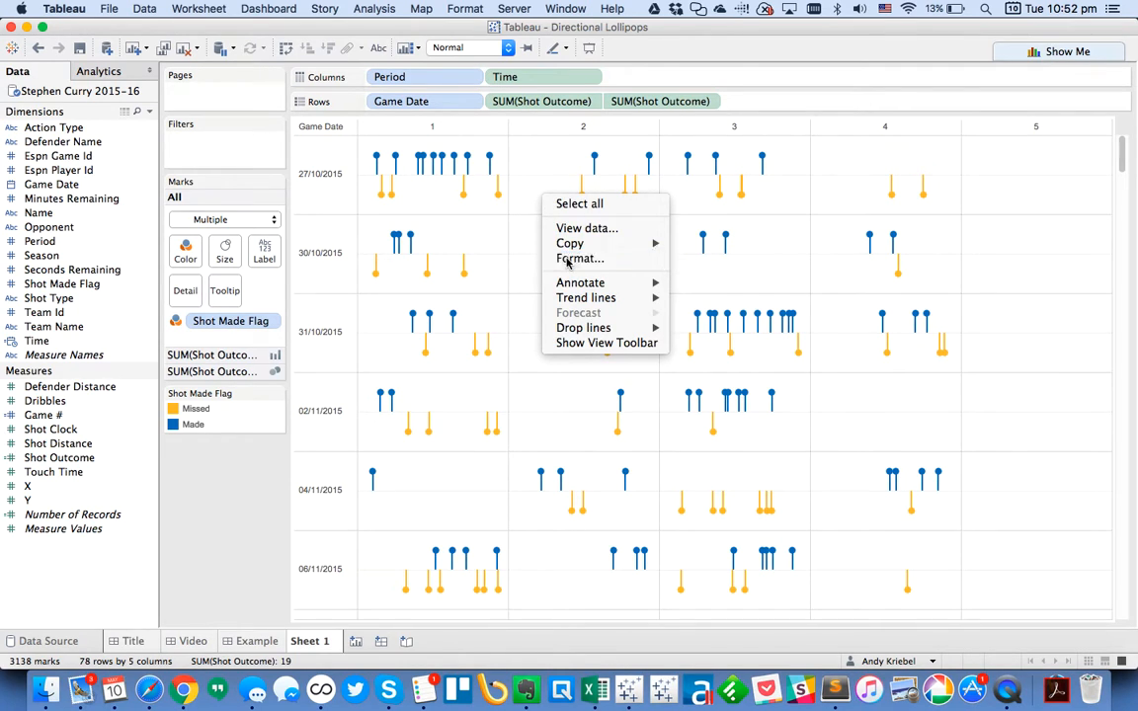
left_click(581, 256)
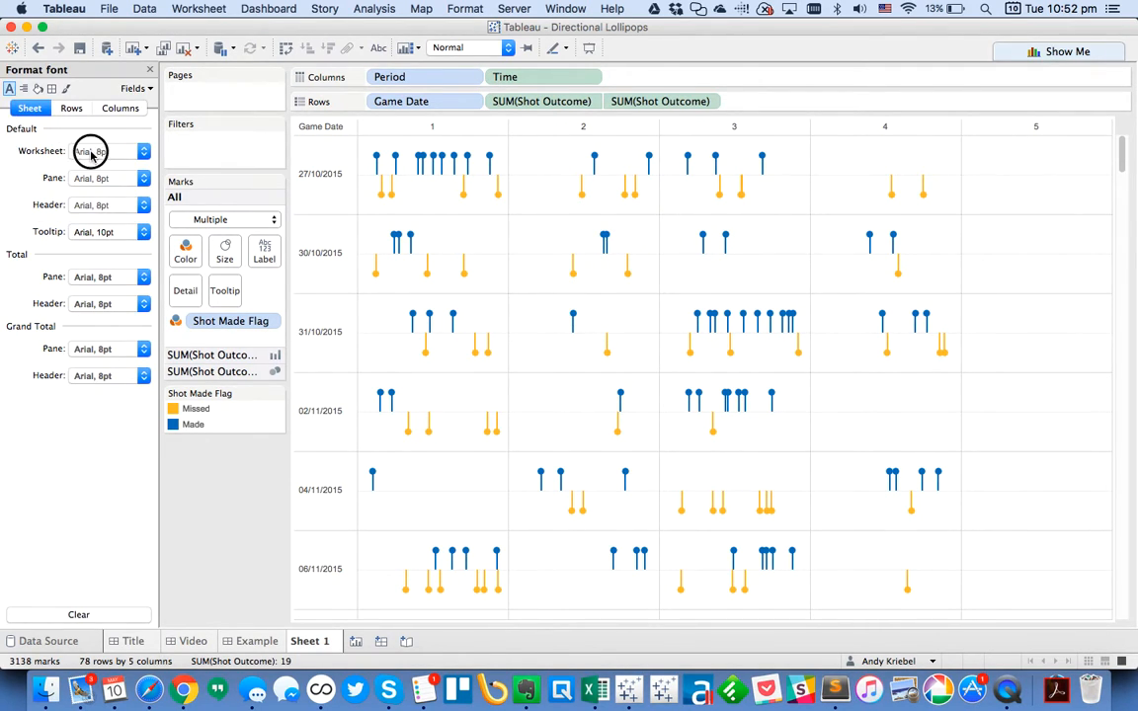
left_click(109, 150)
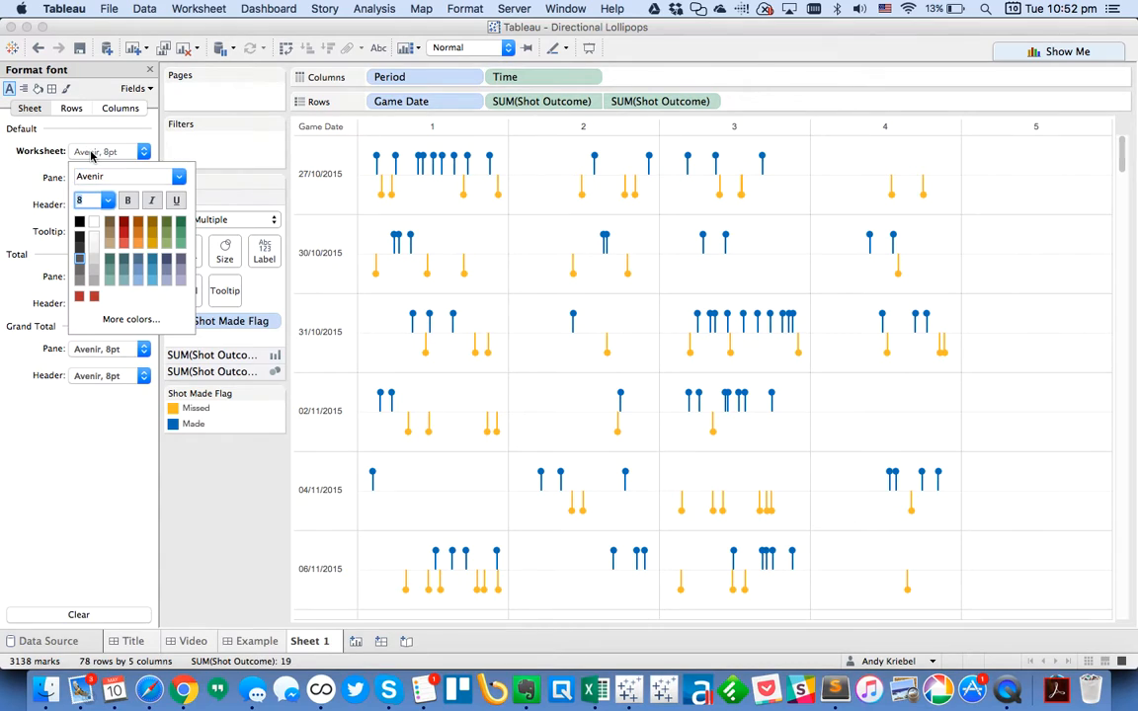
left_click(142, 231)
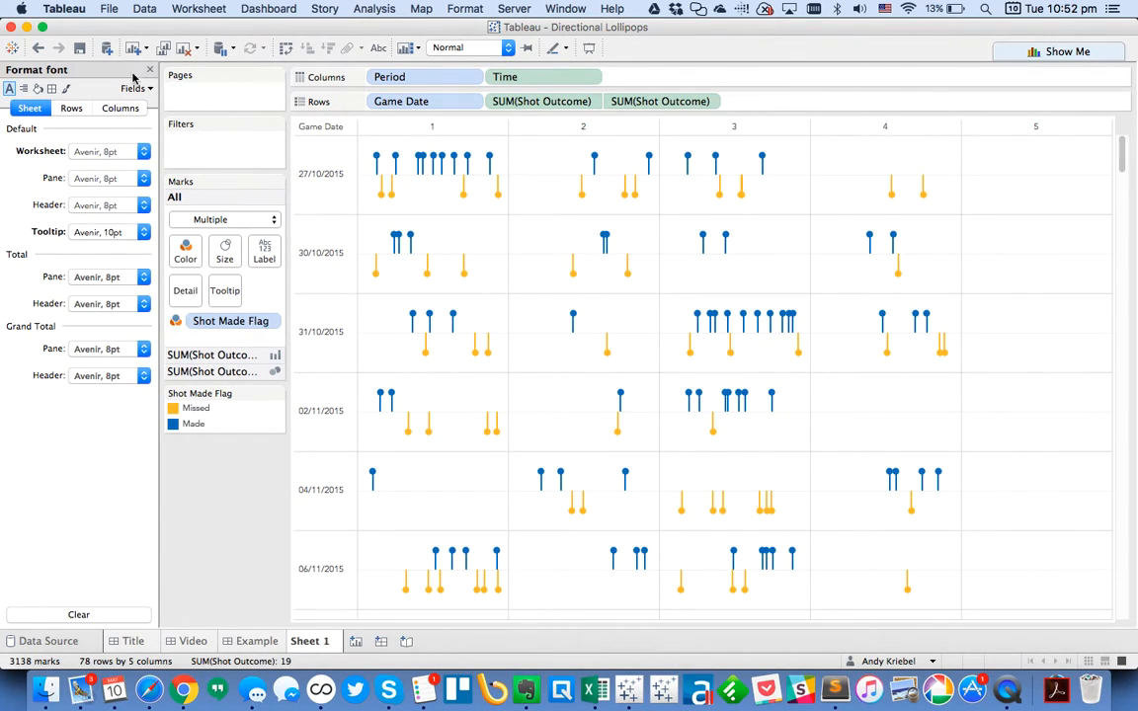
left_click(150, 69)
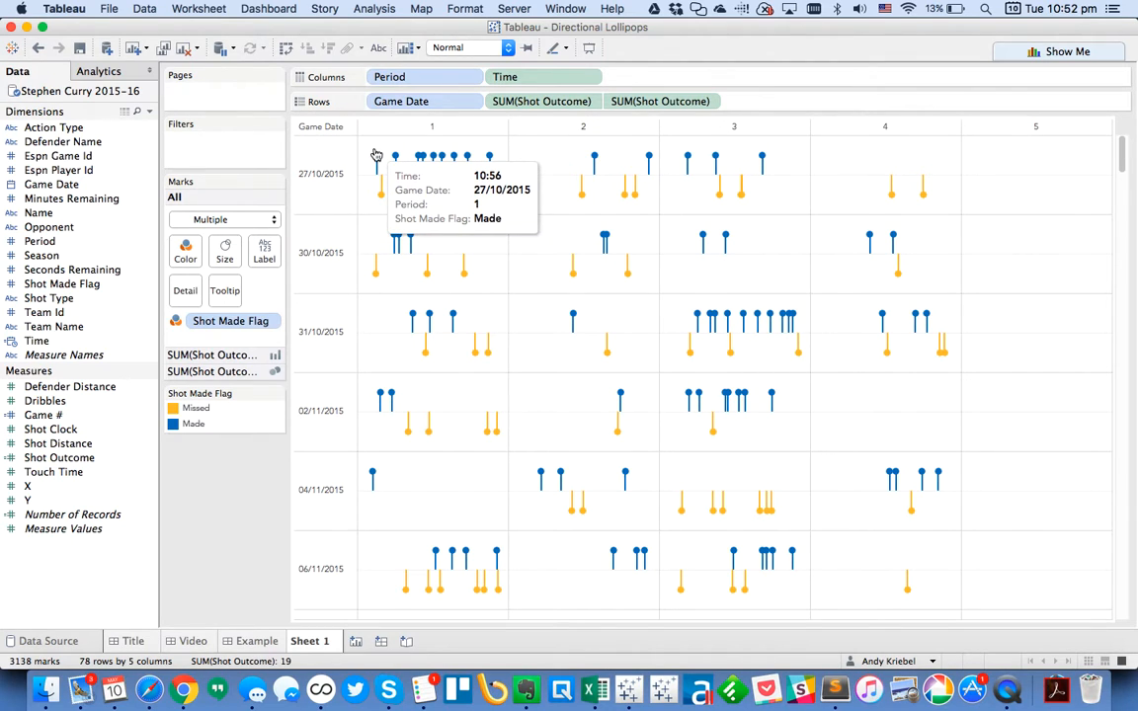
Reorder the tooltip to list game date, period, time and shot outcome, then check the shot result legend.
left_click(226, 291)
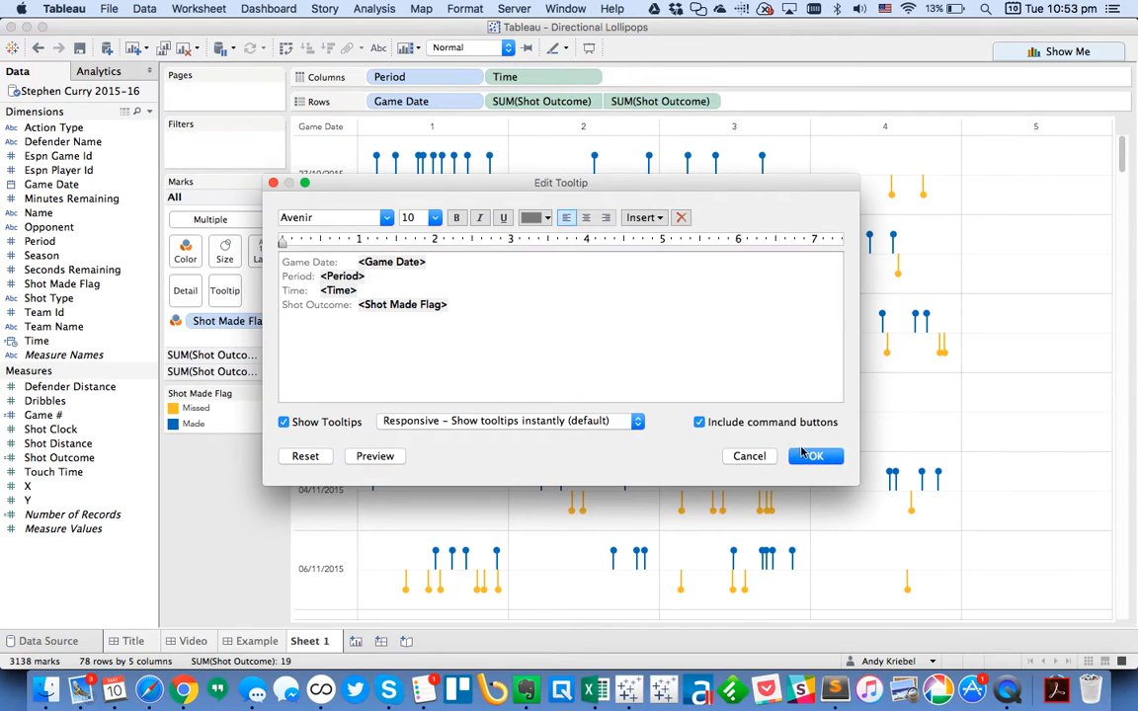
left_click(814, 454)
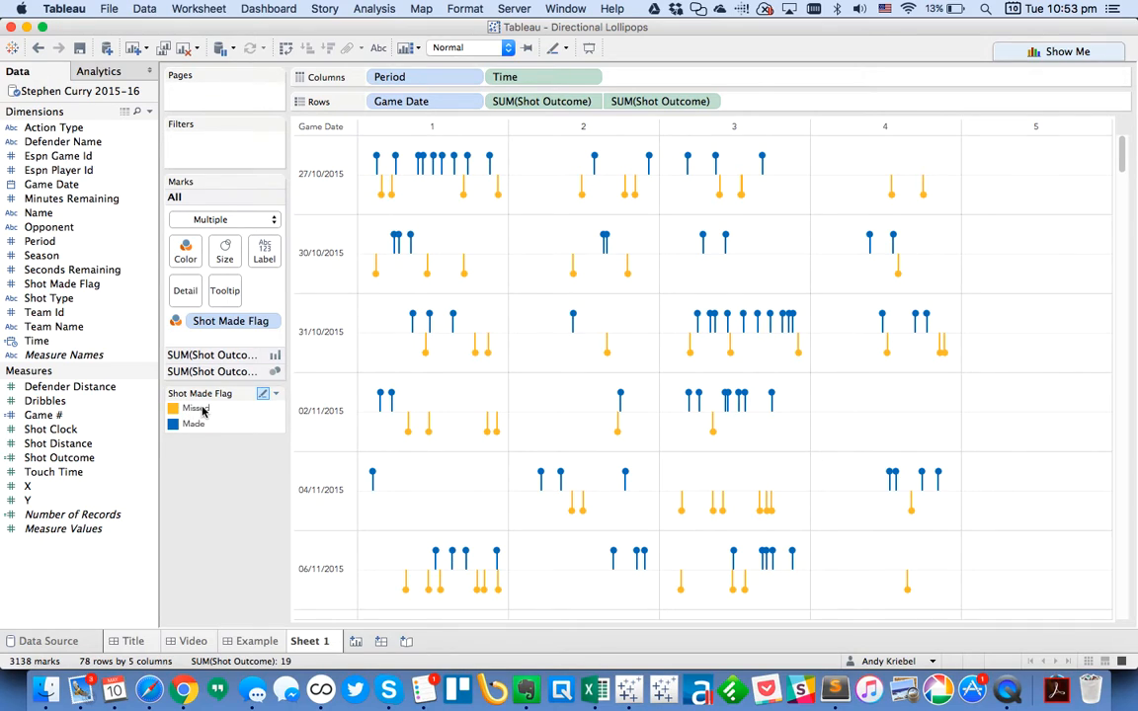
left_click(274, 393)
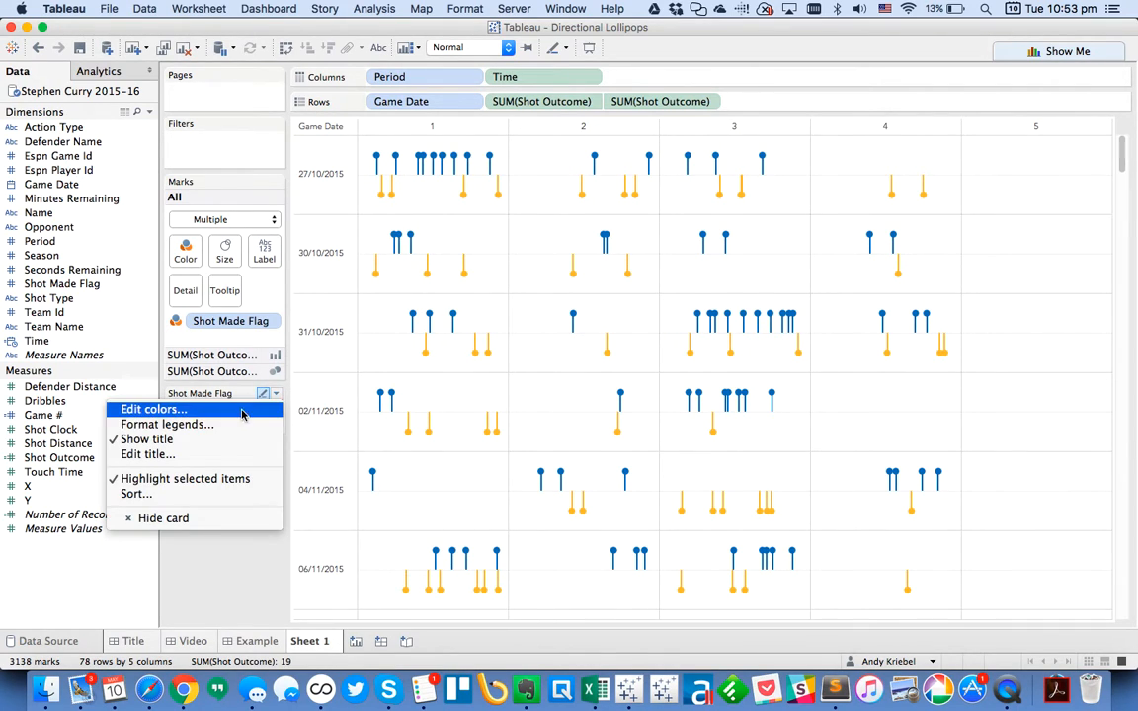
mouse_move(221, 581)
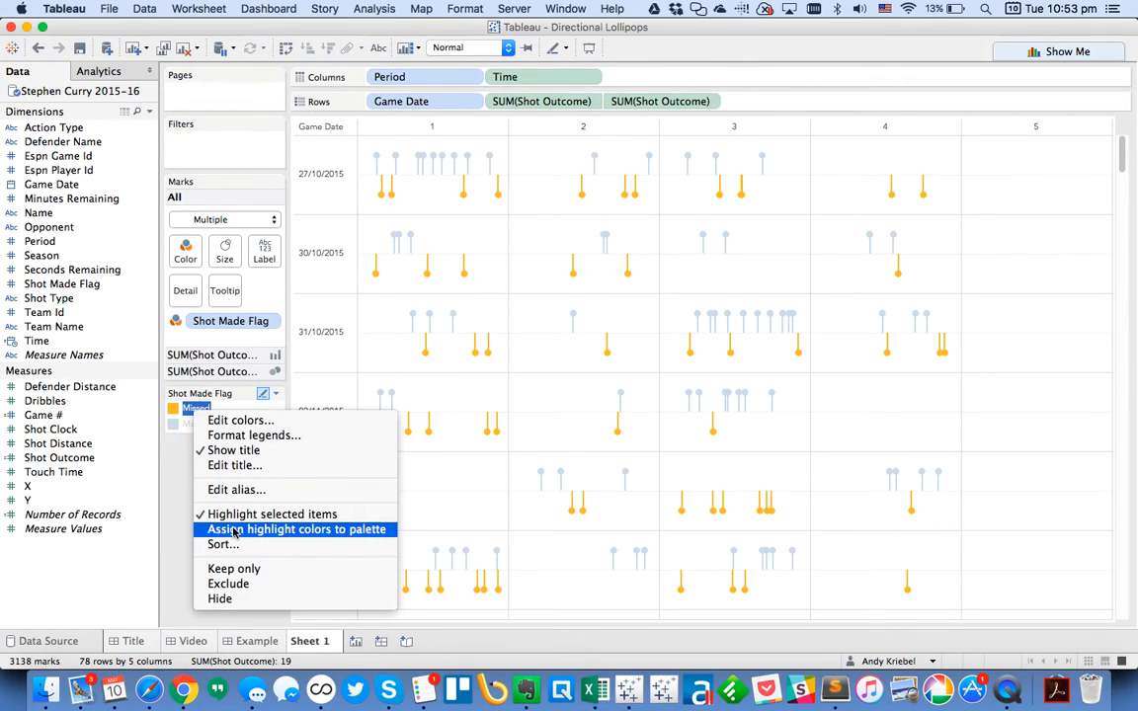
mouse_move(229, 585)
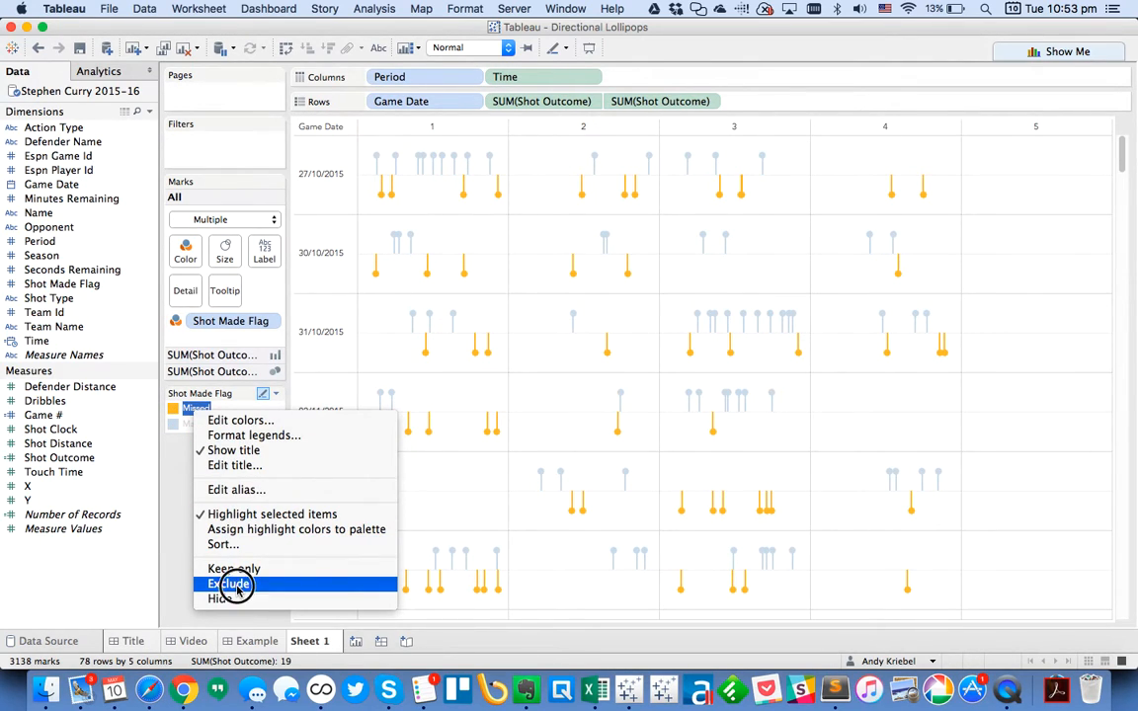
left_click(229, 585)
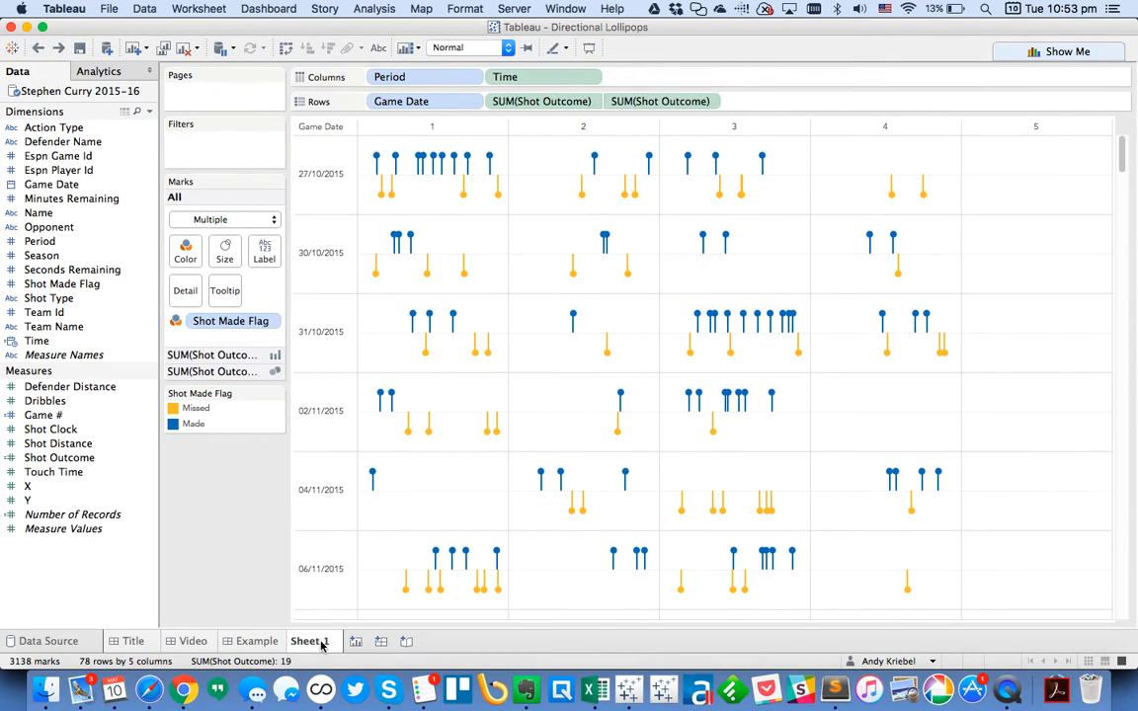
Duplicate Sheet 1 into Sheet 2 and show its Game Date rows as weekdays.
right_click(308, 641)
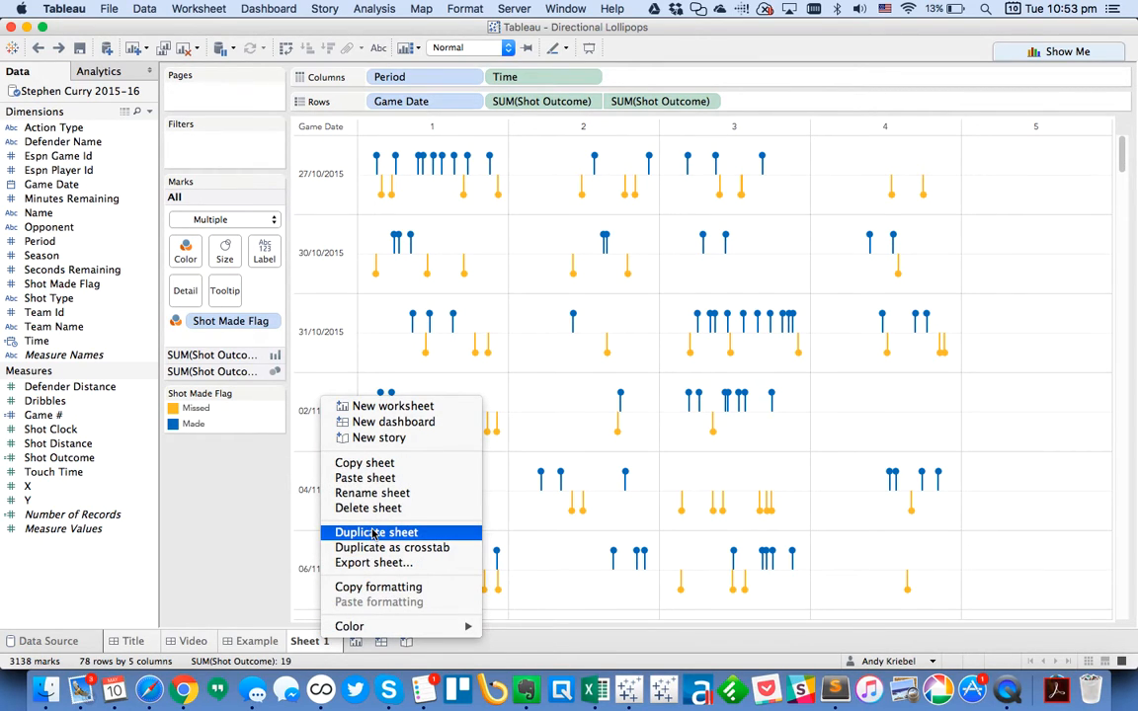
left_click(375, 534)
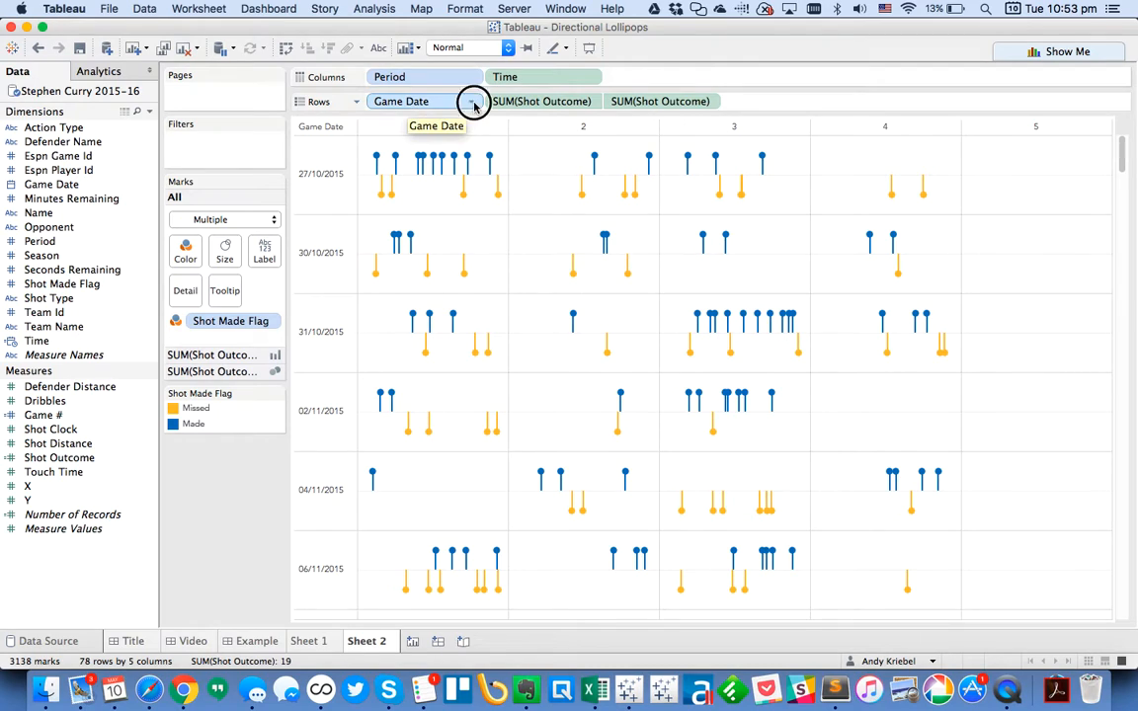
left_click(472, 100)
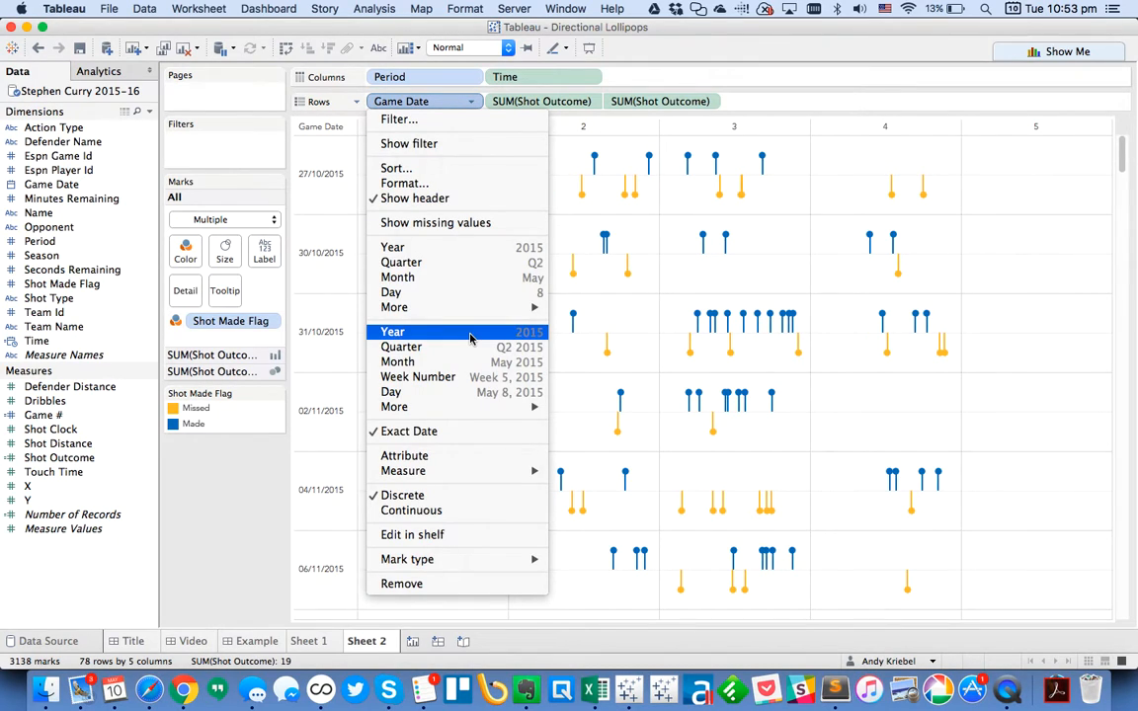
mouse_move(395, 308)
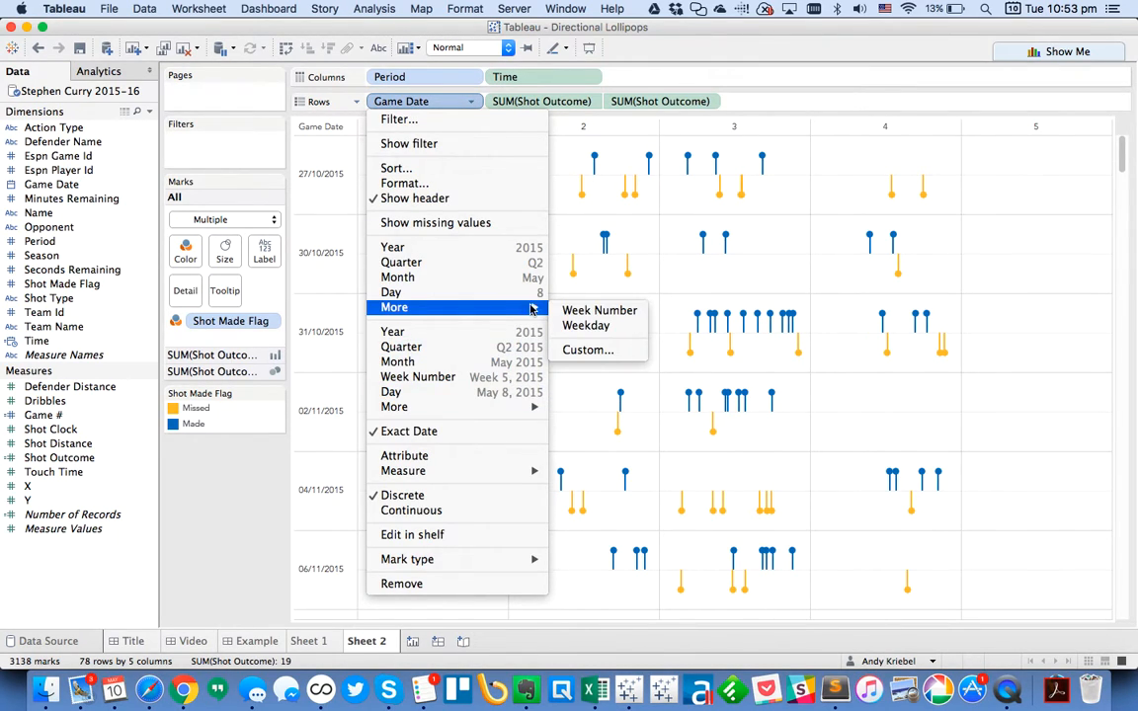
left_click(585, 324)
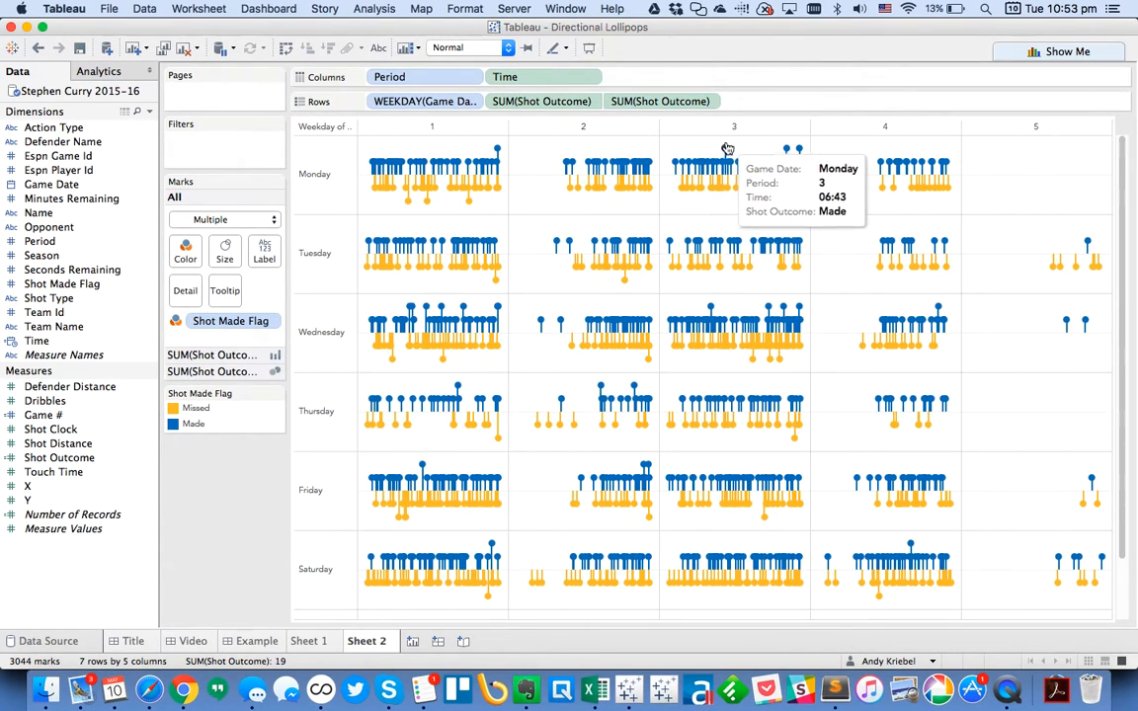
mouse_move(729, 151)
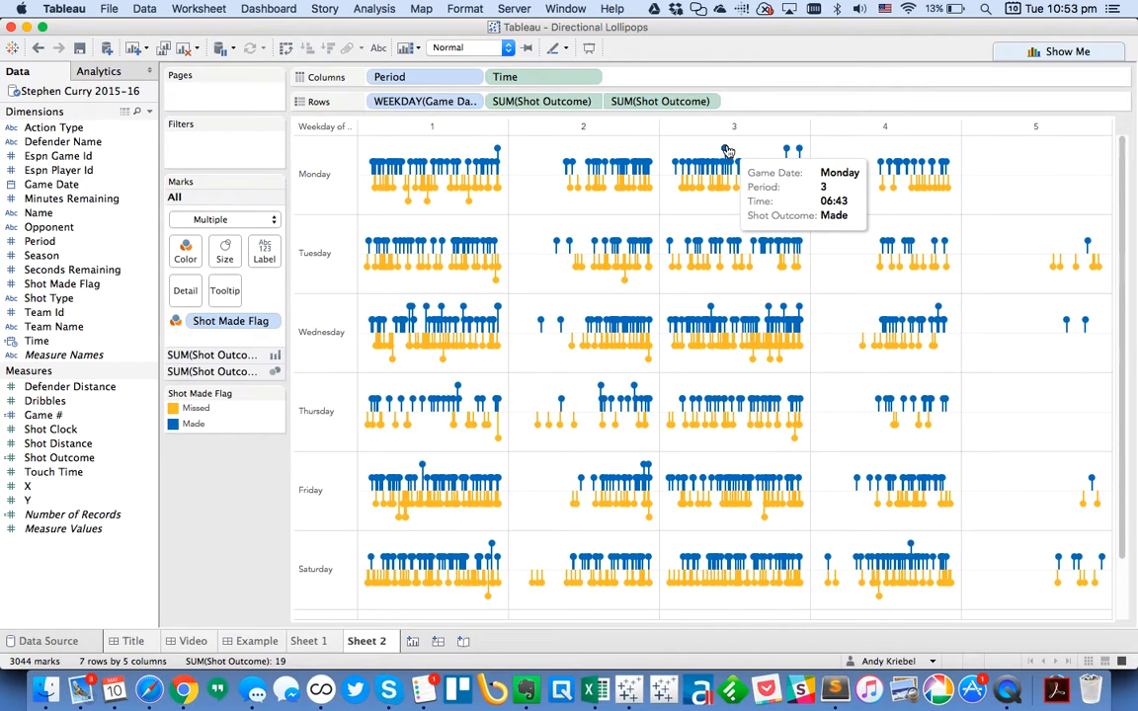
mouse_move(719, 148)
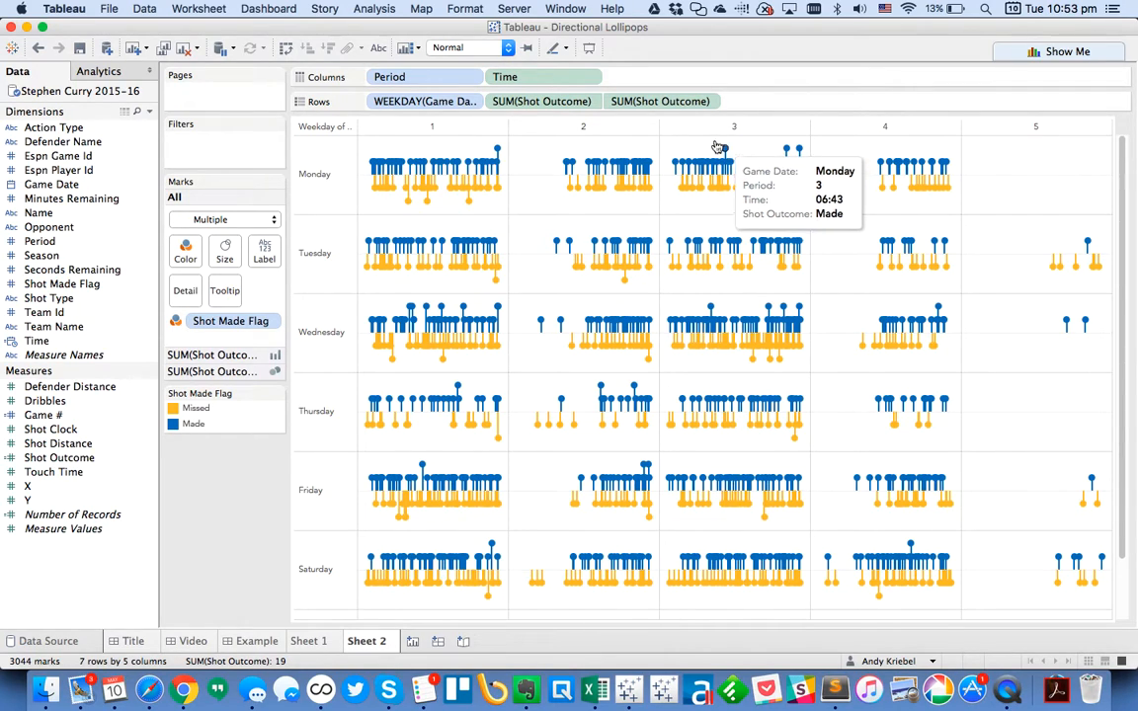
mouse_move(332, 403)
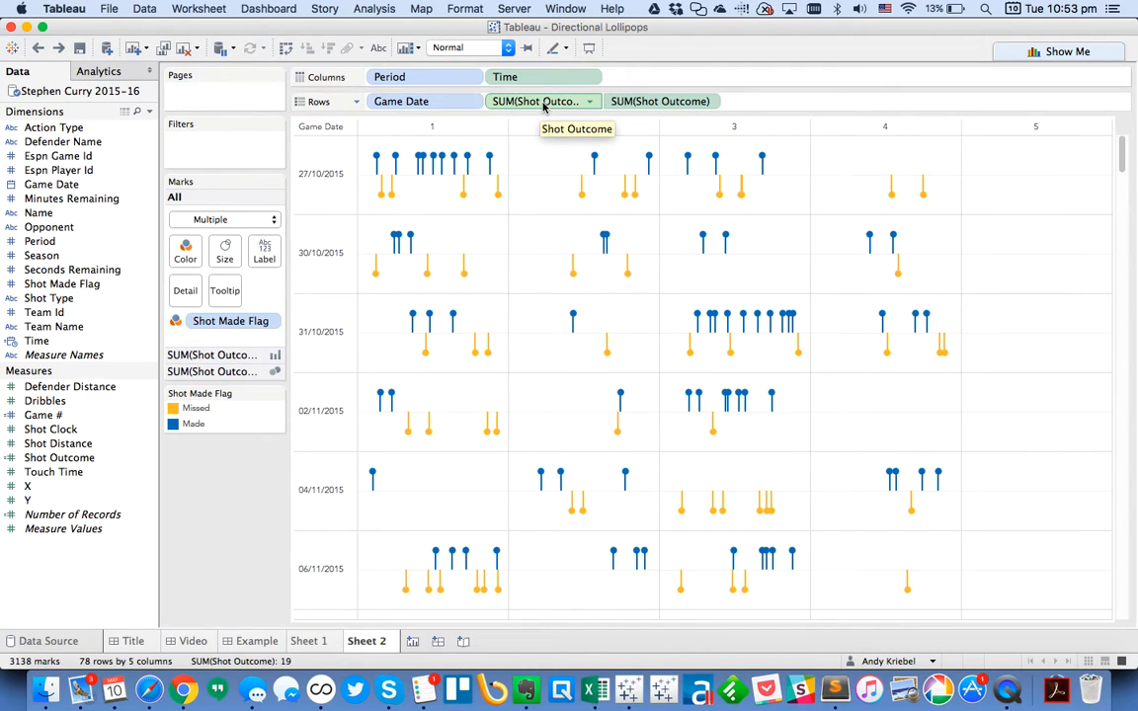
mouse_move(522, 104)
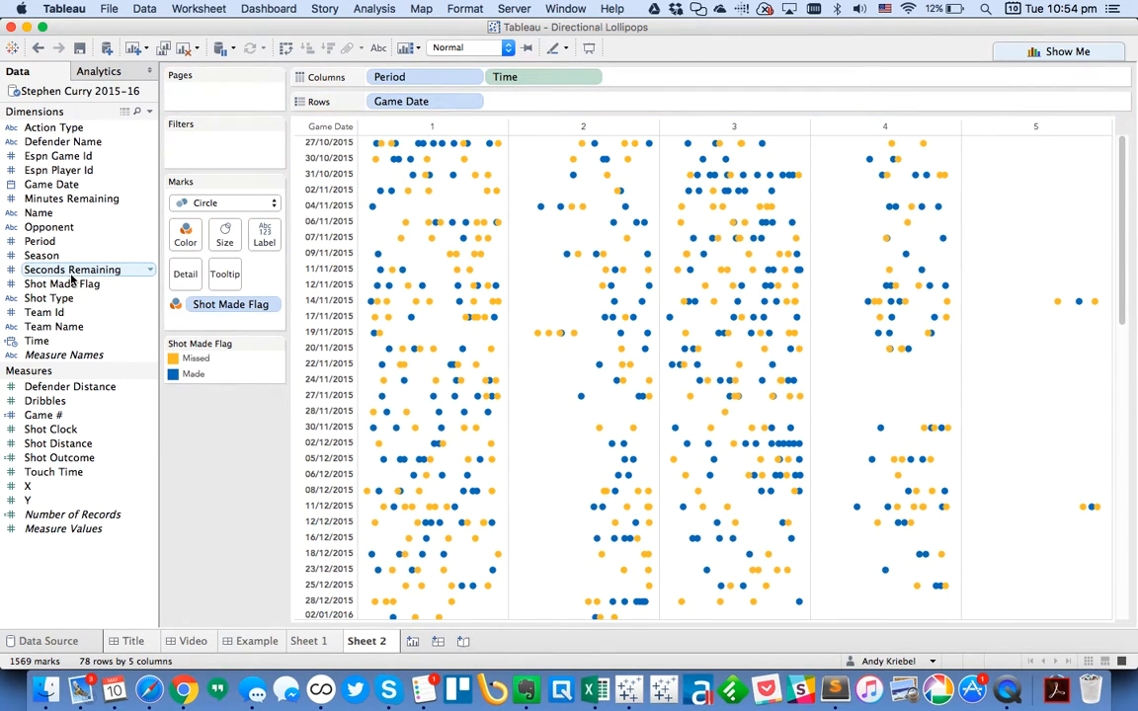
mouse_move(464, 143)
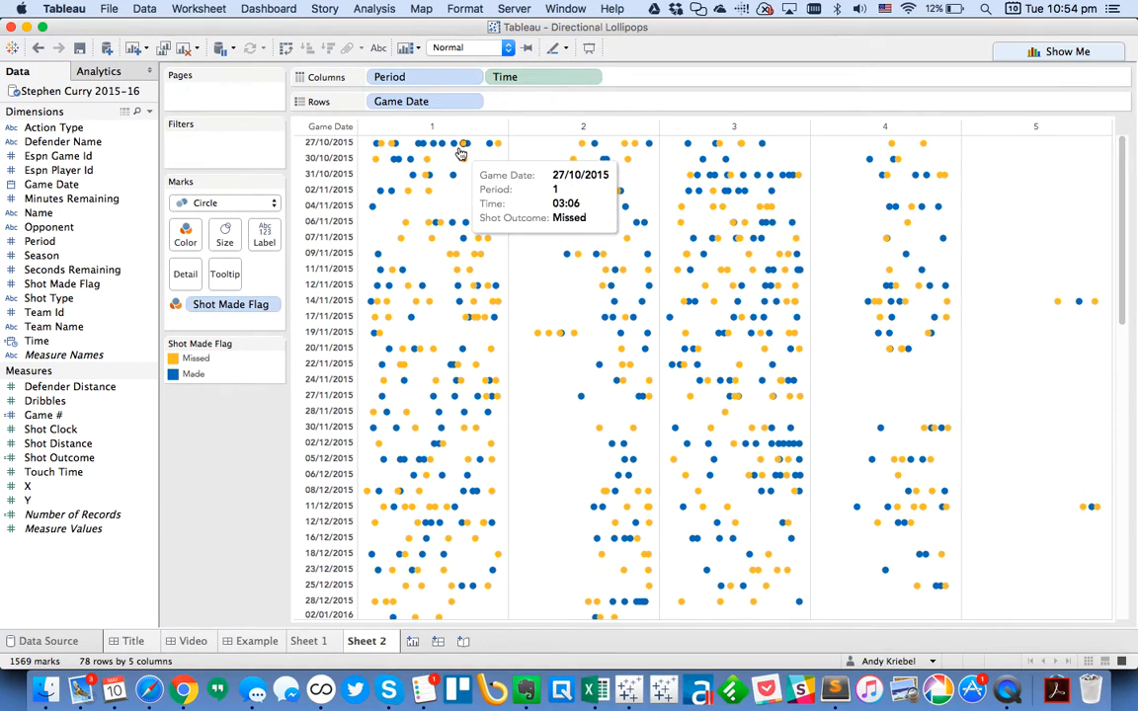
mouse_move(1040, 166)
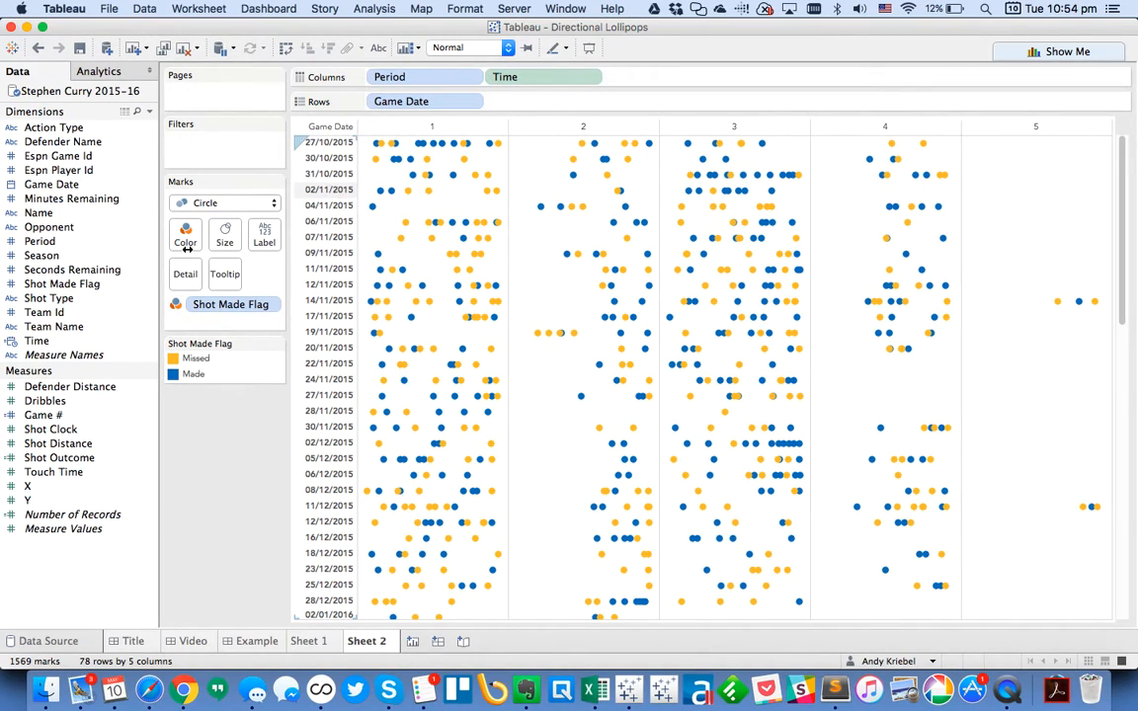
Create a calculated field named Random with the formula RANDOM() and save it.
left_click(150, 111)
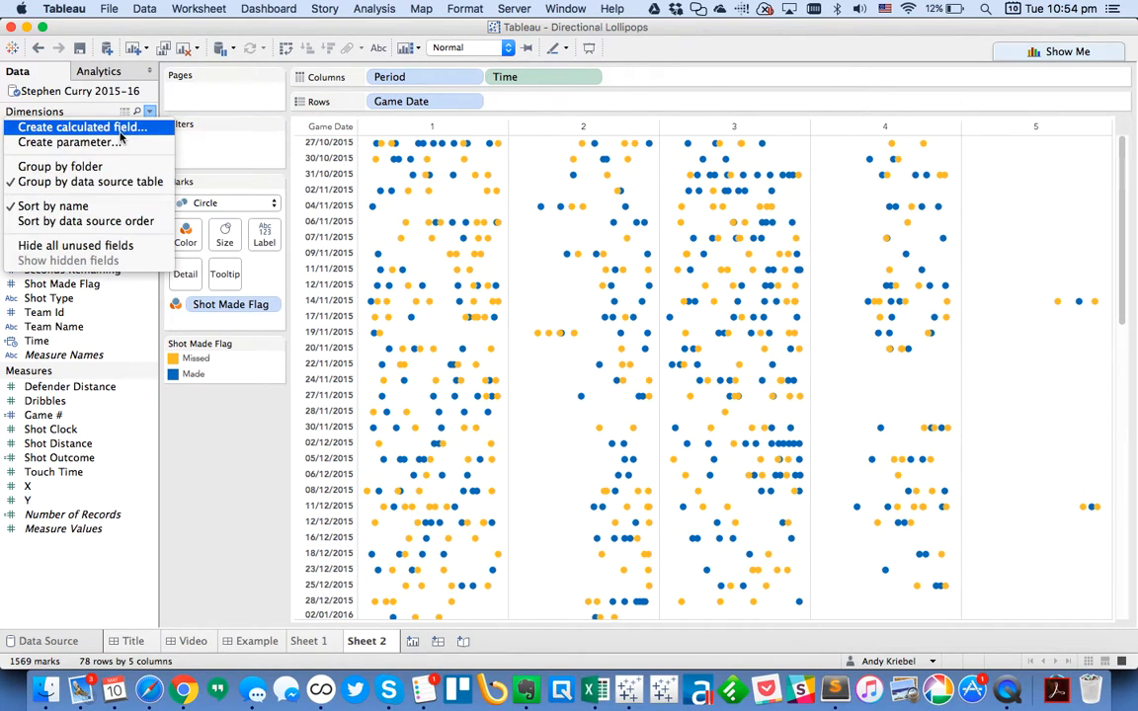
left_click(81, 126)
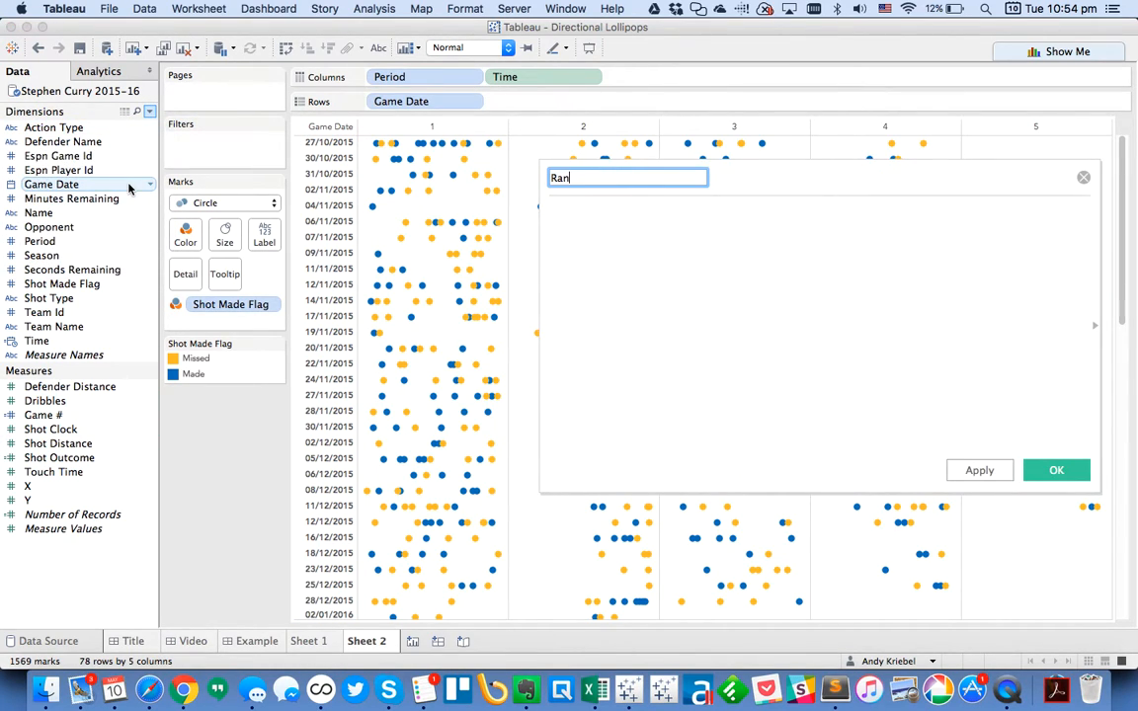
type("dom")
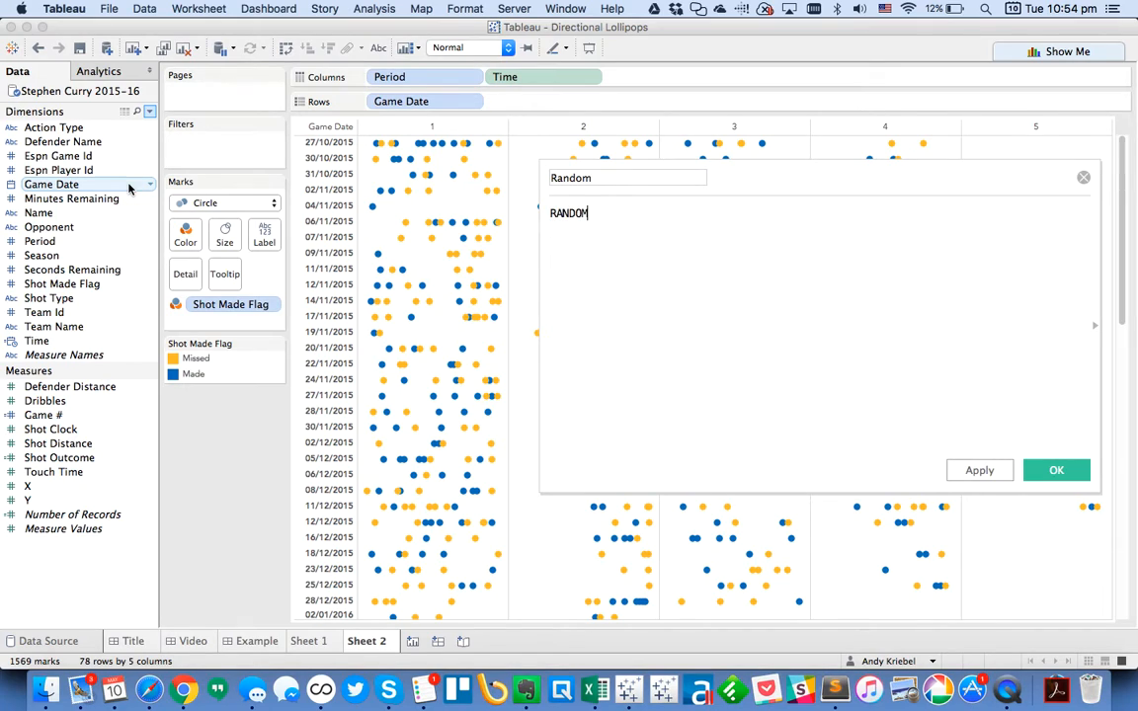
type("()")
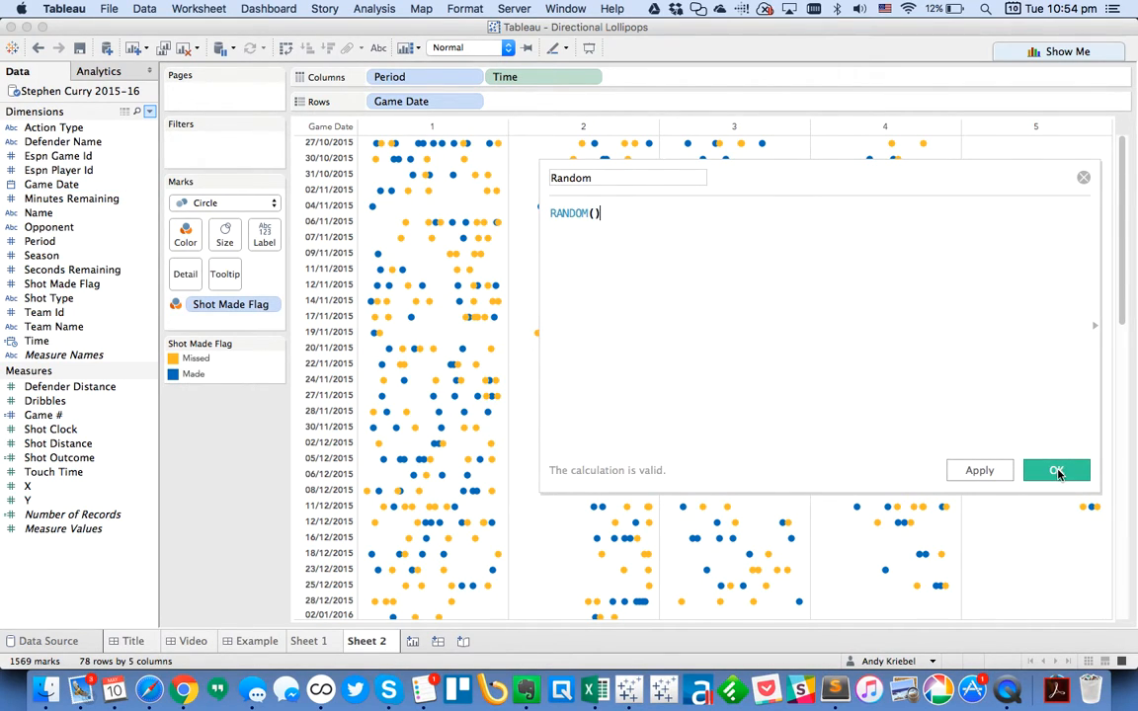
left_click(1055, 470)
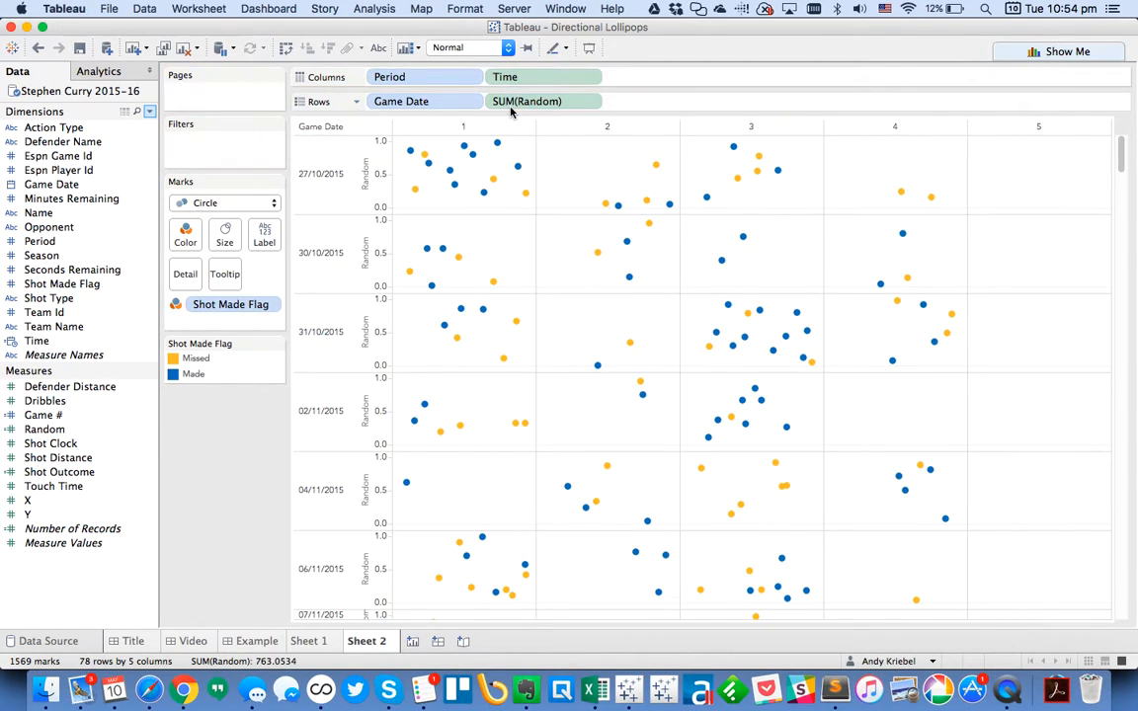
mouse_move(901, 232)
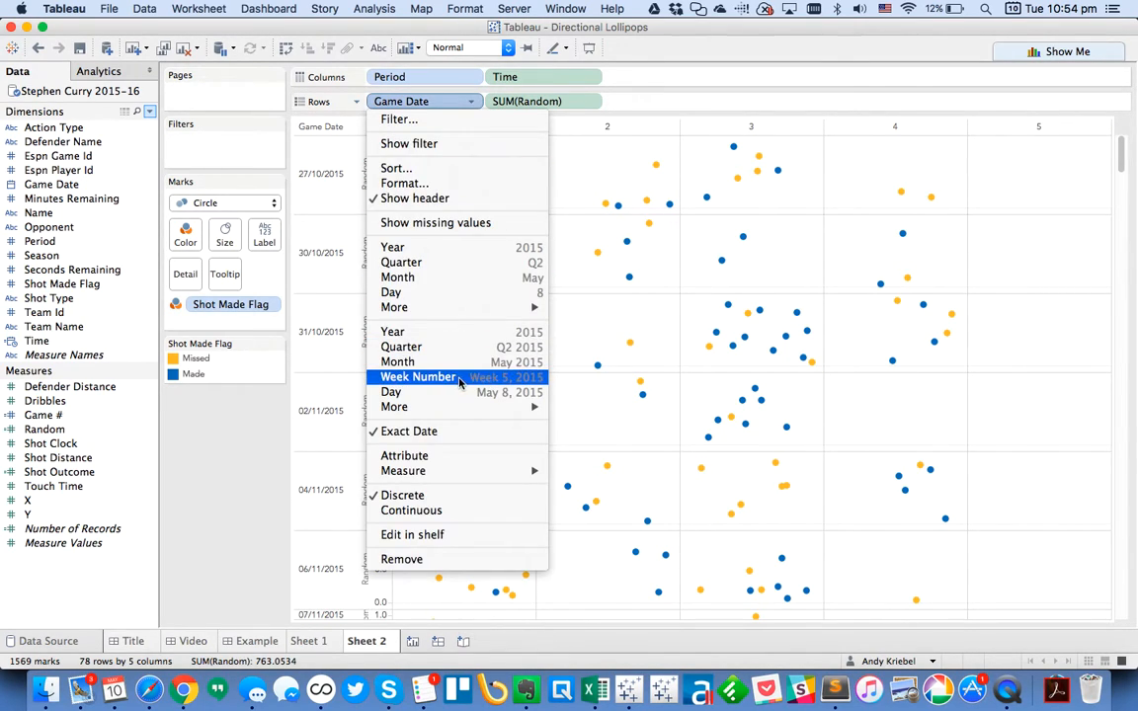
Break the jitter rows out by weekday, then switch back to the Directional Lollipops sheet.
left_click(419, 376)
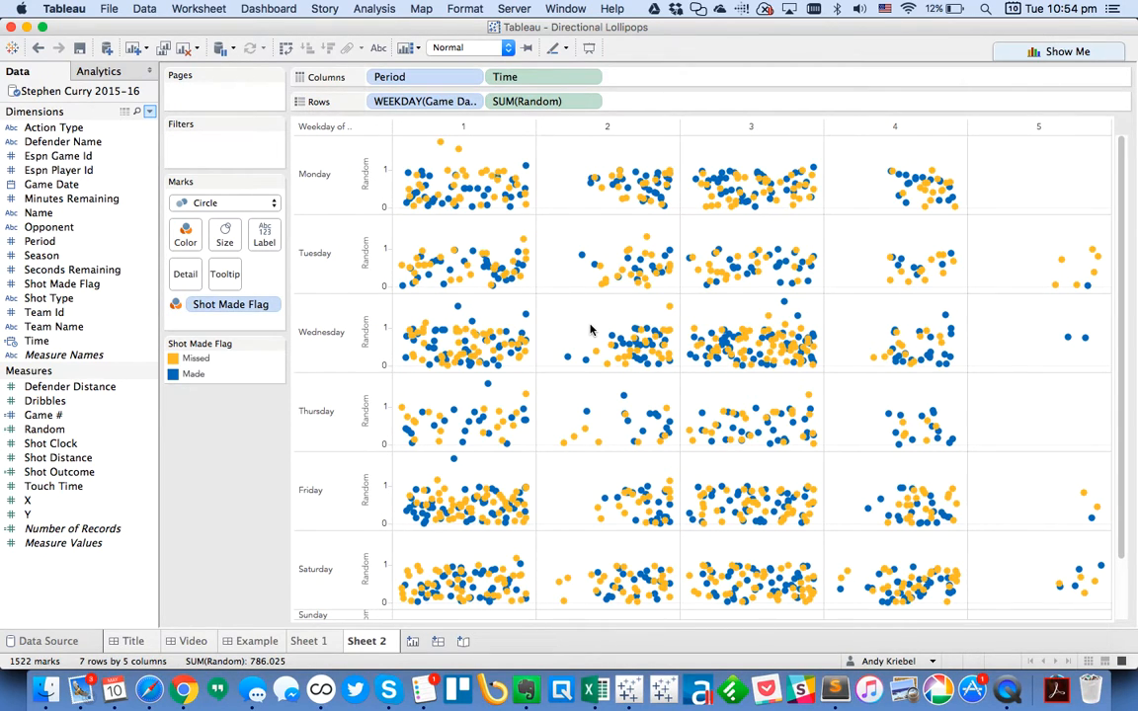
mouse_move(209, 518)
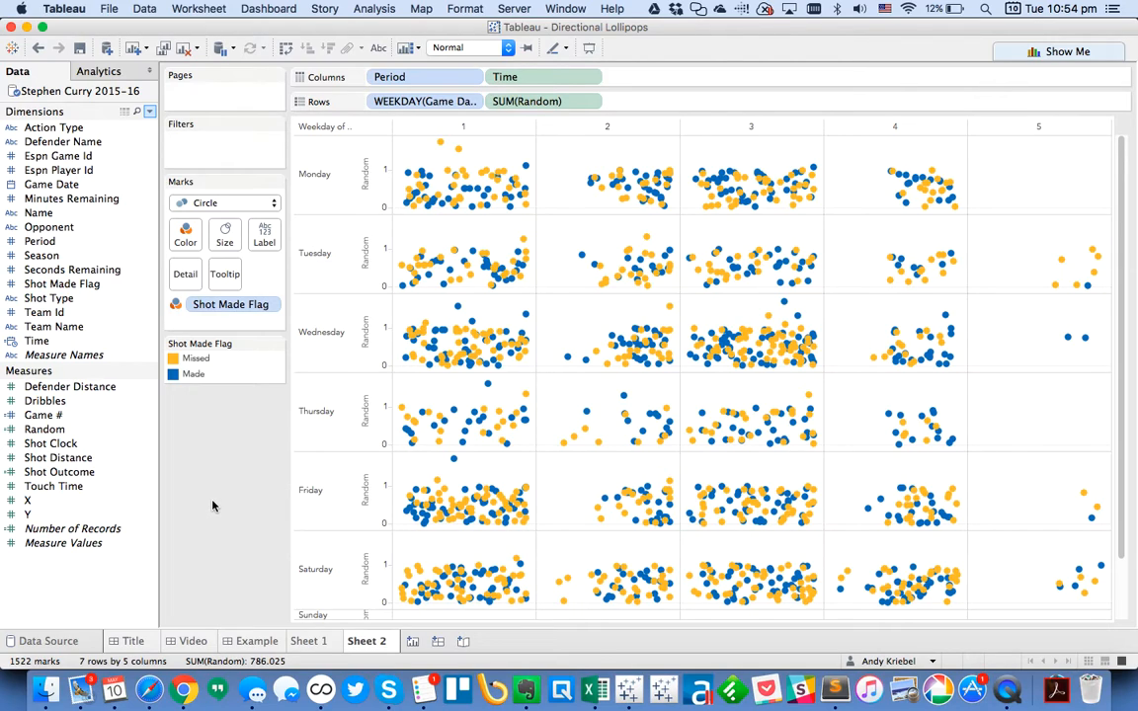
mouse_move(590, 101)
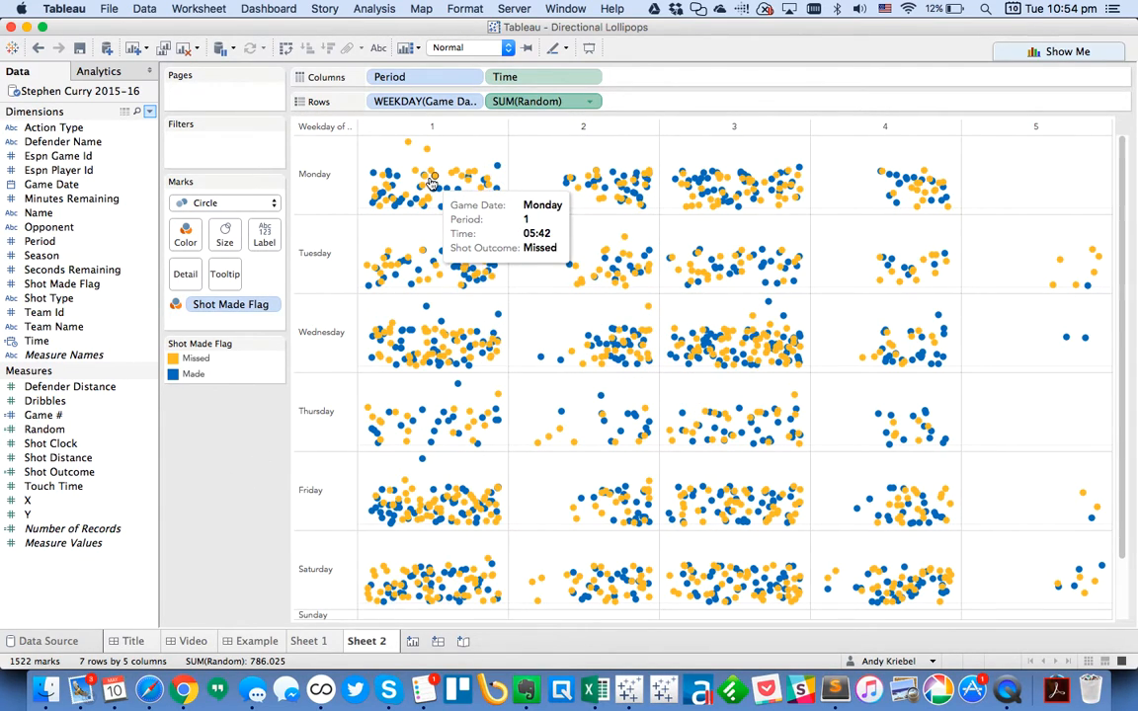
mouse_move(210, 542)
type("Jitter Plo")
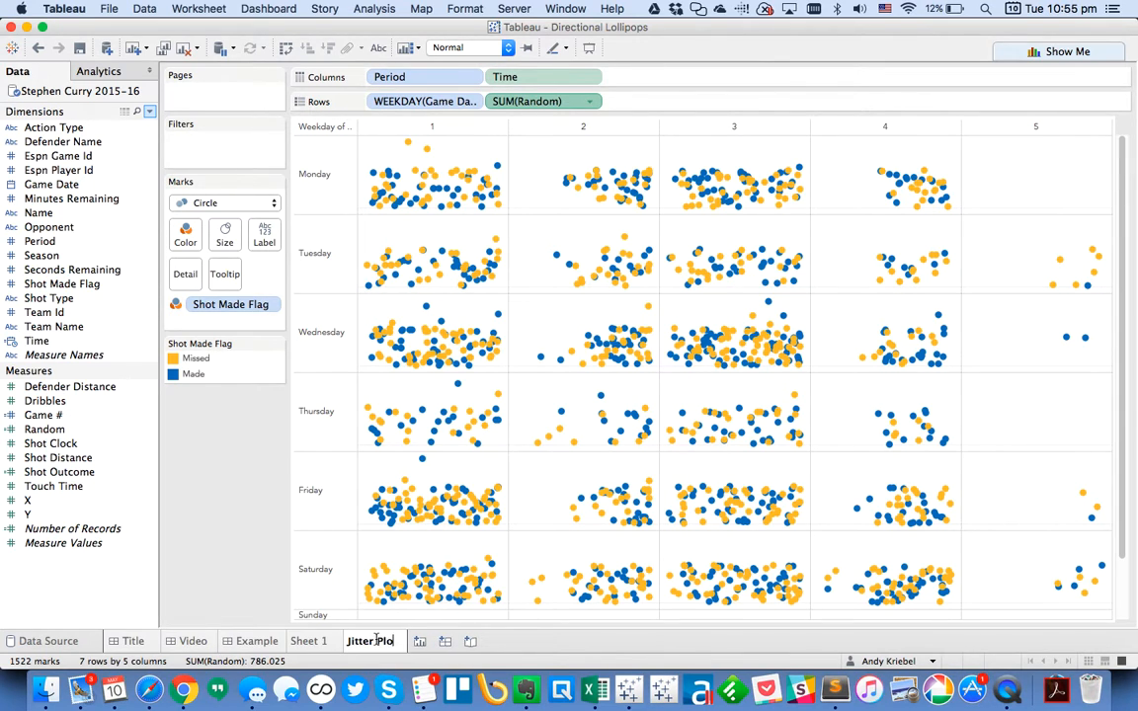
left_click(308, 640)
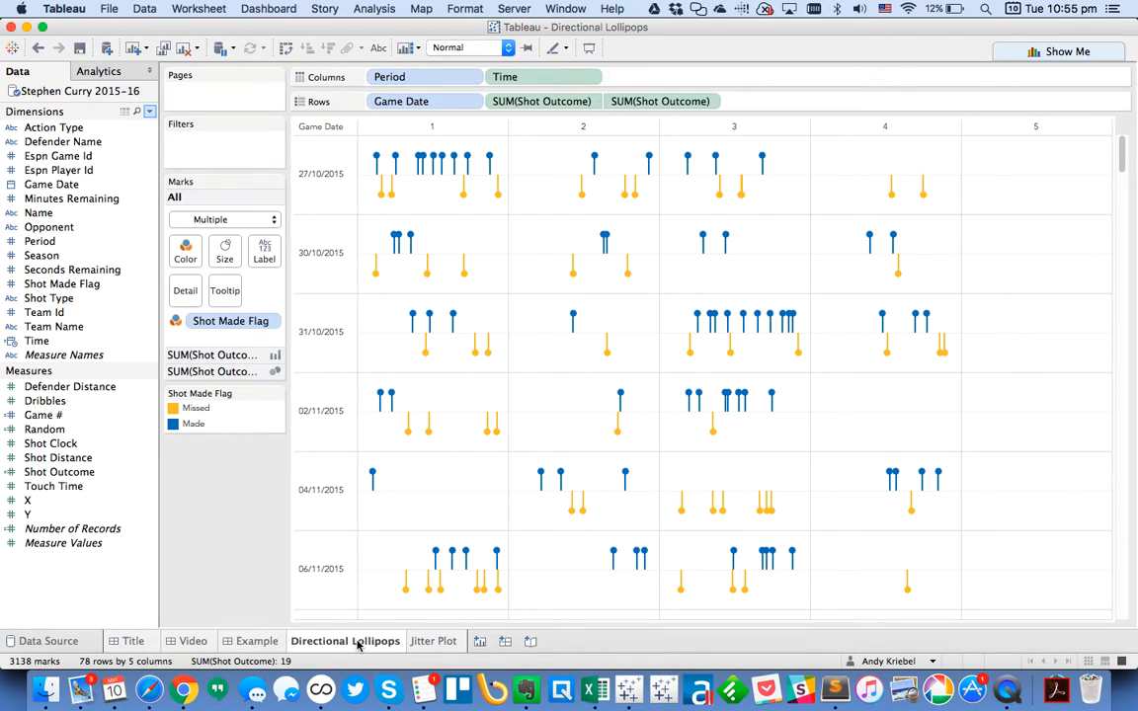
Compare the Jitter Plot and Directional Lollipops sheets, scroll through the season, then bring up the browser viz.
left_click(435, 640)
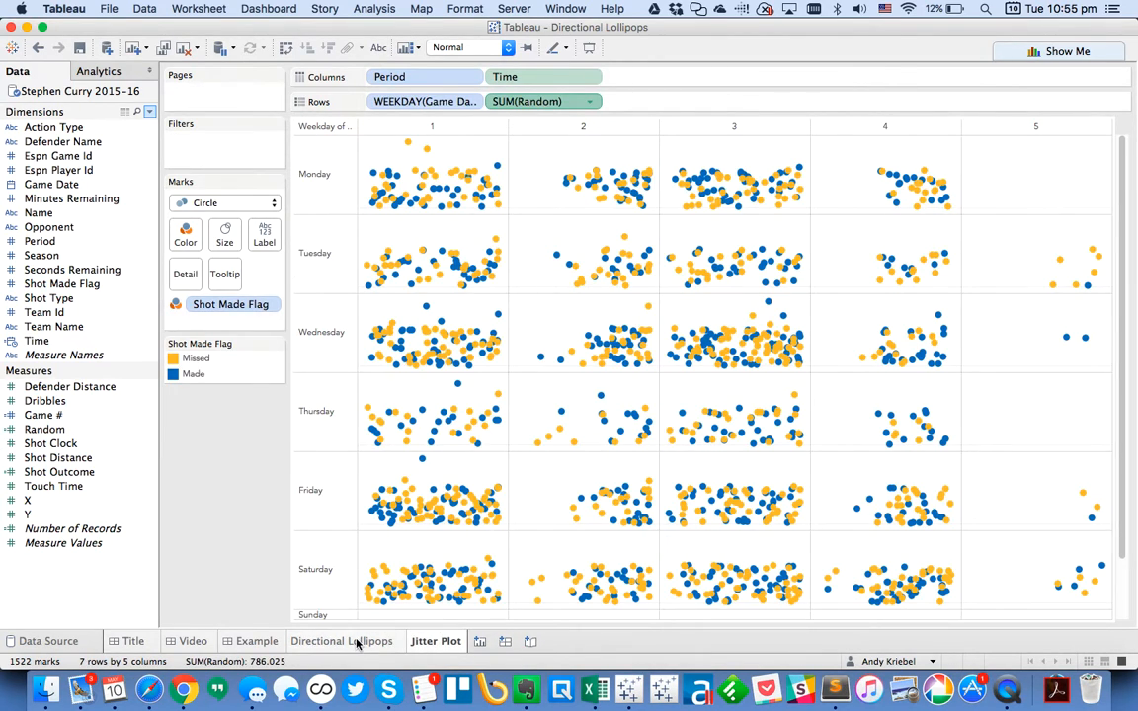
left_click(344, 640)
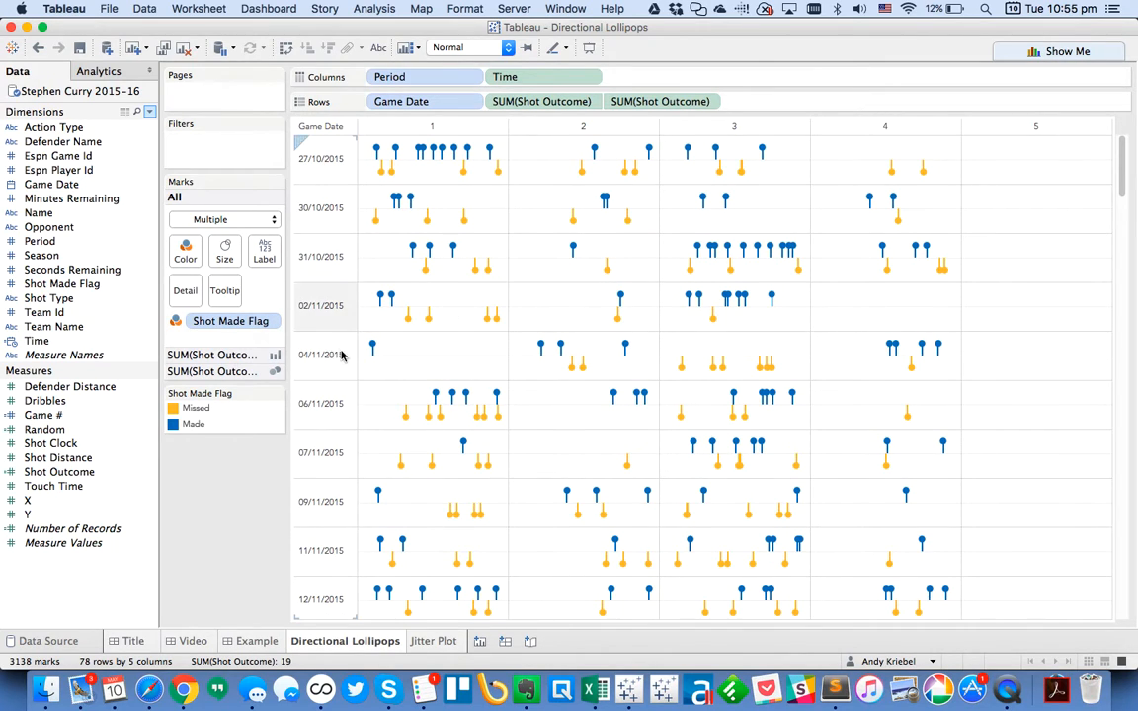
left_click(194, 423)
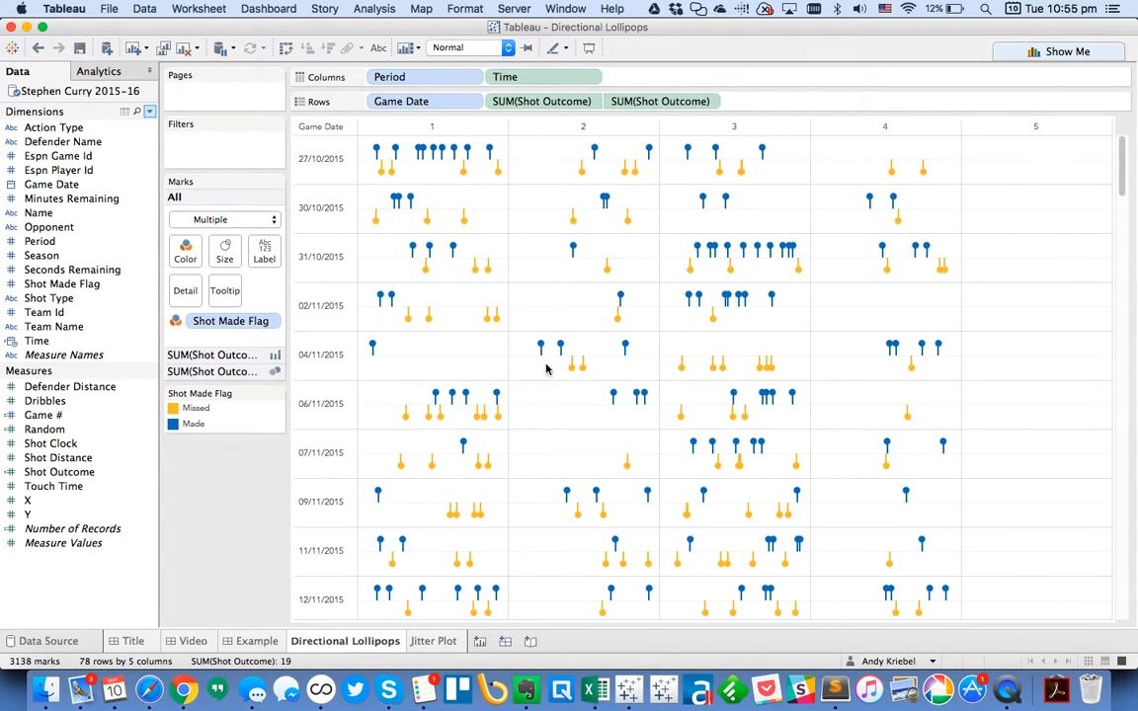
scroll("down", 3)
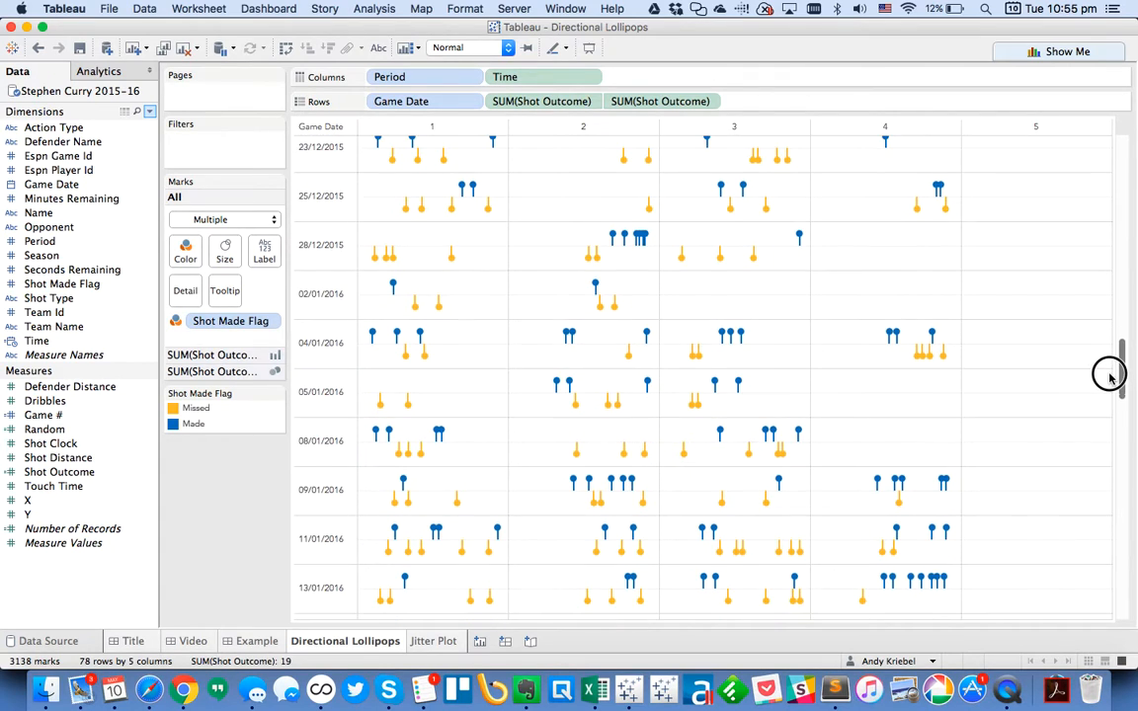
scroll("down", 3)
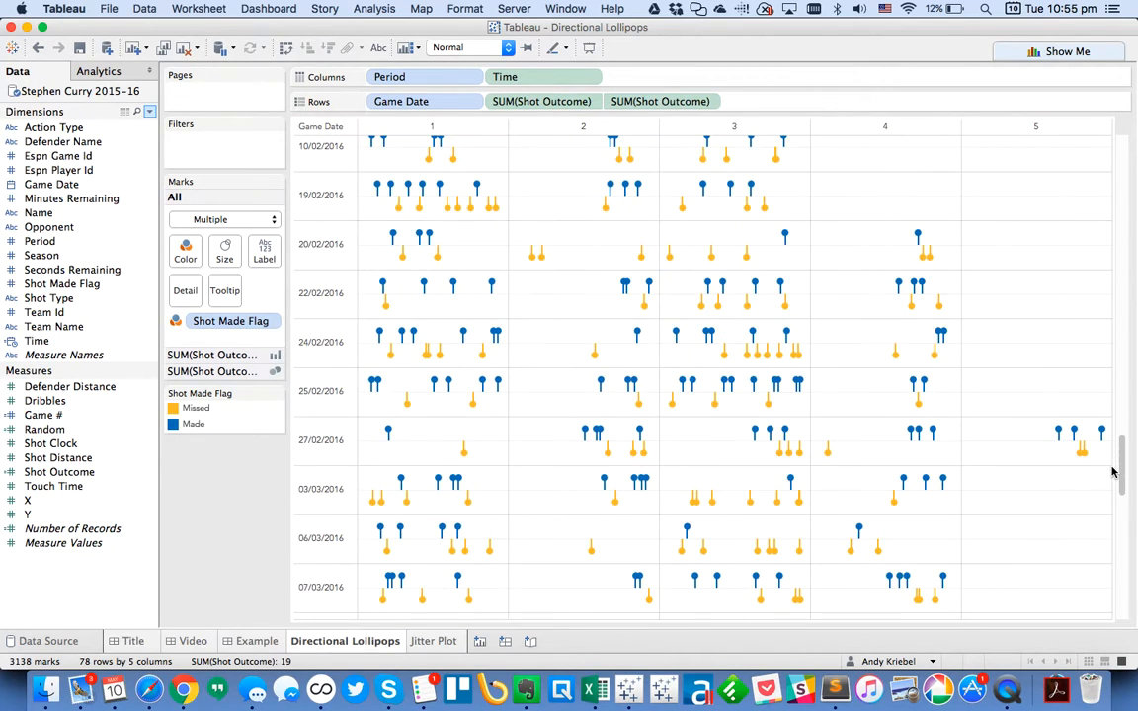
left_click(184, 689)
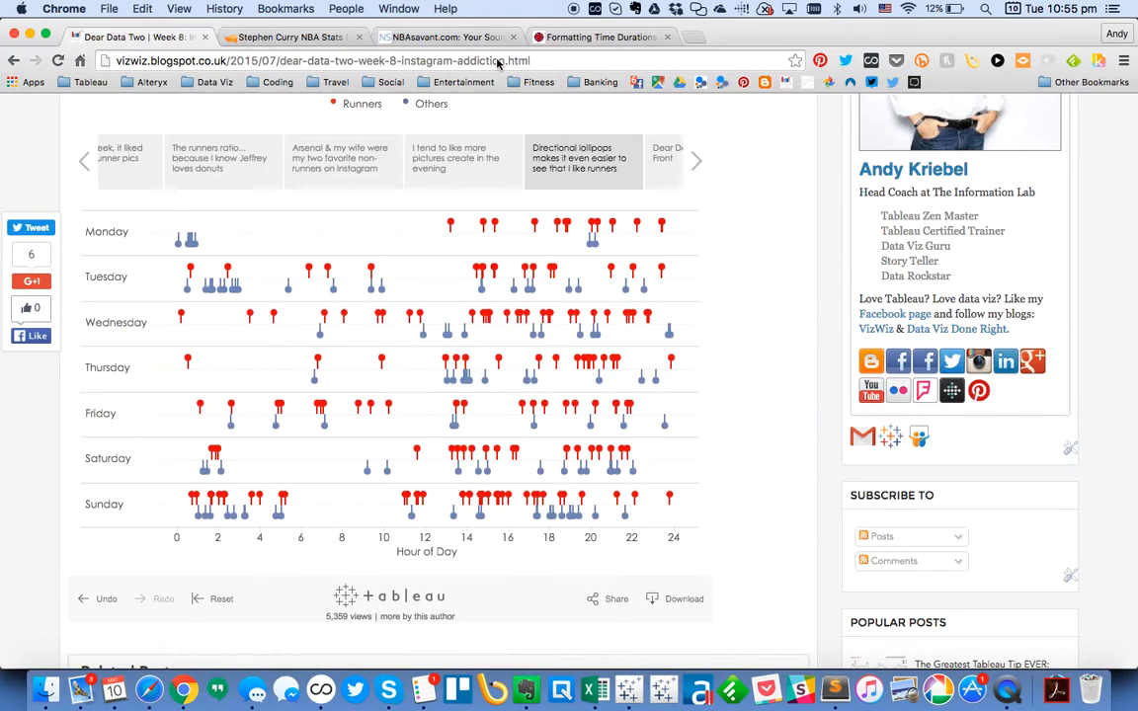
Return from Chrome's reference viz to the Tableau Desktop window.
left_click(286, 36)
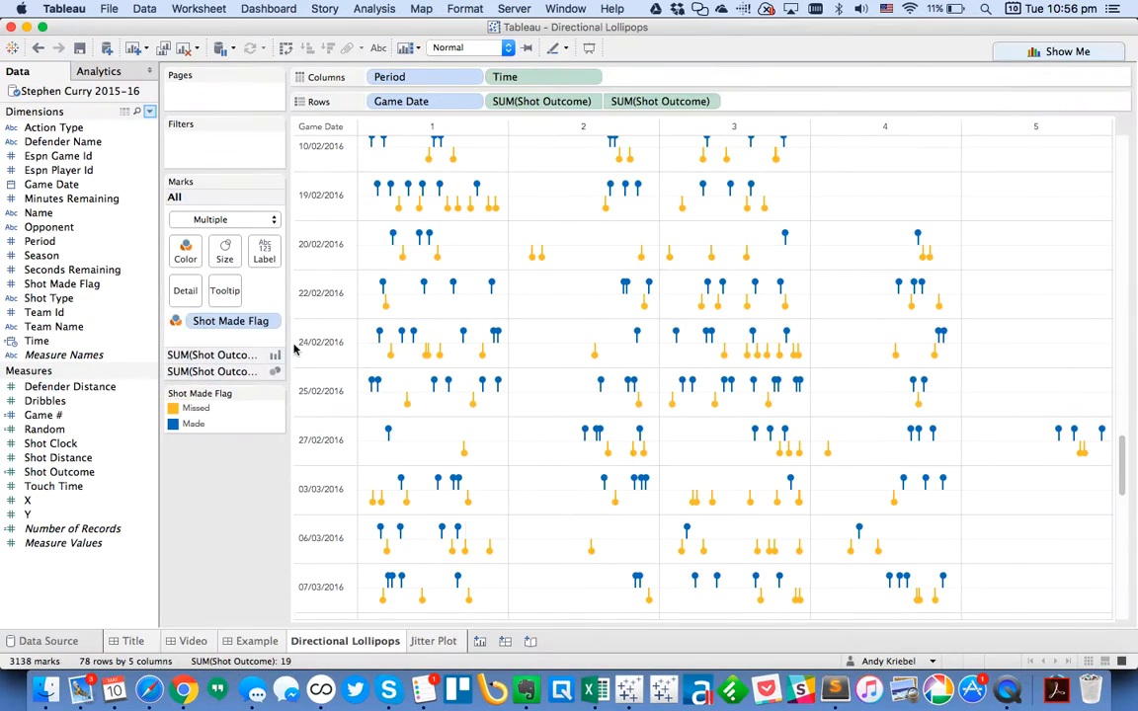
Add Shot Type to the Filters shelf keeping only 3PT Field Goal.
left_click(61, 284)
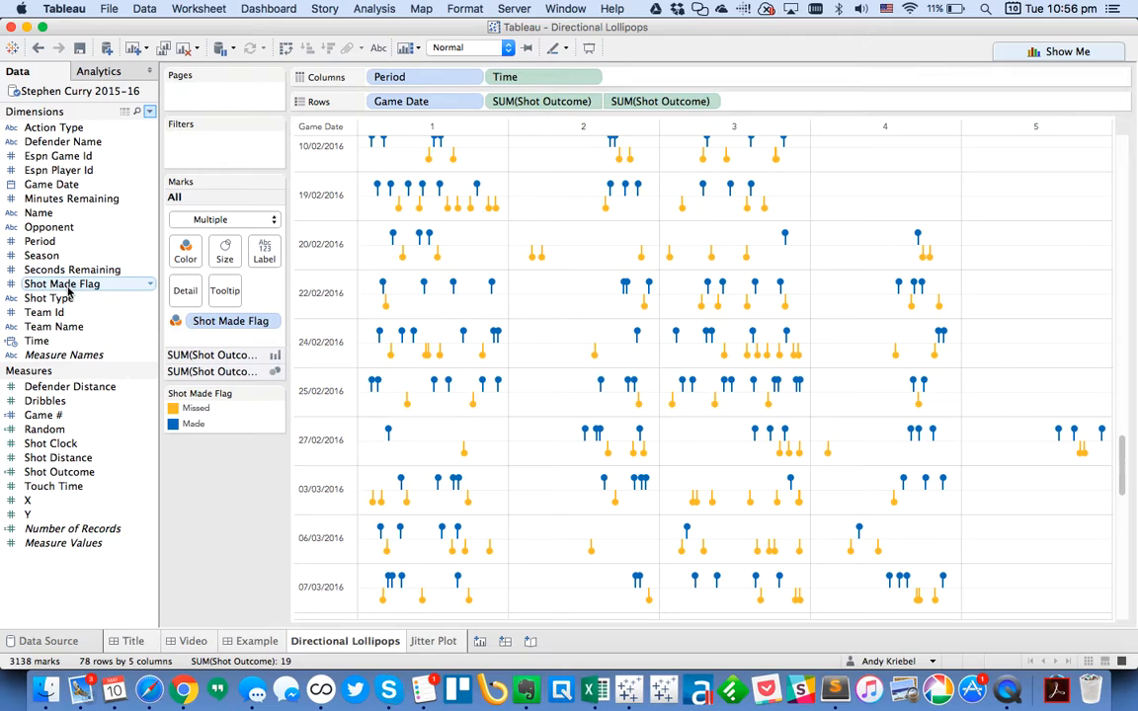
left_click_drag(61, 296, 190, 138)
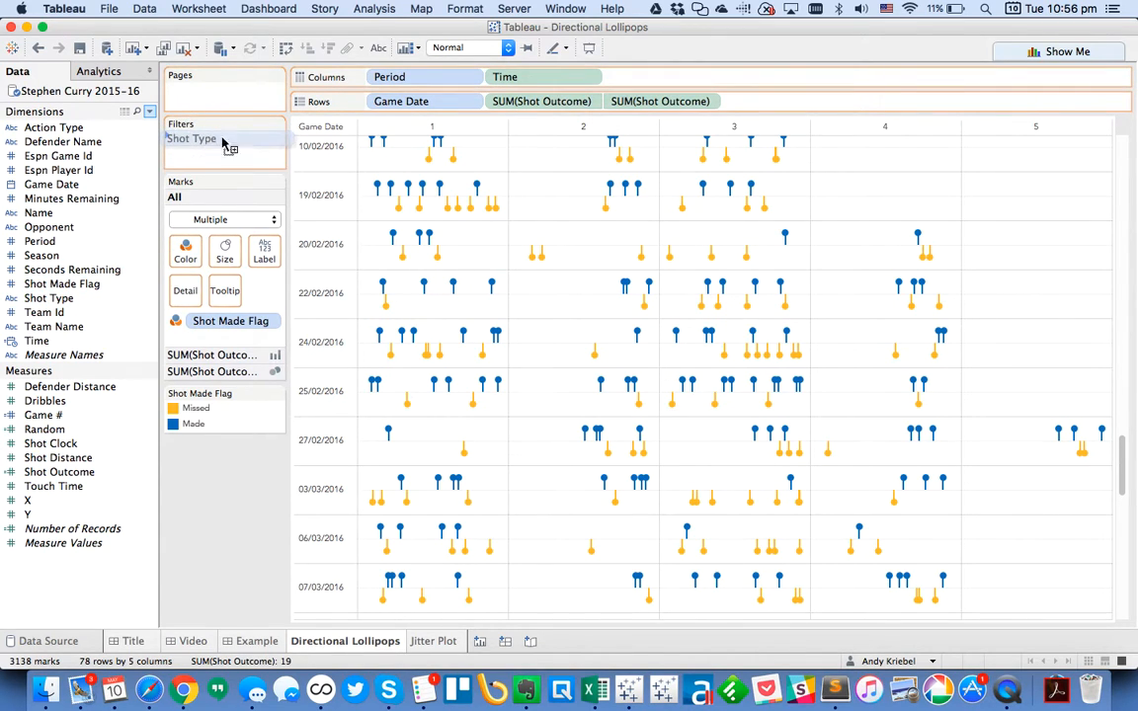
double_click(189, 138)
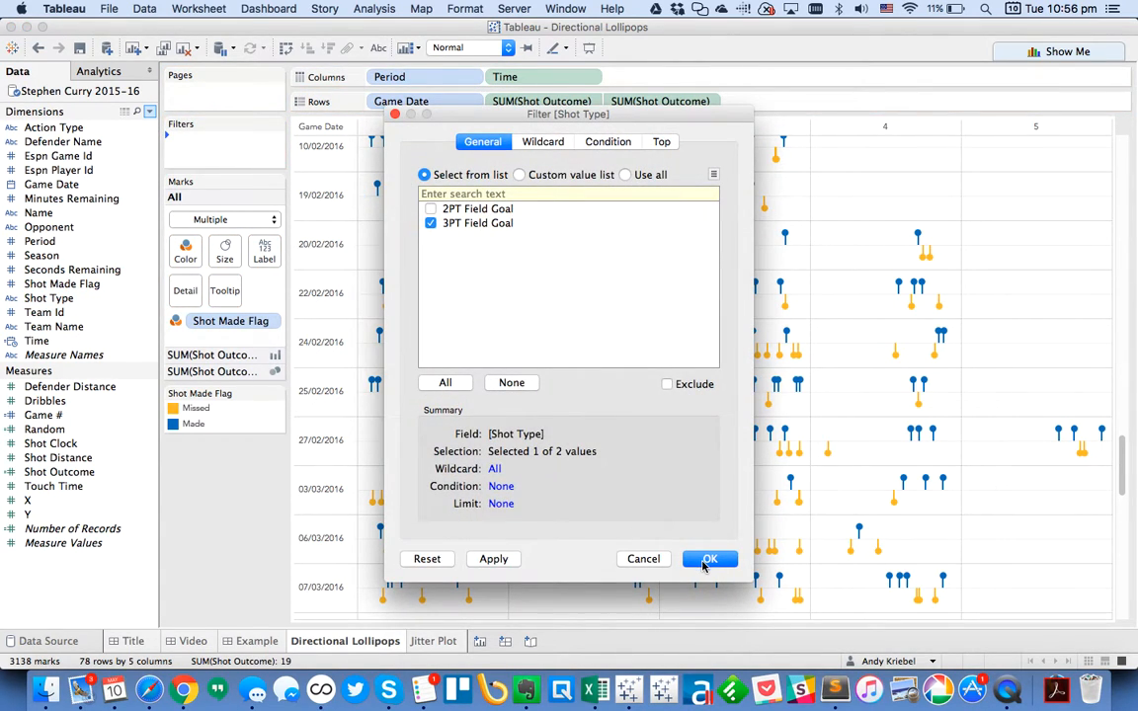
left_click(710, 557)
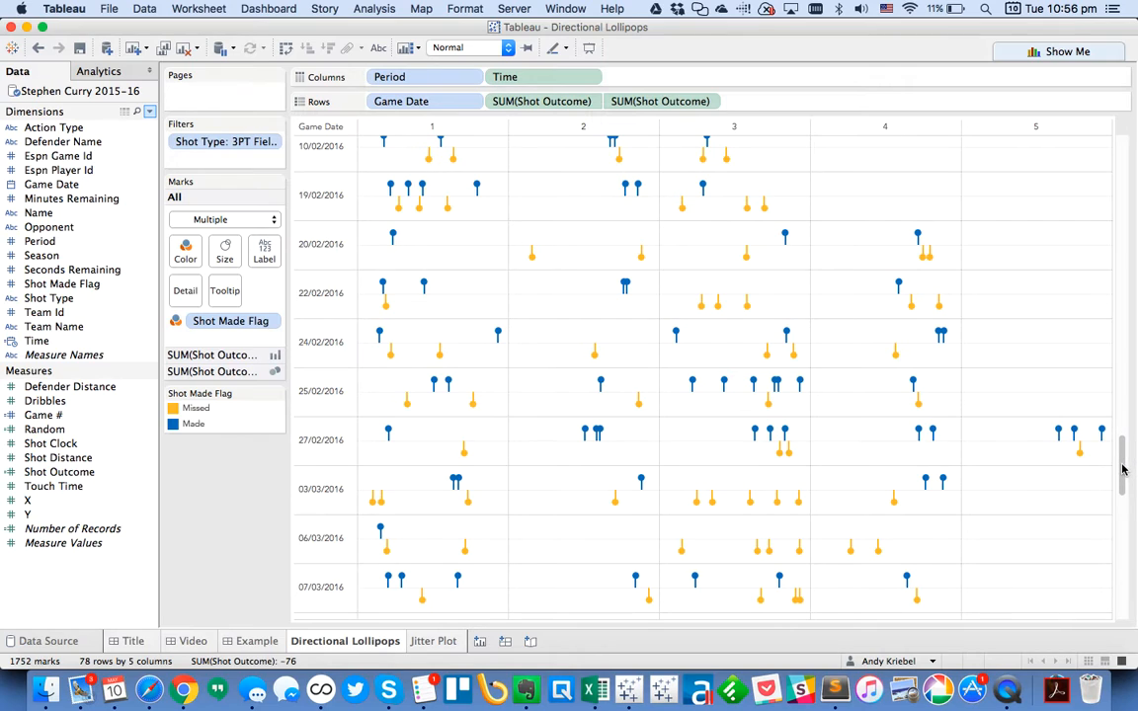
scroll("up", 3)
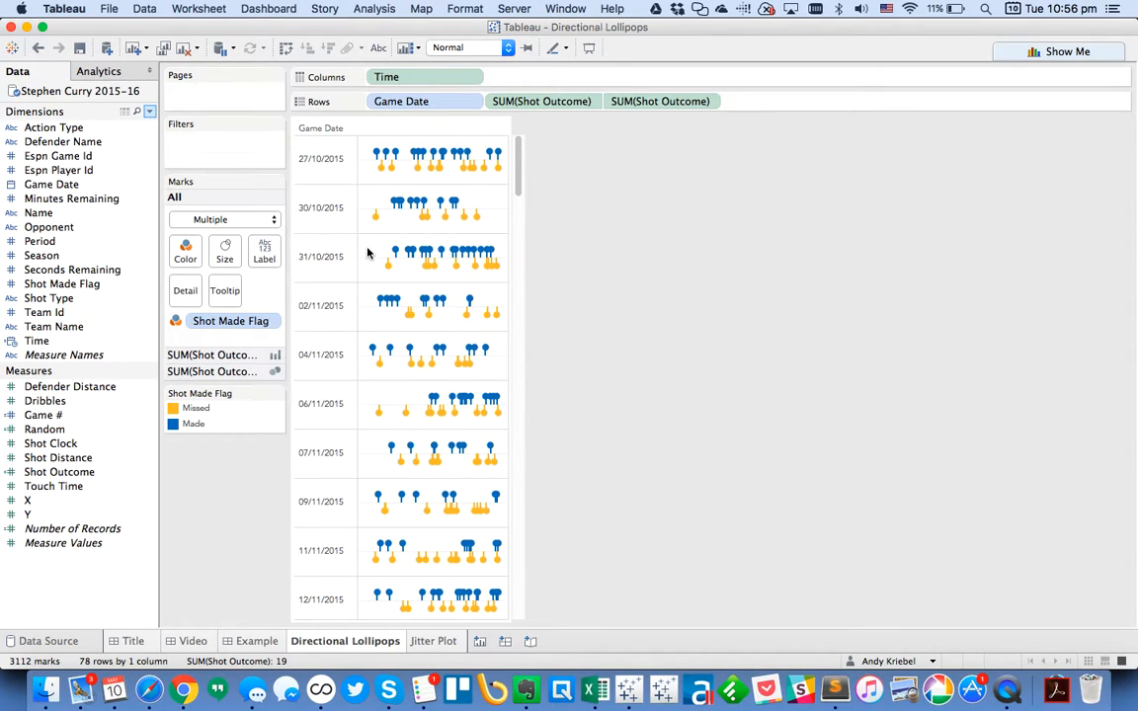
mouse_move(407, 399)
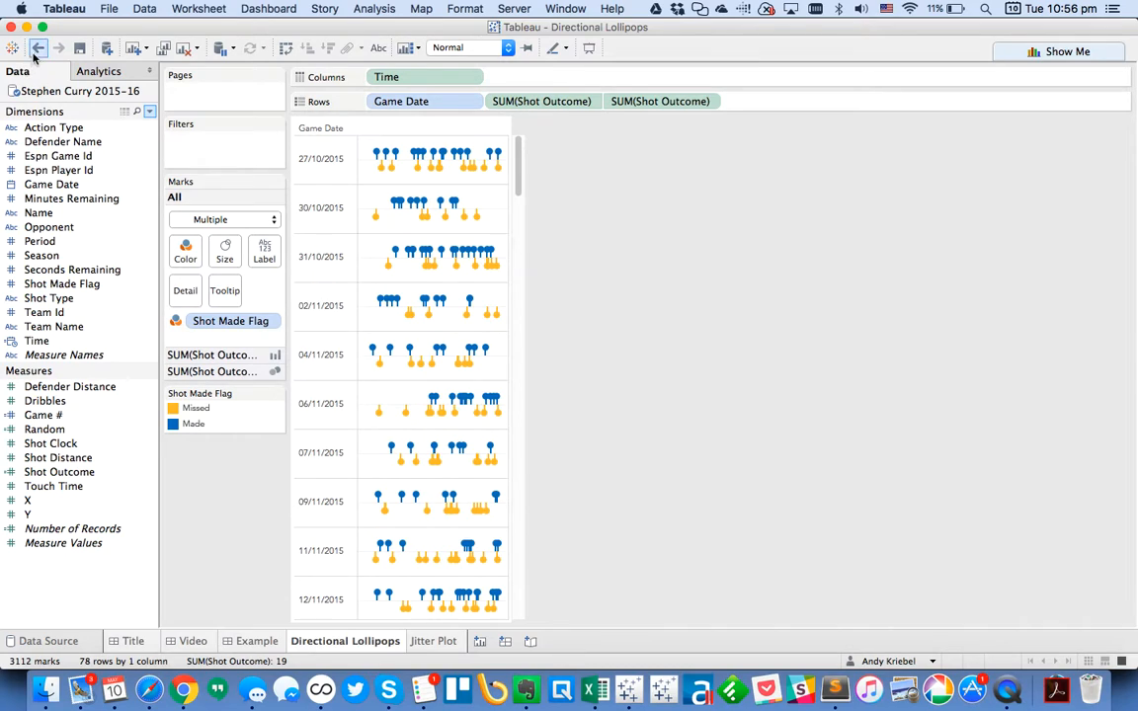
left_click(38, 48)
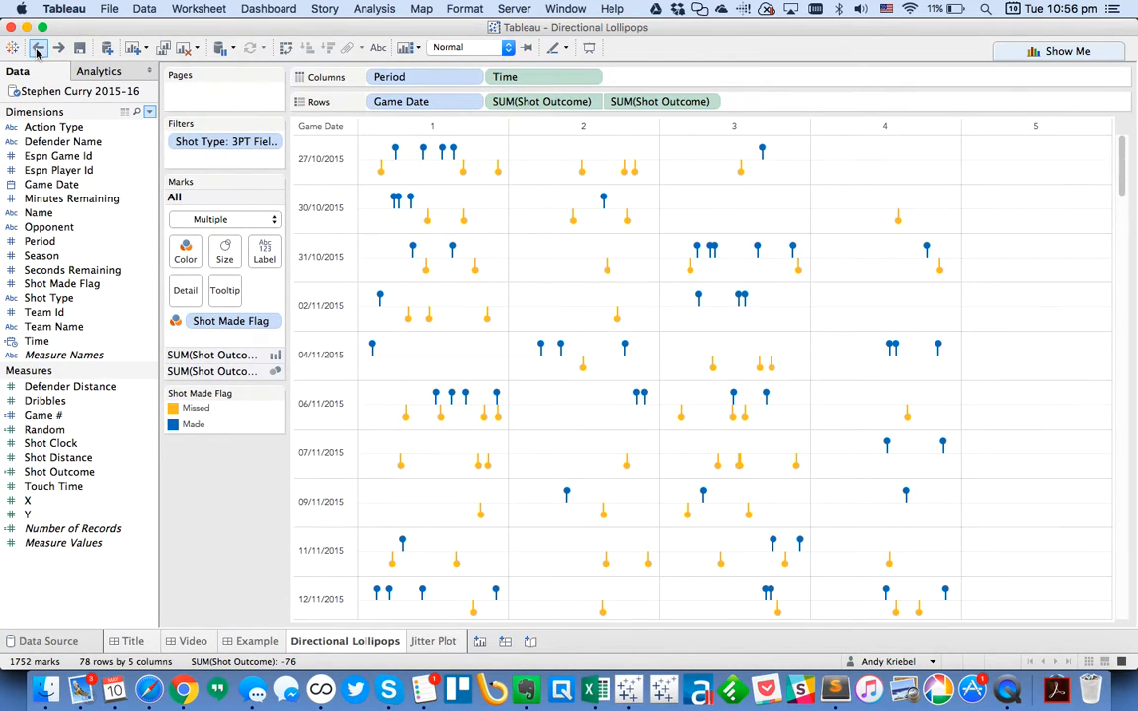
left_click(38, 47)
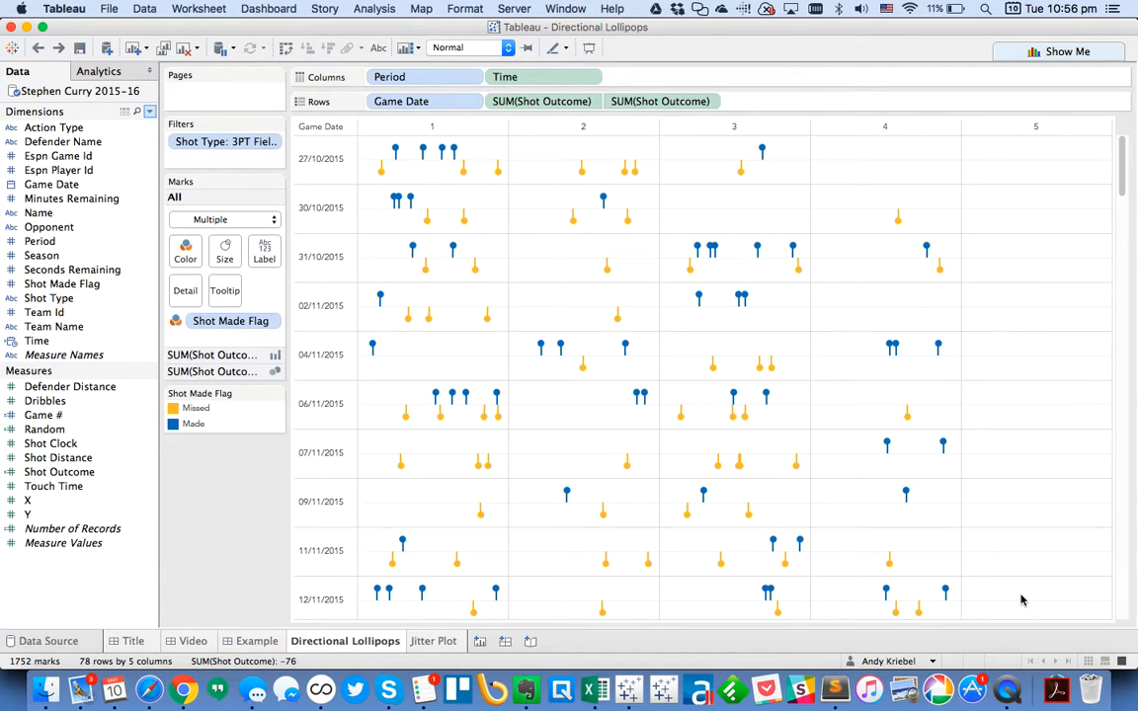